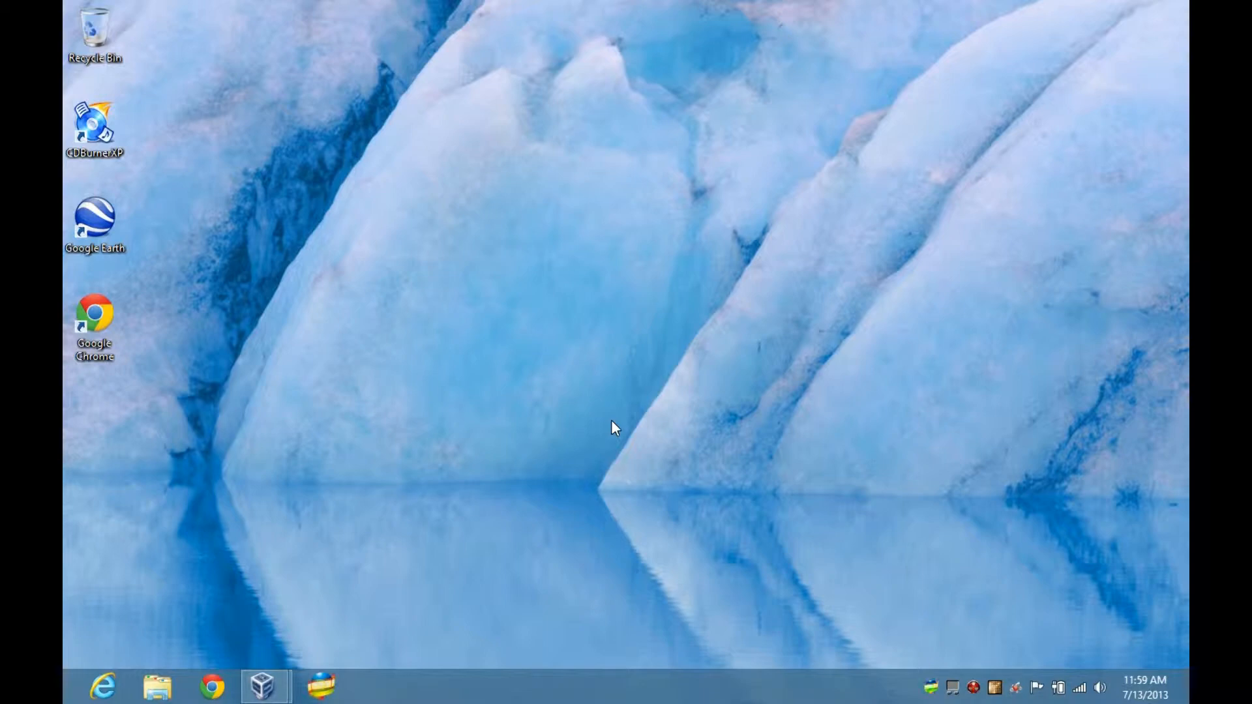
pyautogui.moveTo(625, 433)
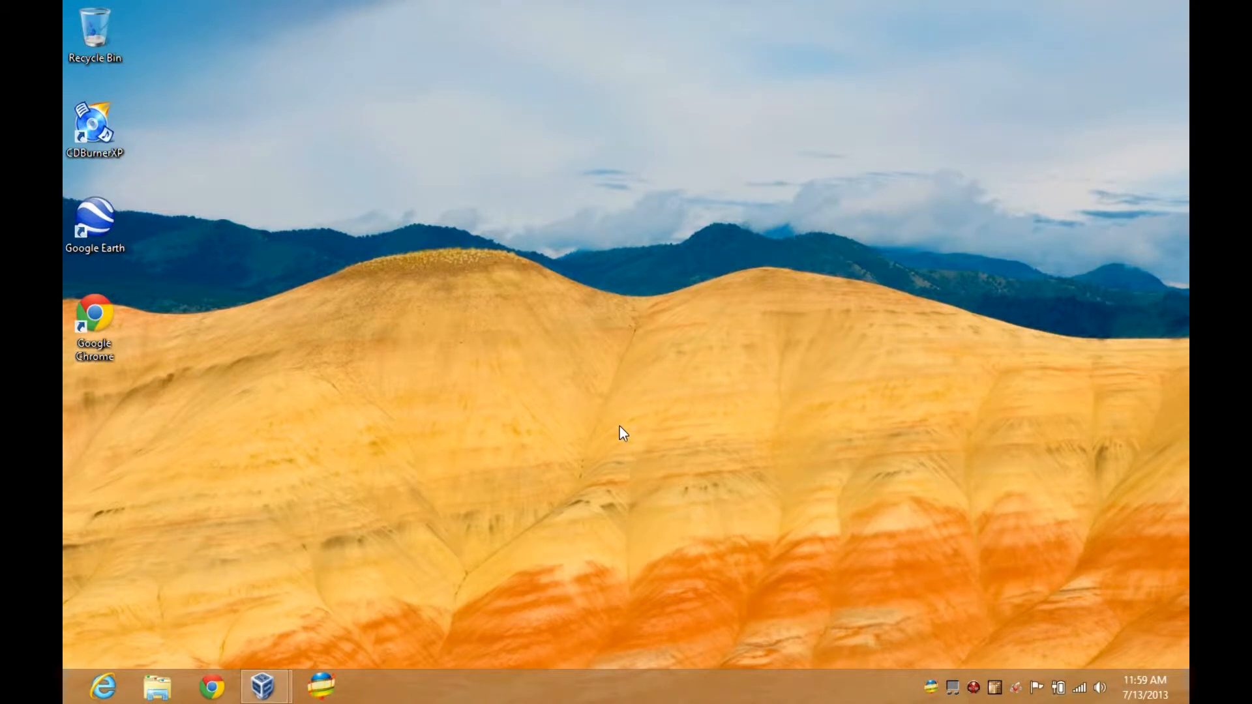
pyautogui.moveTo(437, 641)
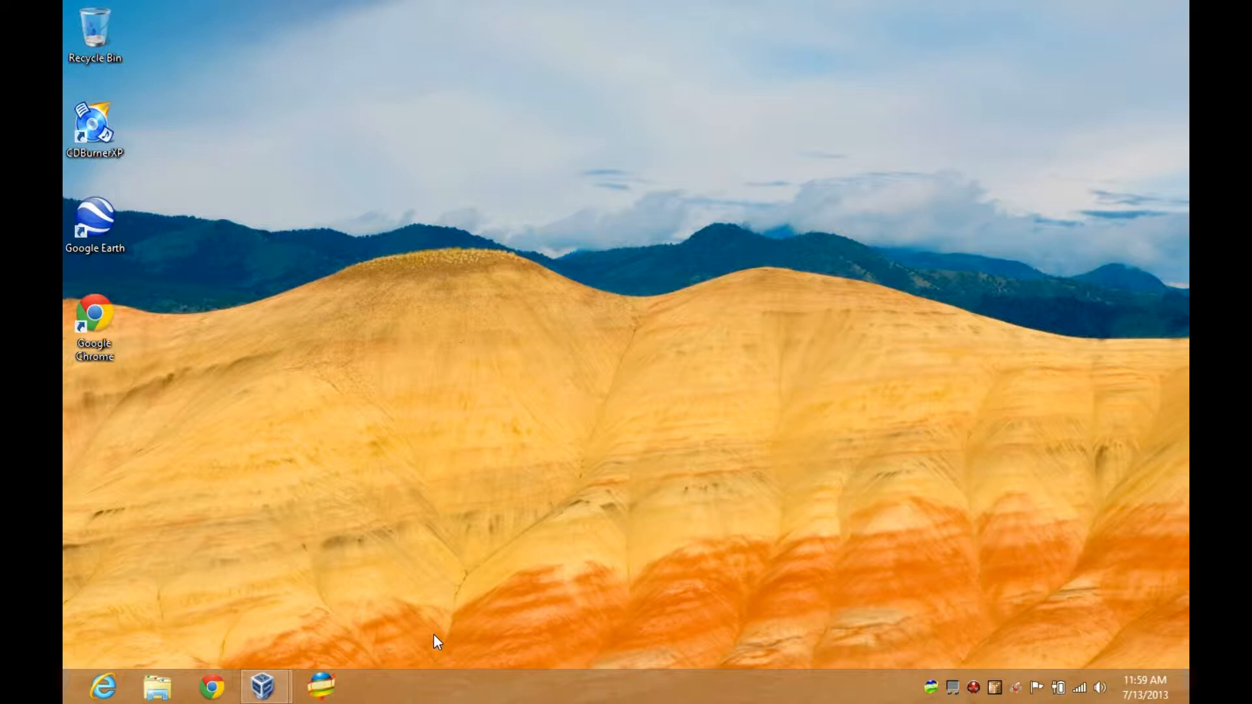
pyautogui.moveTo(508, 306)
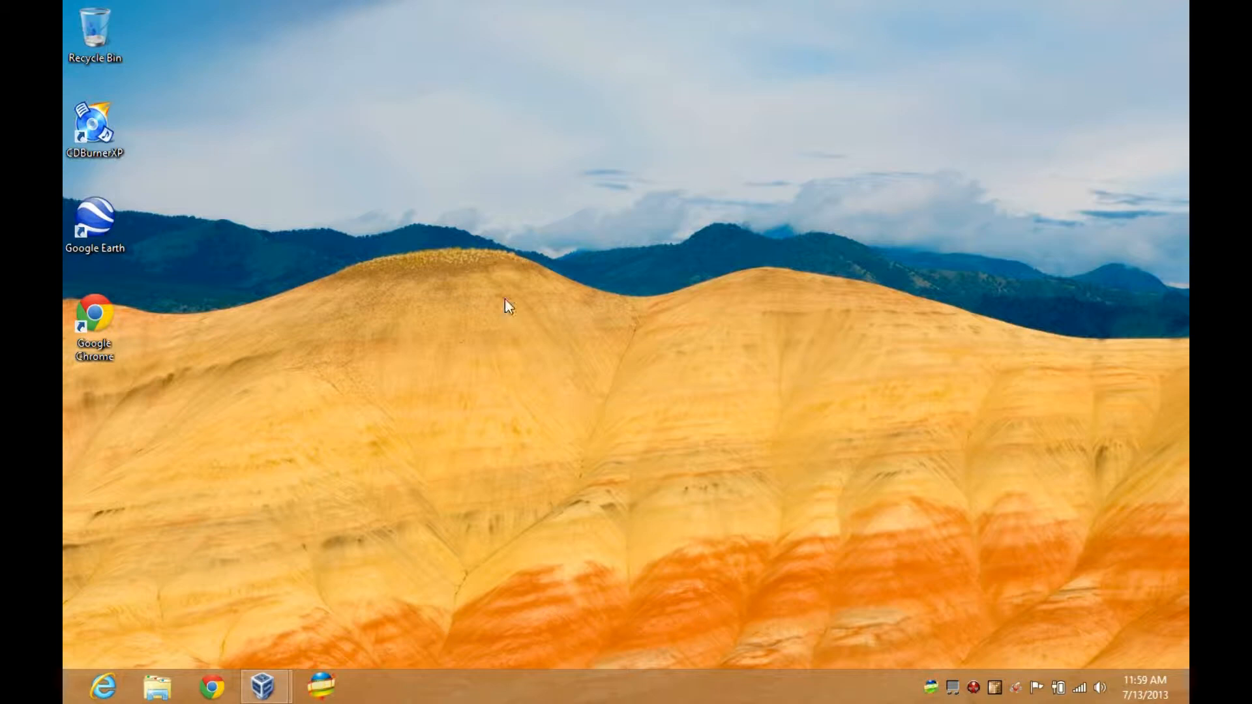
# - Restore the minimized Internet Explorer window from the XP taskbar, revealing the stacked adware toolbars
pyautogui.press('Super')
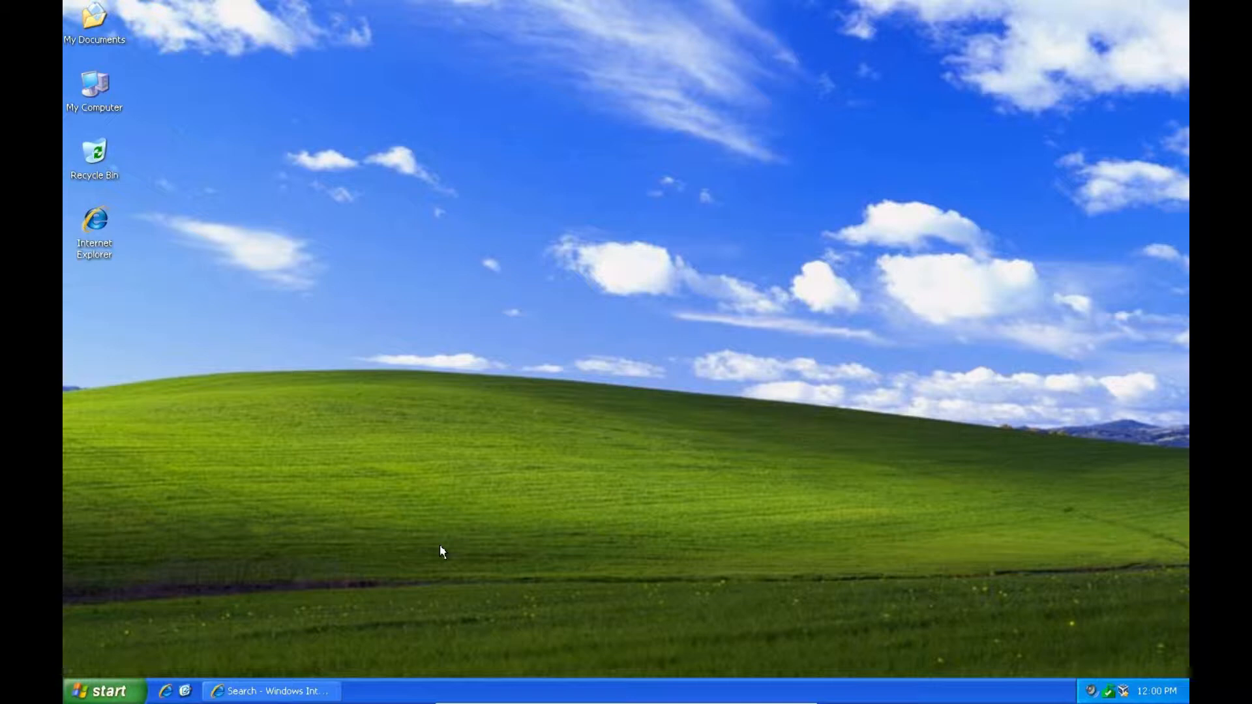
pyautogui.moveTo(280, 662)
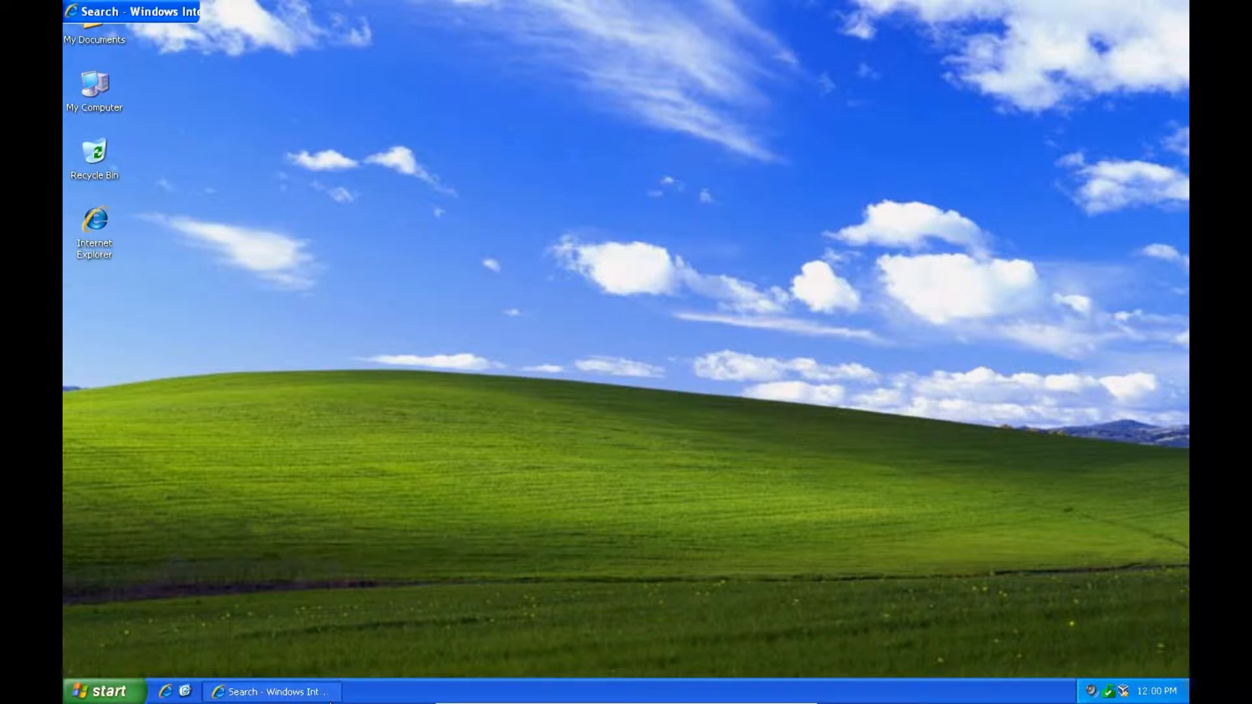
pyautogui.click(271, 691)
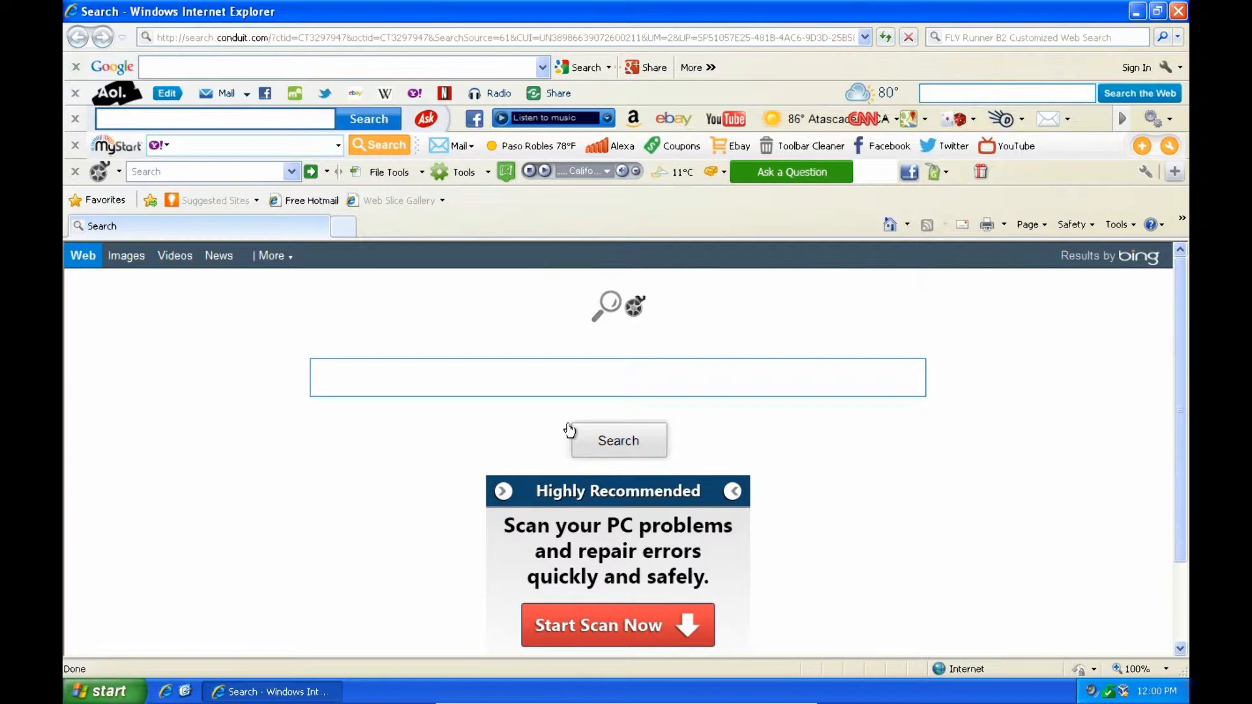
pyautogui.moveTo(707, 362)
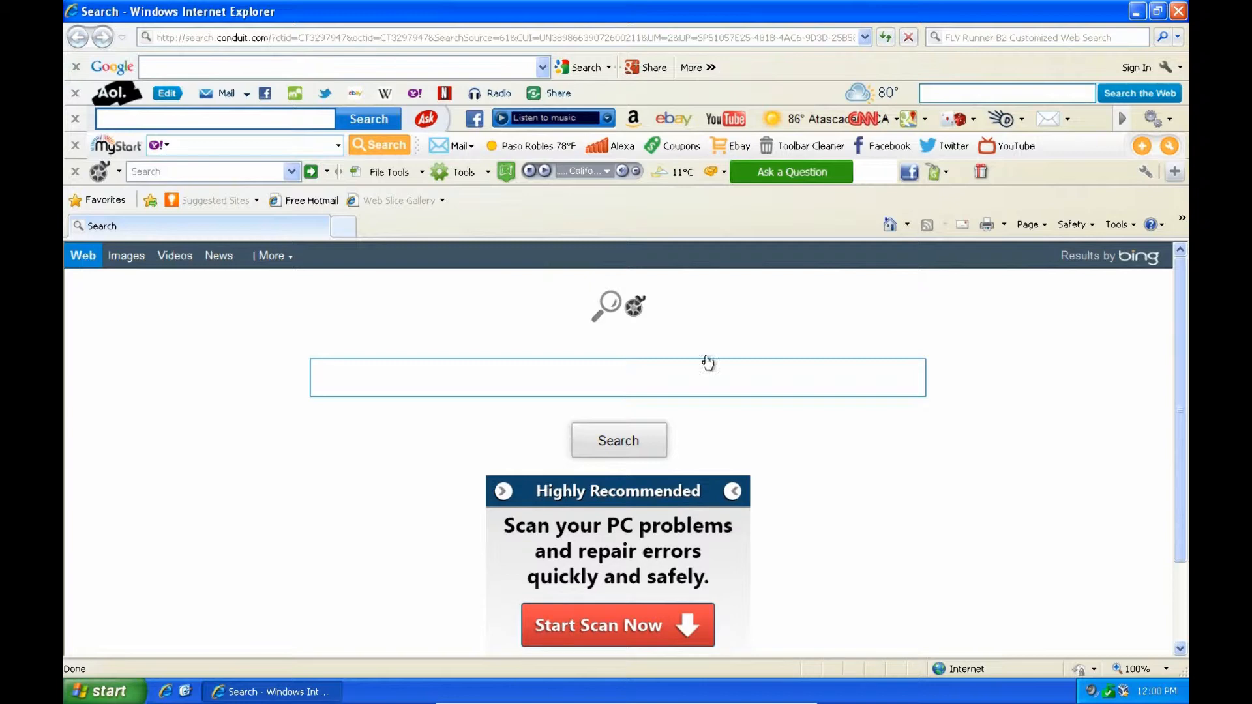
pyautogui.moveTo(605, 282)
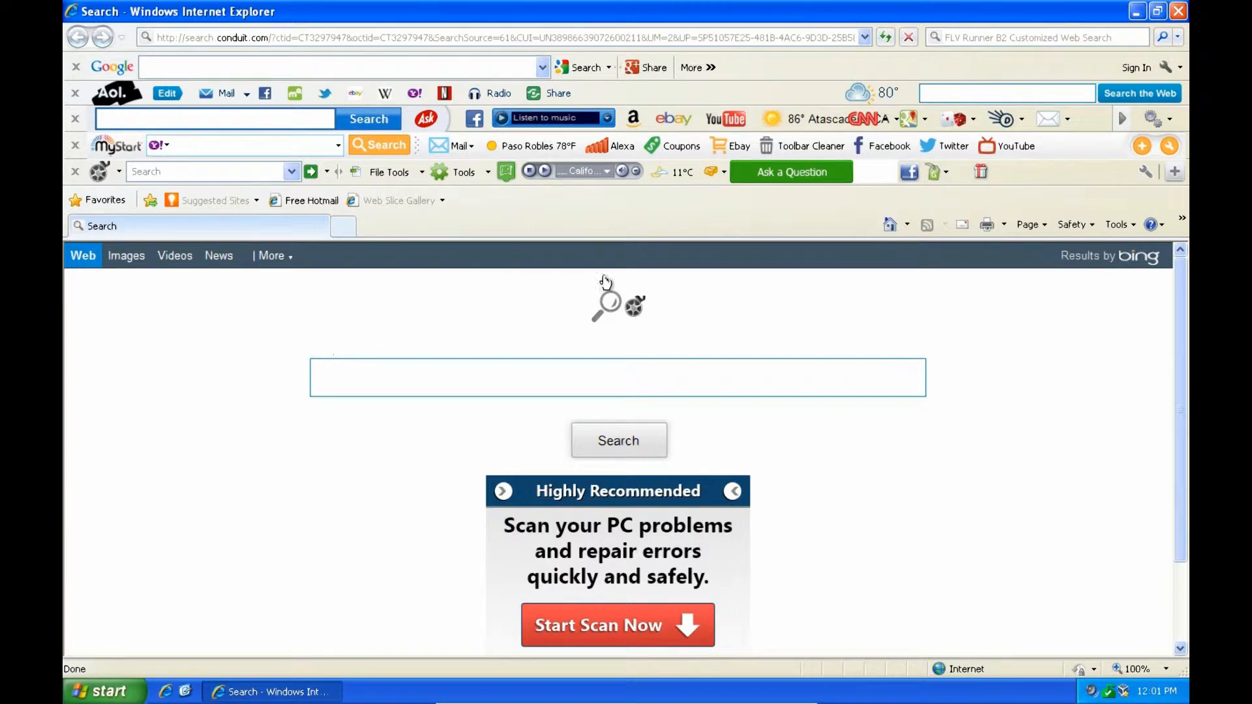
pyautogui.moveTo(663, 258)
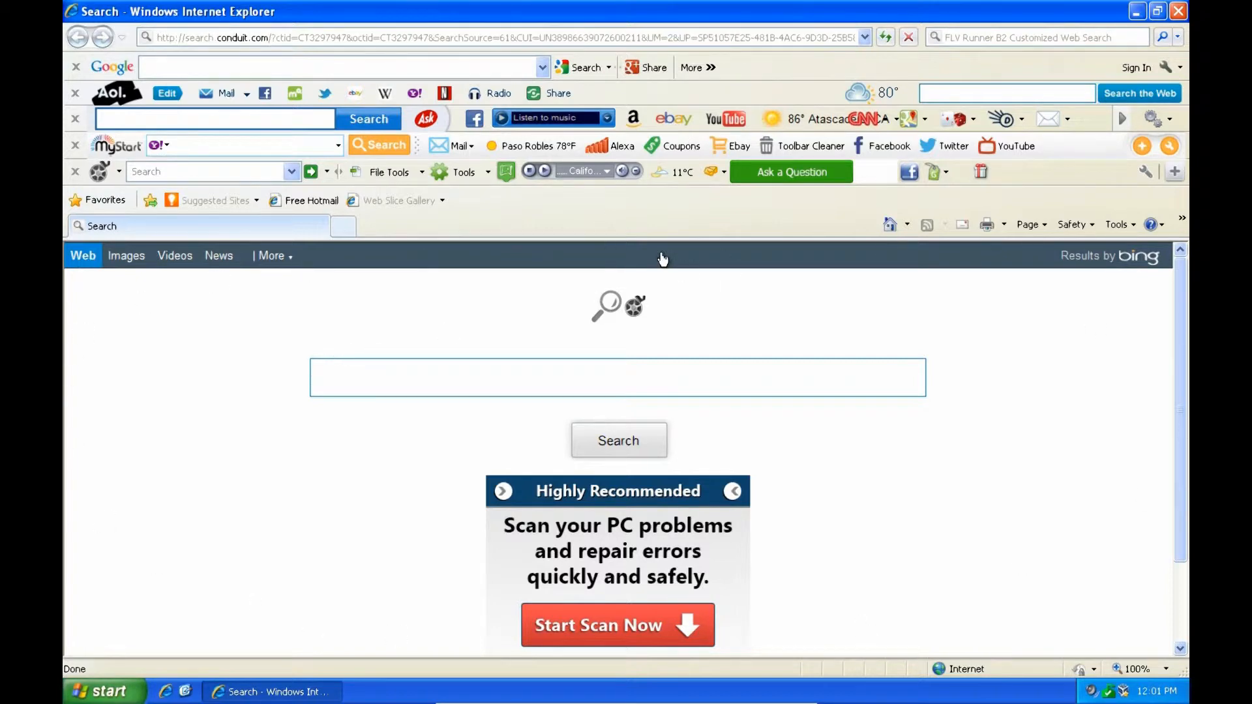
pyautogui.moveTo(490, 237)
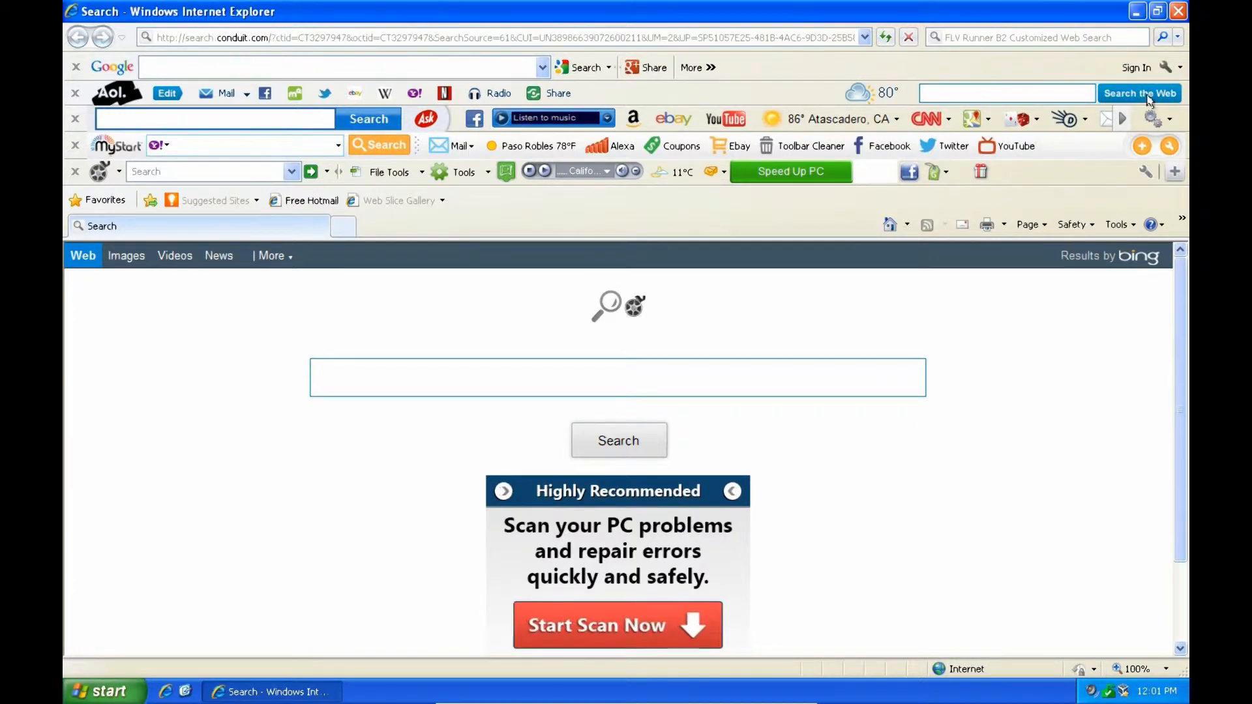
pyautogui.moveTo(1124, 118)
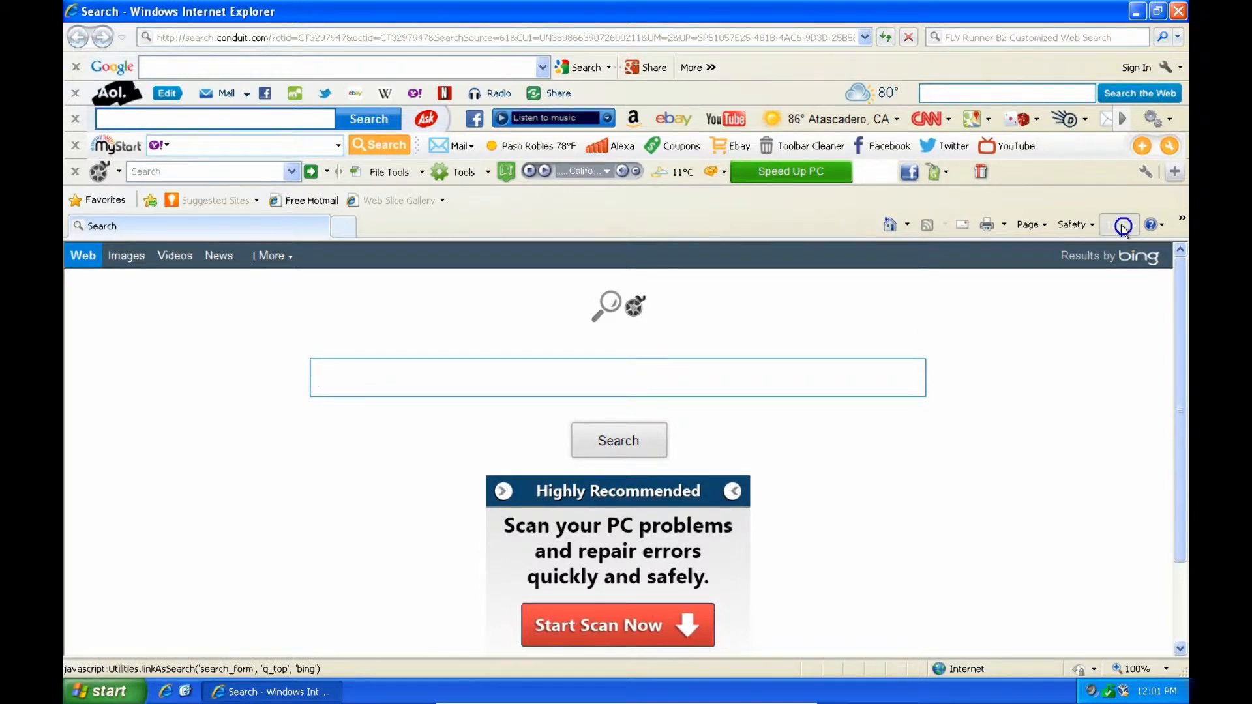
# - Show Toolbars and Extensions in Manage Add-ons and view the AOL Toolbar details
pyautogui.click(1119, 224)
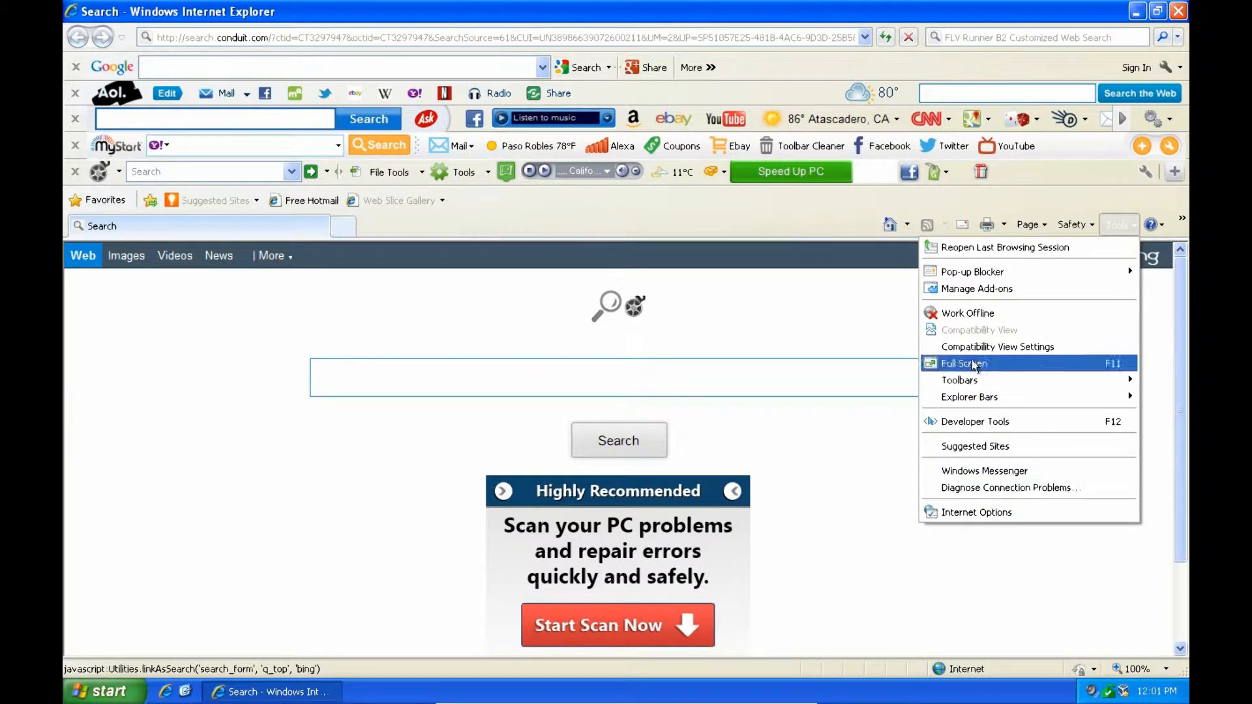
pyautogui.moveTo(976, 288)
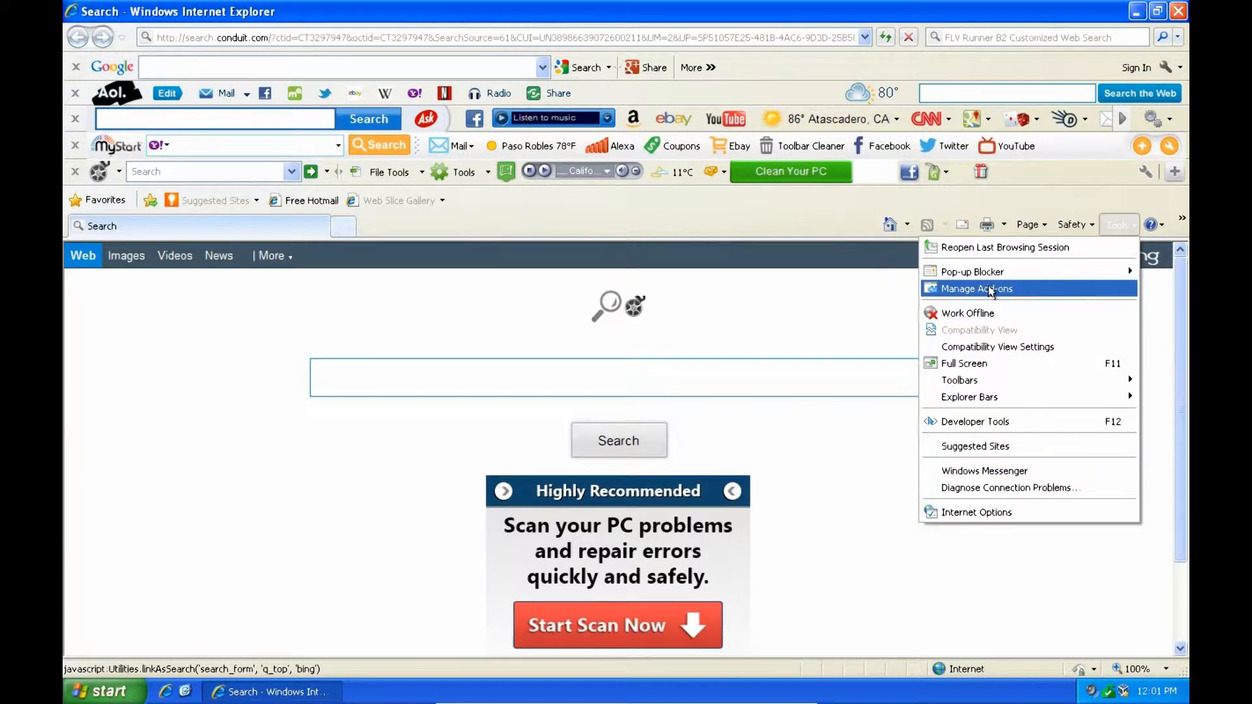
pyautogui.click(975, 288)
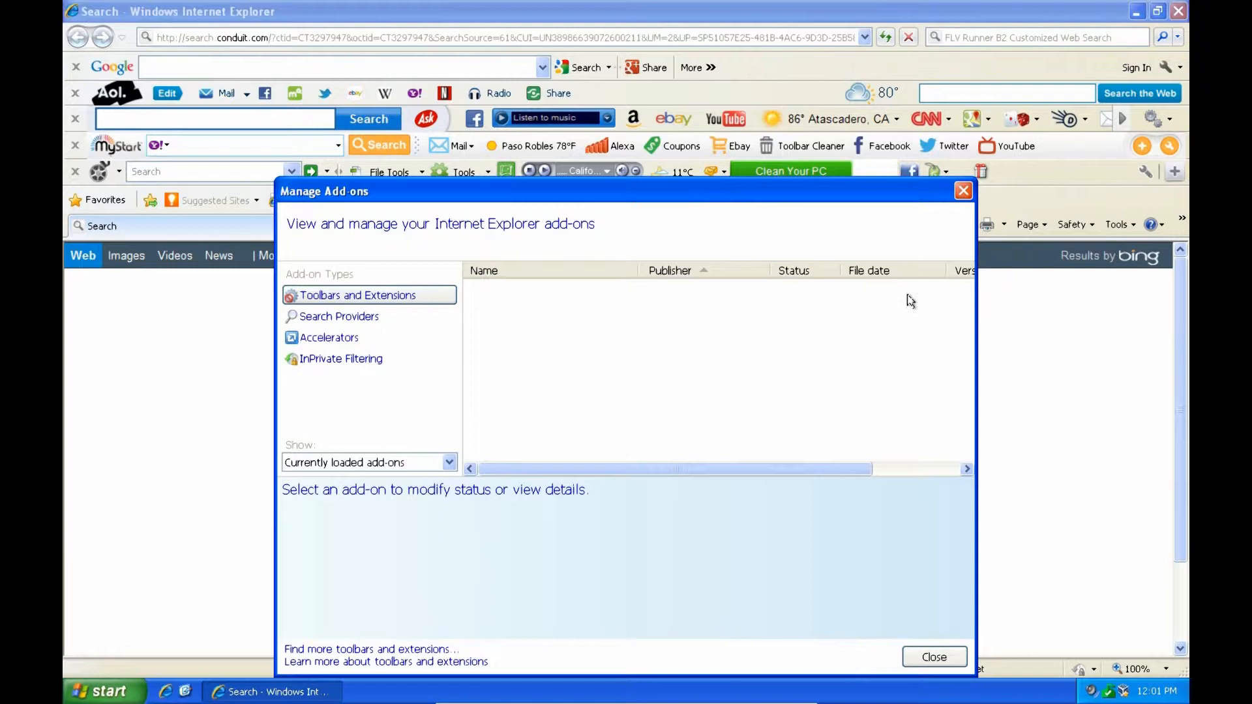
pyautogui.click(358, 295)
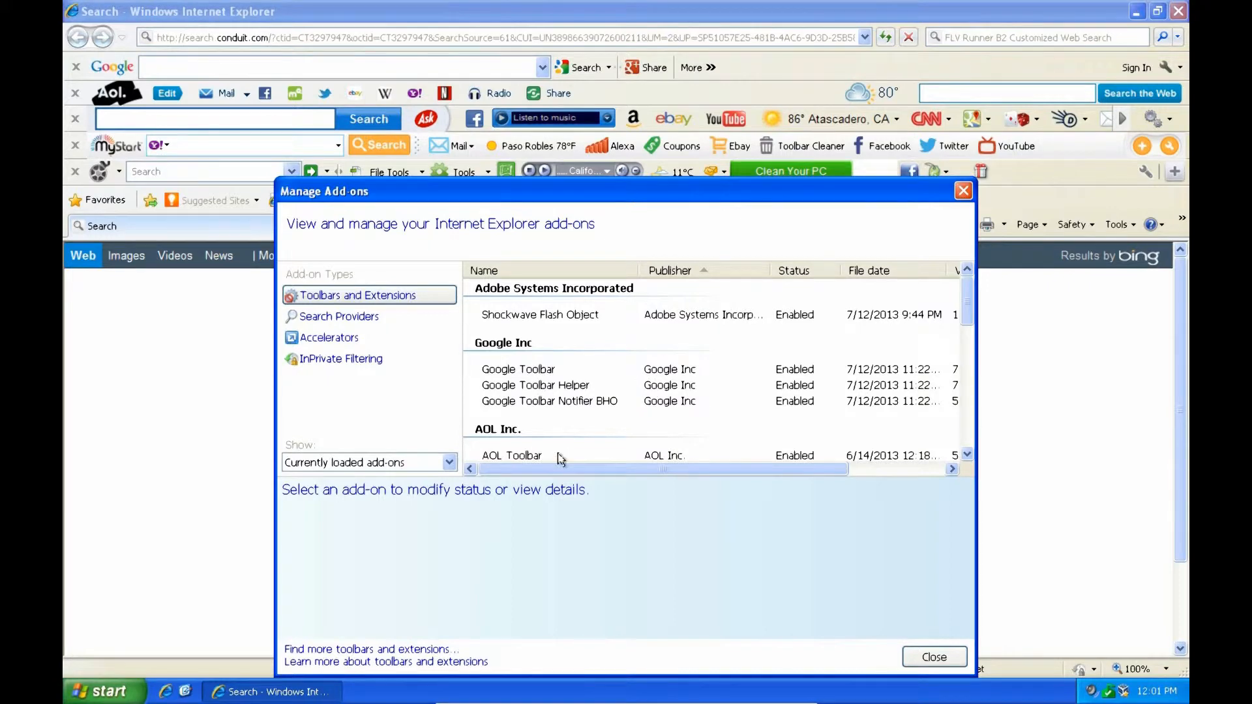
pyautogui.click(512, 455)
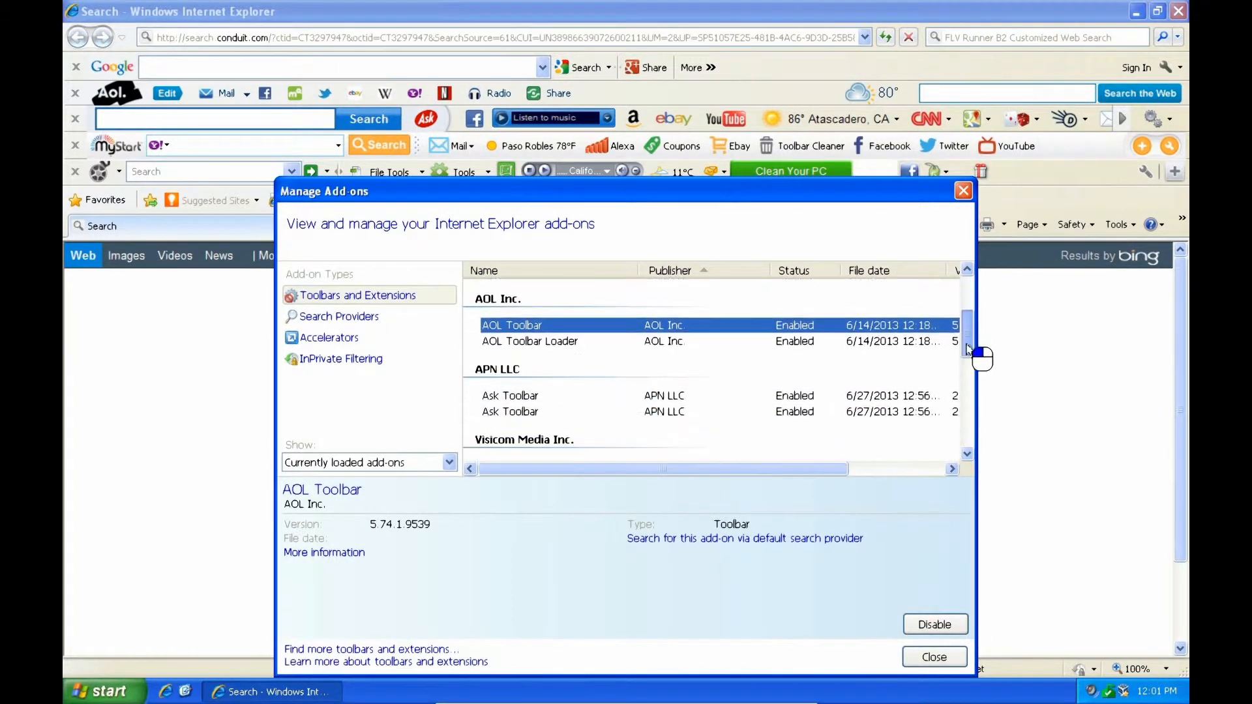
pyautogui.scroll(-3)
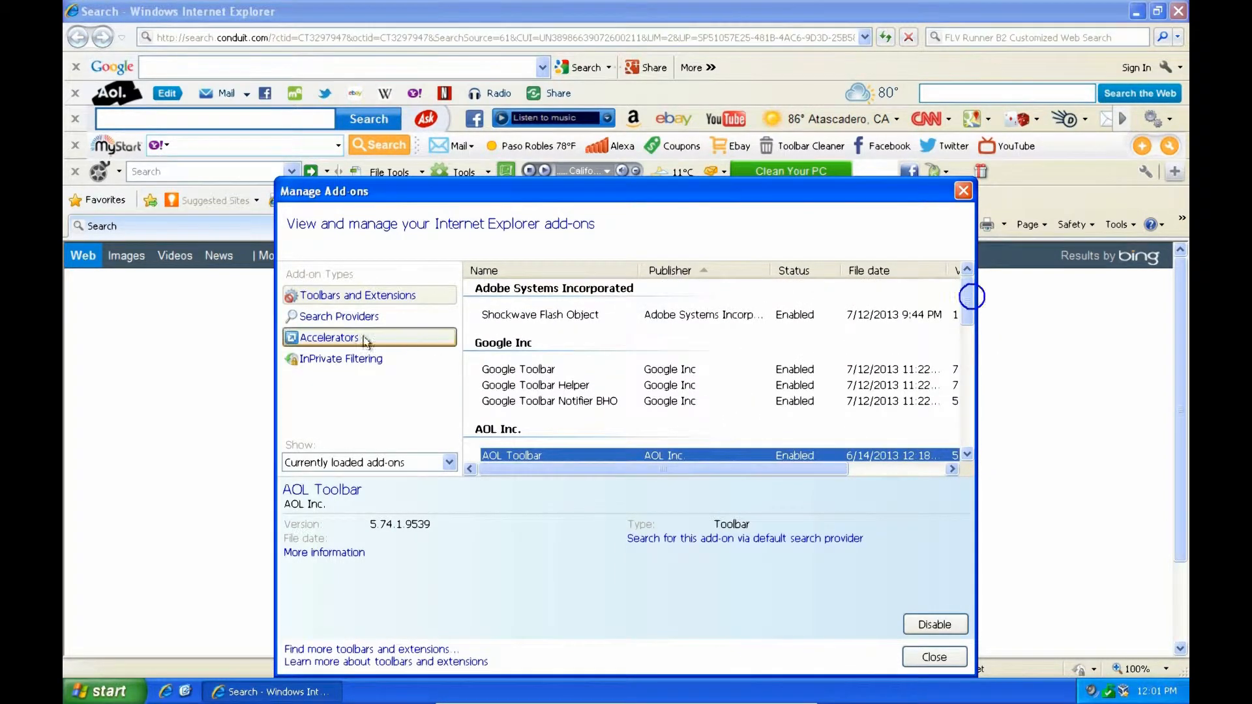
# - Review Search Providers, inspecting FLV Runner B2 Customized Web Search, then close Manage Add-ons
pyautogui.click(338, 316)
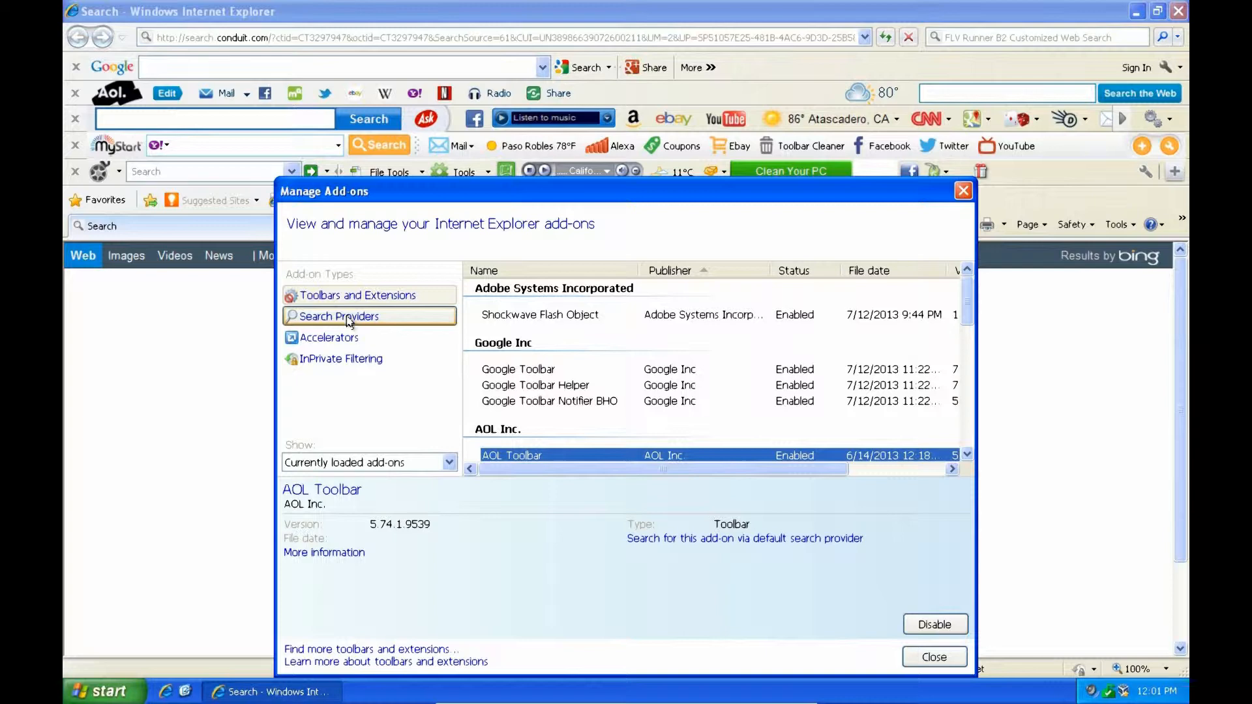
pyautogui.click(338, 316)
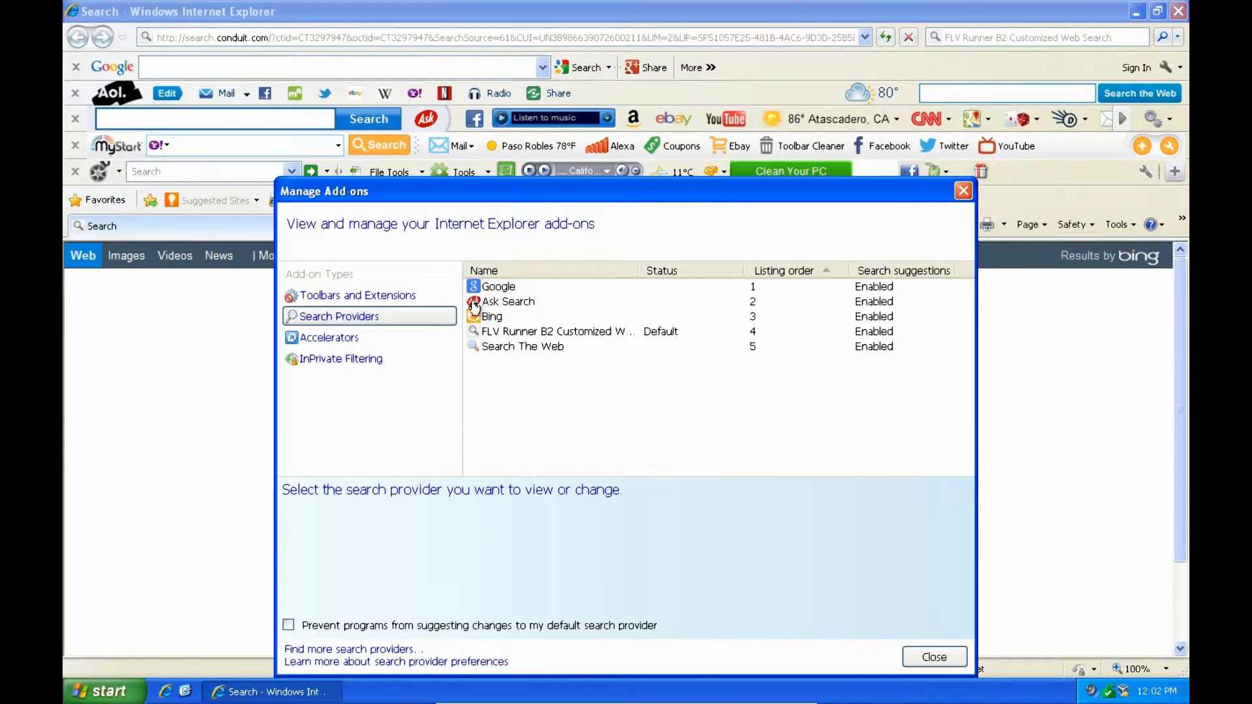
pyautogui.moveTo(598, 338)
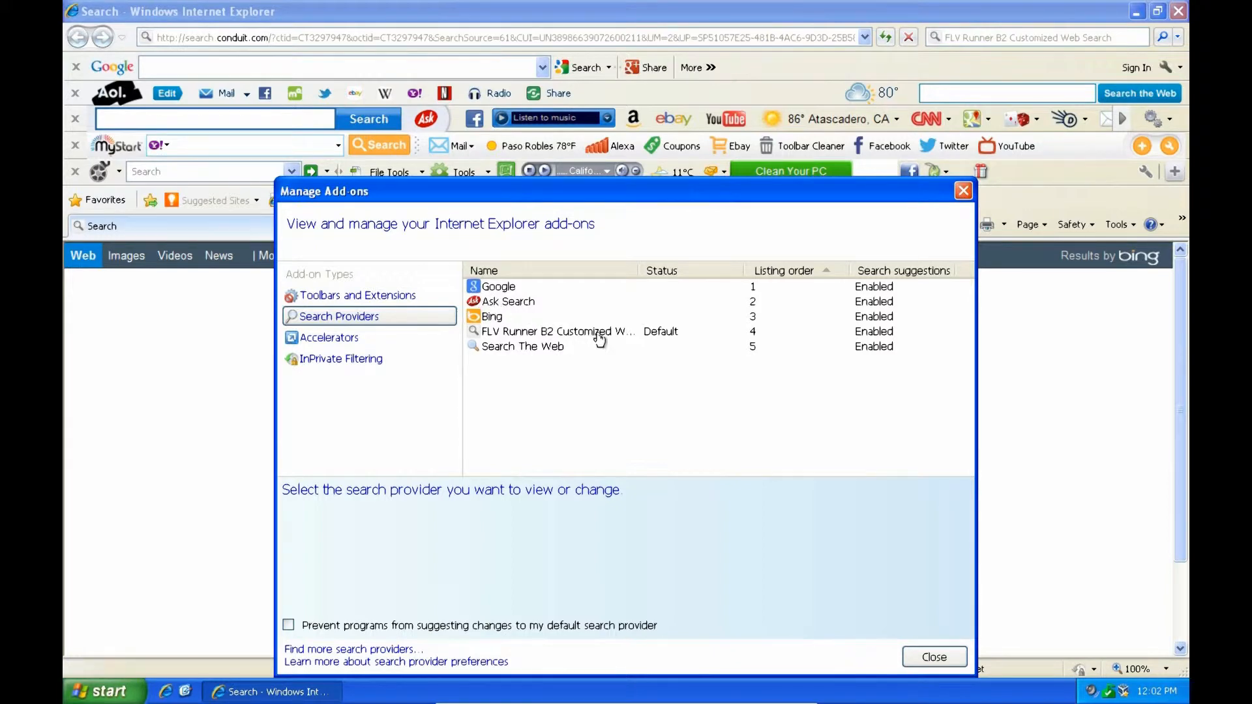
pyautogui.click(557, 331)
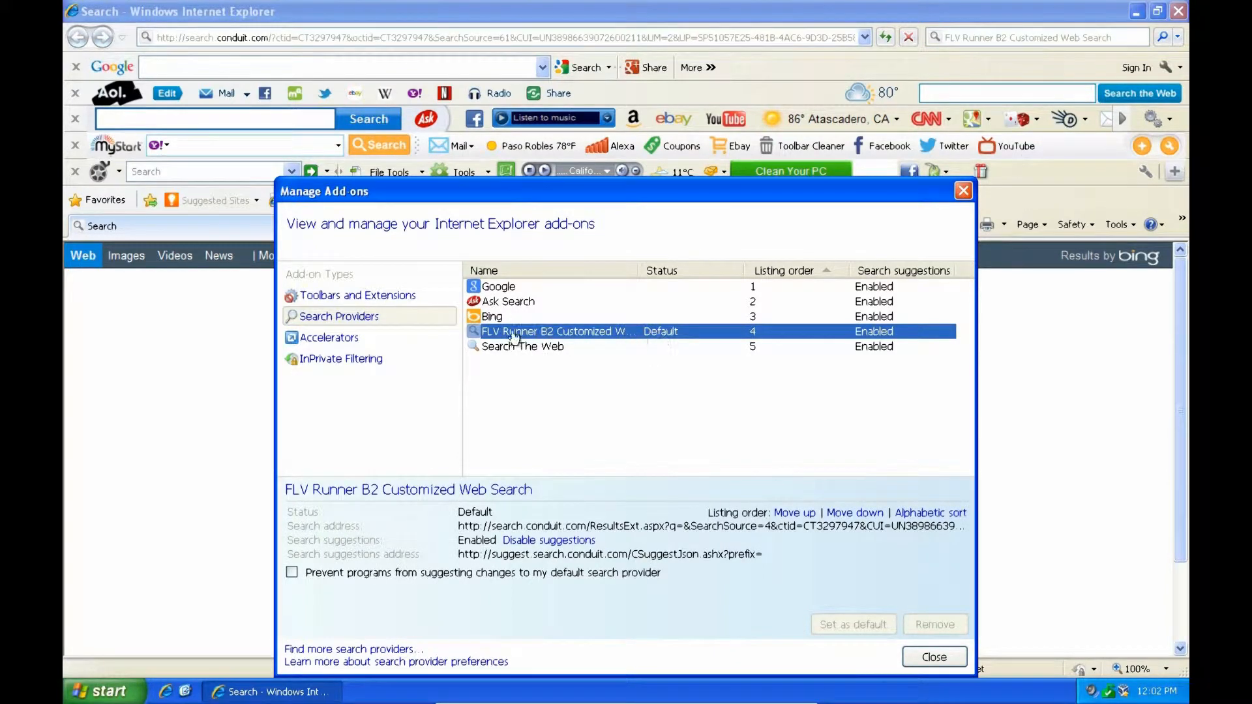
pyautogui.moveTo(623, 341)
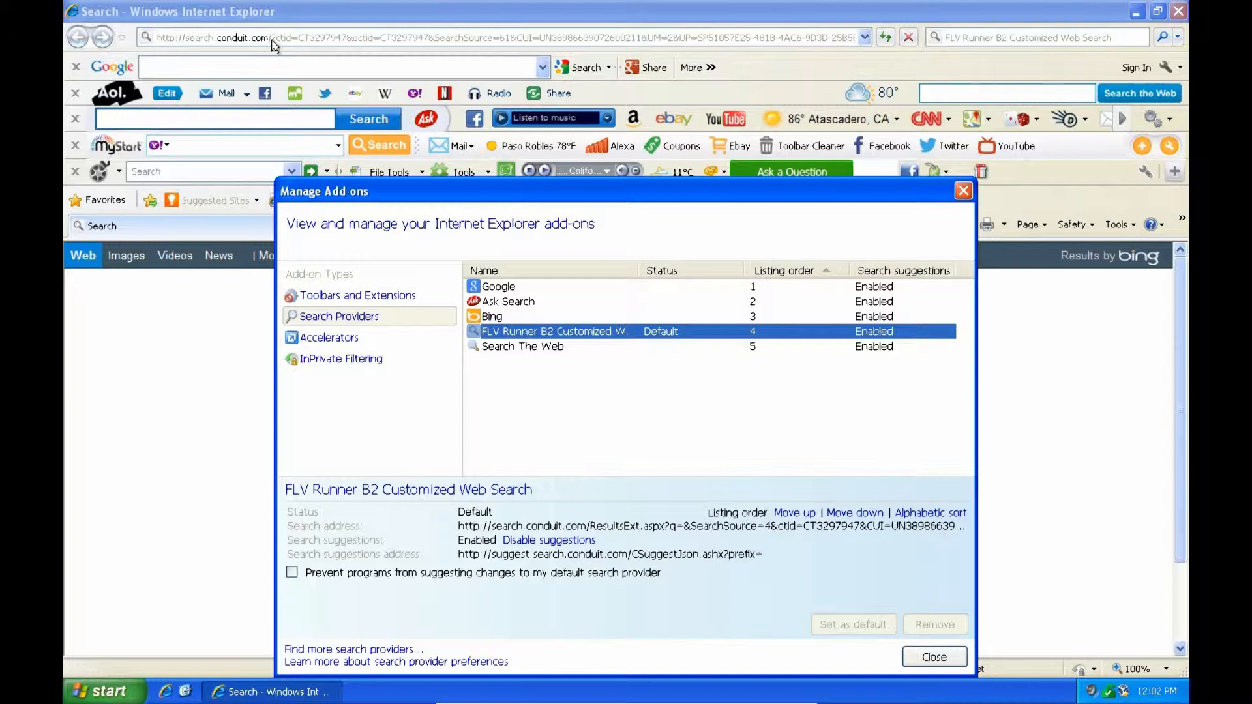
pyautogui.moveTo(363, 63)
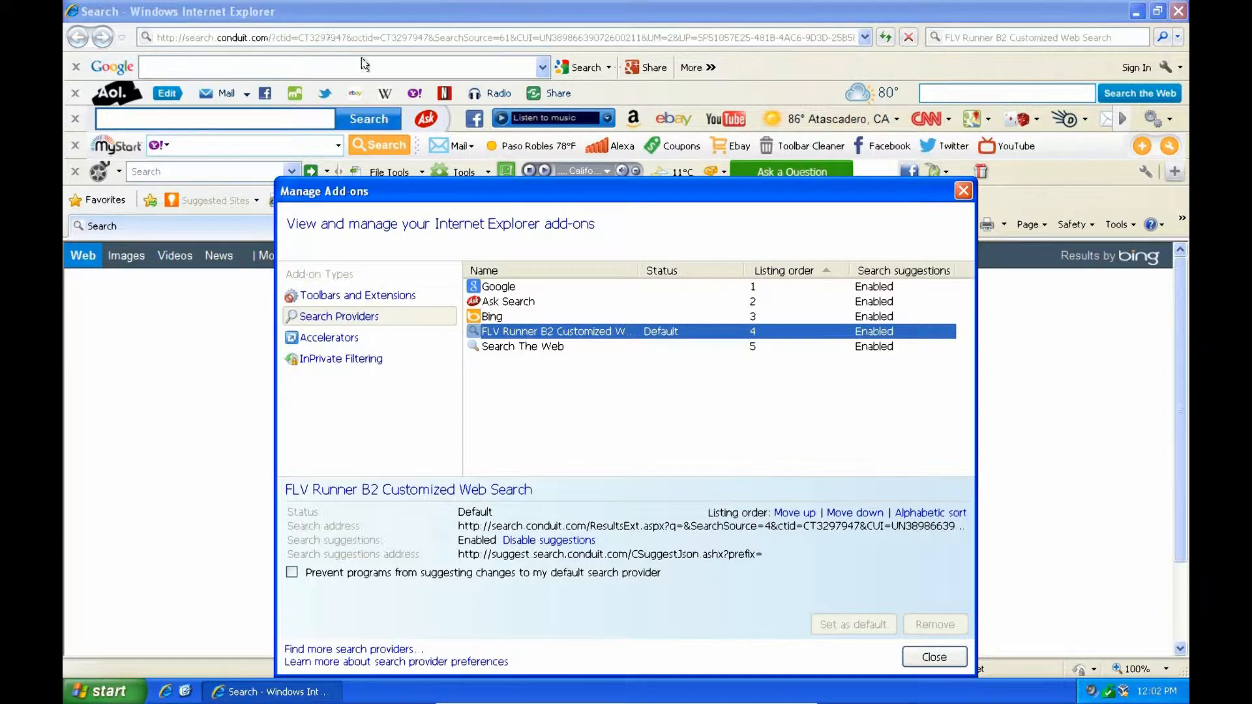
pyautogui.moveTo(565, 337)
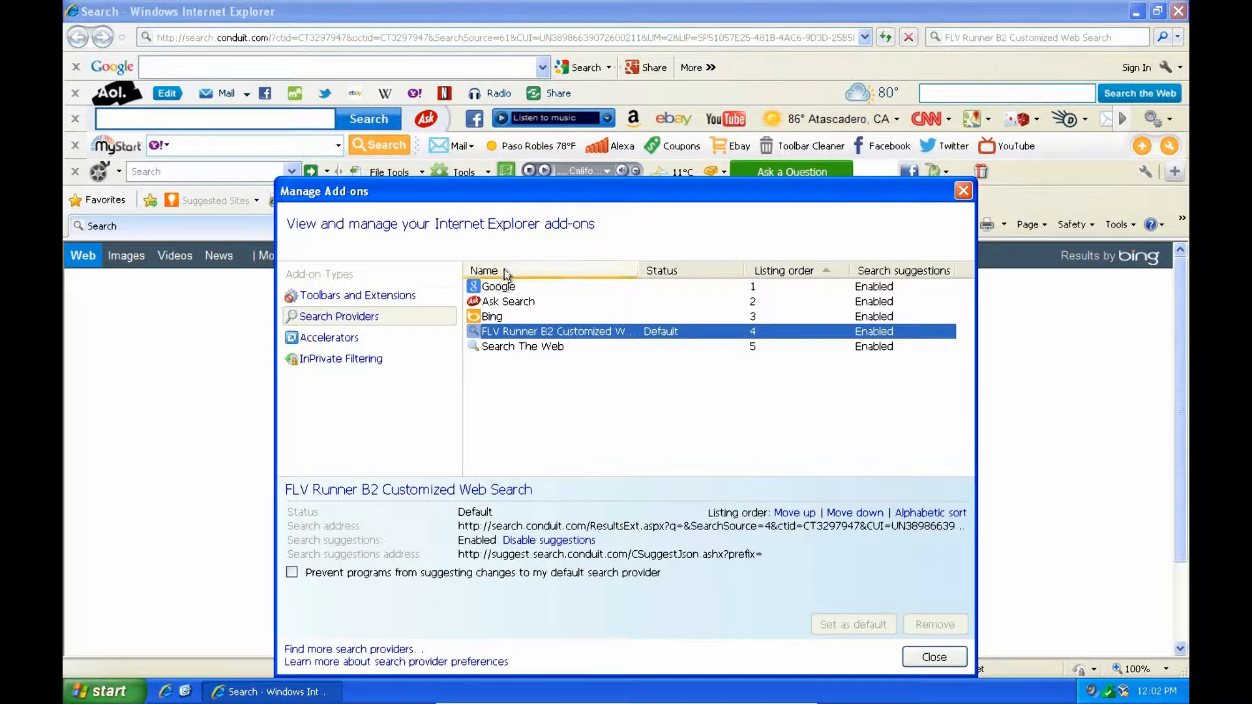
pyautogui.moveTo(532, 328)
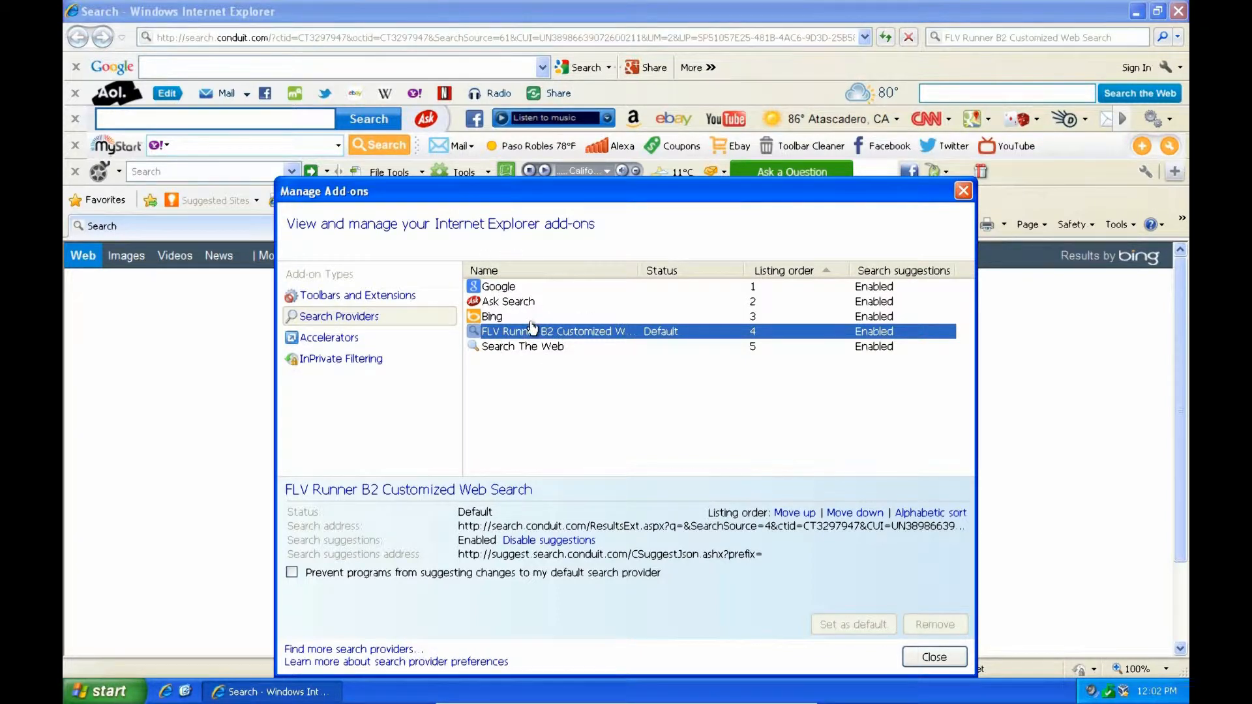
pyautogui.moveTo(935, 657)
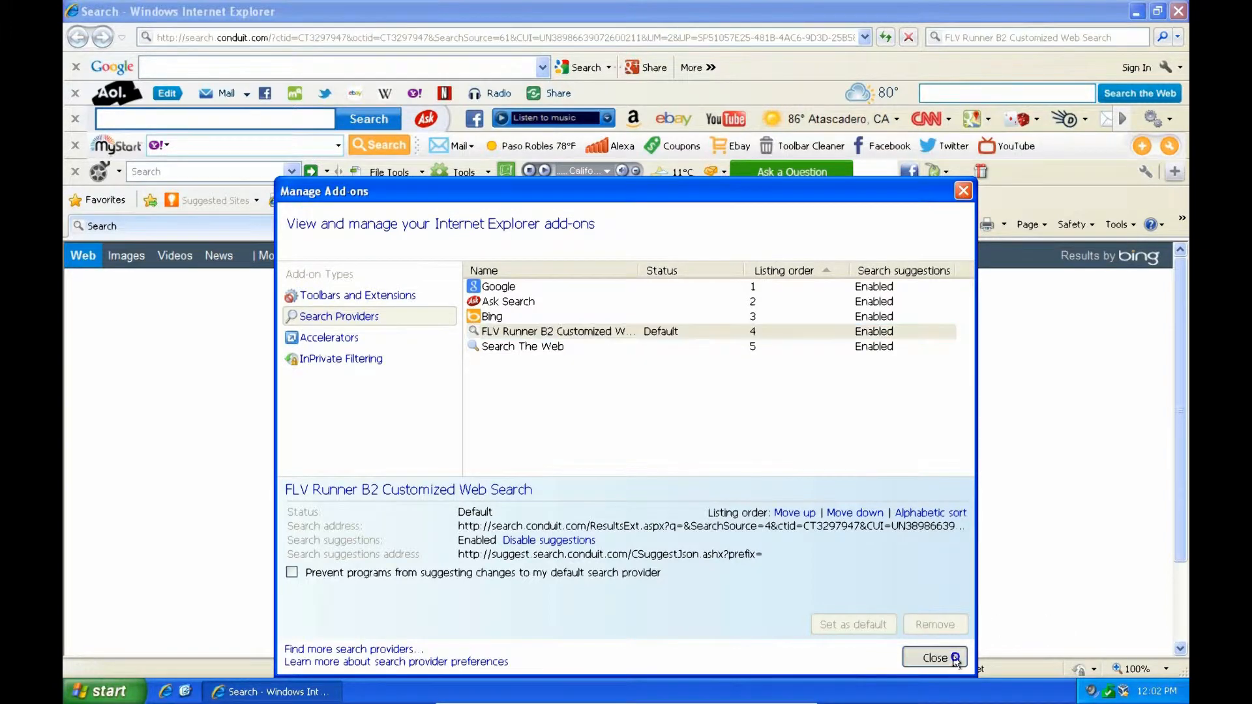
pyautogui.click(933, 658)
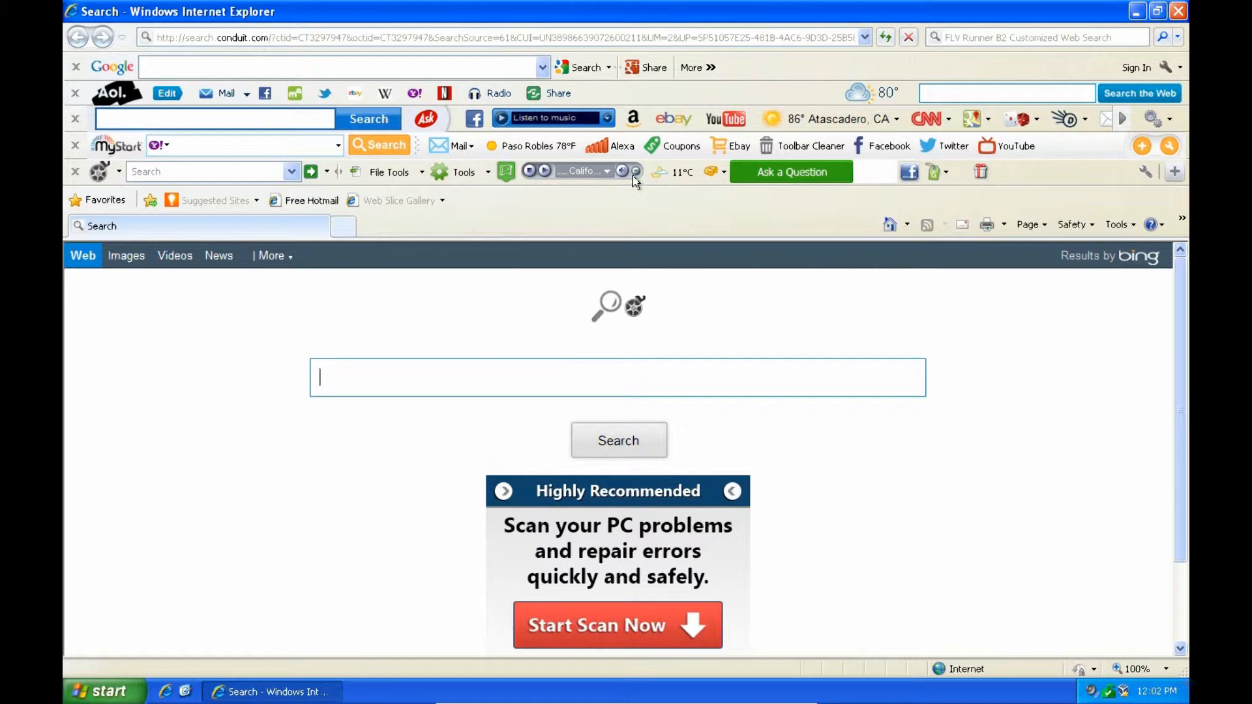
pyautogui.moveTo(1168, 114)
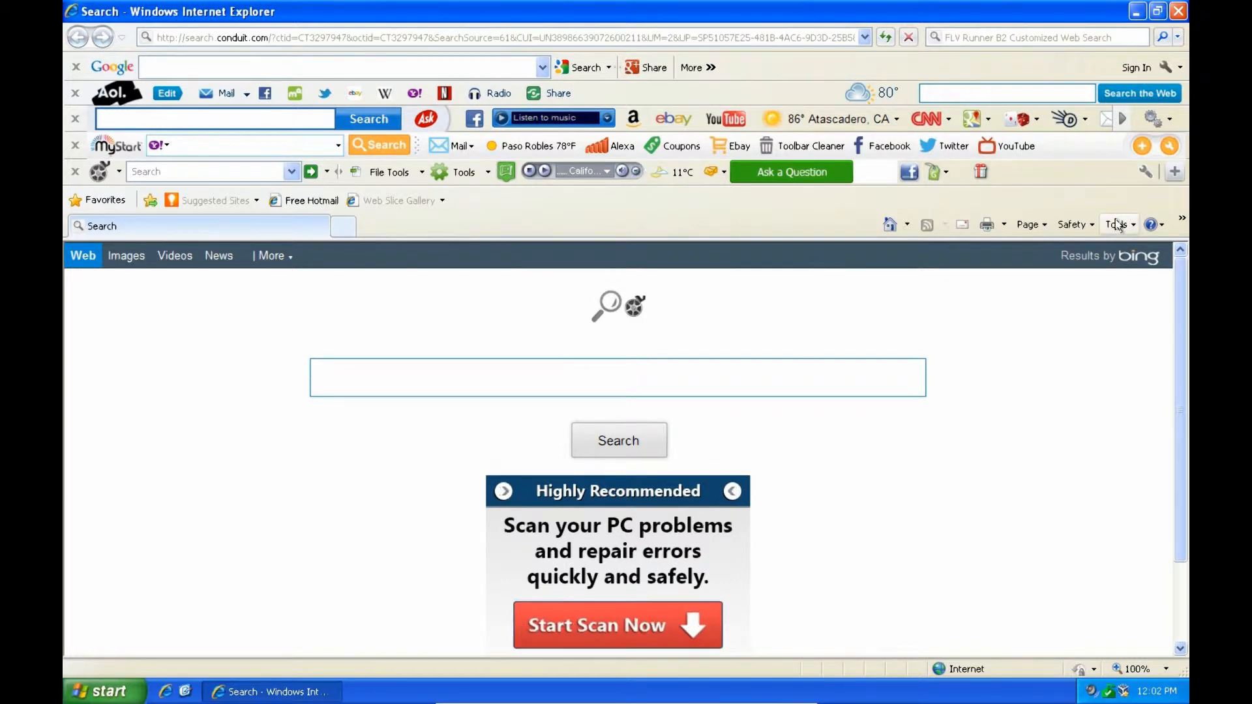
# - Start Reset Internet Explorer settings from the Advanced tab of Internet Options
pyautogui.click(1117, 224)
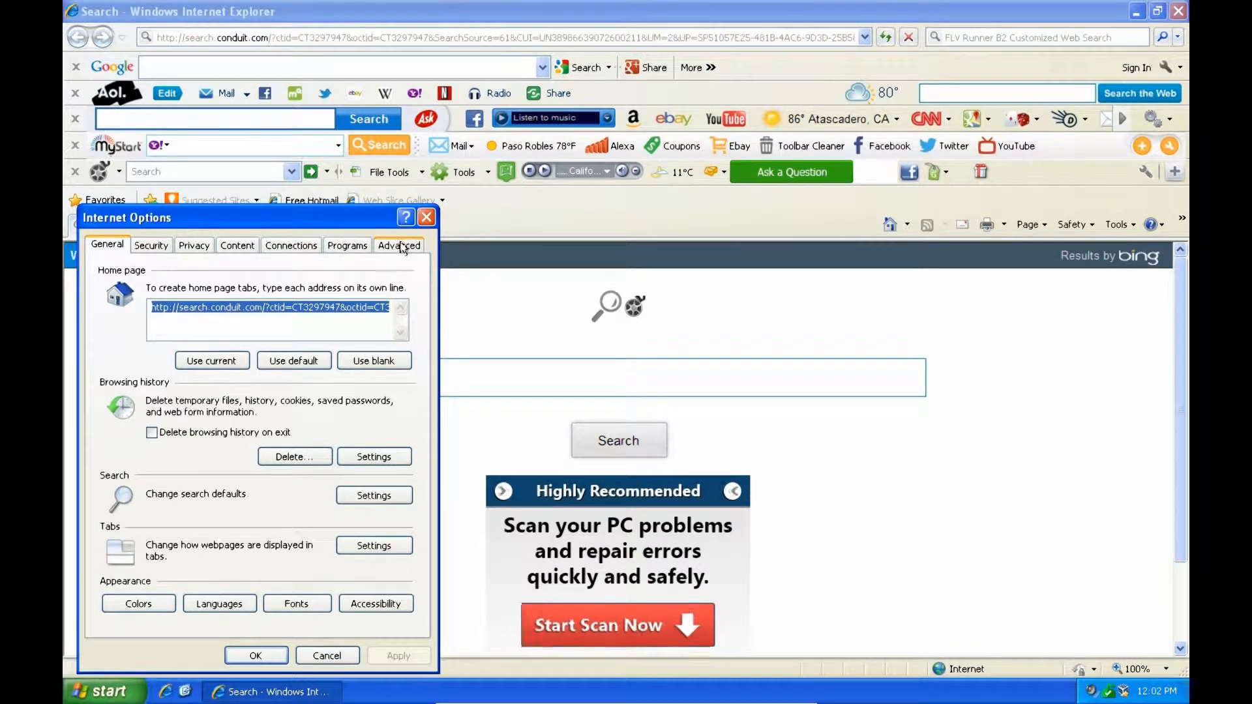
pyautogui.click(399, 245)
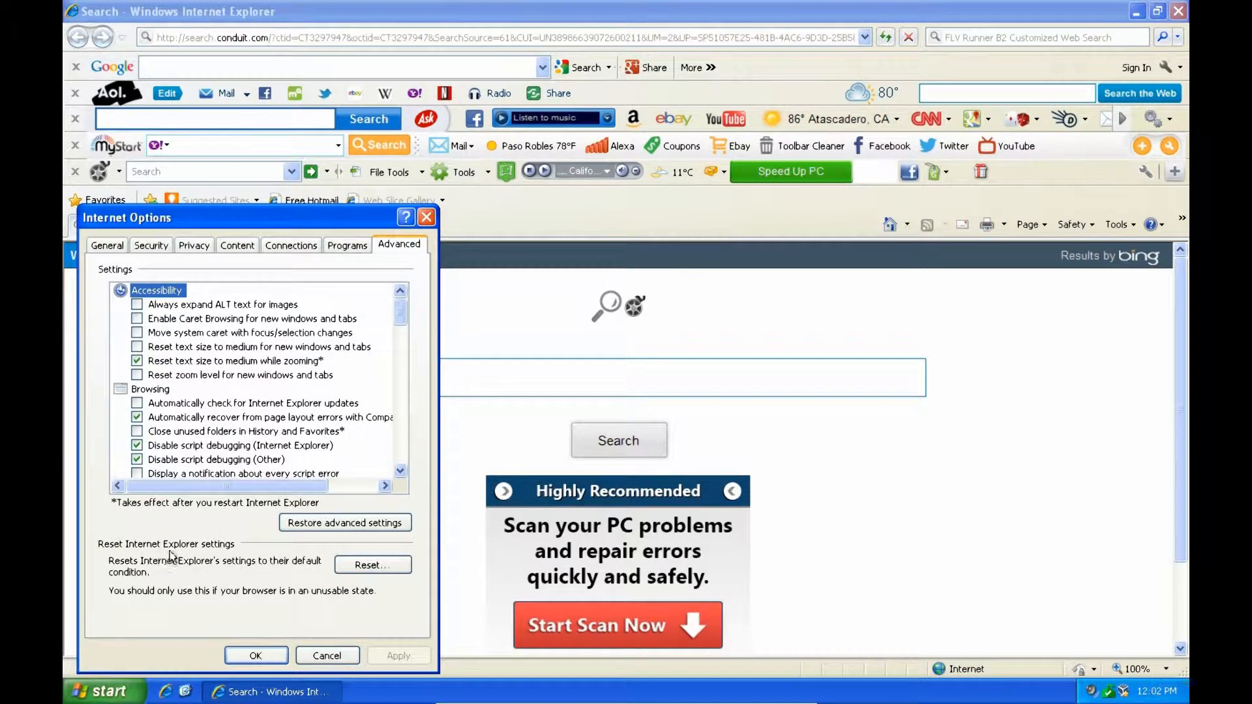
pyautogui.moveTo(274, 574)
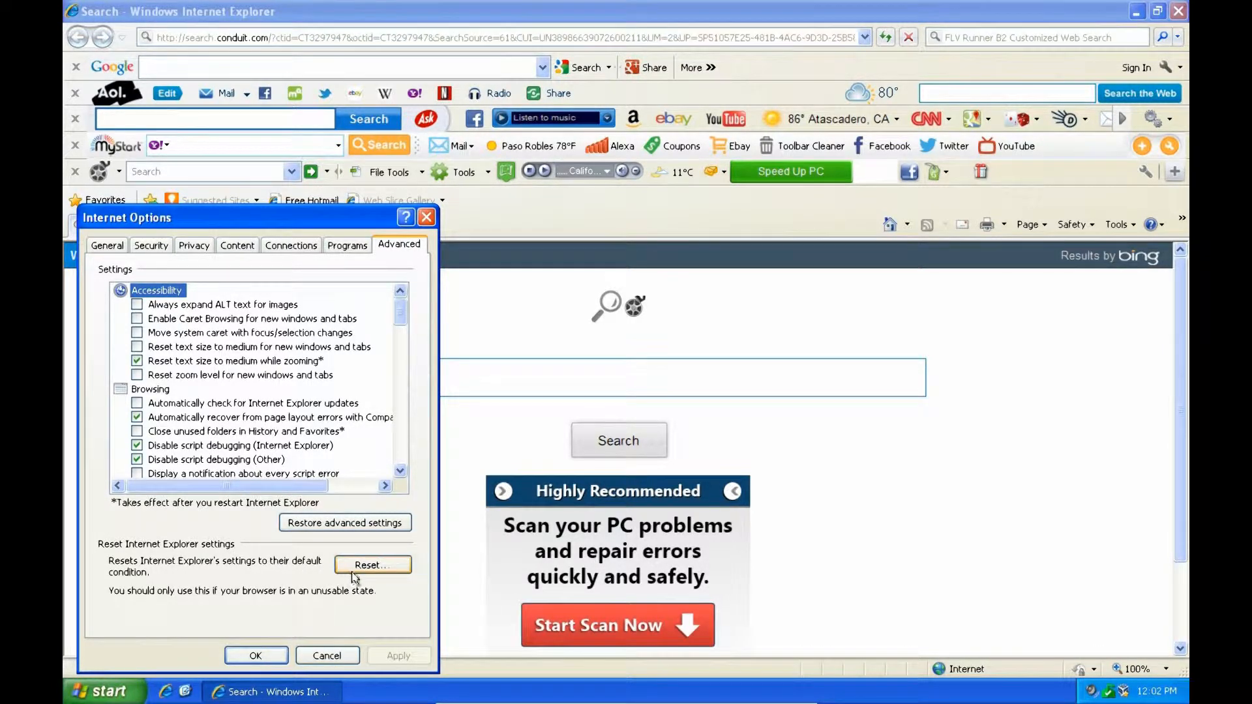
pyautogui.click(372, 565)
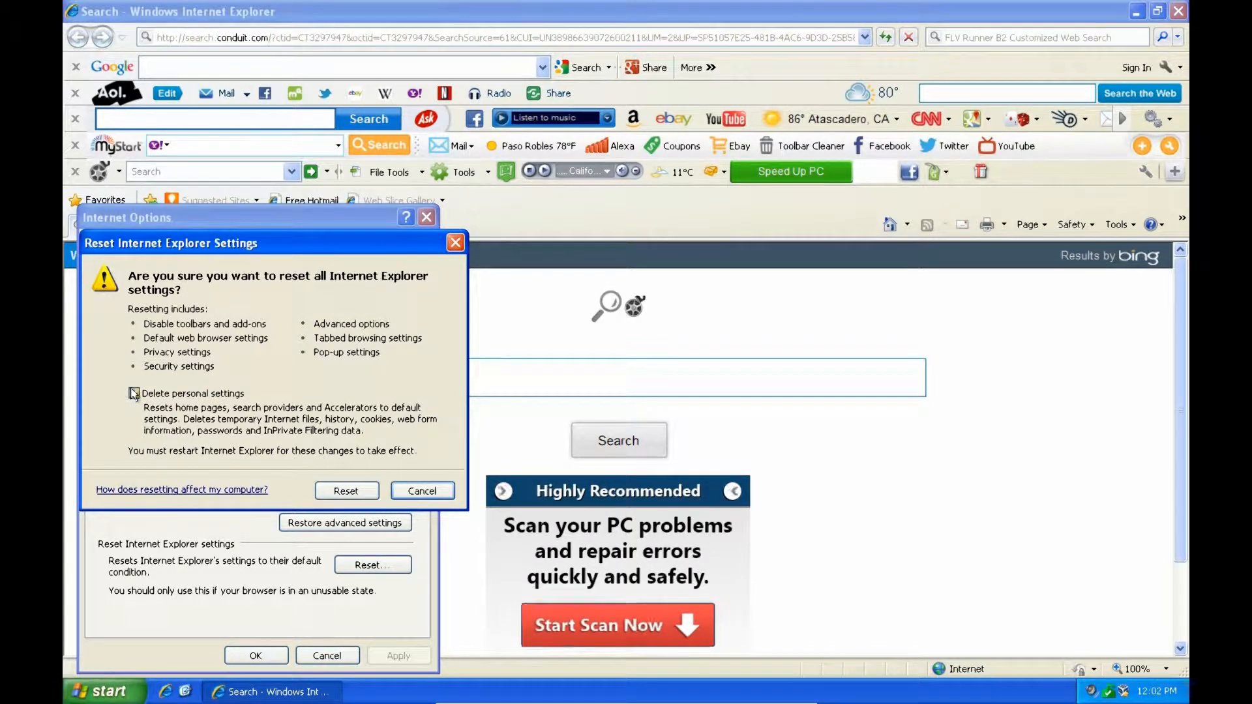
# - Reset all IE settings with Delete personal settings ticked and acknowledge the restart notice
pyautogui.click(134, 393)
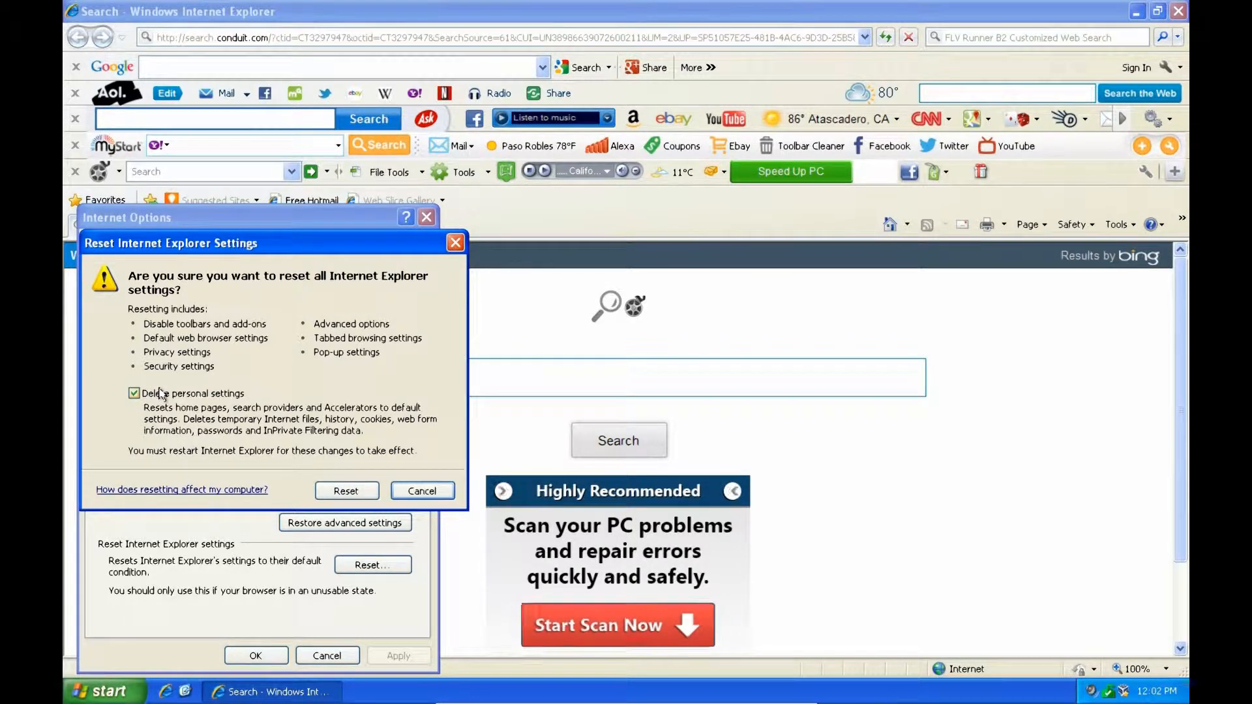
pyautogui.click(346, 490)
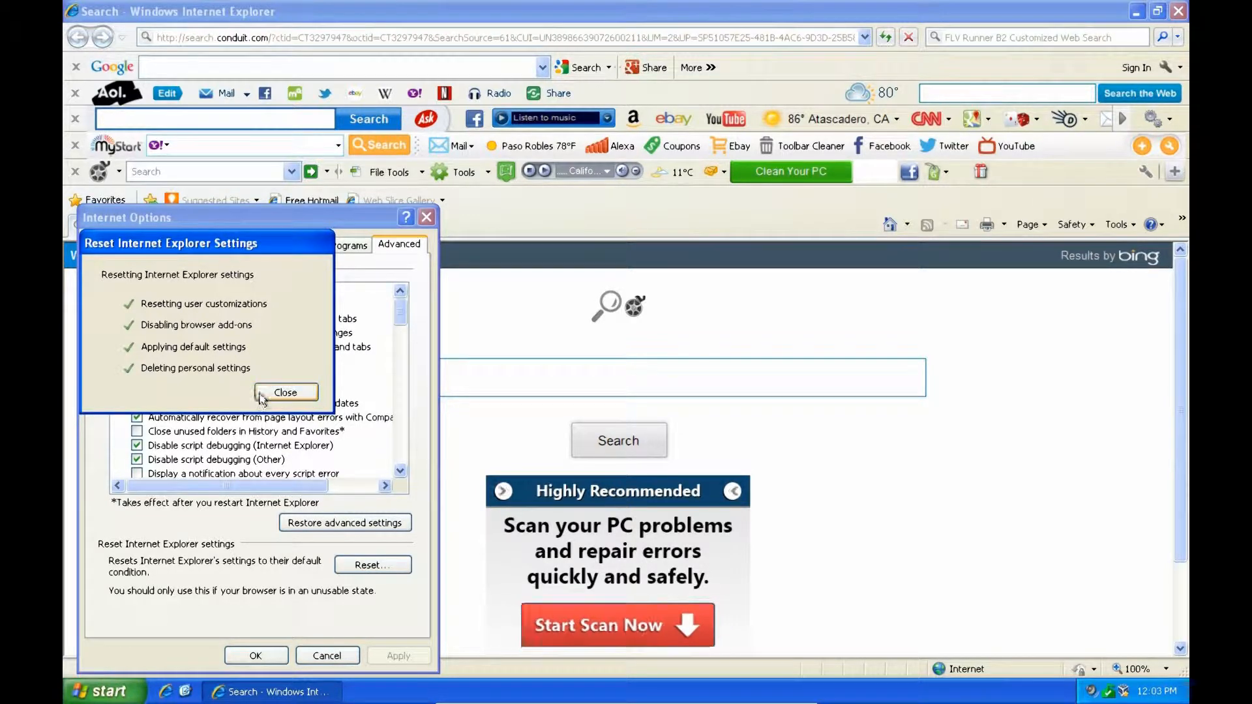
pyautogui.click(285, 392)
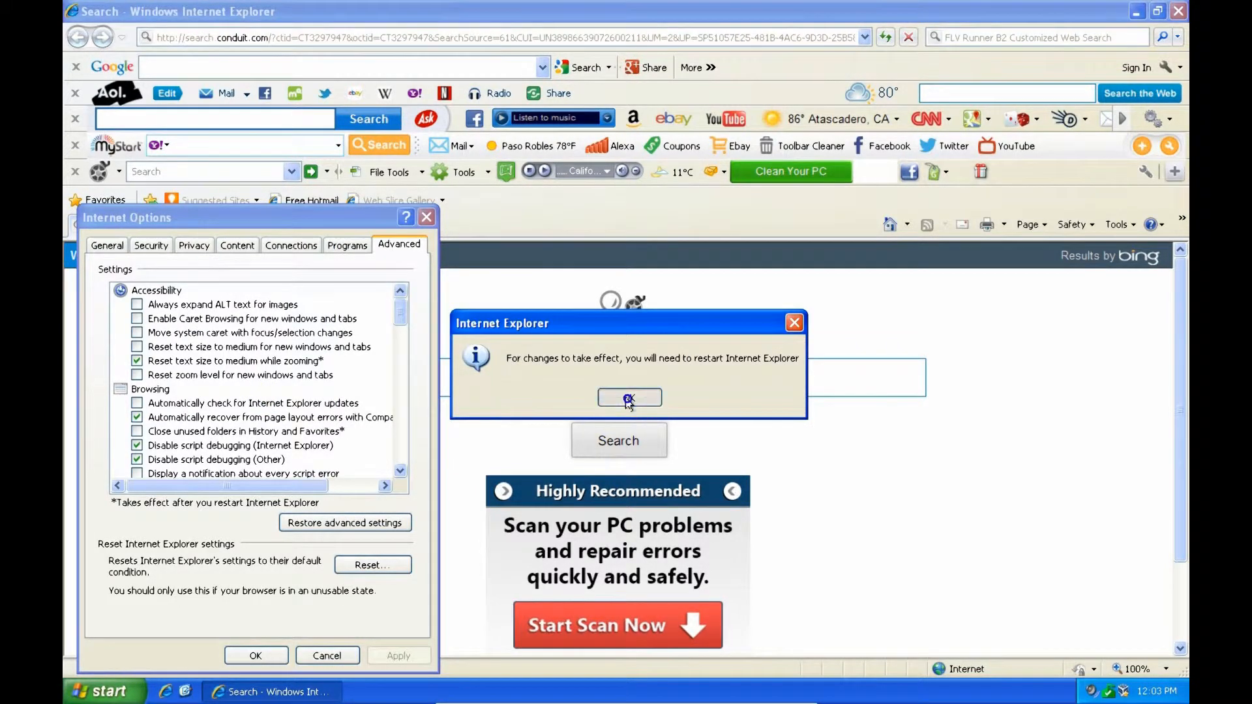
pyautogui.click(629, 398)
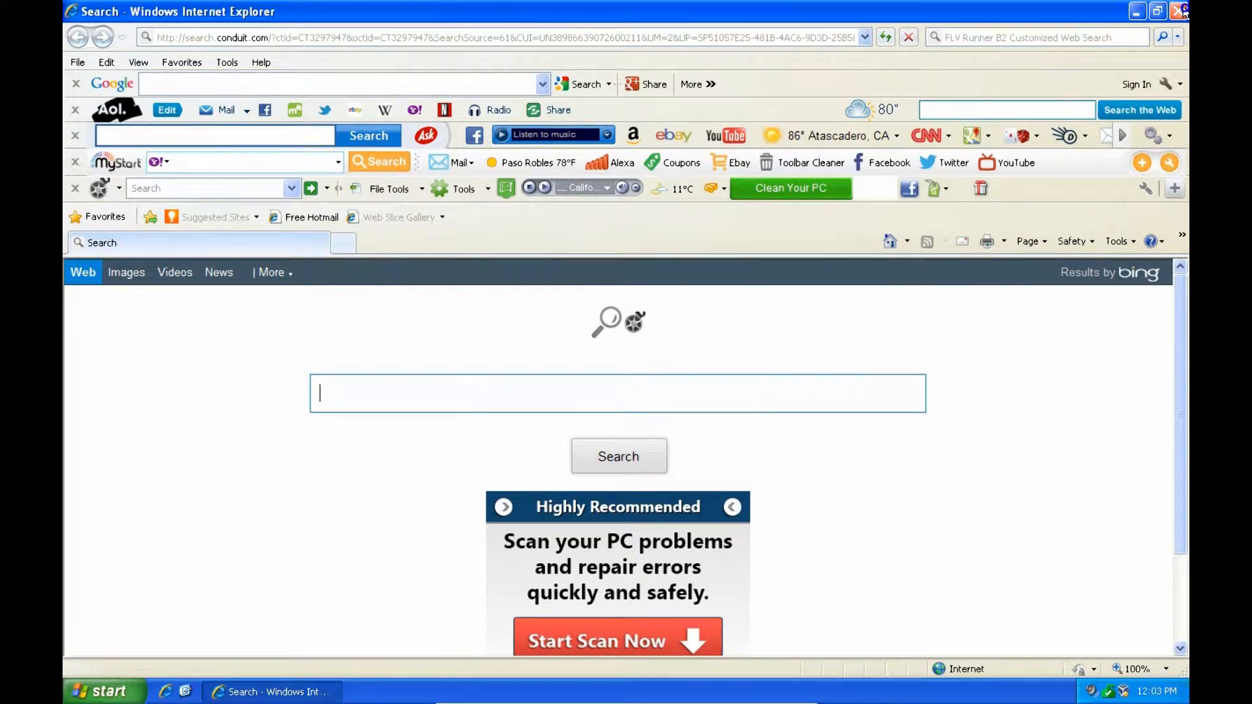
# - Close the browser and dismiss the iexplore.exe application error so IE restarts
pyautogui.click(1182, 11)
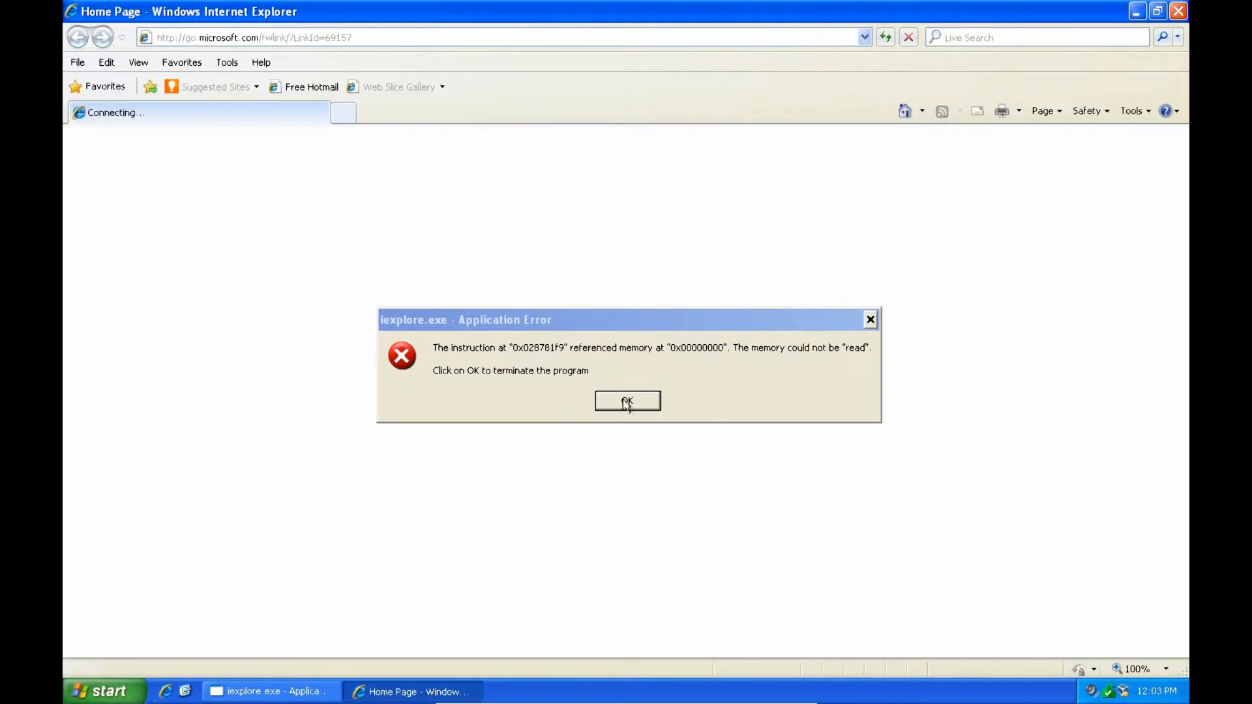
pyautogui.click(627, 401)
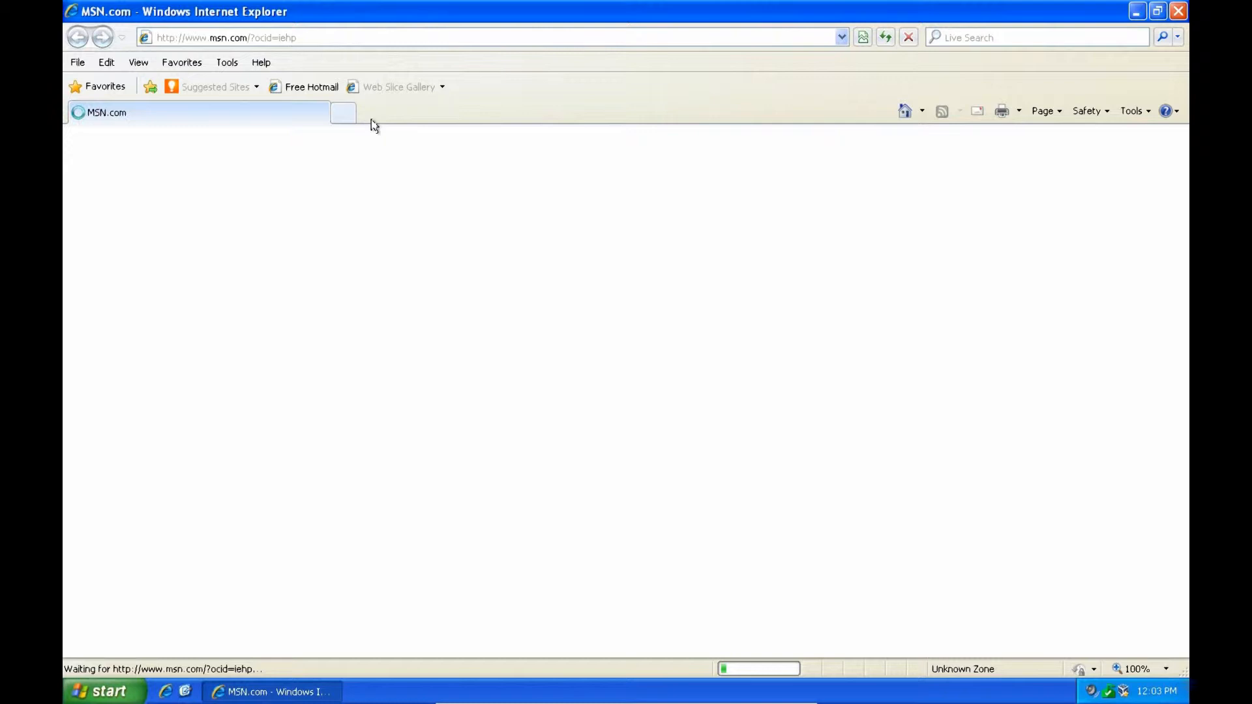
pyautogui.moveTo(861, 84)
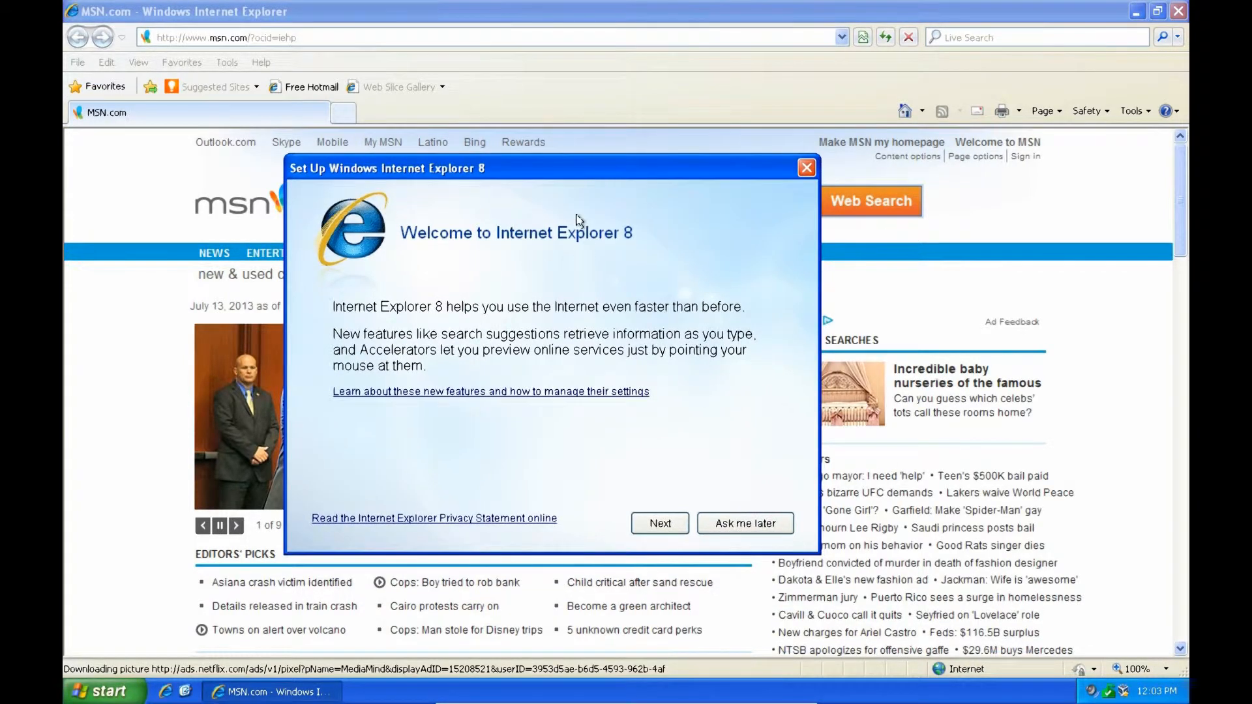
pyautogui.moveTo(721, 383)
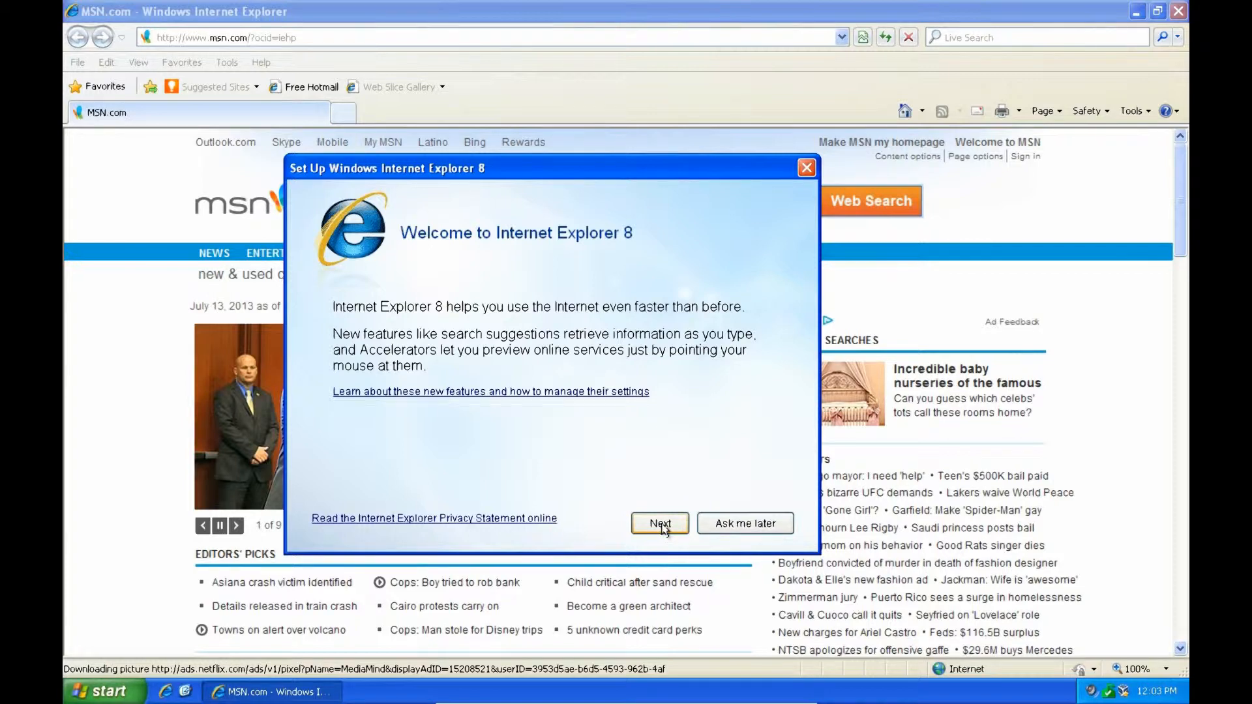
# - Finish first-run setup with Suggested Sites off and express settings, then view the upgrade welcome tab
pyautogui.click(659, 523)
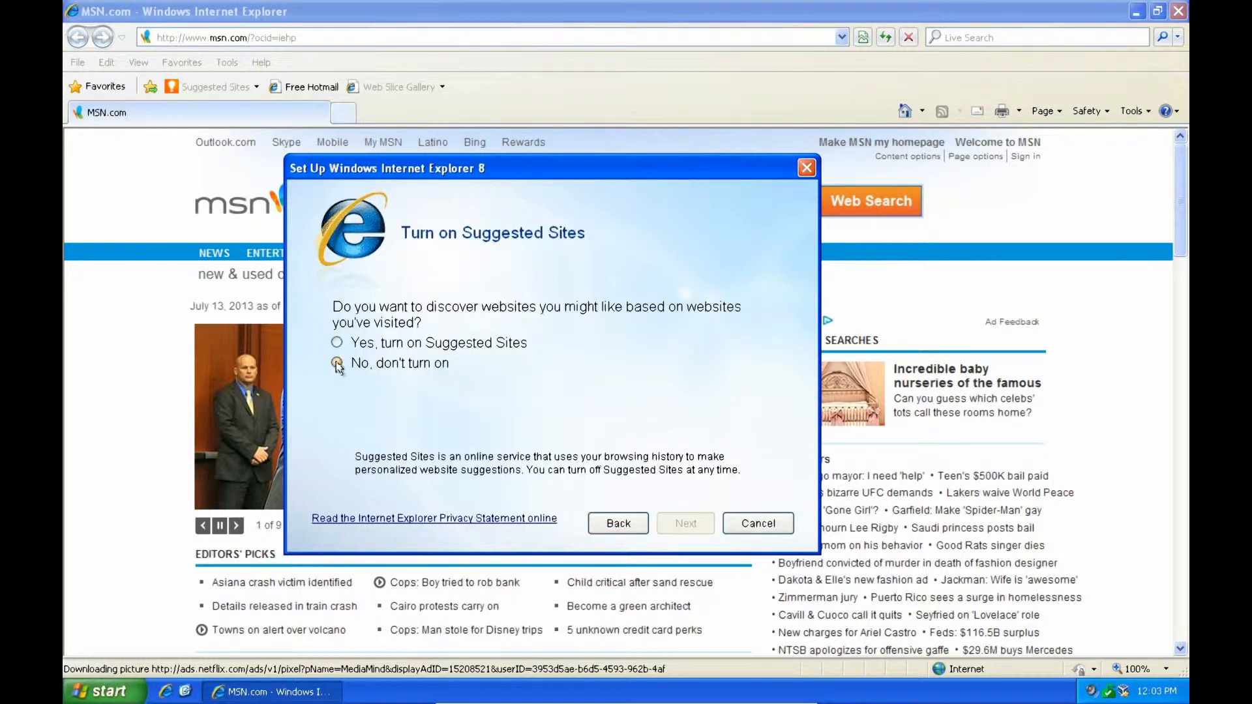
pyautogui.click(684, 523)
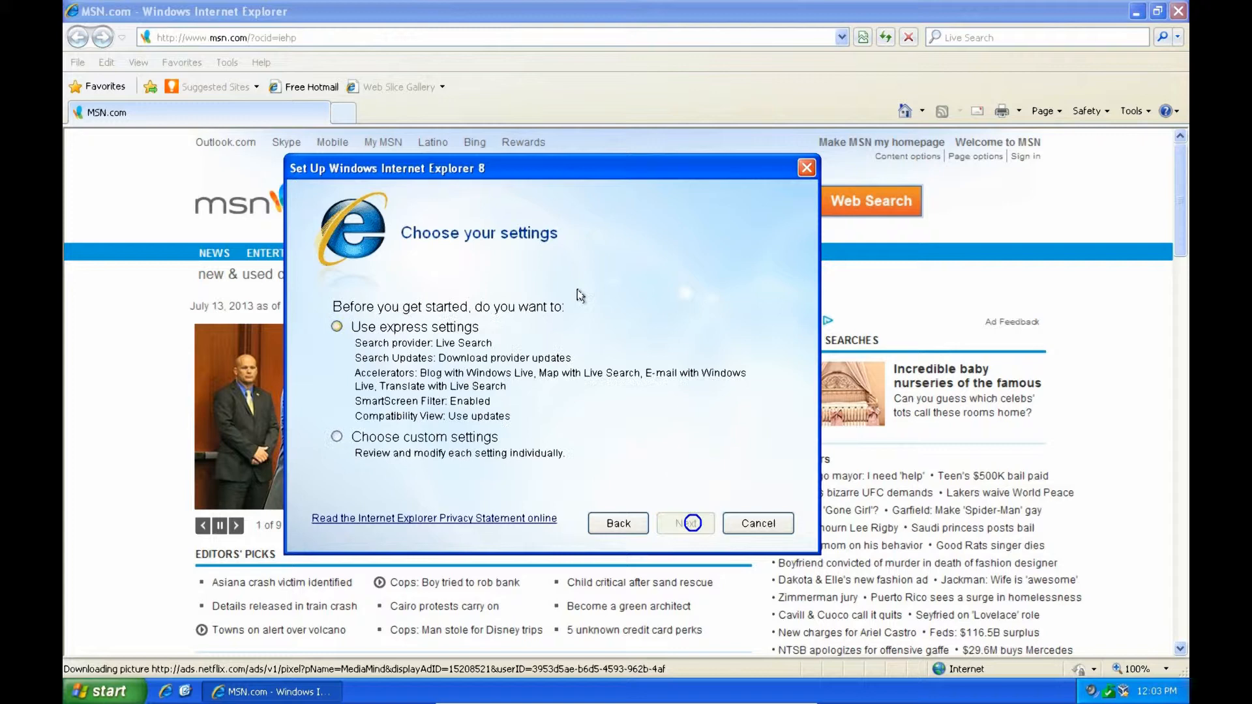
pyautogui.click(337, 326)
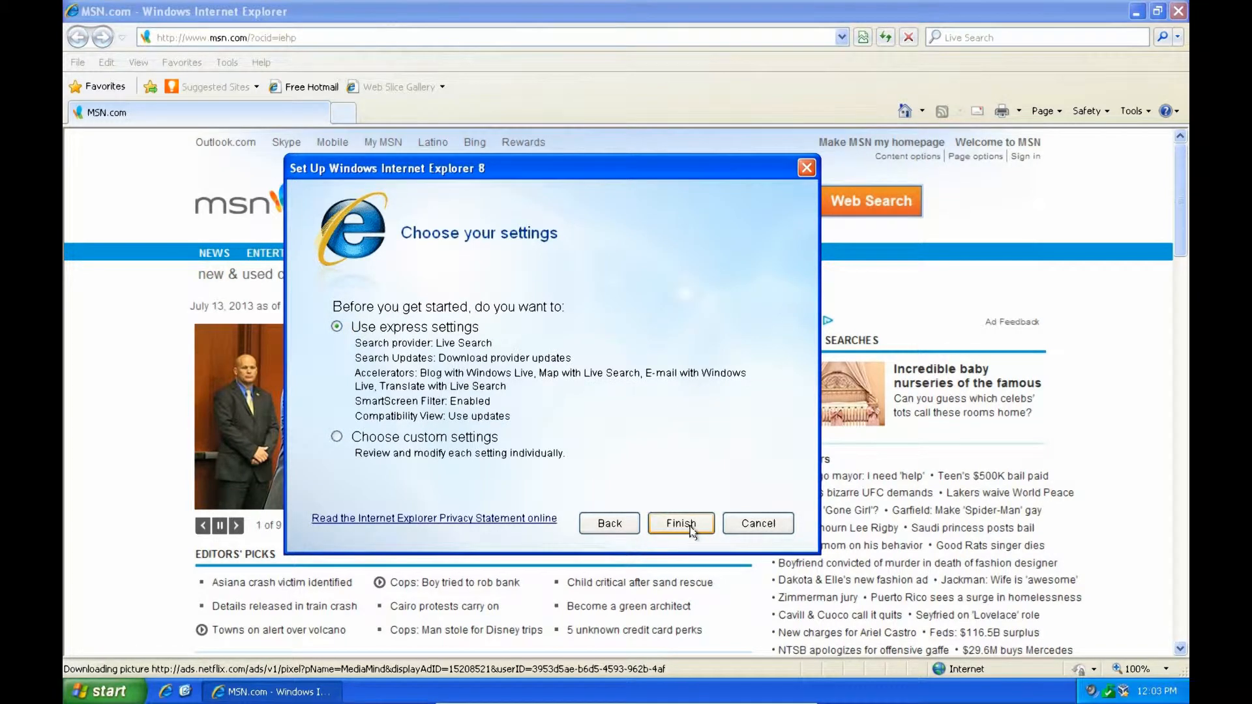
pyautogui.click(680, 523)
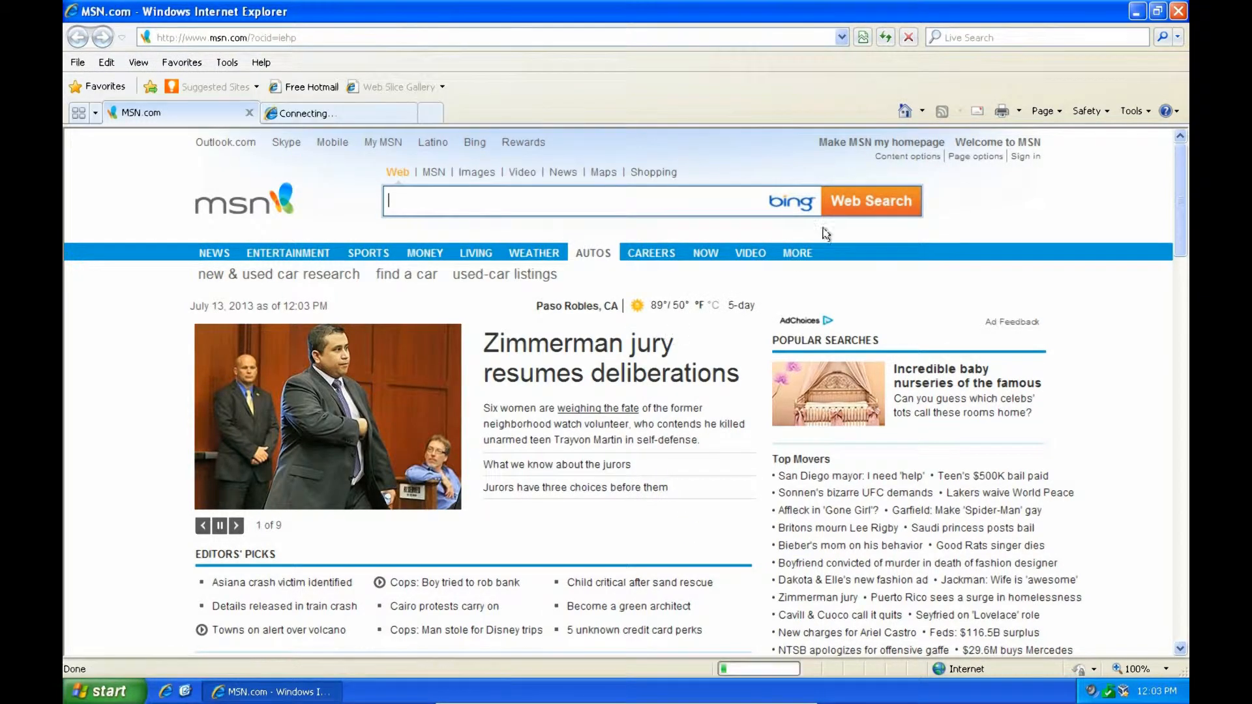
pyautogui.click(235, 526)
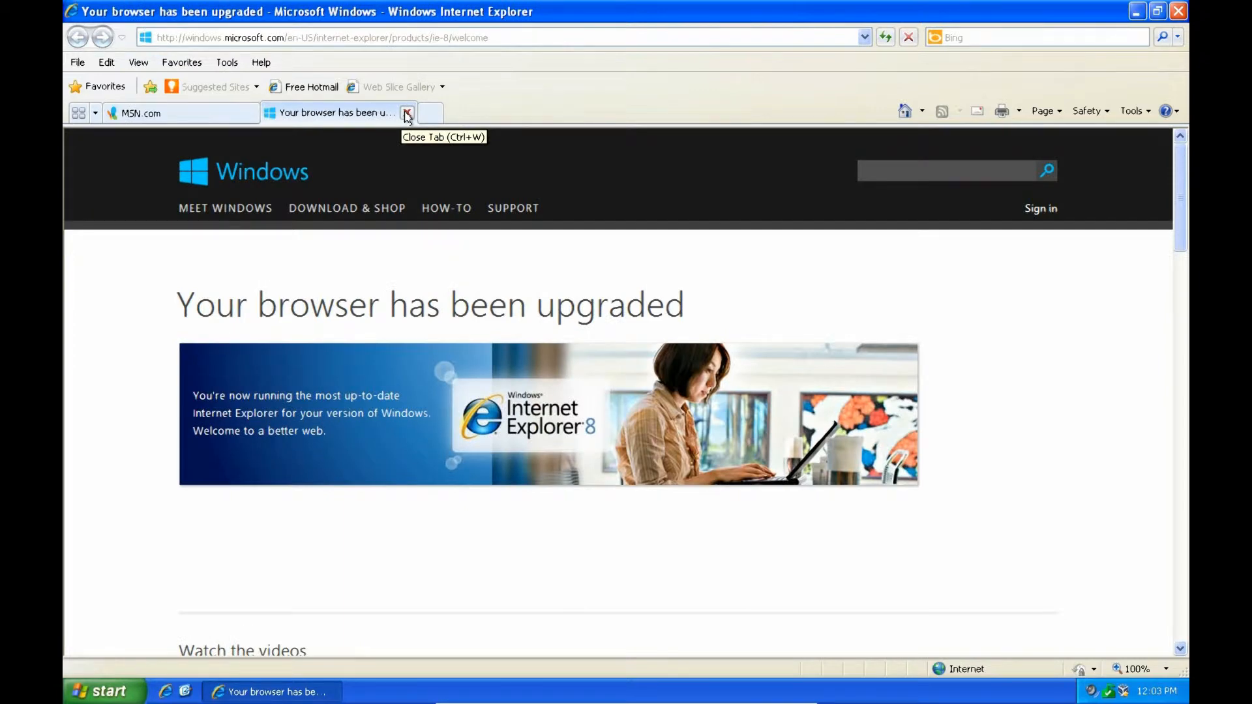
pyautogui.moveTo(397, 152)
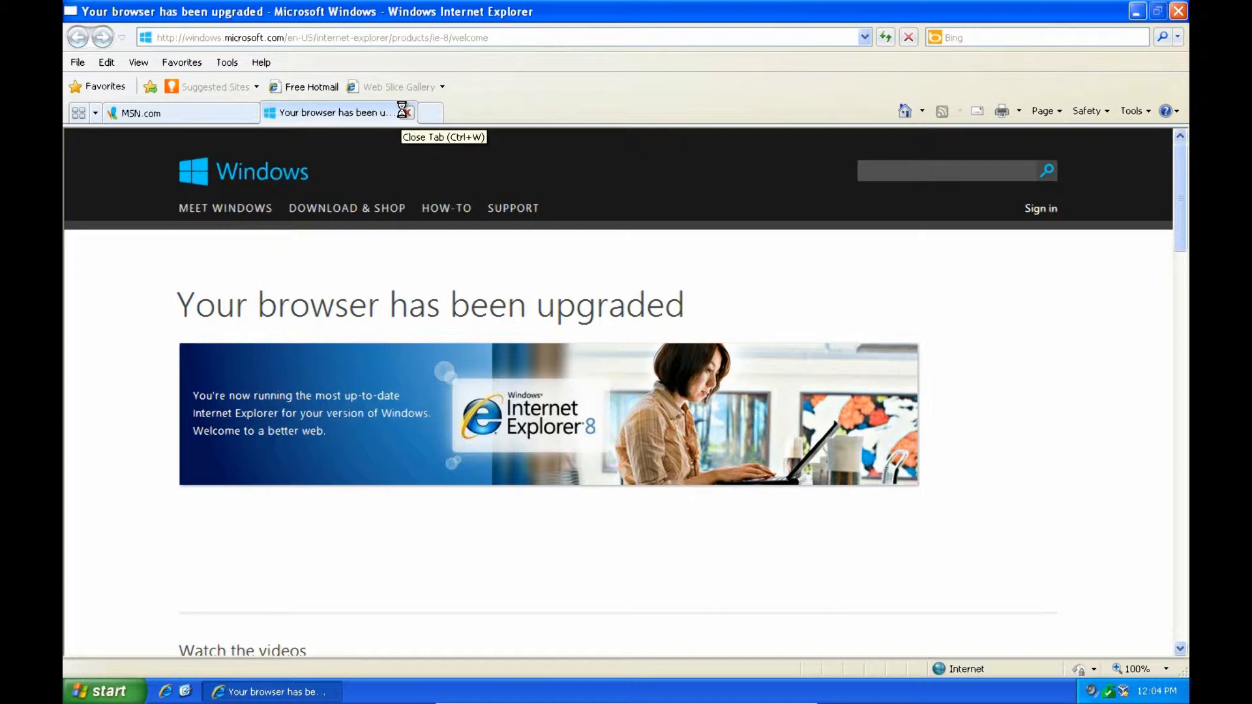
# - Close Internet Explorer, leaving the Windows XP desktop
pyautogui.click(405, 111)
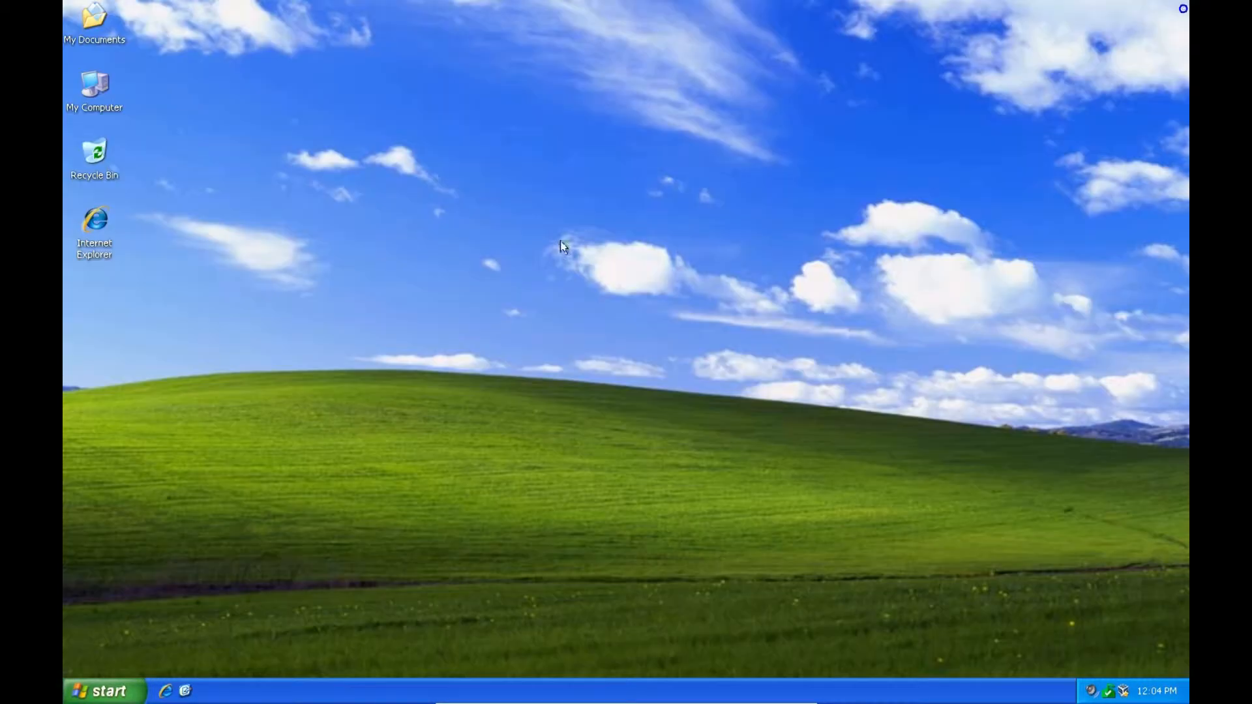
pyautogui.doubleClick(94, 222)
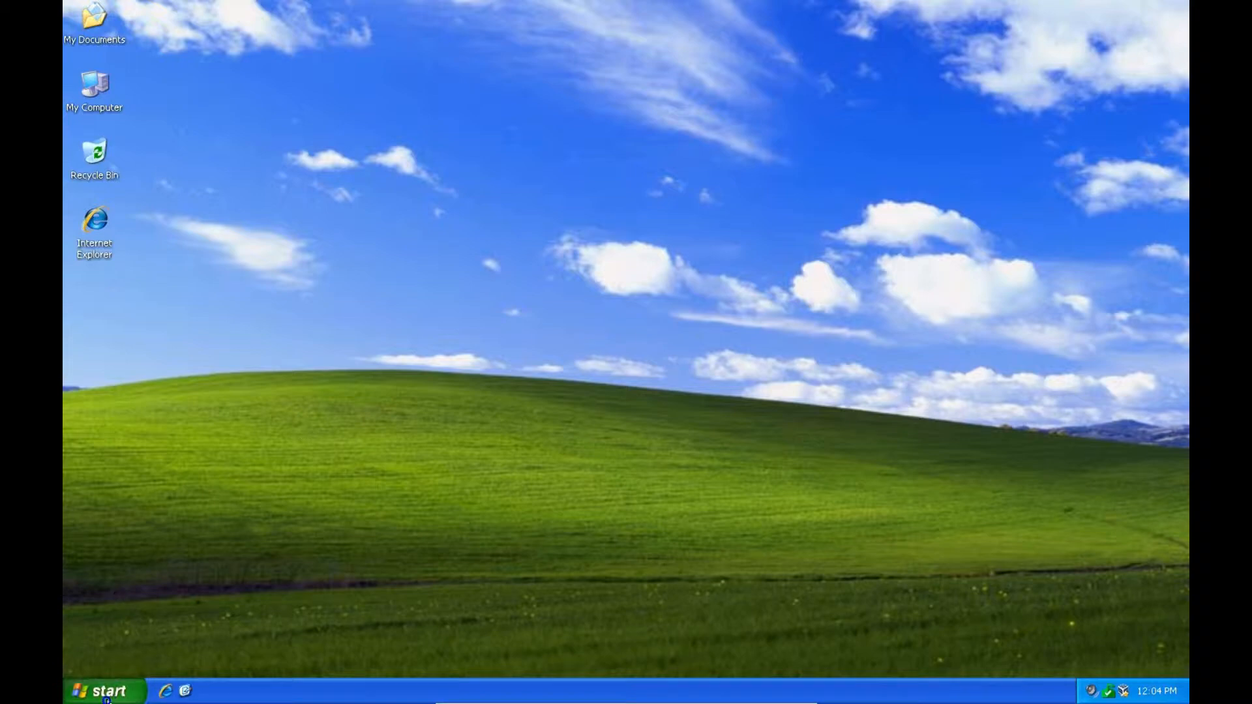
# - Launch Add or Remove Programs from the Start menu's Control Panel
pyautogui.click(98, 690)
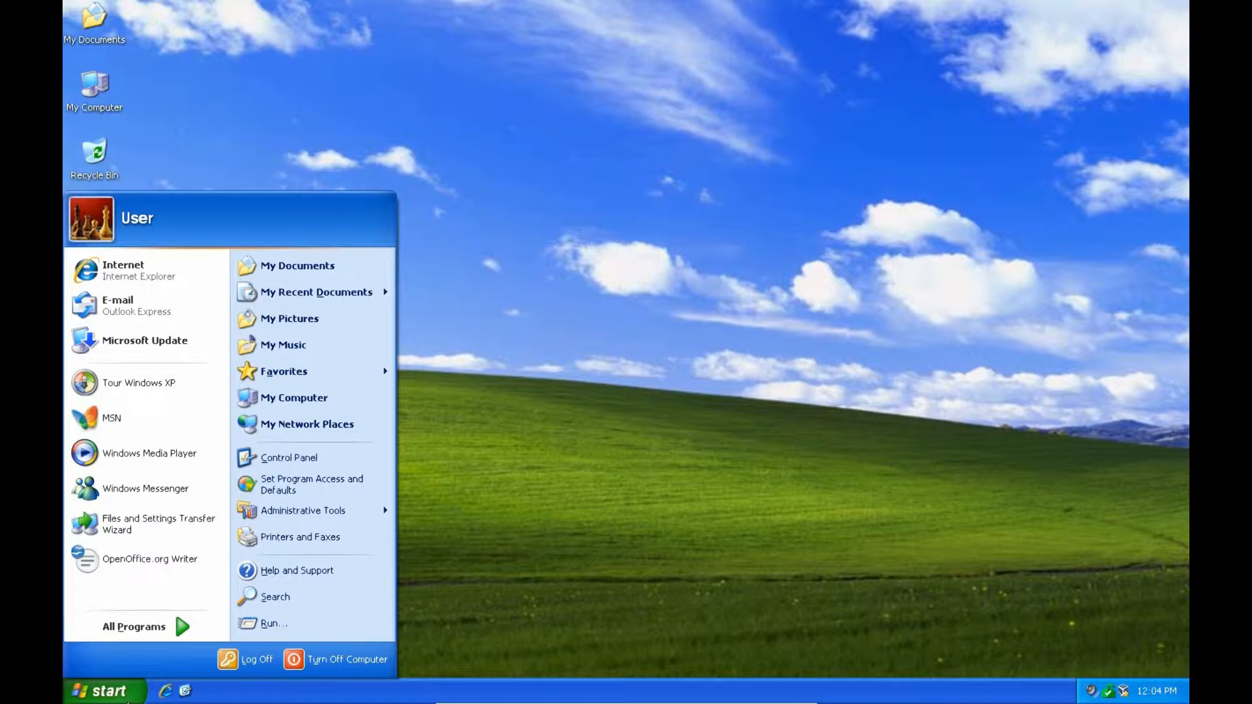
pyautogui.moveTo(300, 458)
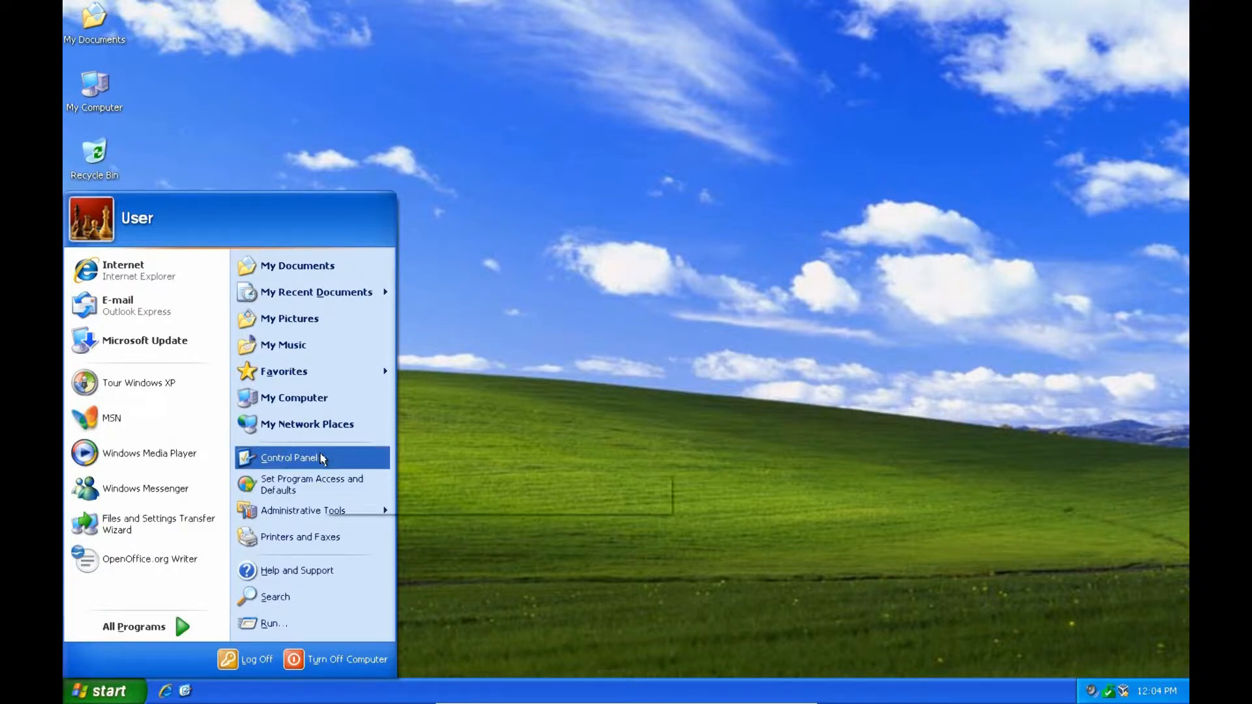
pyautogui.click(289, 458)
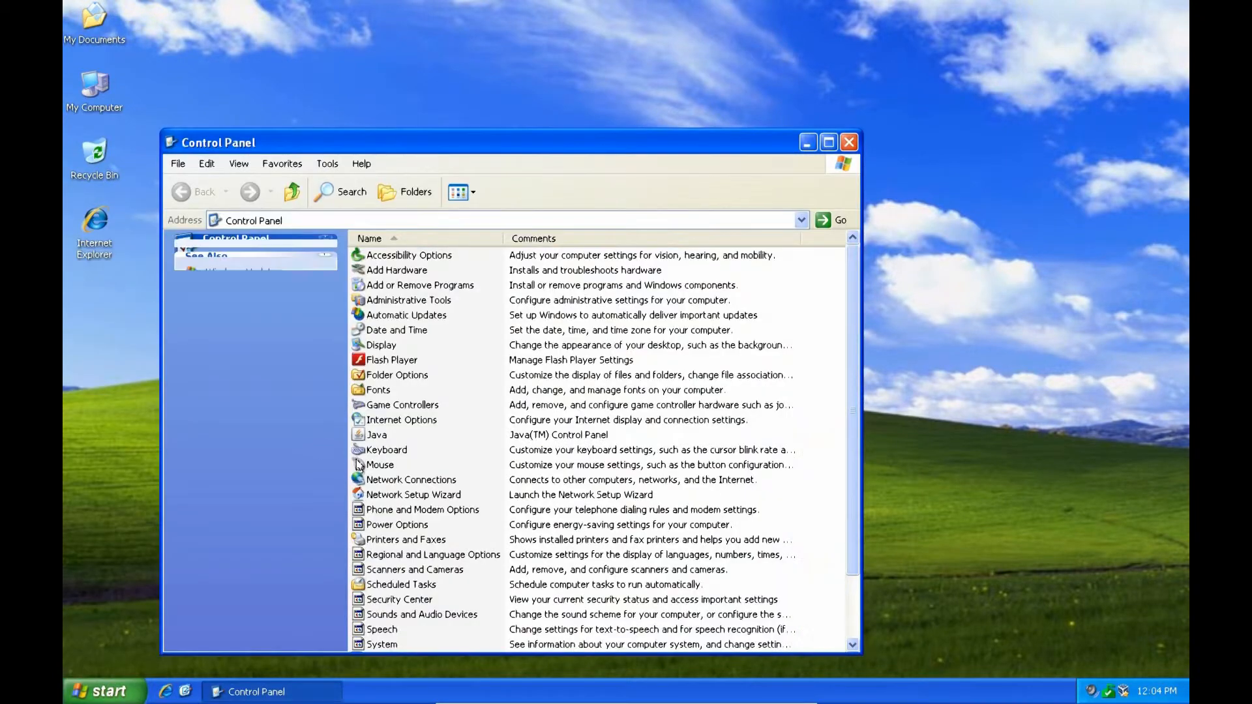
pyautogui.click(420, 285)
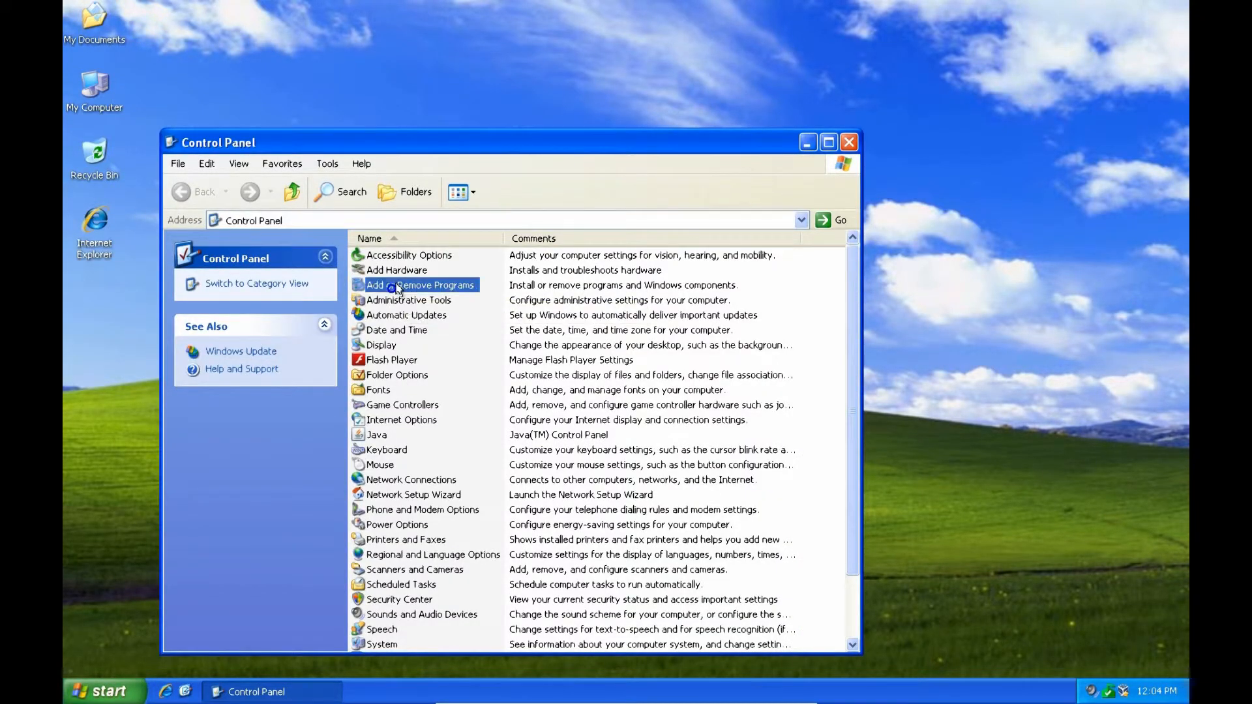
pyautogui.moveTo(466, 285)
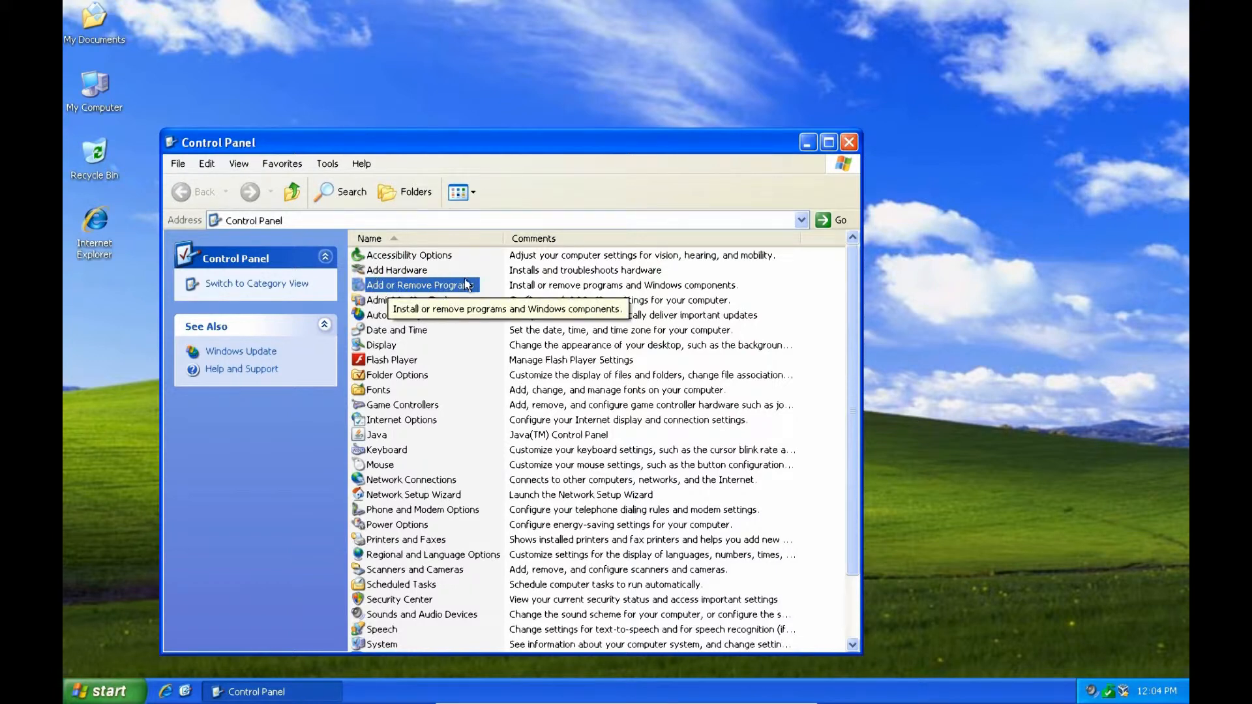
pyautogui.doubleClick(416, 285)
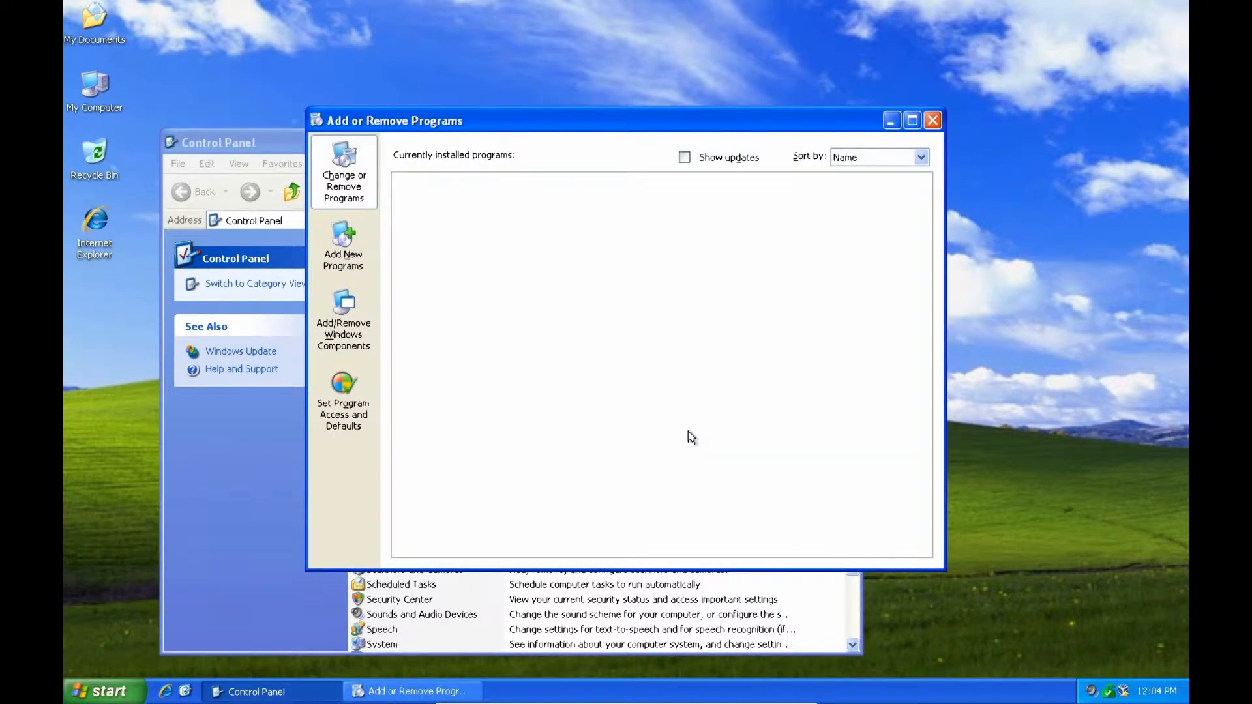
pyautogui.moveTo(677, 478)
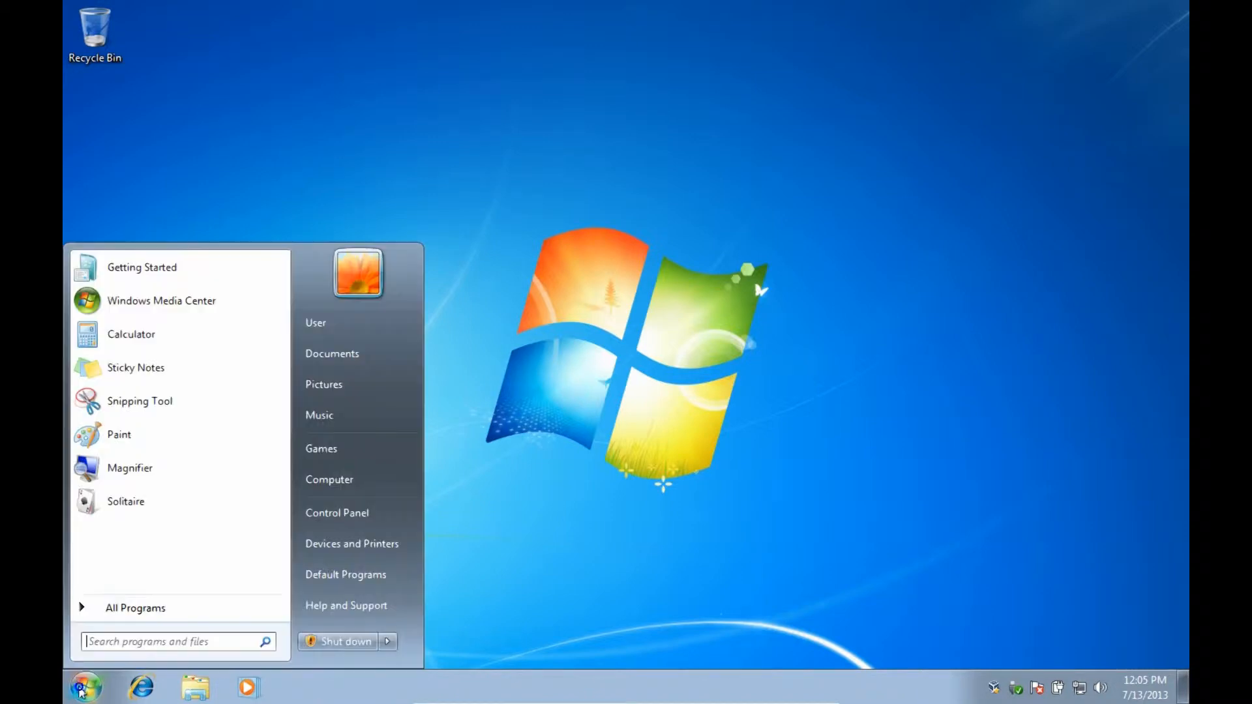
pyautogui.moveTo(142, 266)
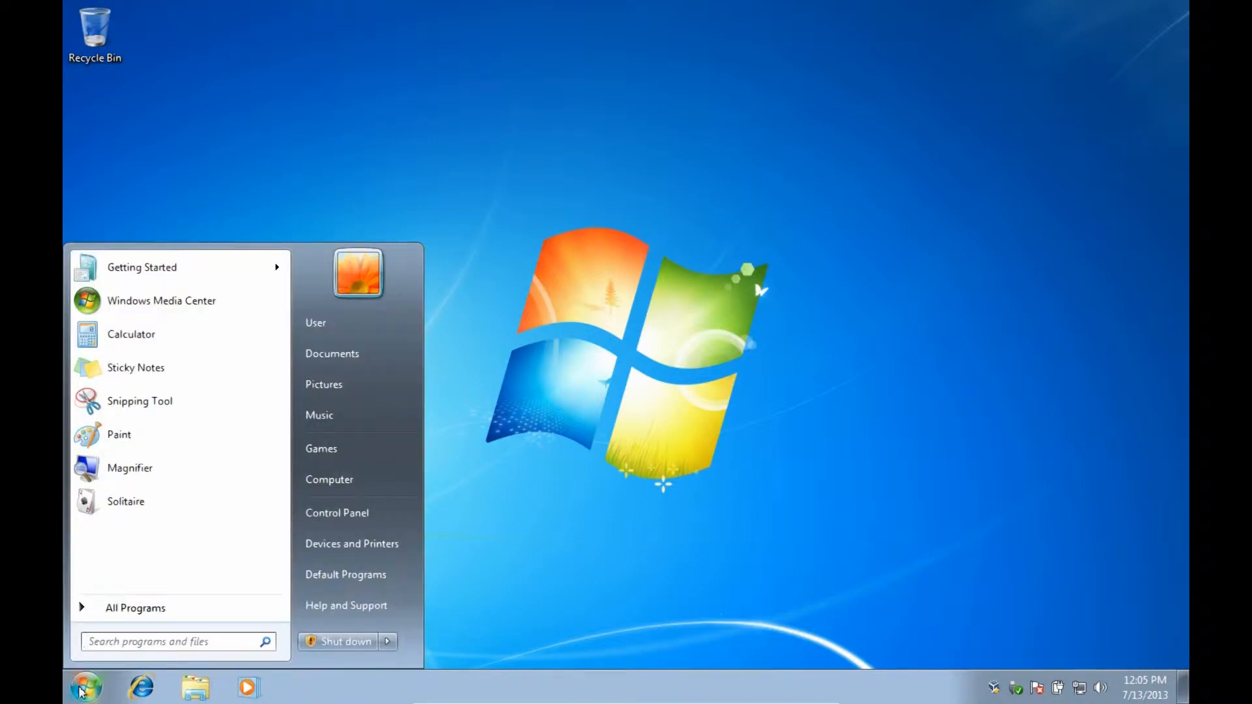
pyautogui.moveTo(338, 513)
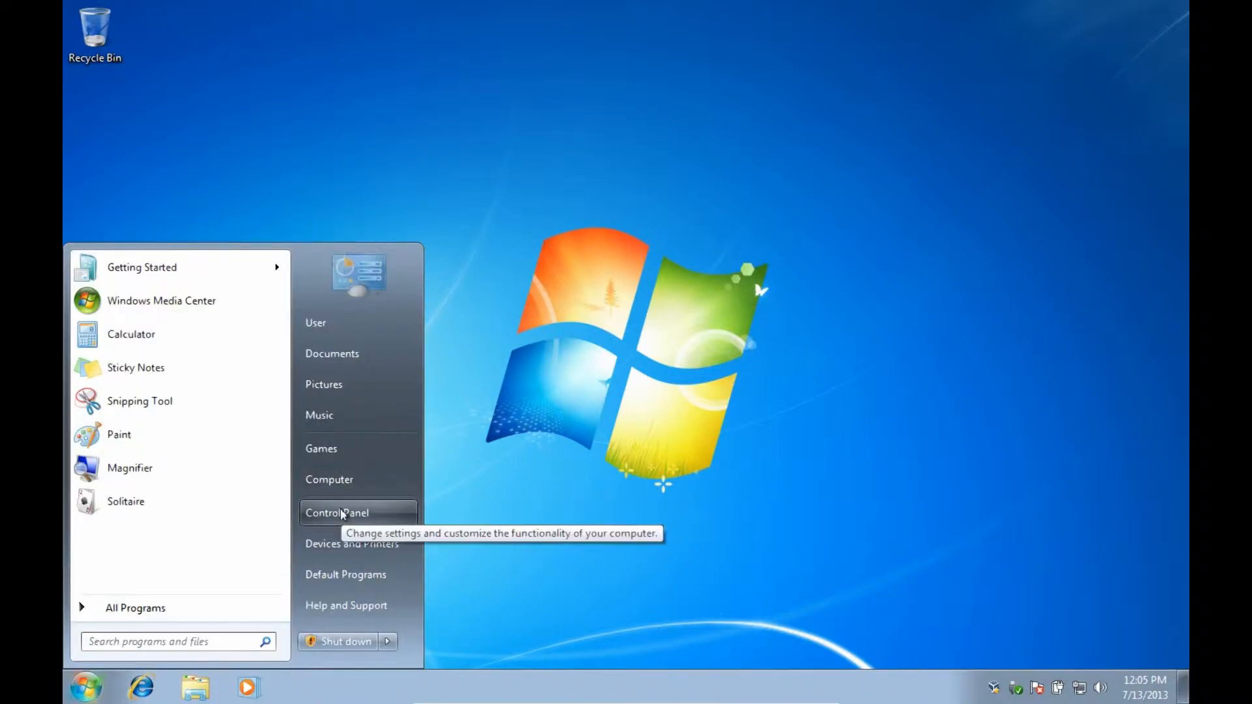
# - Switch the Windows 7 Control Panel view from Category to Small icons
pyautogui.click(336, 512)
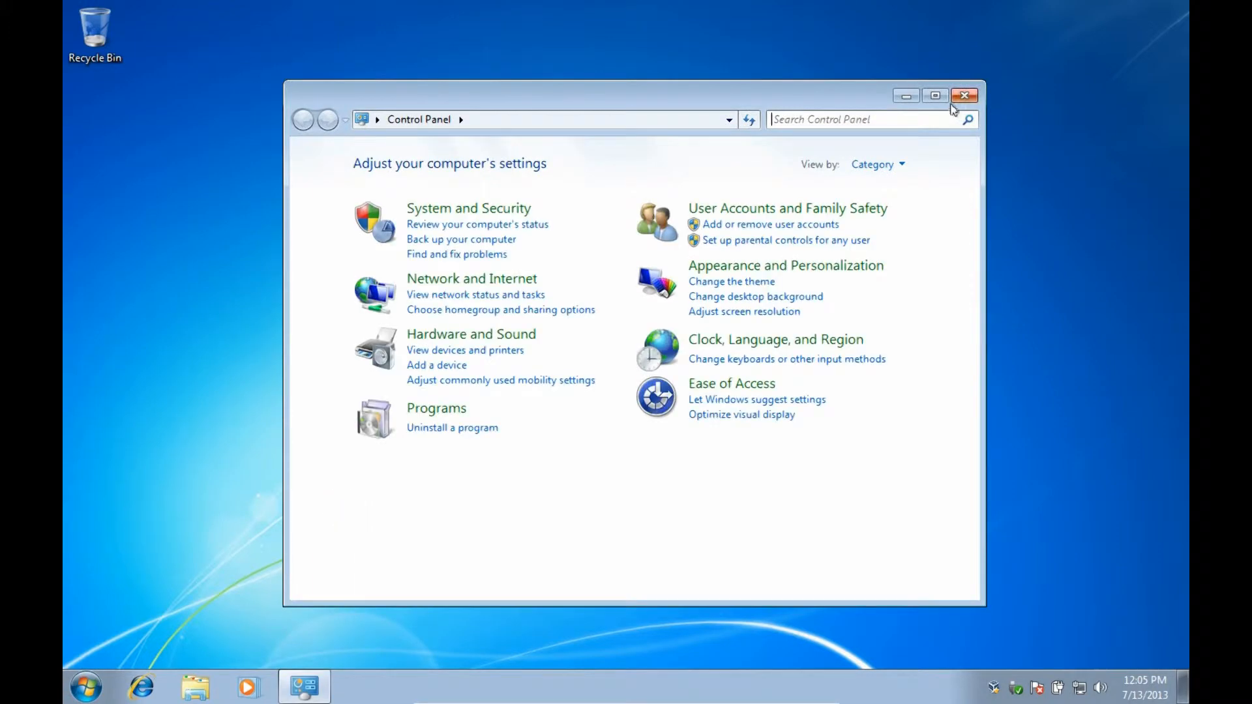
pyautogui.moveTo(447, 445)
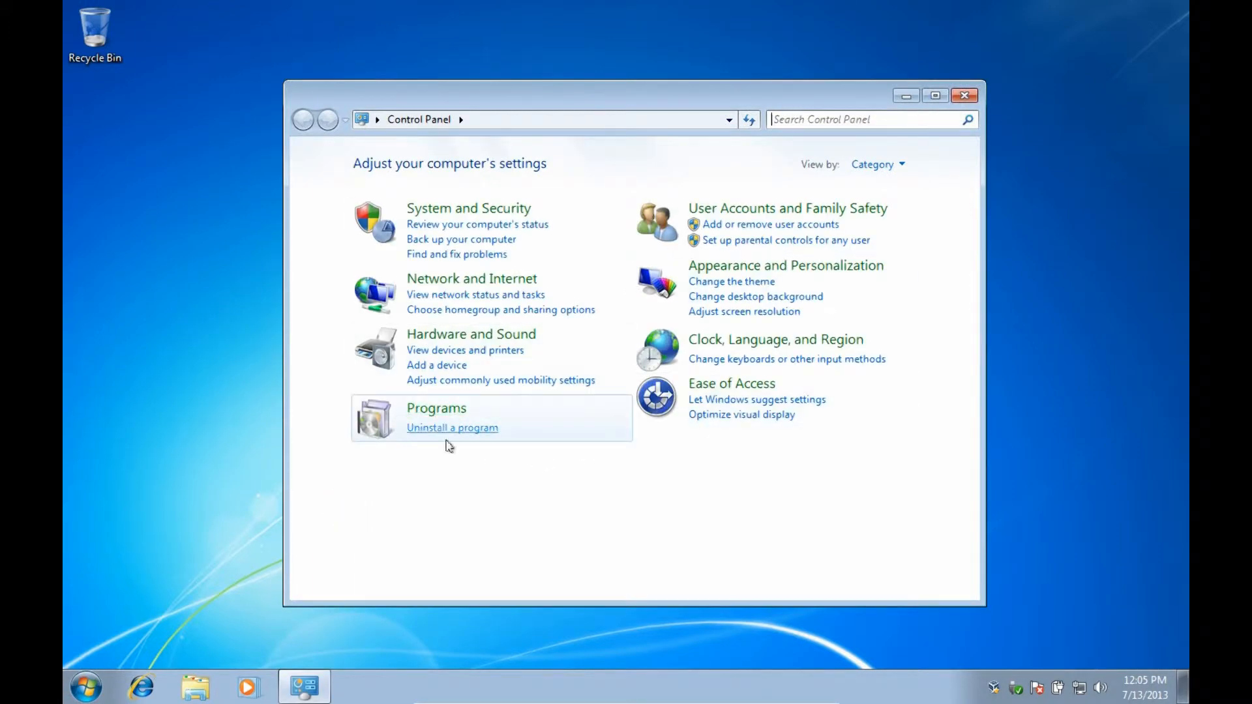
pyautogui.moveTo(1024, 168)
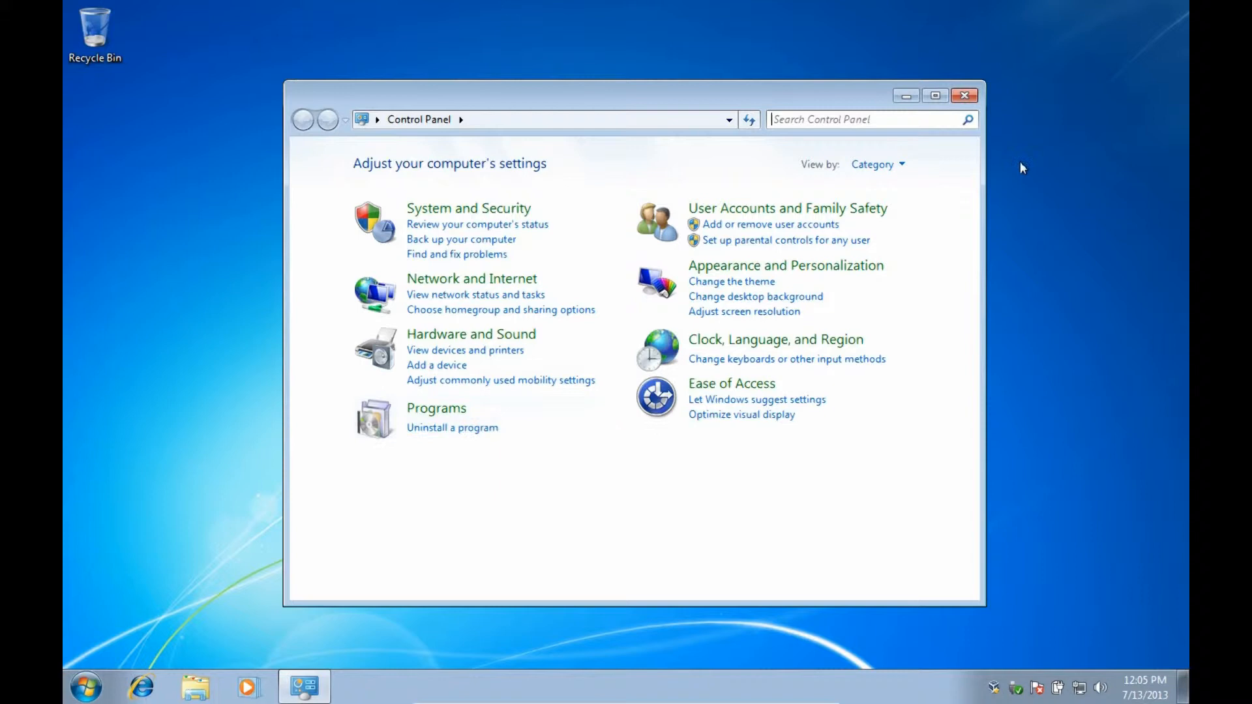
pyautogui.click(876, 165)
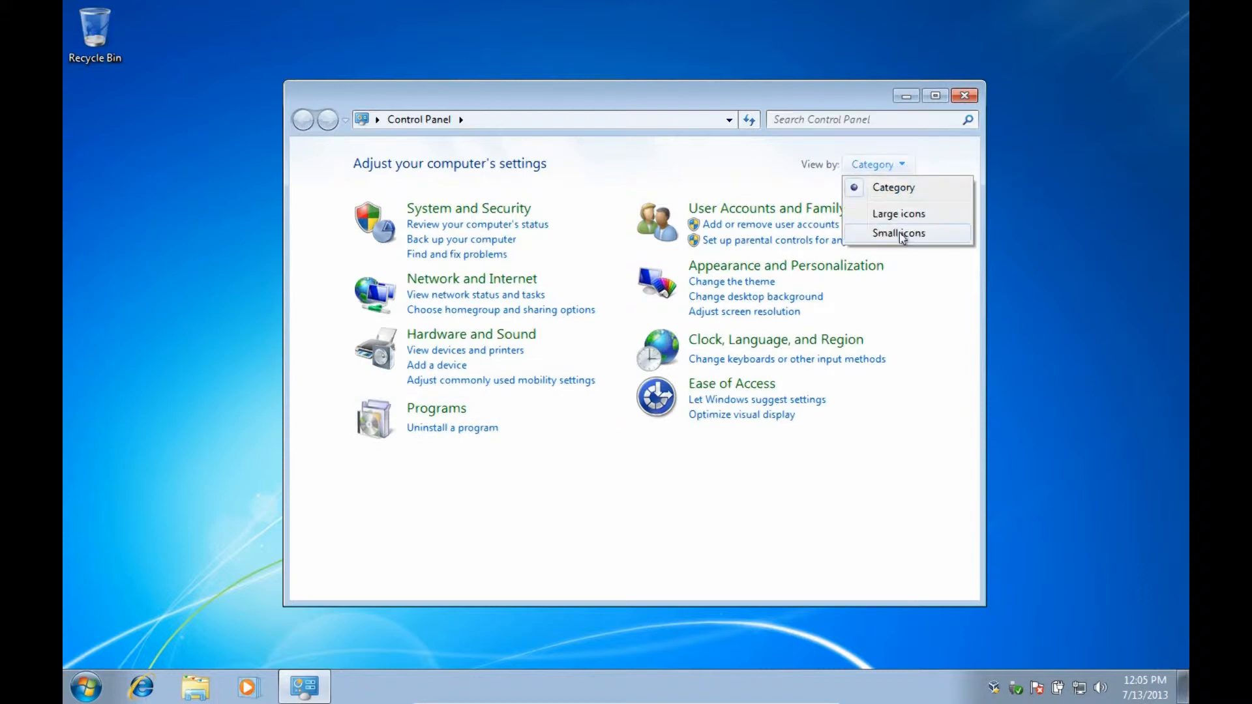
pyautogui.click(899, 232)
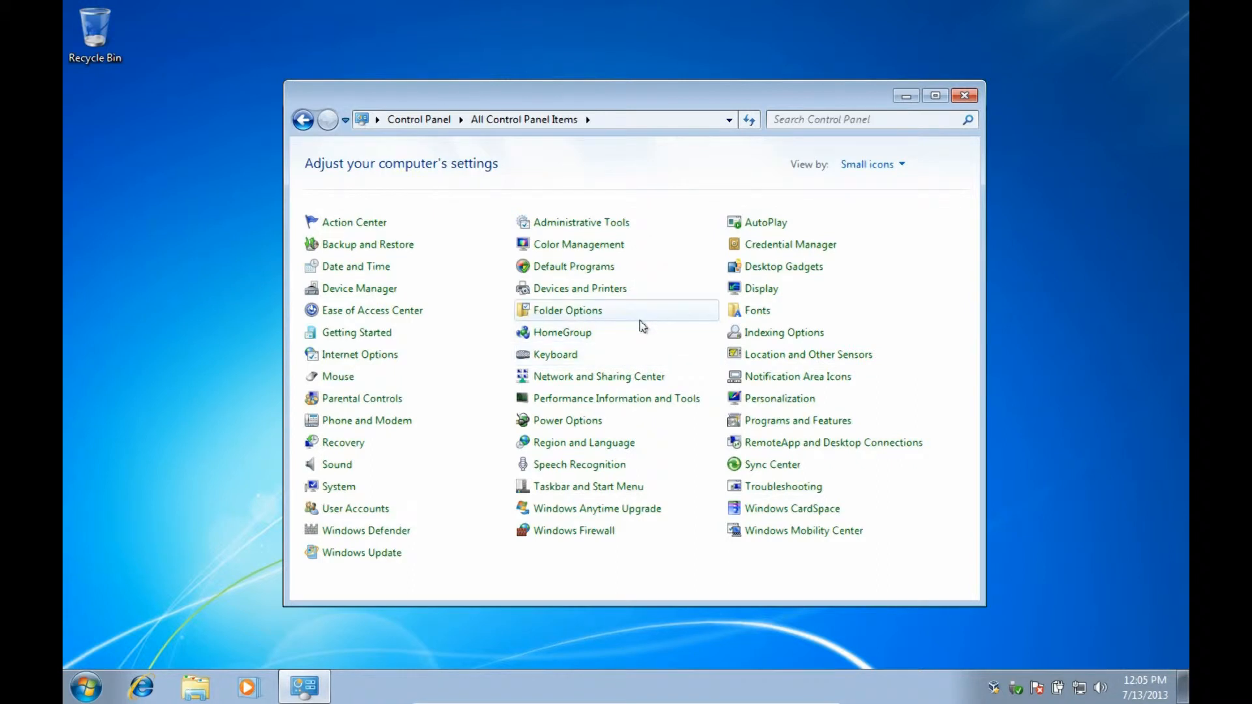
pyautogui.moveTo(335, 429)
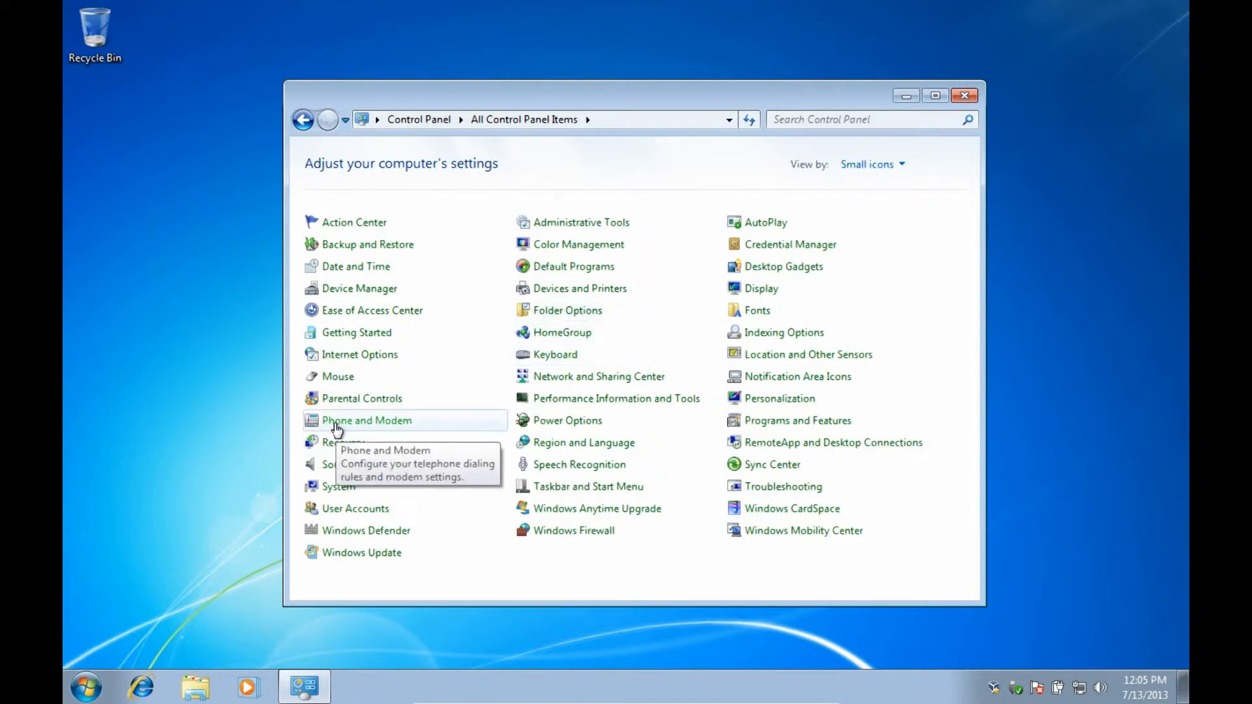
pyautogui.moveTo(751, 427)
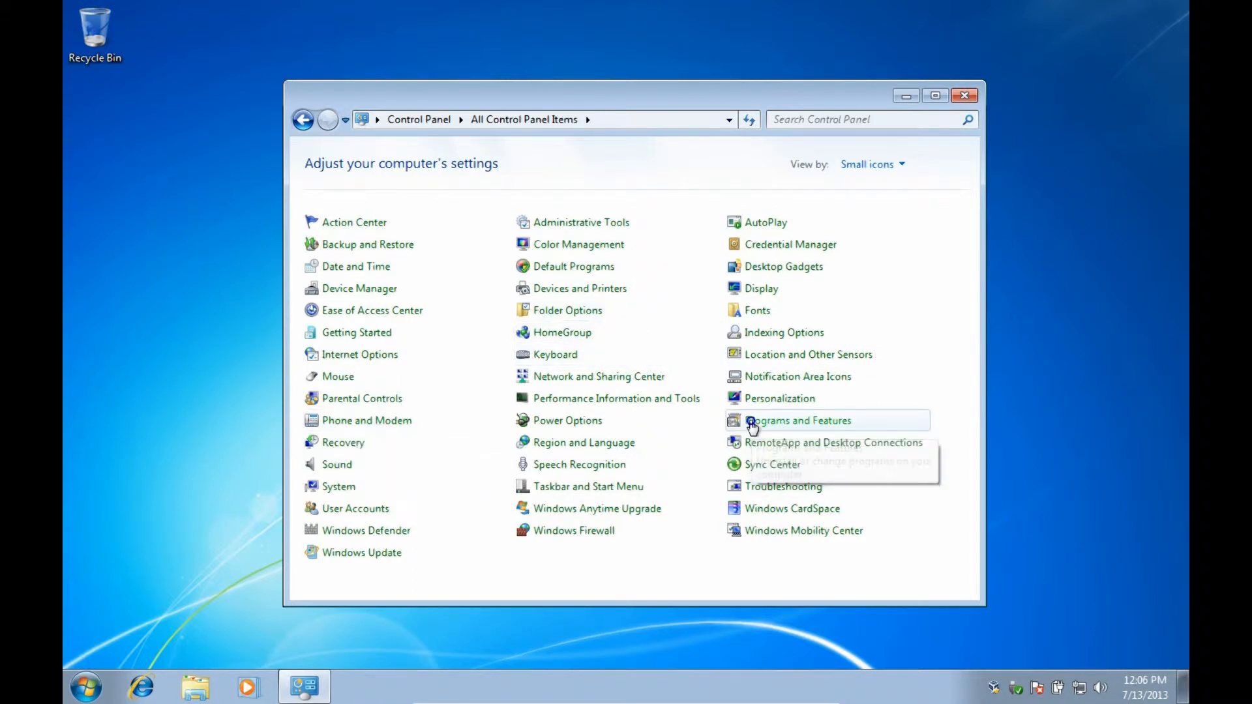
# - List the installed programs in Programs and Features, sorted by Installed On
pyautogui.click(797, 420)
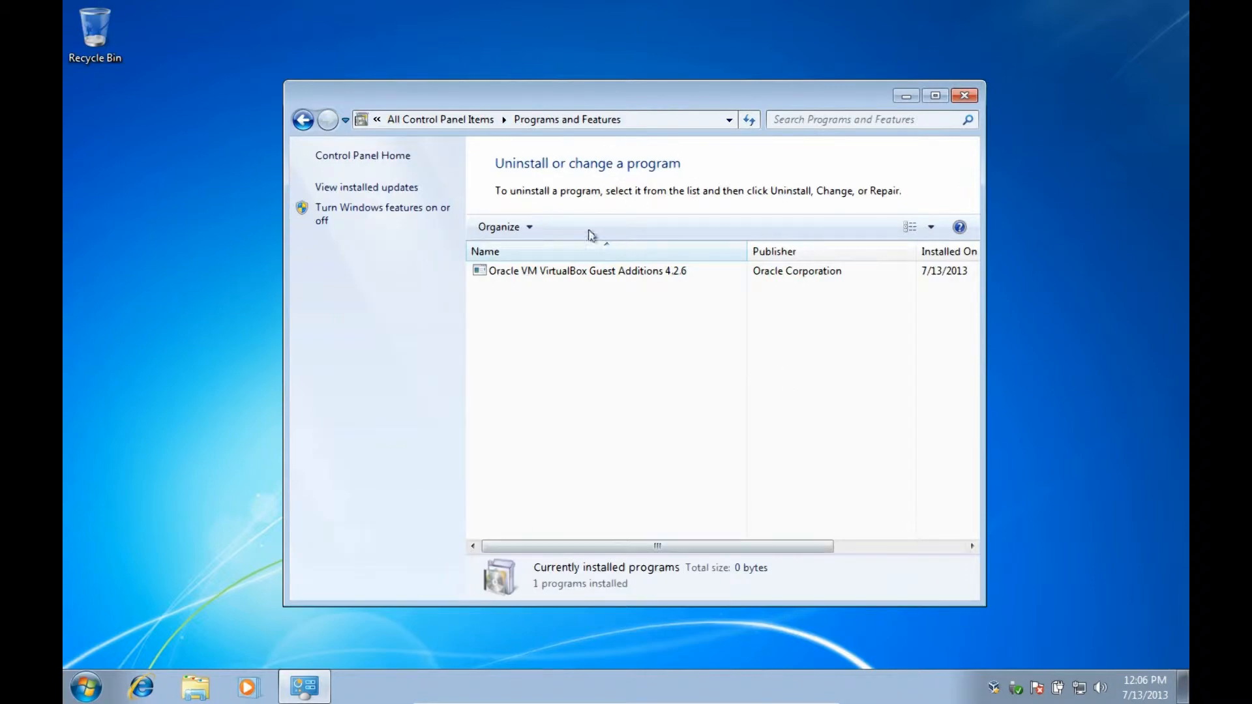
pyautogui.moveTo(736, 408)
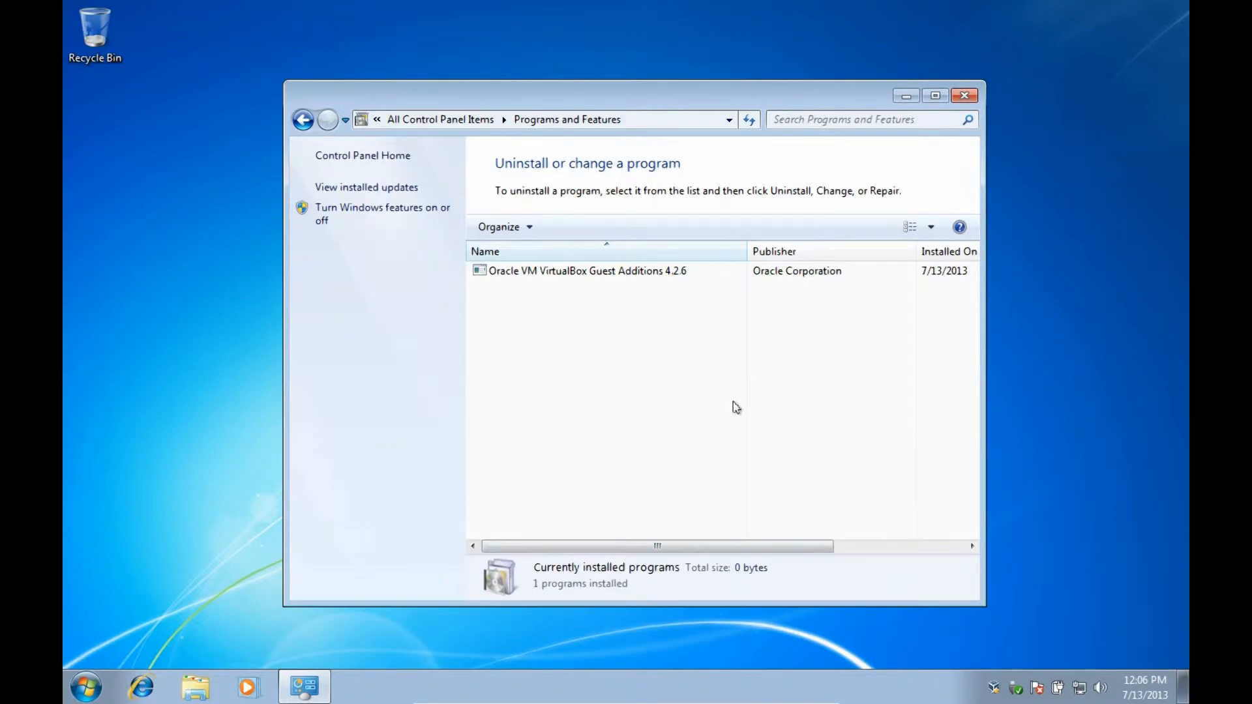
pyautogui.moveTo(742, 410)
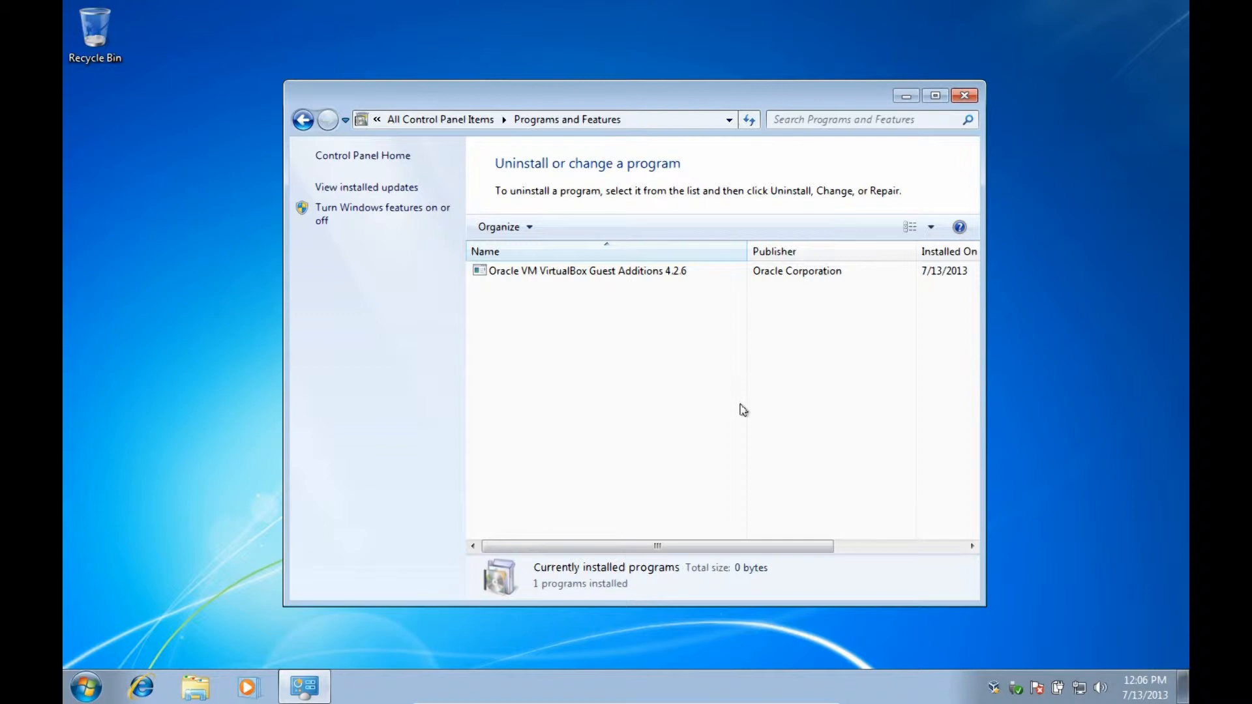
pyautogui.moveTo(1043, 366)
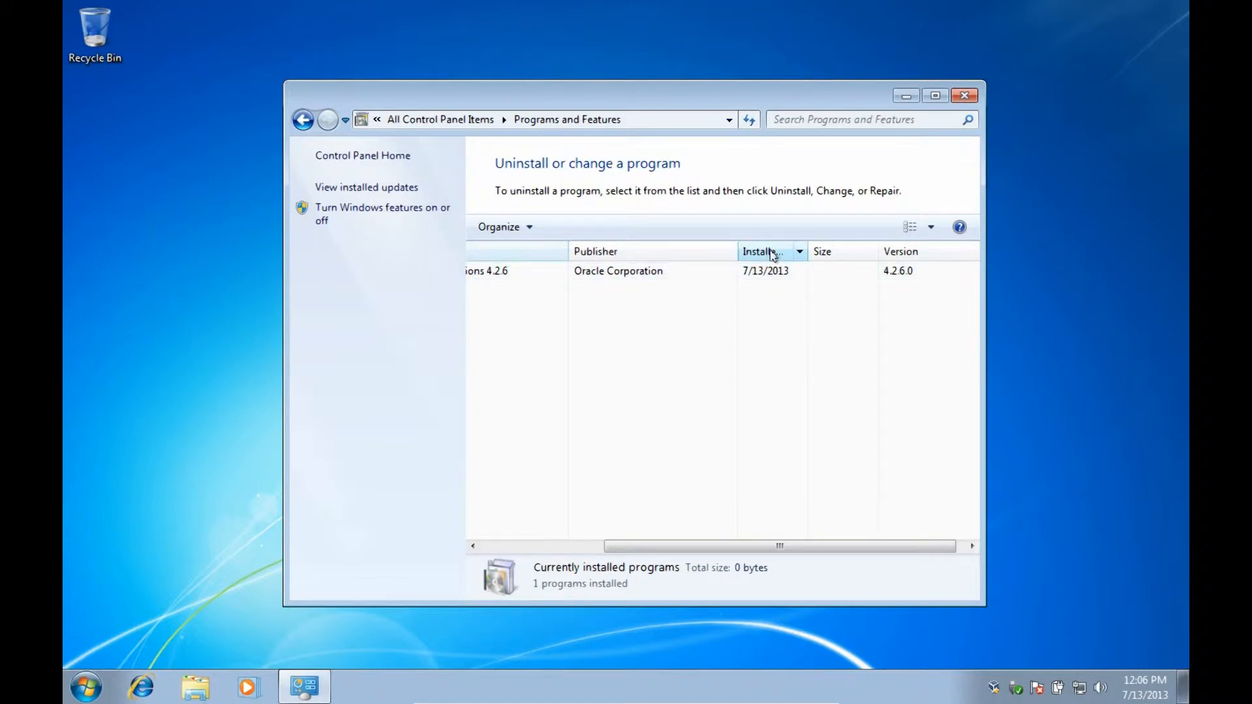
pyautogui.click(768, 252)
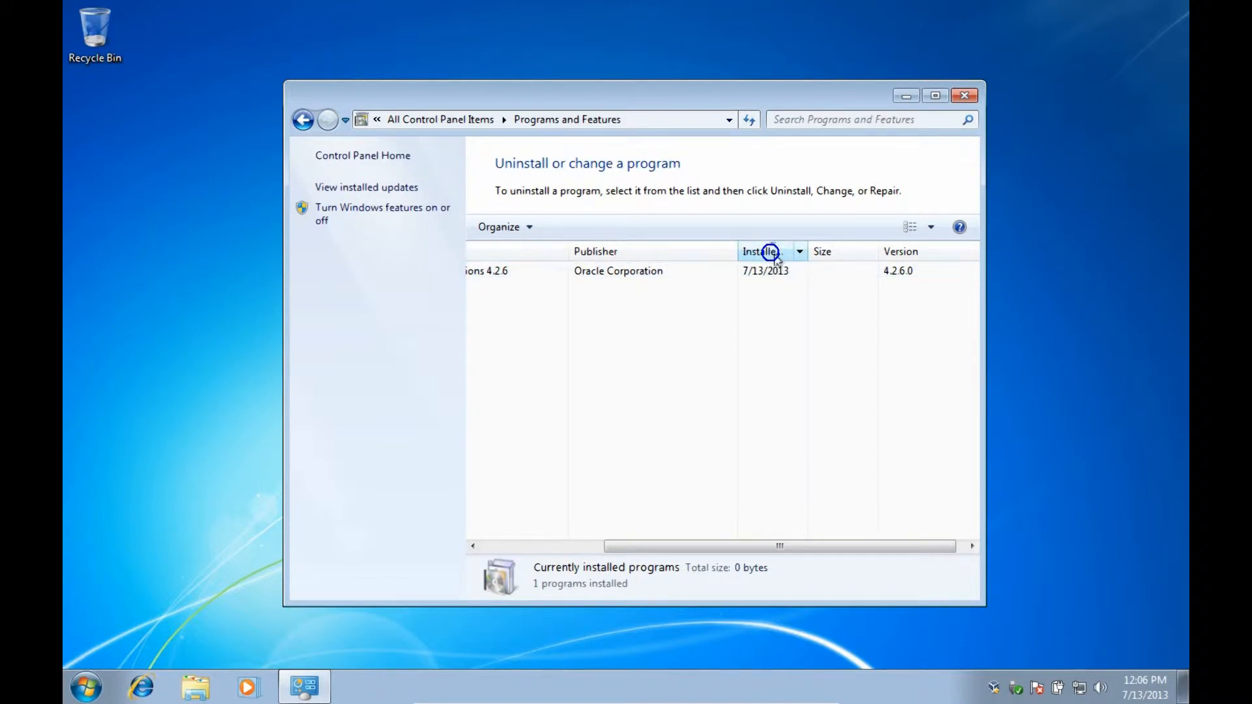
pyautogui.moveTo(775, 250)
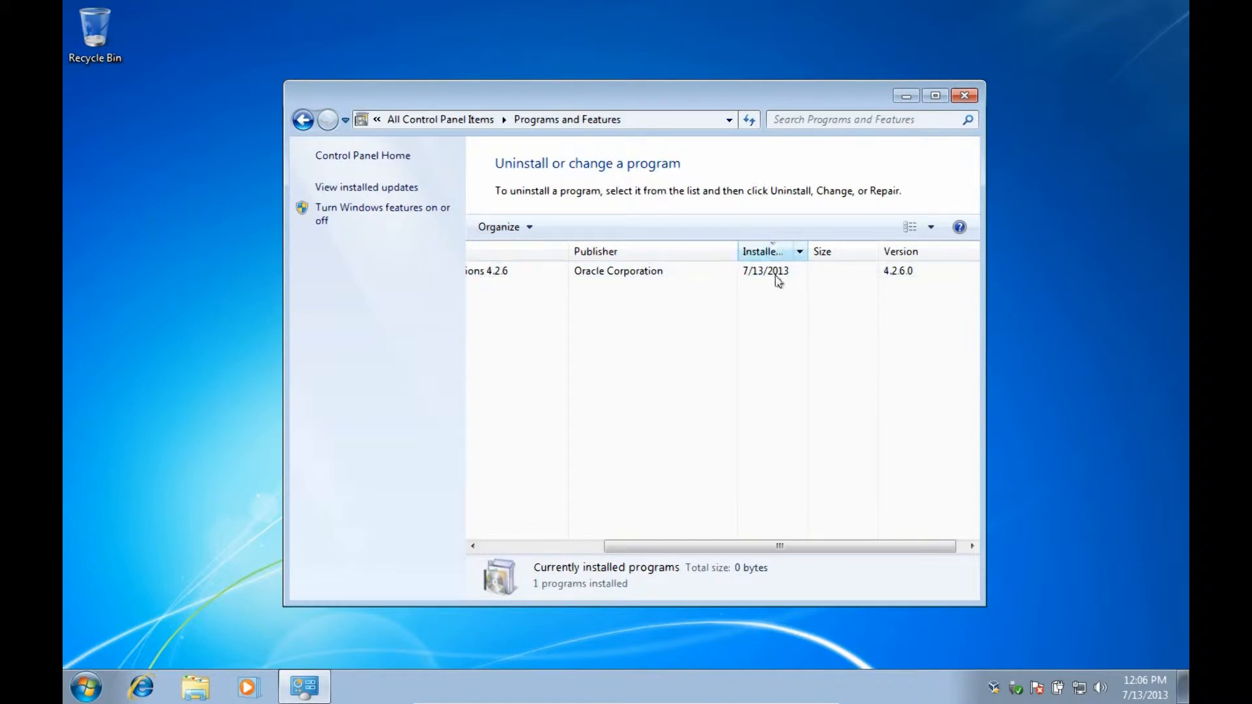
pyautogui.moveTo(807, 251)
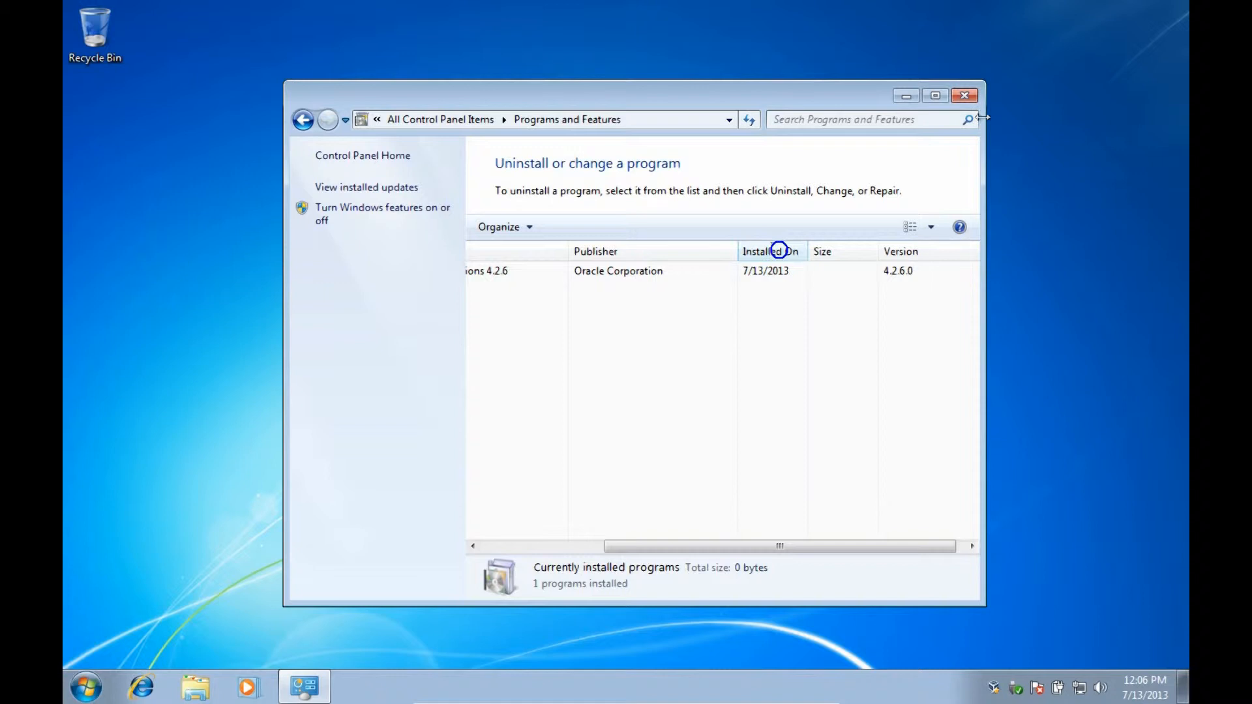
# - Search the installed programs for 'tool', 'bar' and 'search', finding none, then close the window
pyautogui.click(862, 119)
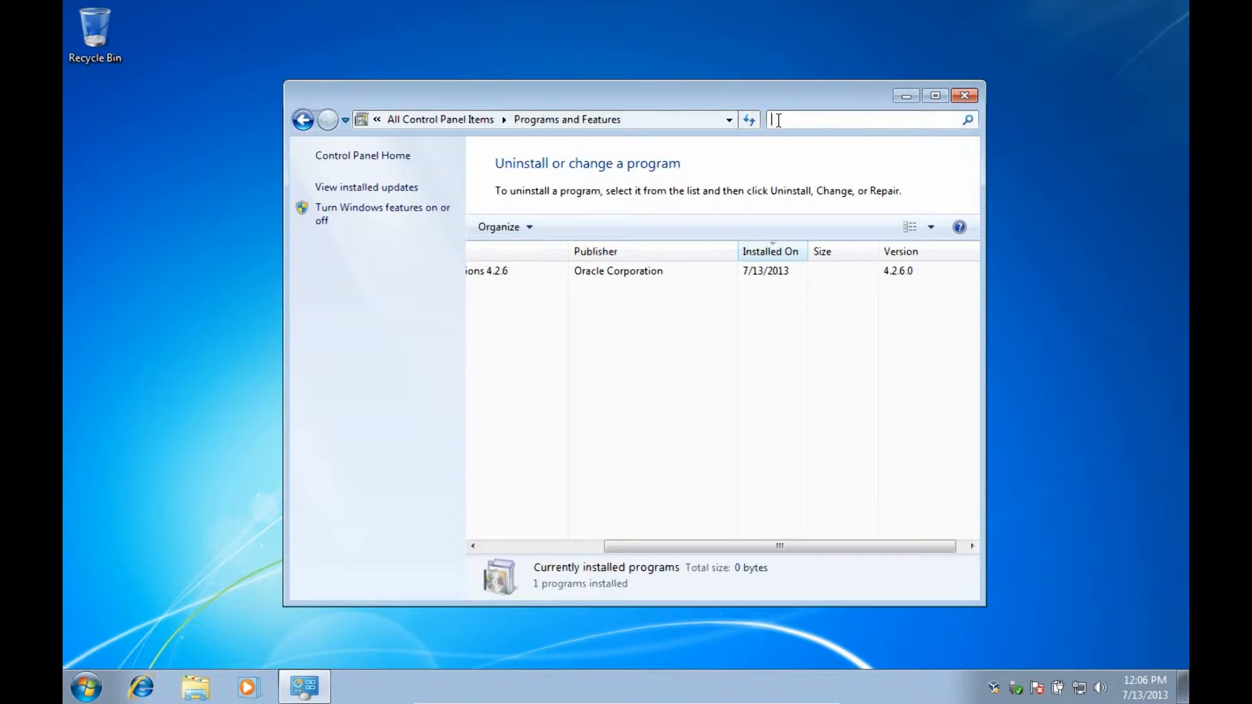
pyautogui.write('t')
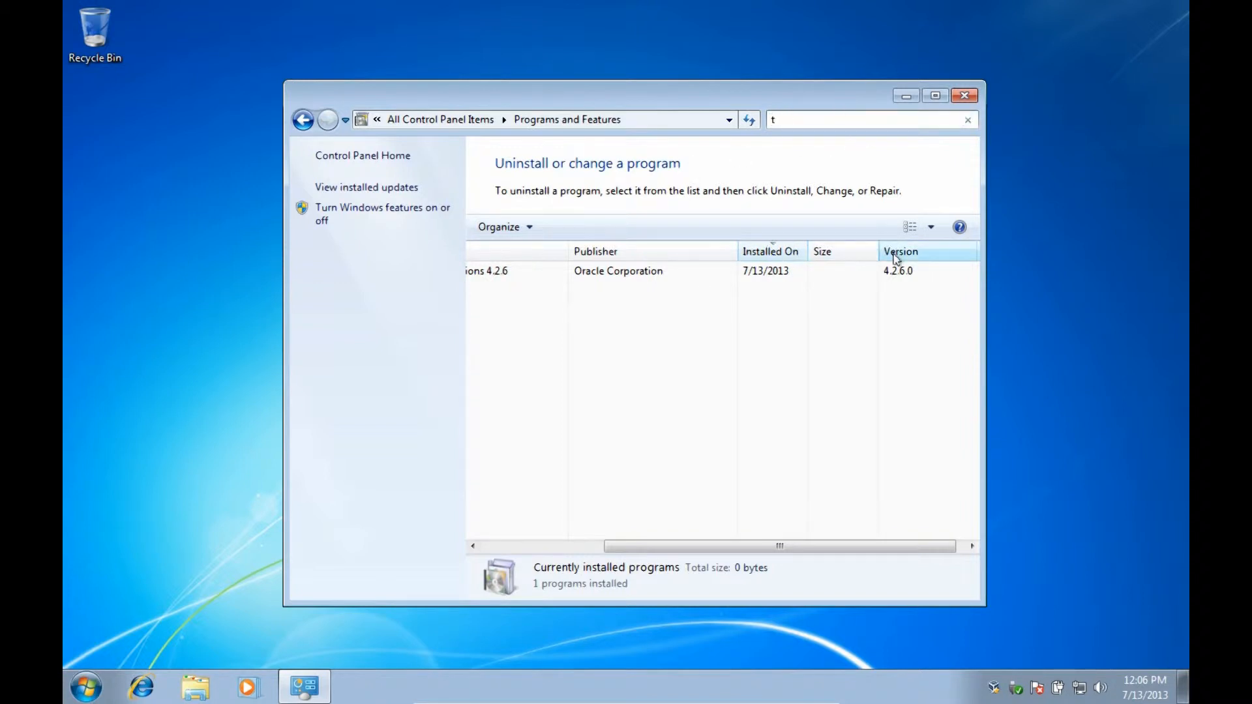
pyautogui.write('ool')
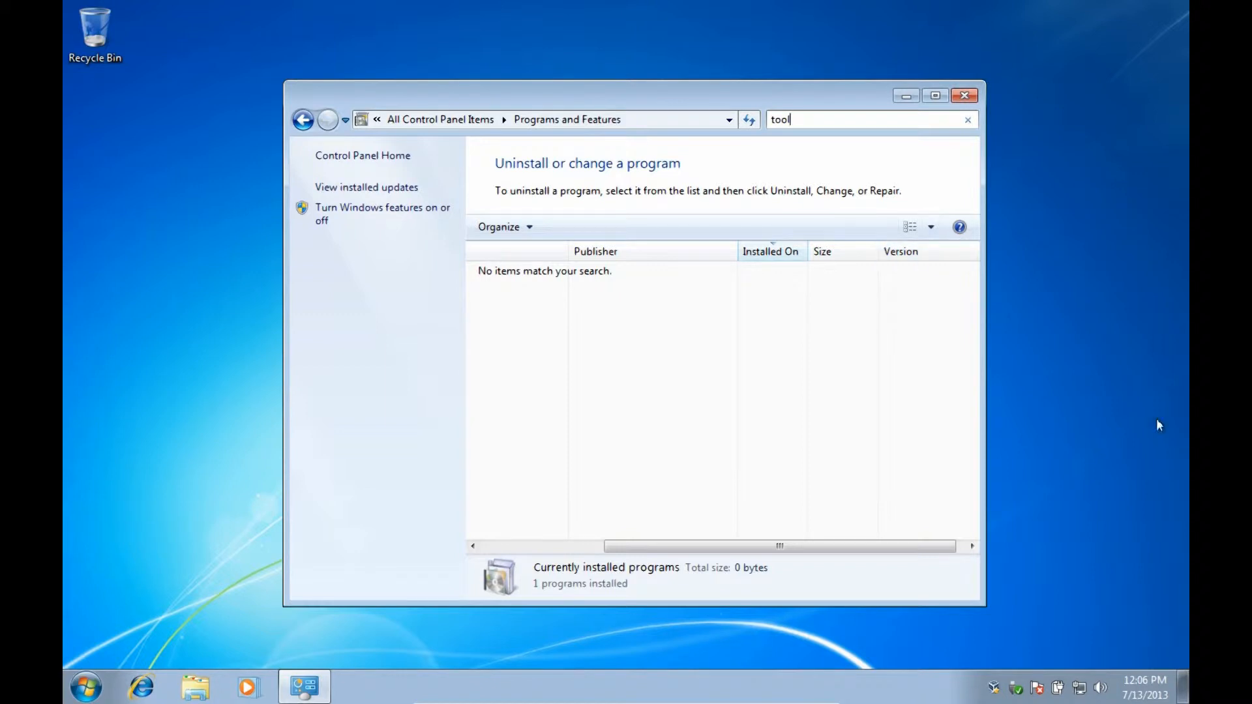
pyautogui.click(968, 120)
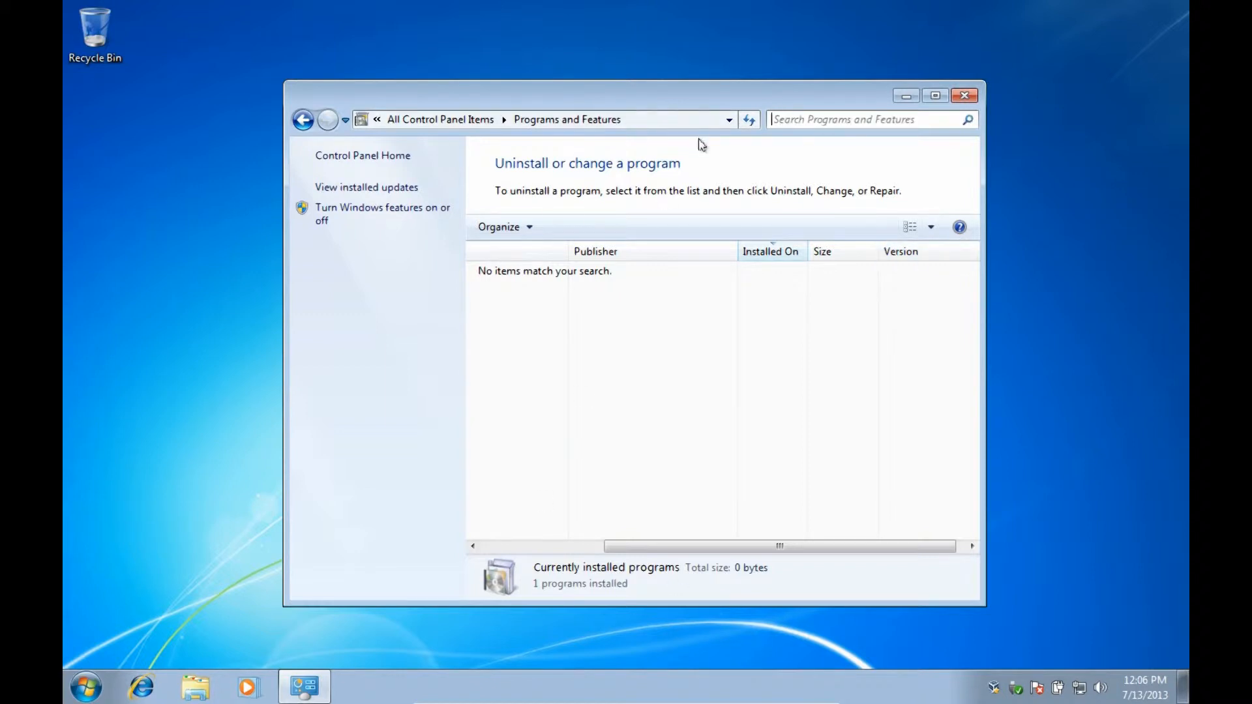
pyautogui.write('bar')
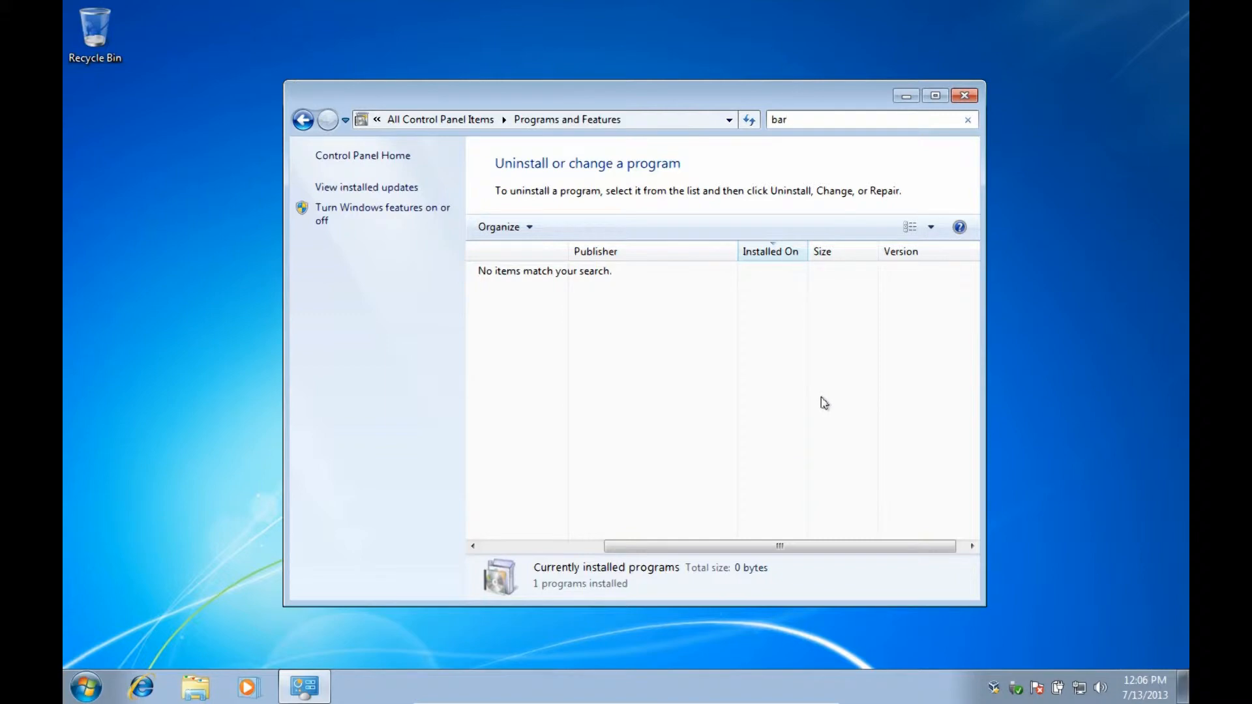
pyautogui.write('sear')
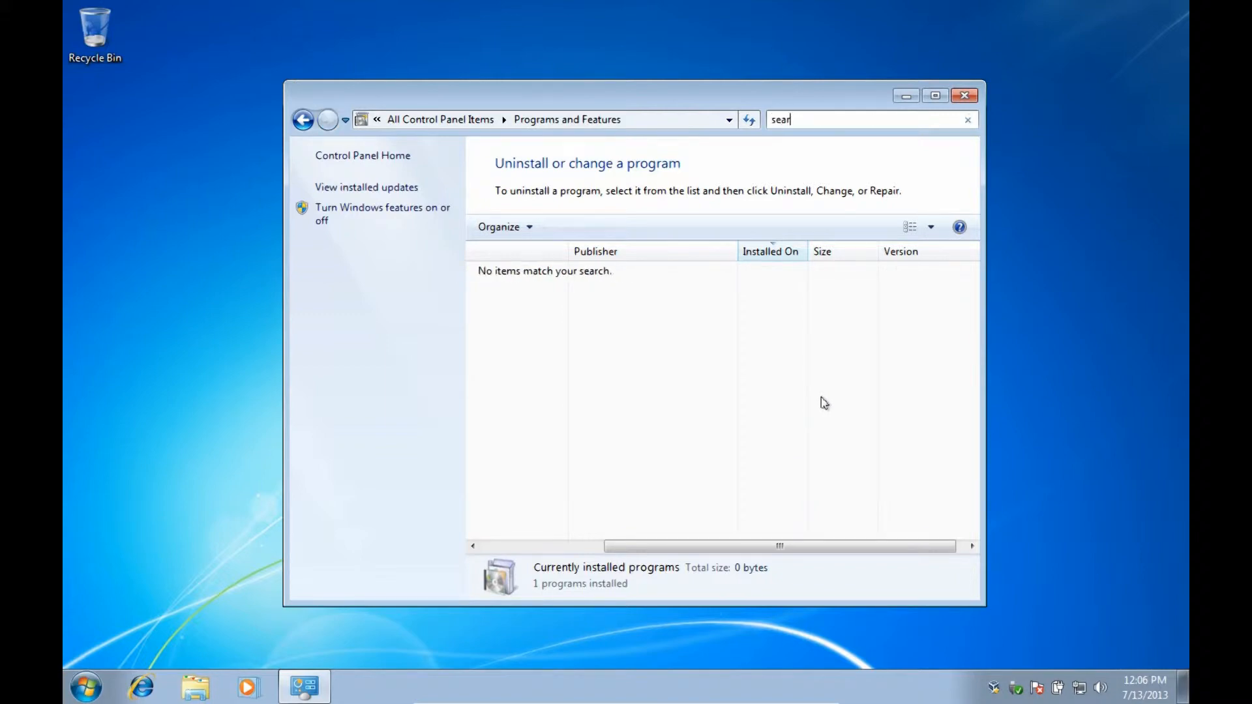
pyautogui.write('ch')
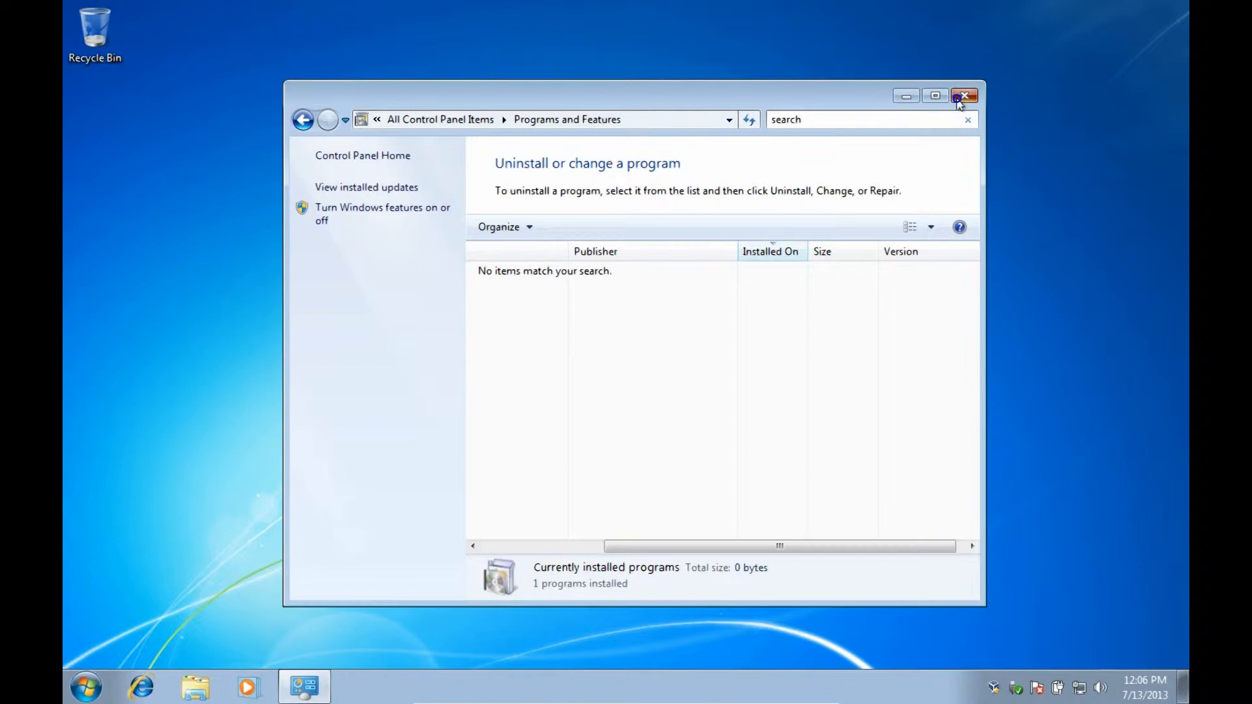
pyautogui.click(966, 96)
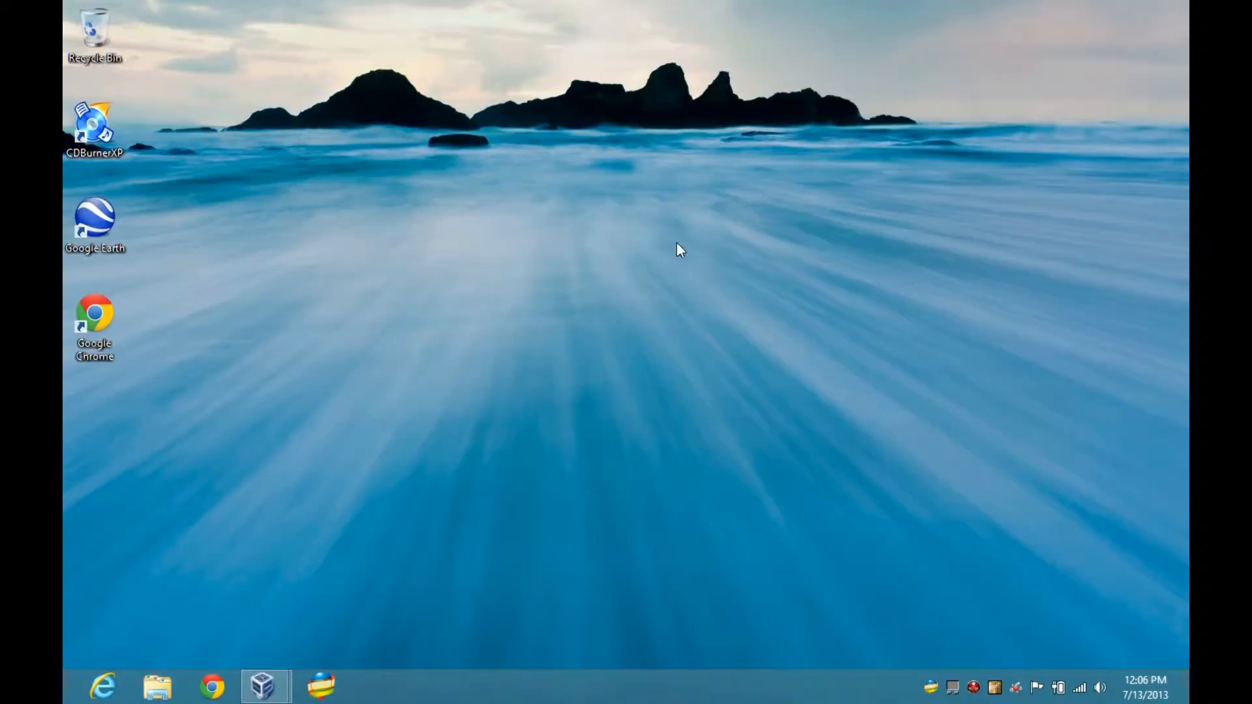
pyautogui.moveTo(96, 685)
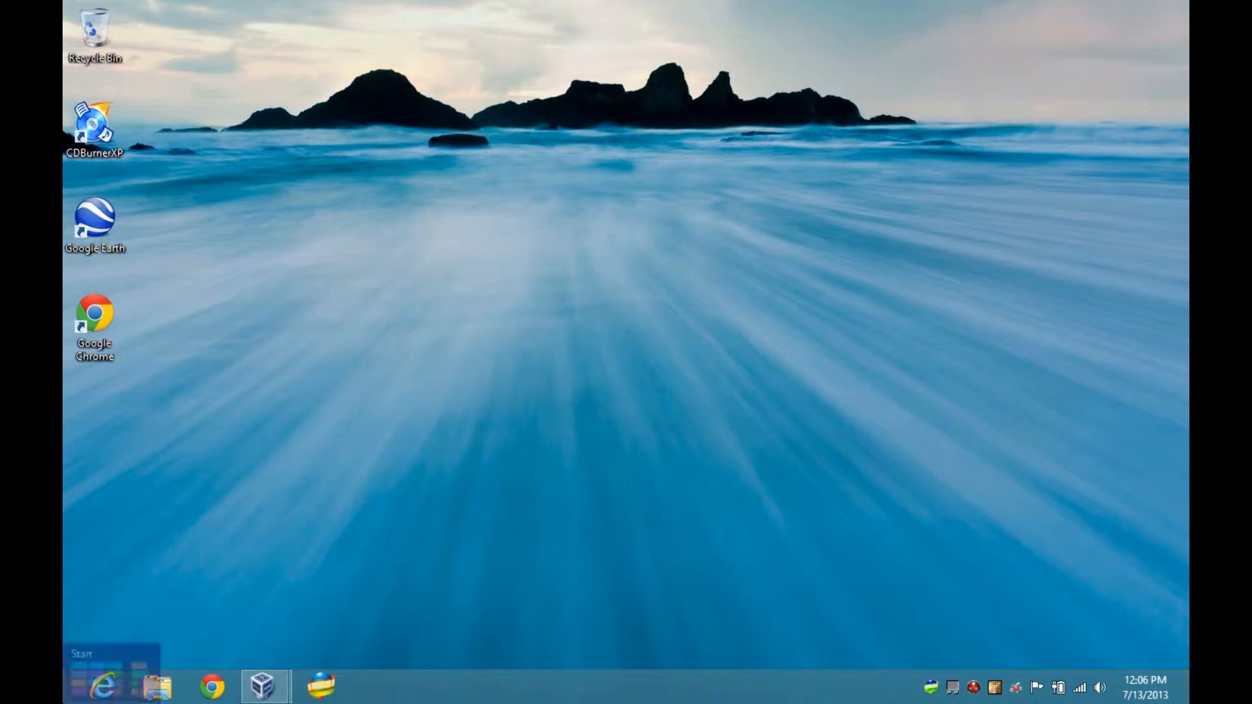
pyautogui.moveTo(432, 401)
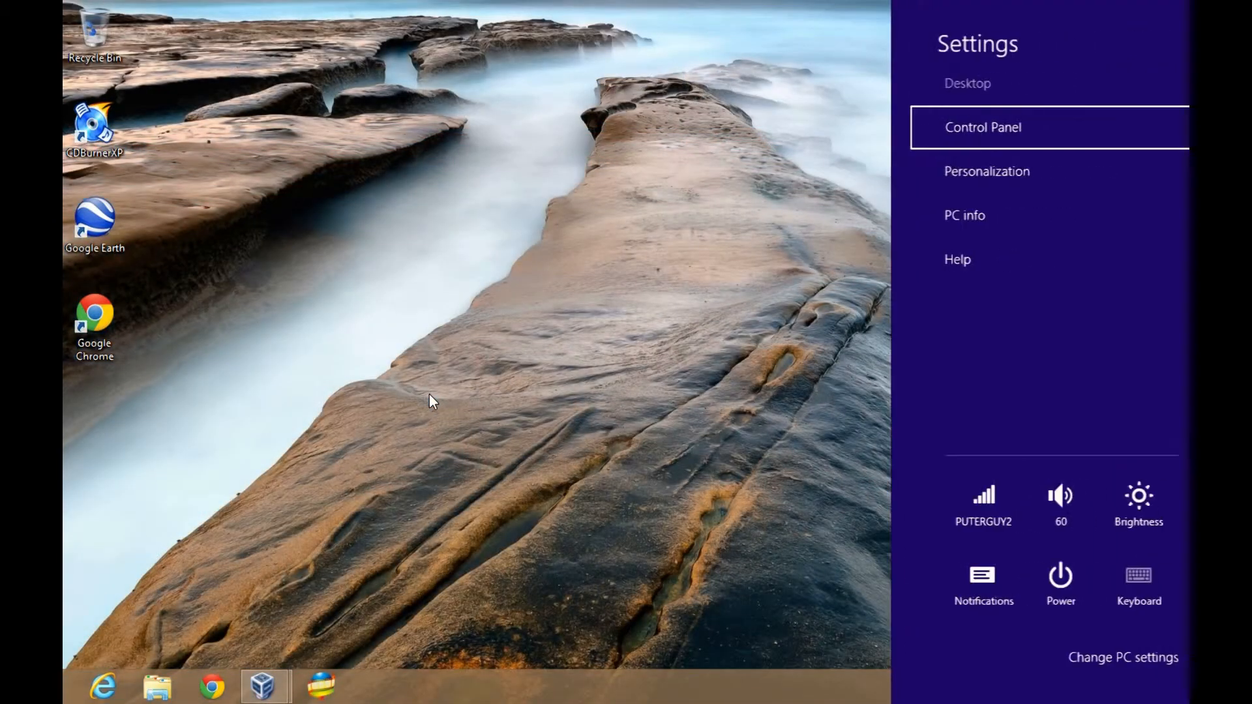
pyautogui.moveTo(960, 132)
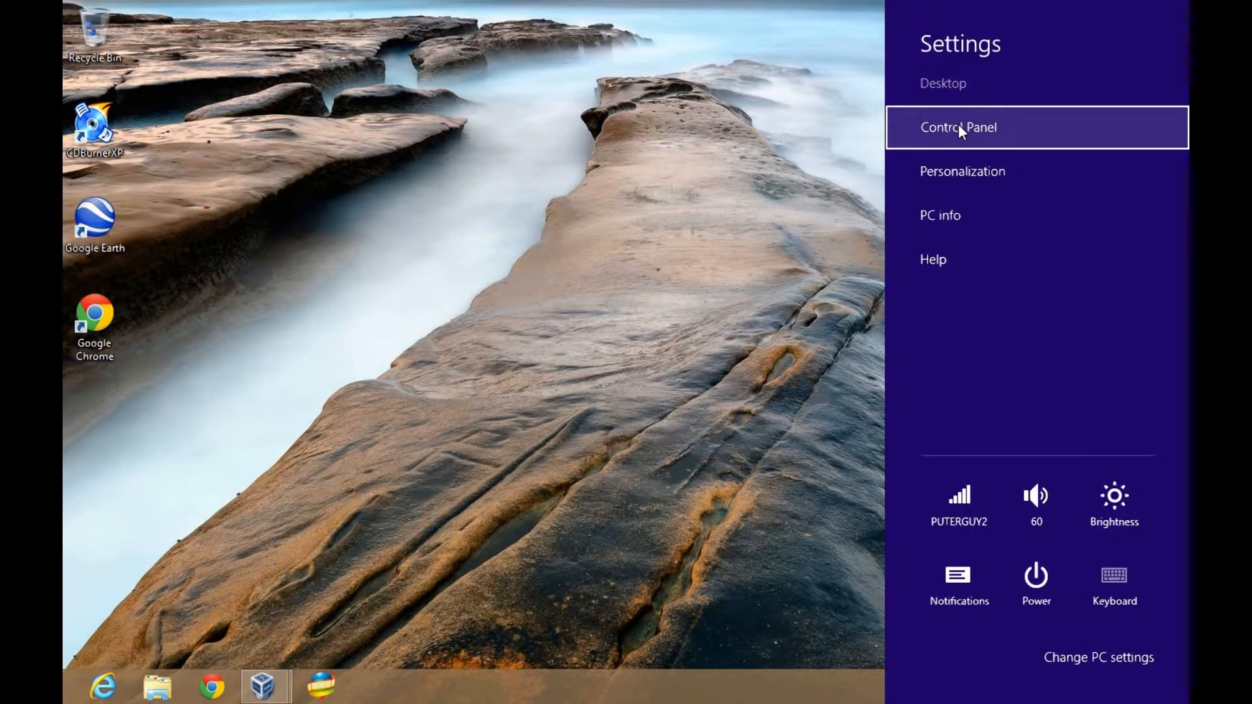
# - Review the Windows 8 installed programs list sorted by install date, then close it
pyautogui.click(958, 128)
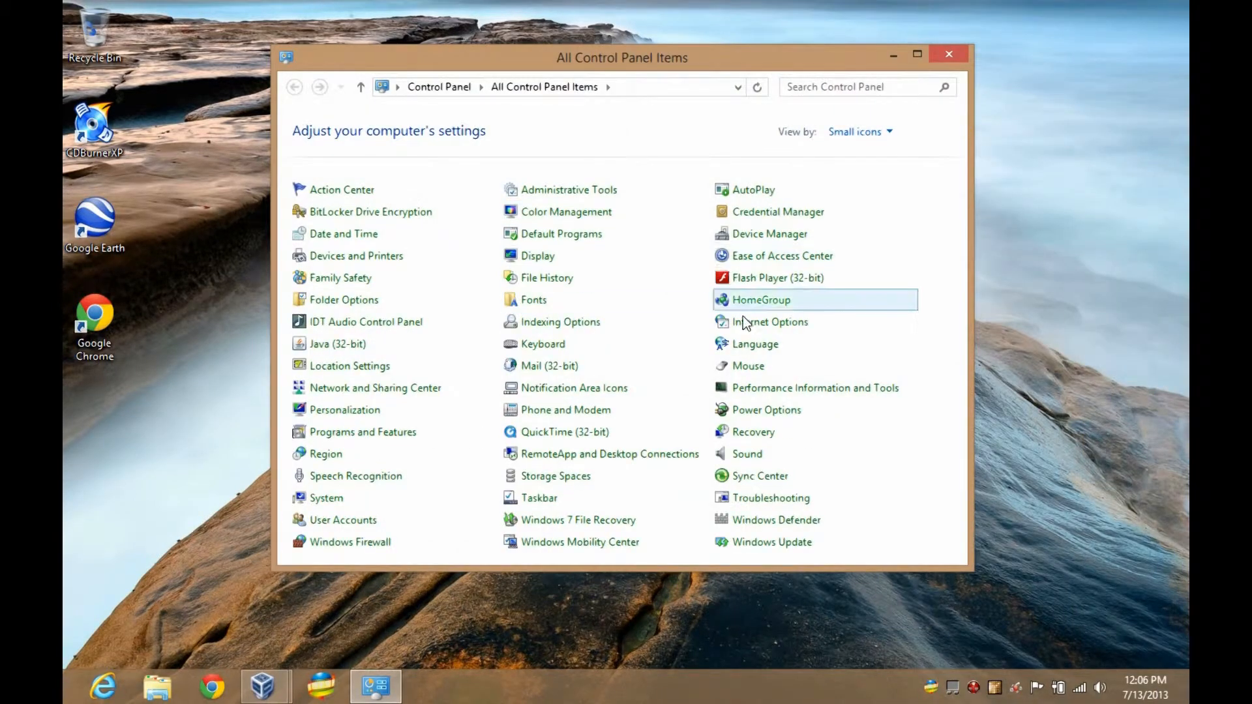
pyautogui.moveTo(453, 454)
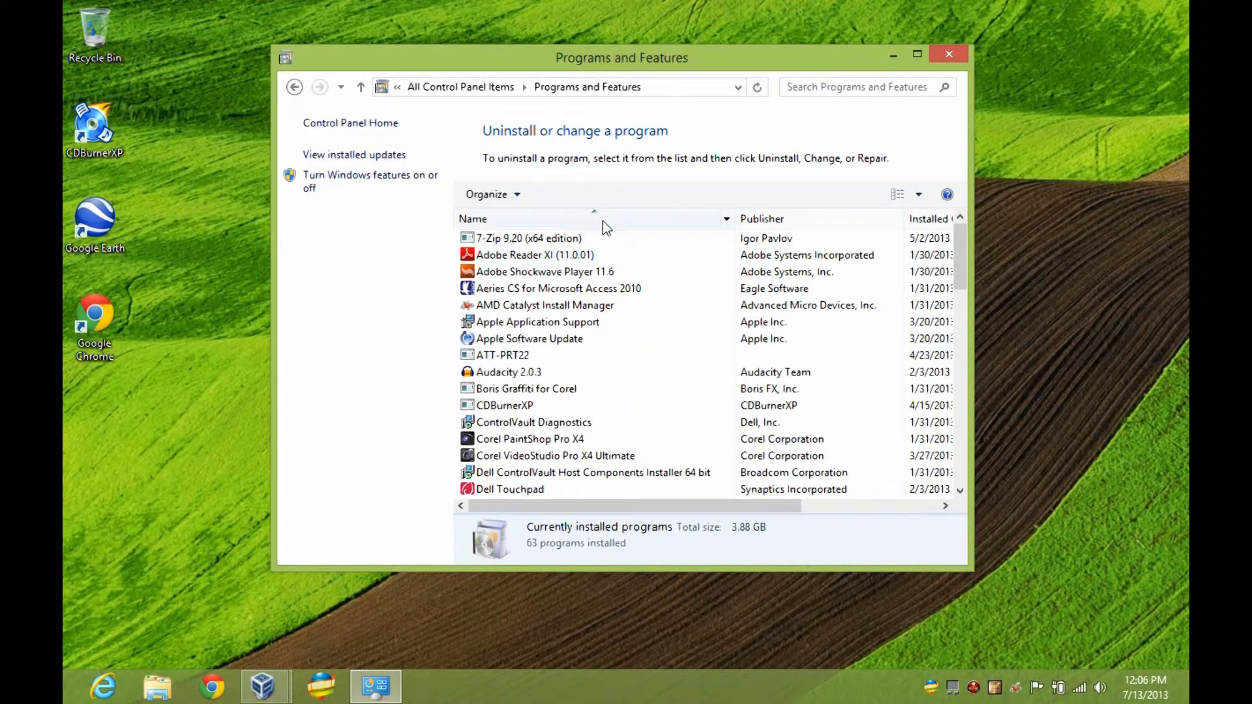
pyautogui.moveTo(611, 229)
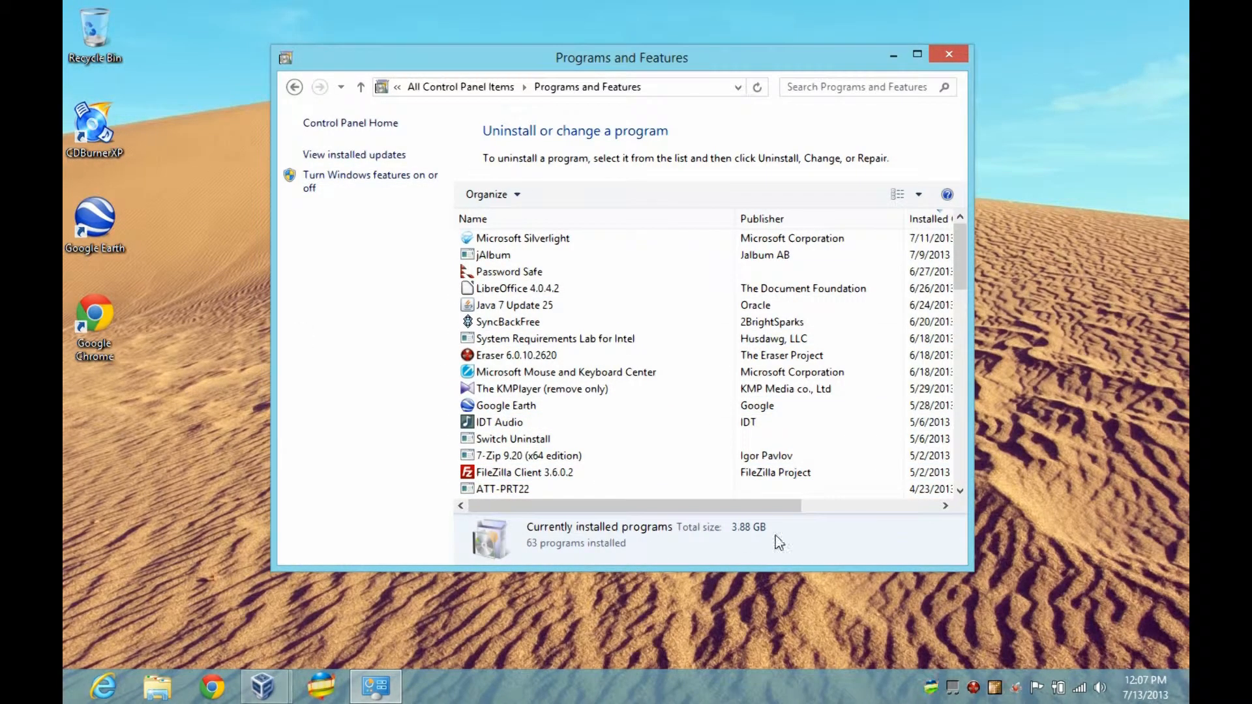
pyautogui.click(949, 54)
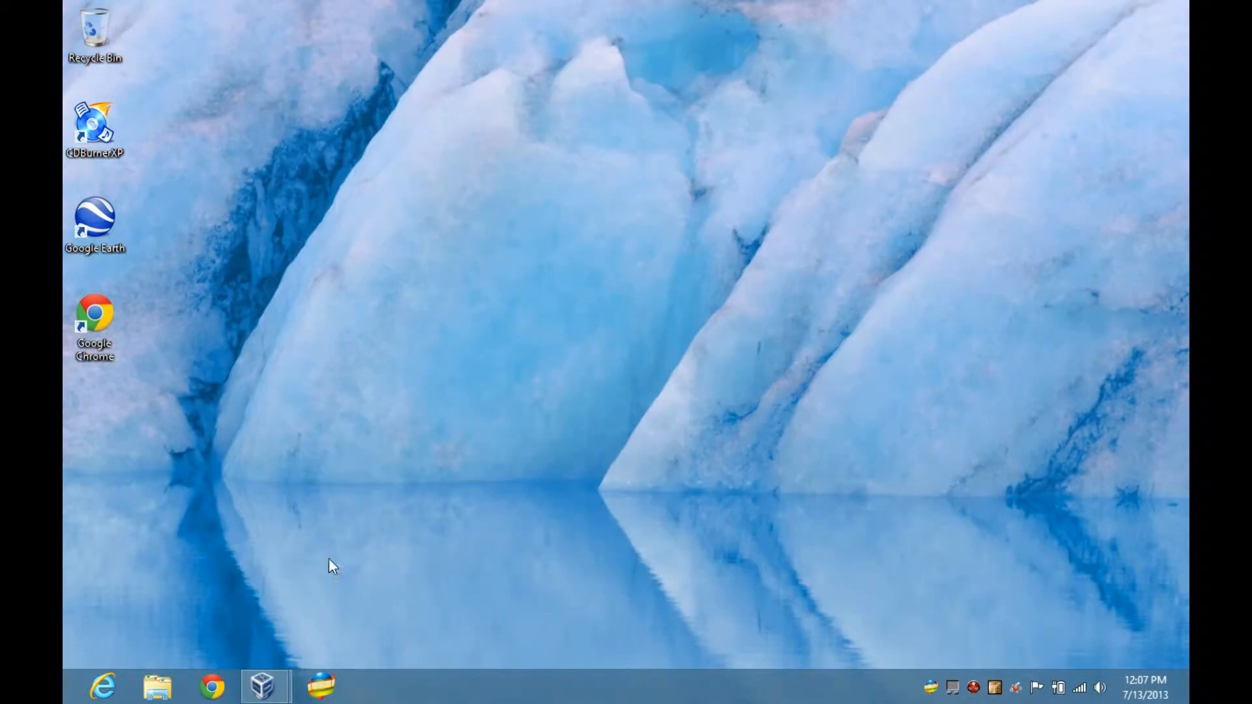
pyautogui.moveTo(432, 477)
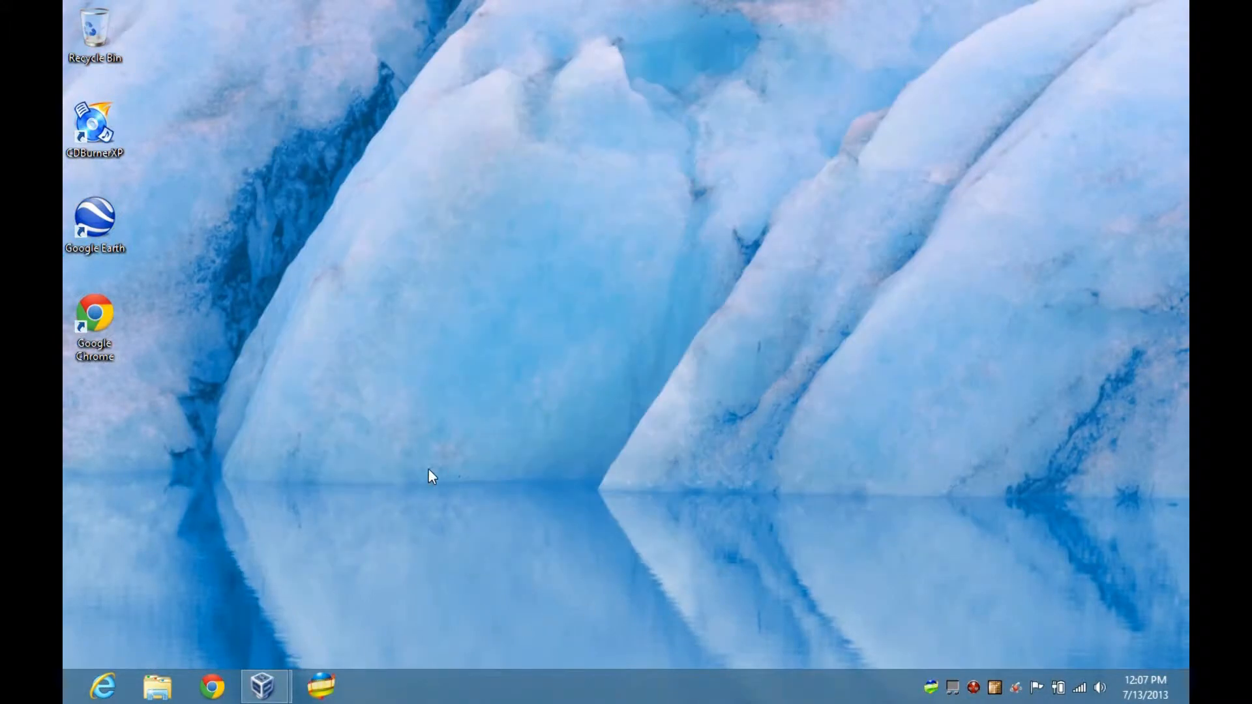
pyautogui.moveTo(264, 687)
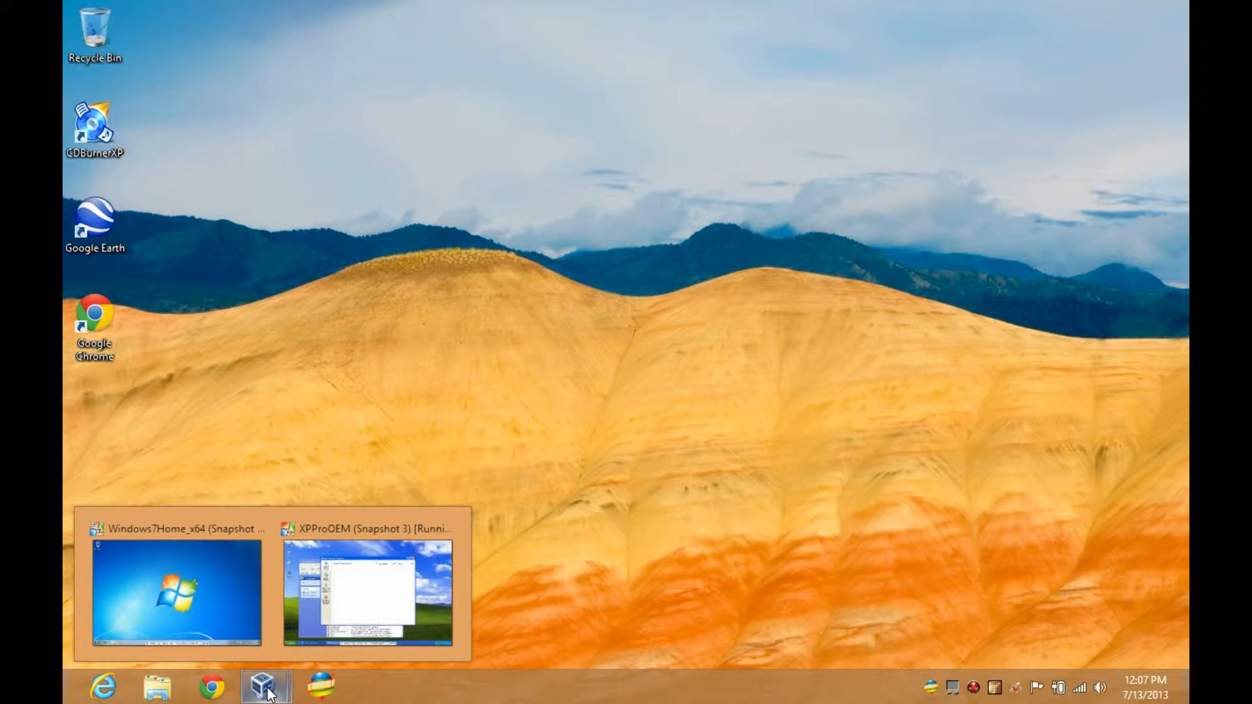
# - Switch to the XP machine and select Ask Toolbar in Add or Remove Programs to see its details
pyautogui.click(370, 591)
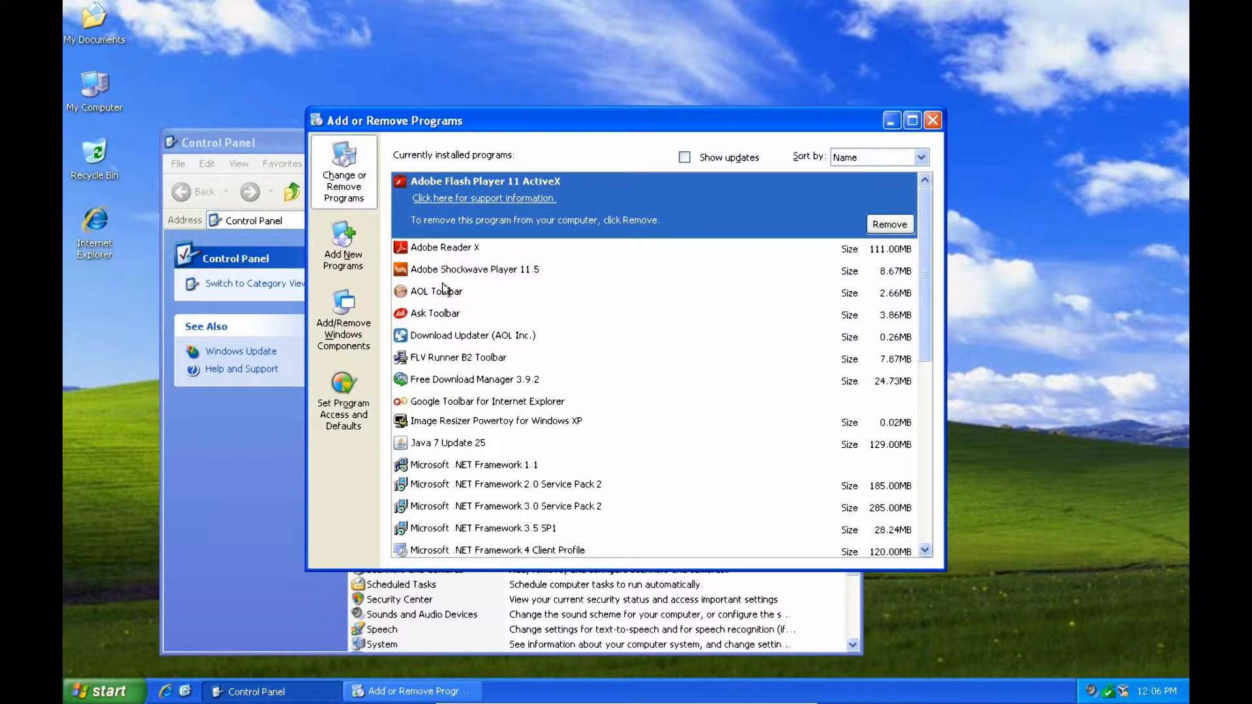
pyautogui.moveTo(449, 357)
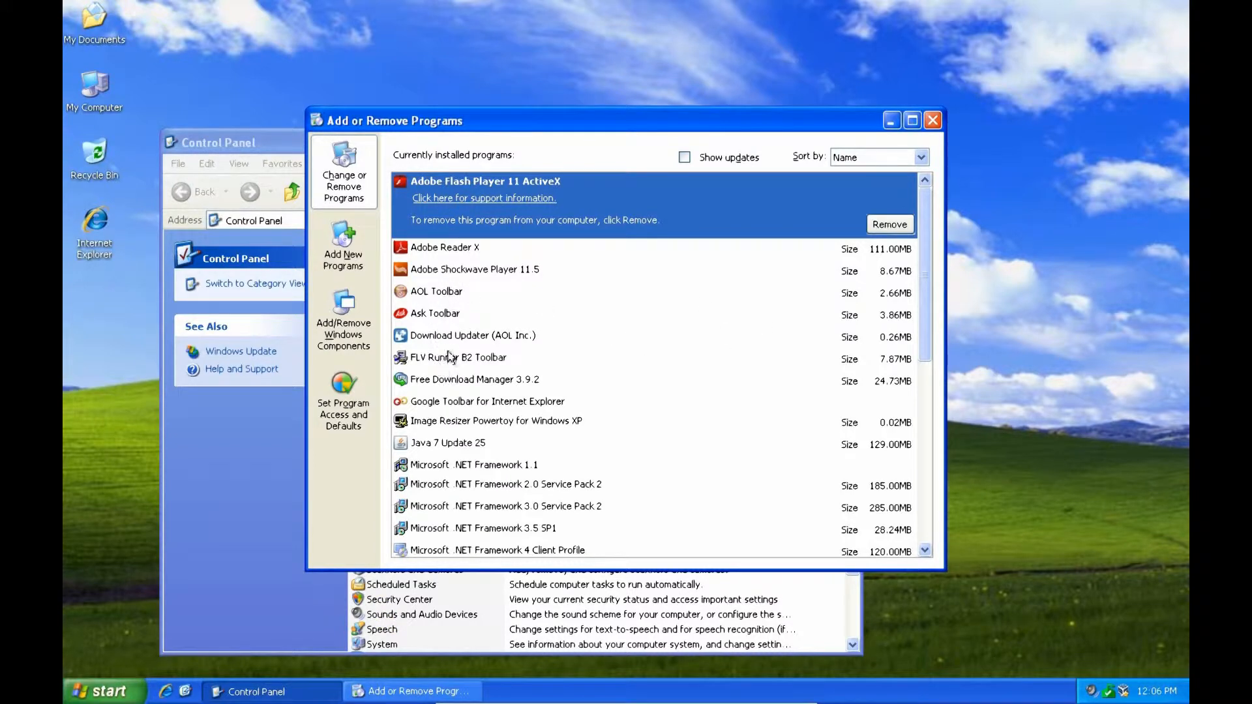
pyautogui.click(439, 314)
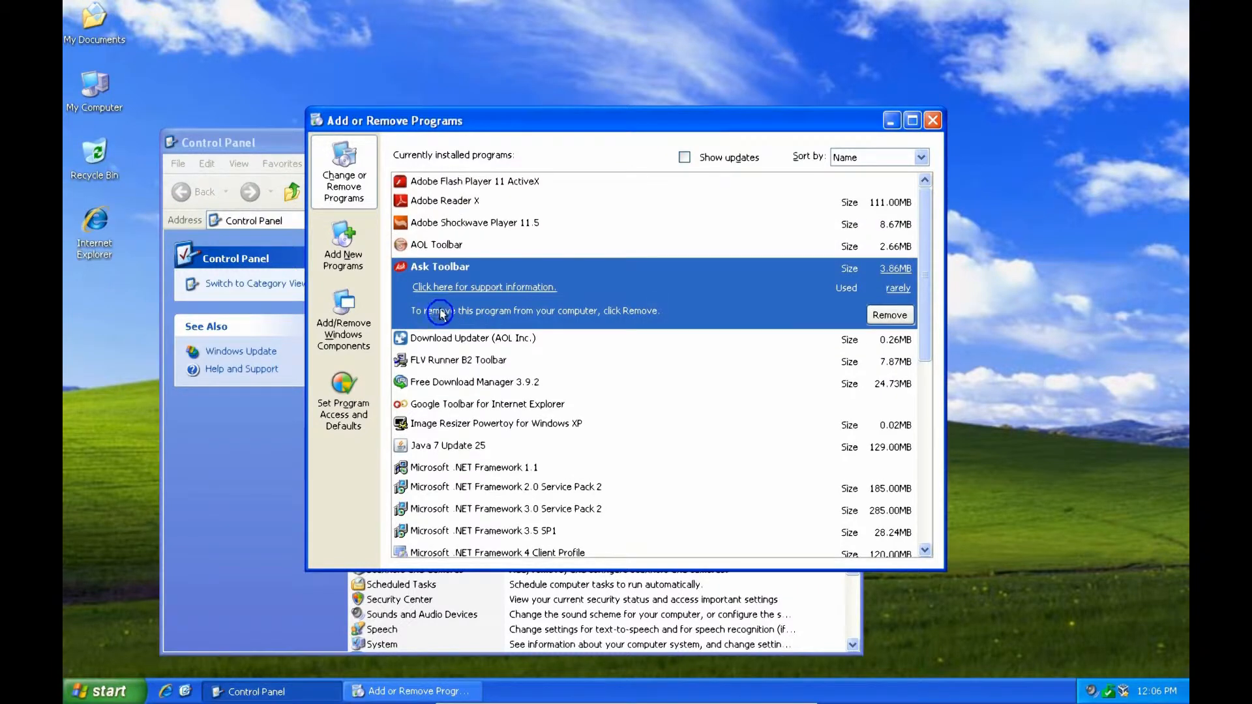
pyautogui.moveTo(458, 246)
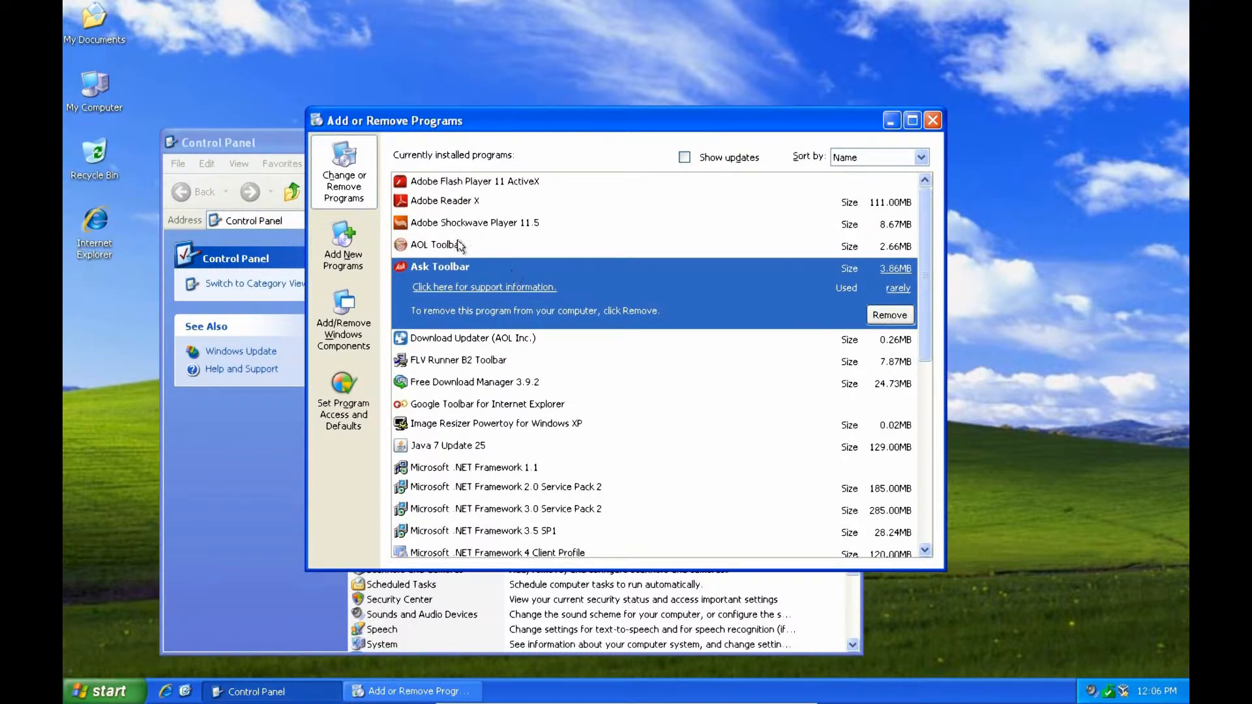
pyautogui.moveTo(630, 421)
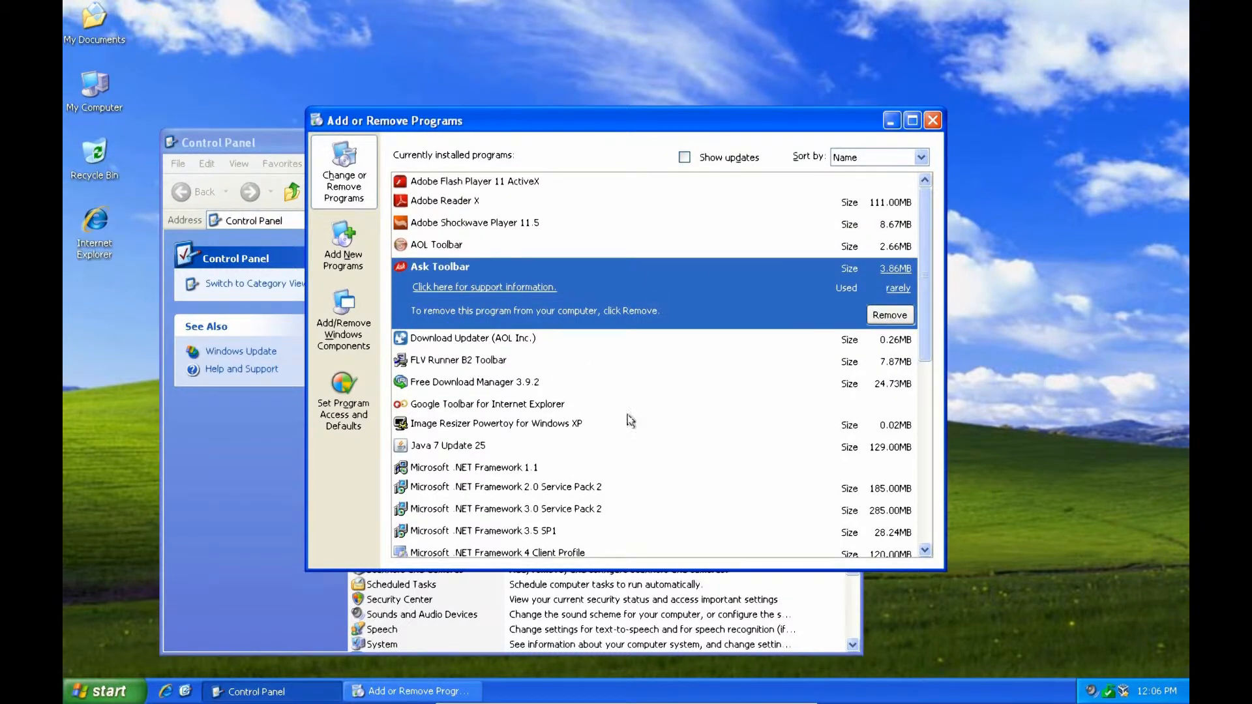
pyautogui.moveTo(901, 390)
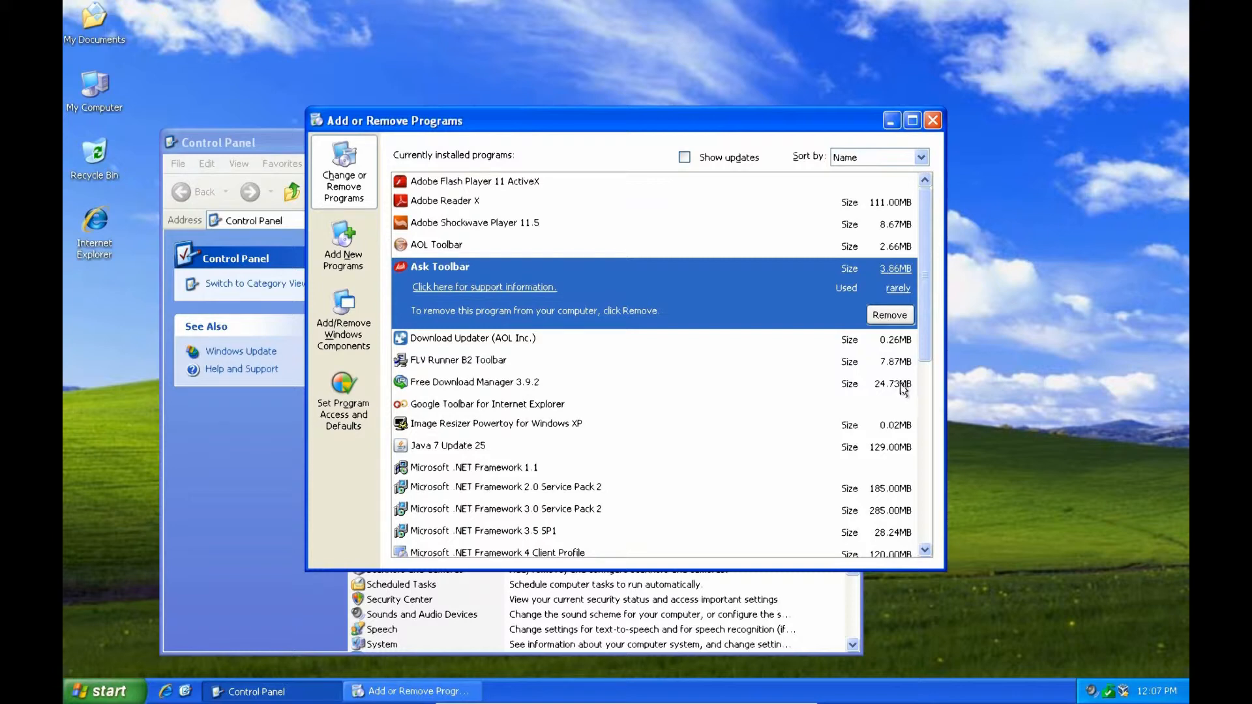
pyautogui.moveTo(706, 212)
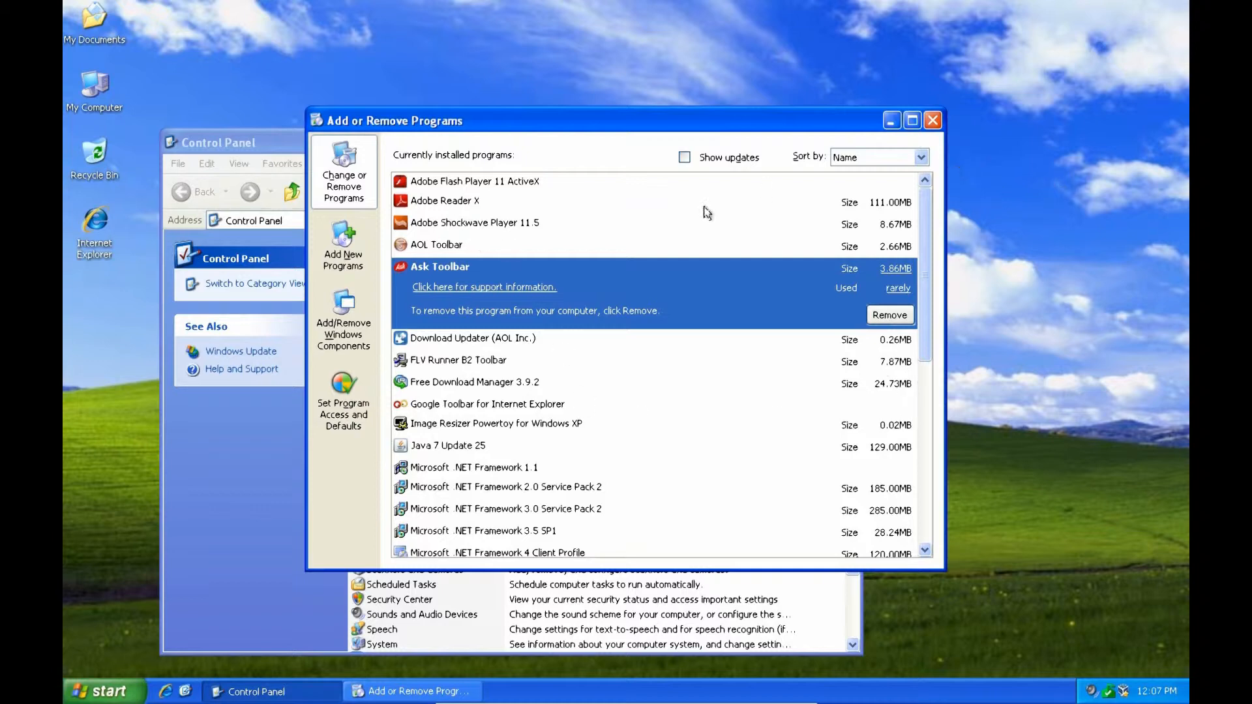
pyautogui.moveTo(513, 278)
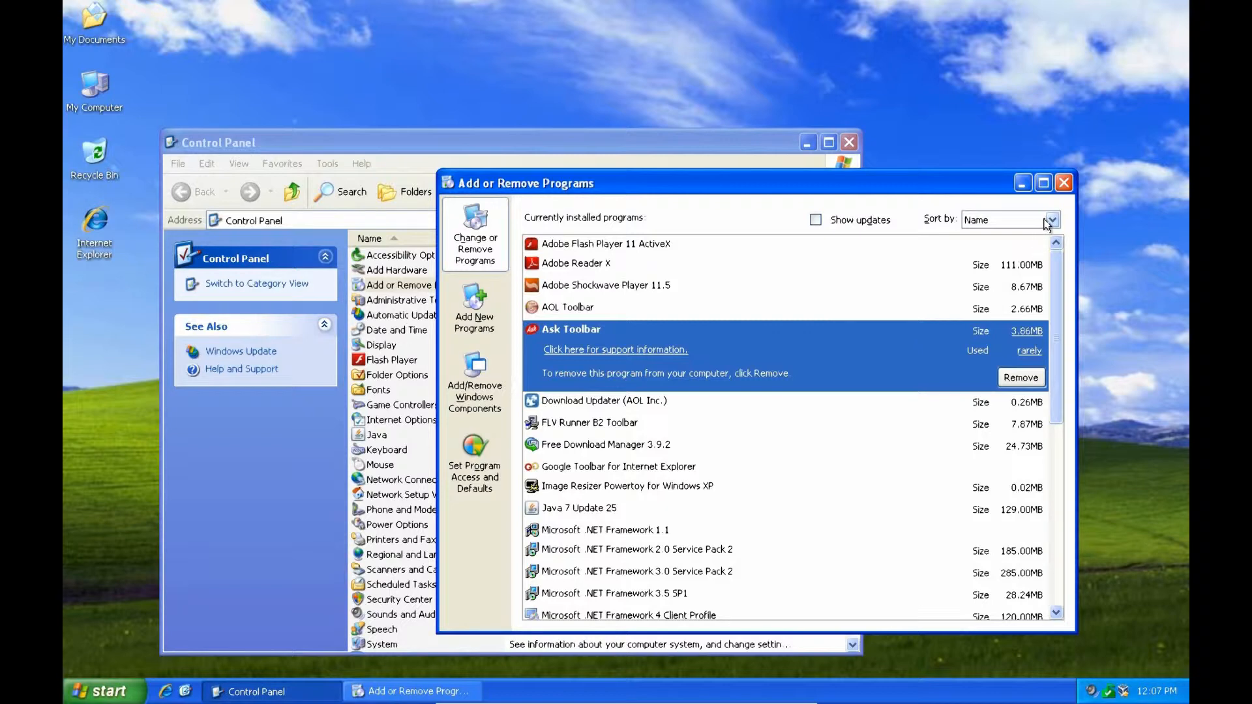
pyautogui.moveTo(1078, 230)
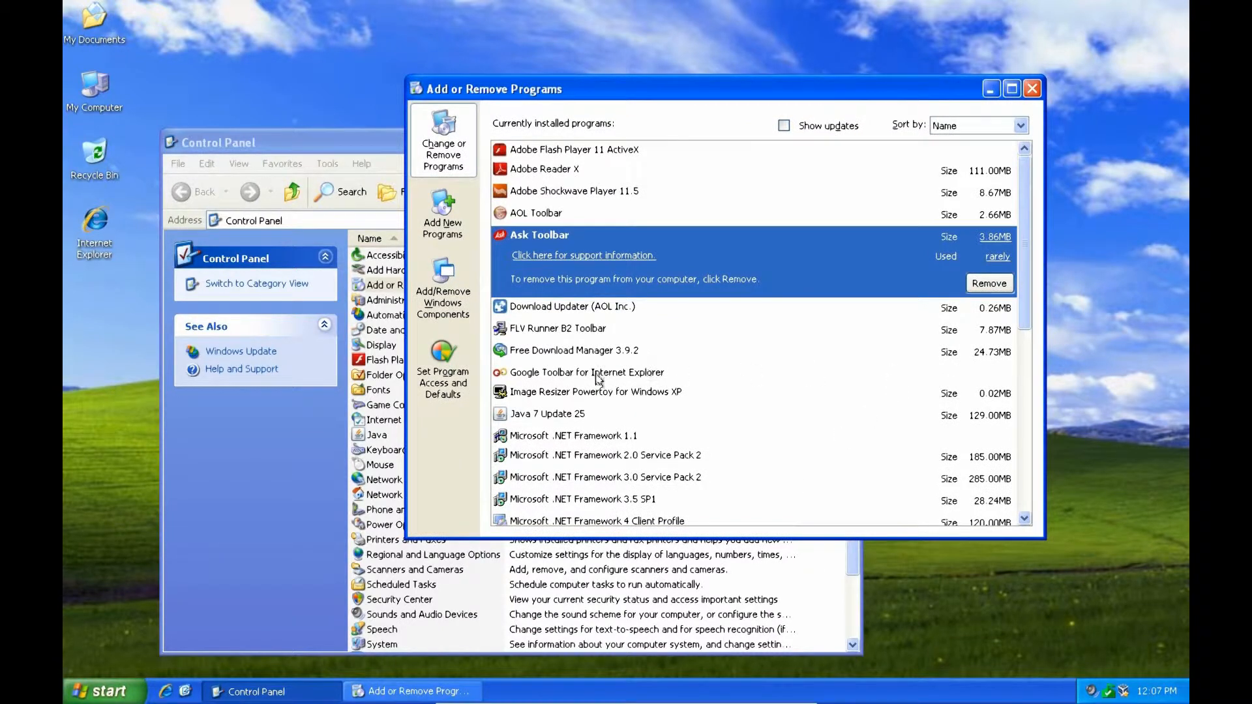
pyautogui.moveTo(559, 334)
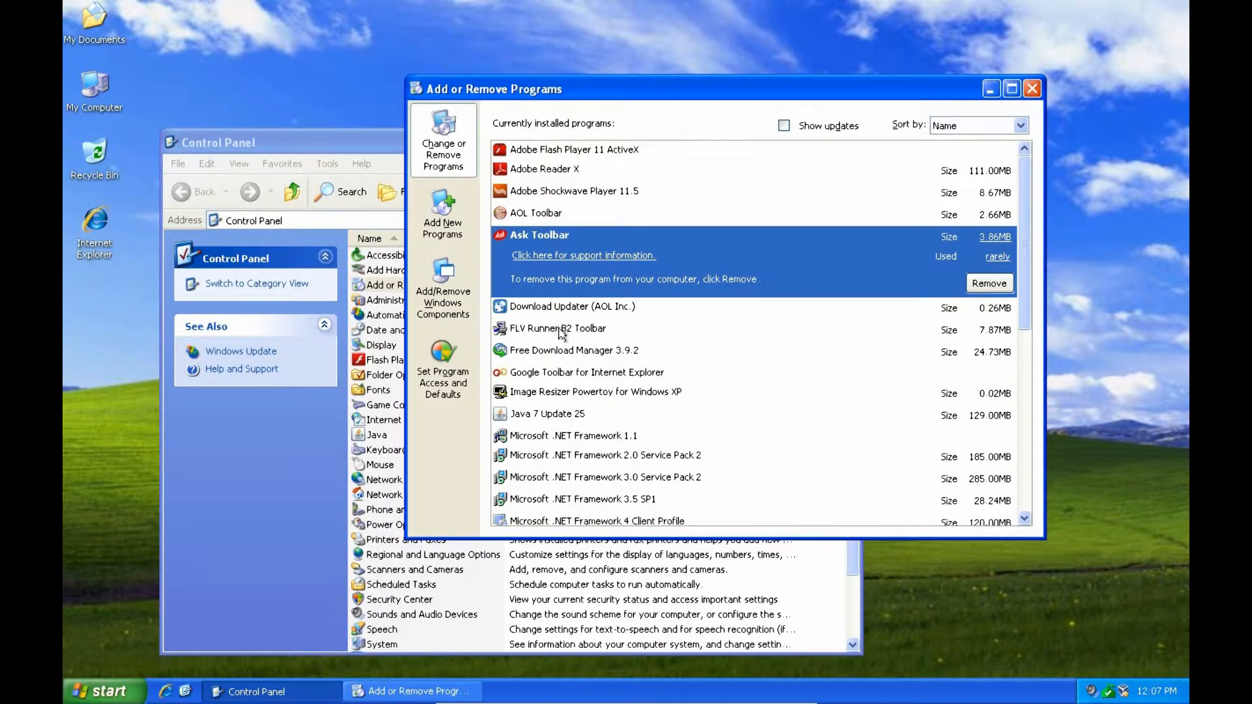
pyautogui.moveTo(525, 310)
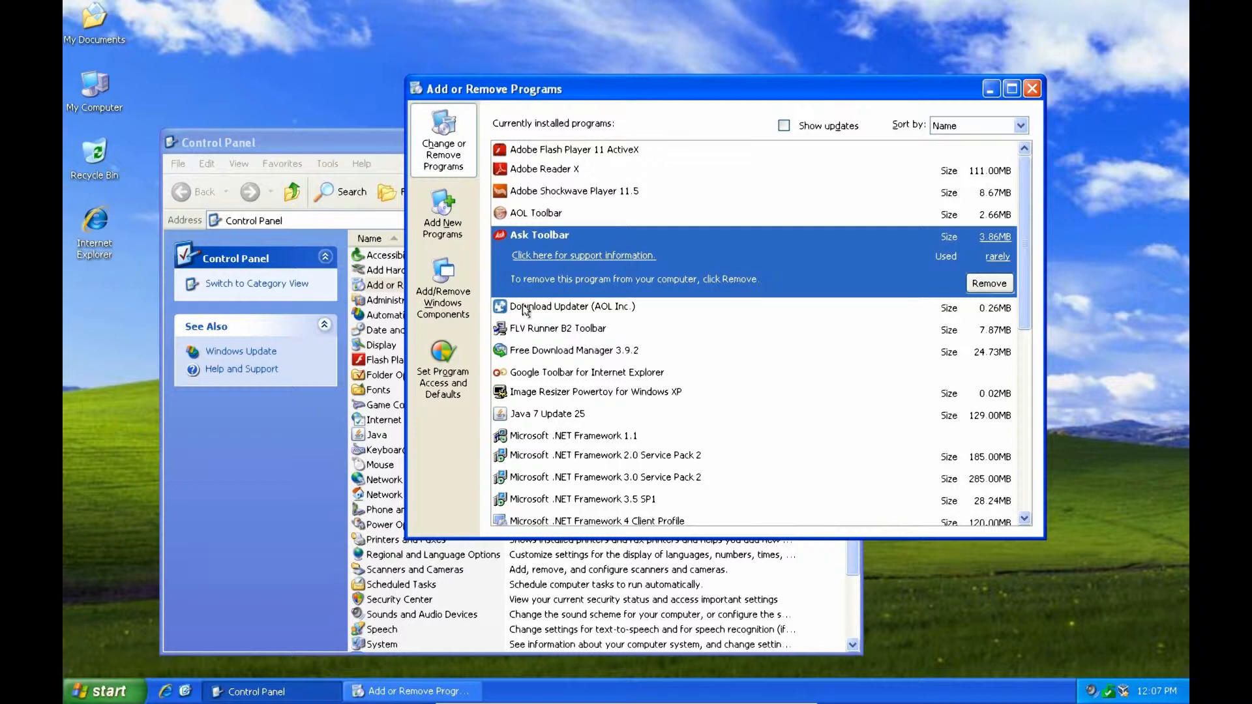
pyautogui.moveTo(551, 272)
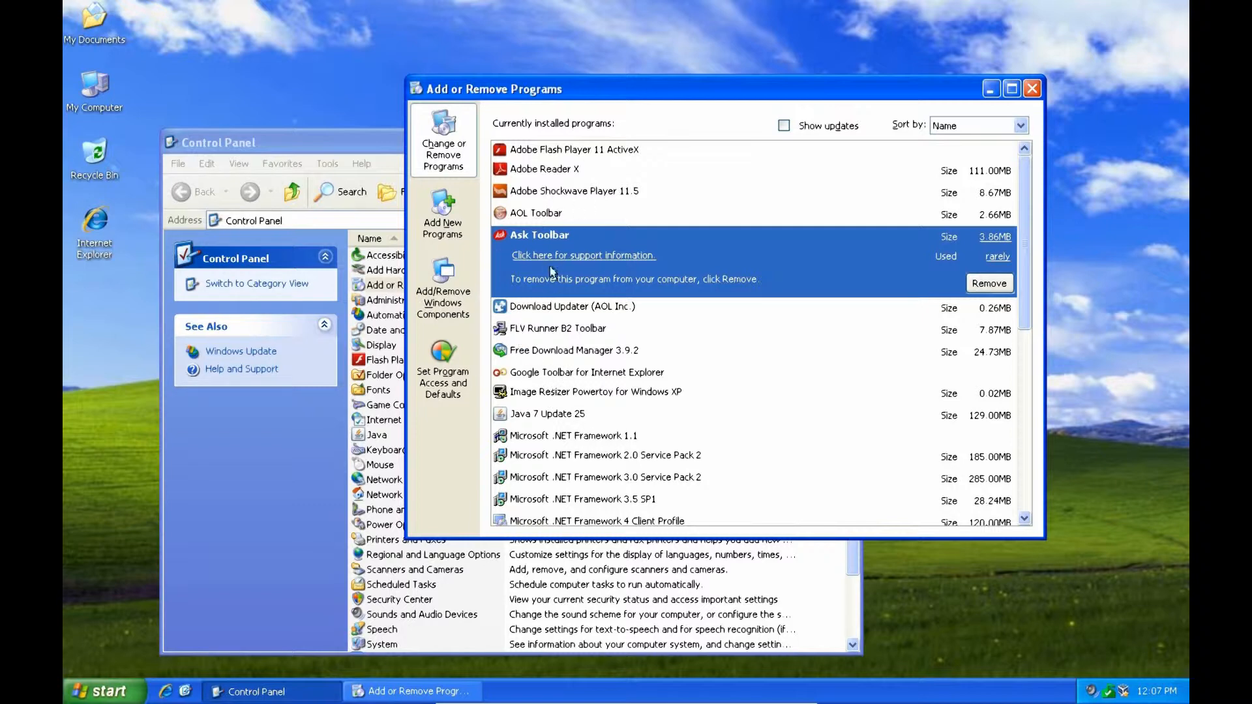
pyautogui.click(103, 691)
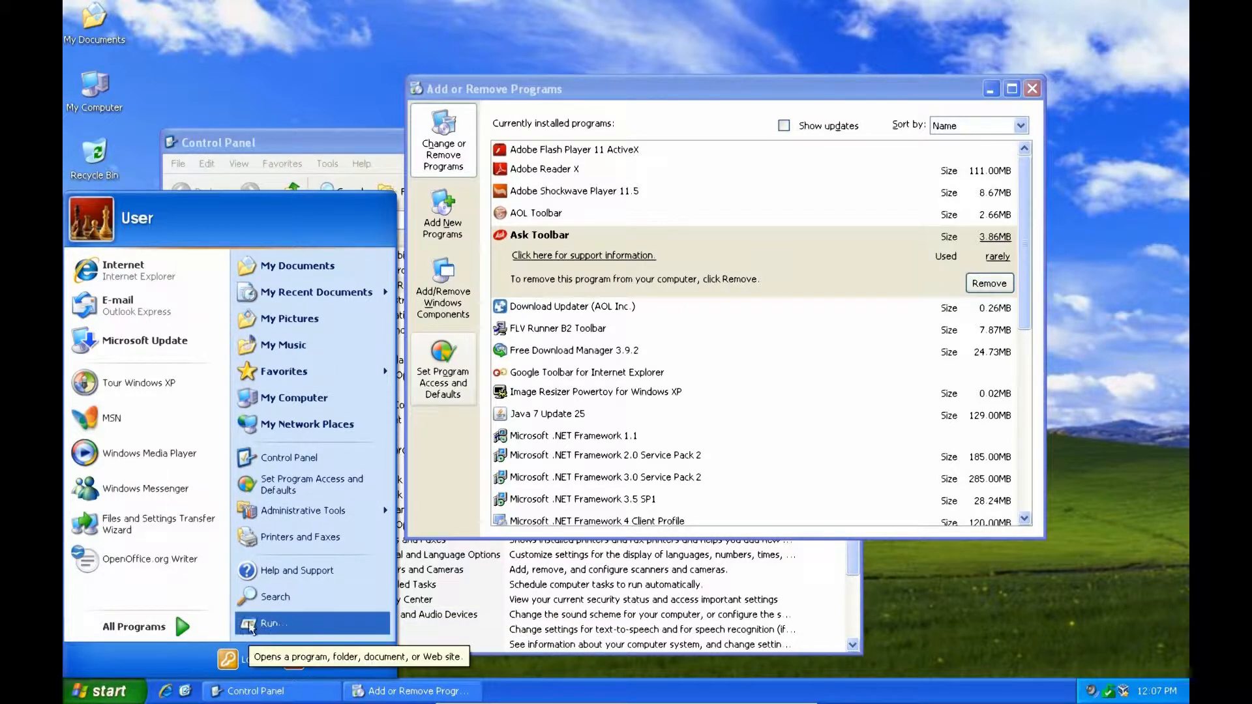
pyautogui.moveTo(668, 608)
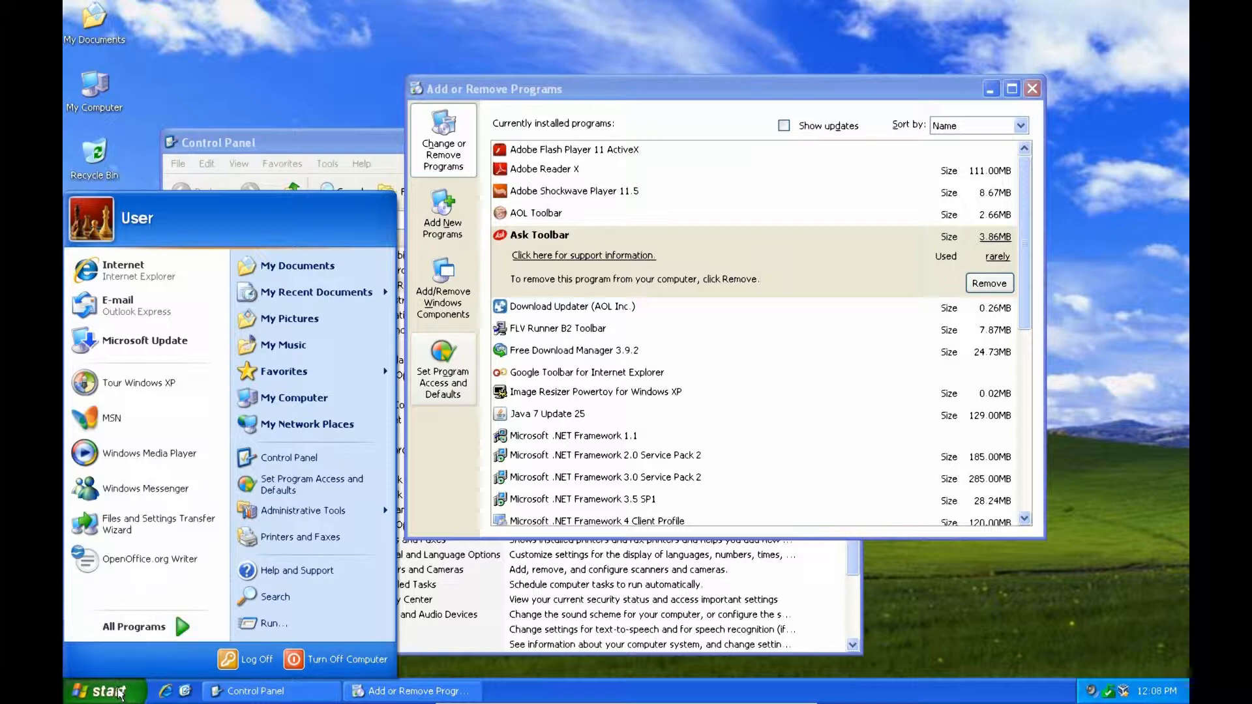
# - Launch the System Configuration Utility by running msconfig from the Run dialog
pyautogui.click(274, 623)
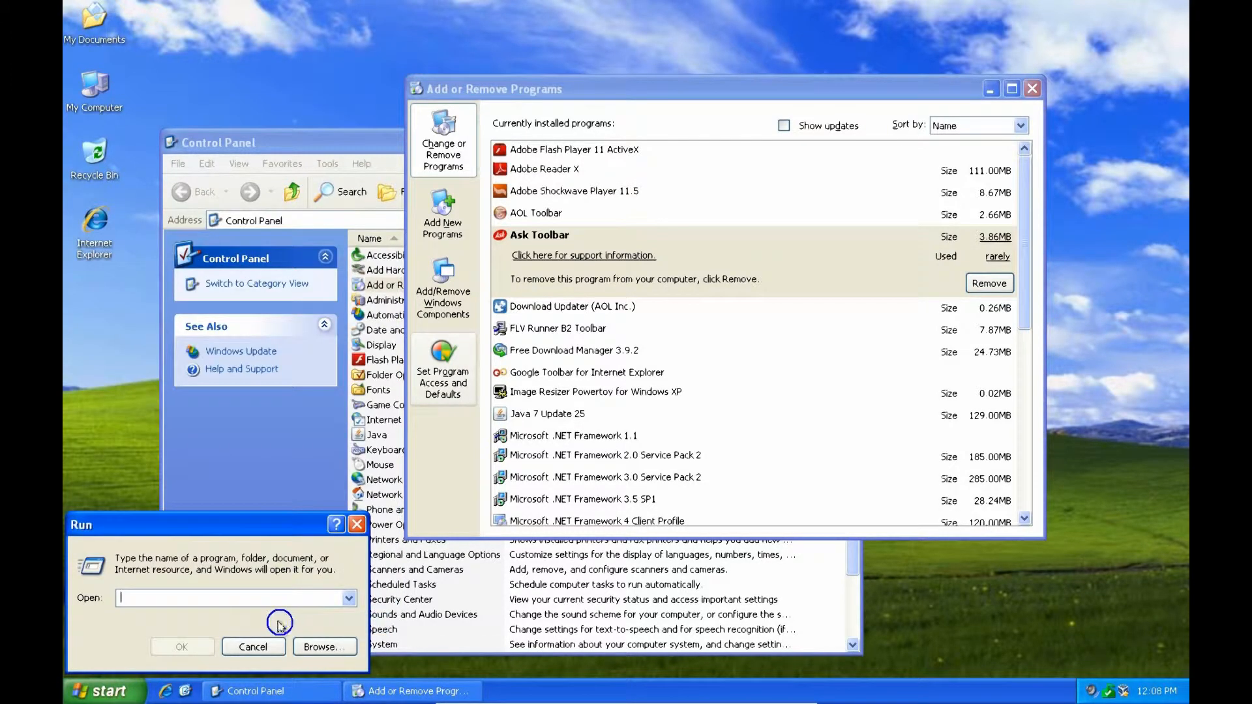
pyautogui.moveTo(214, 593)
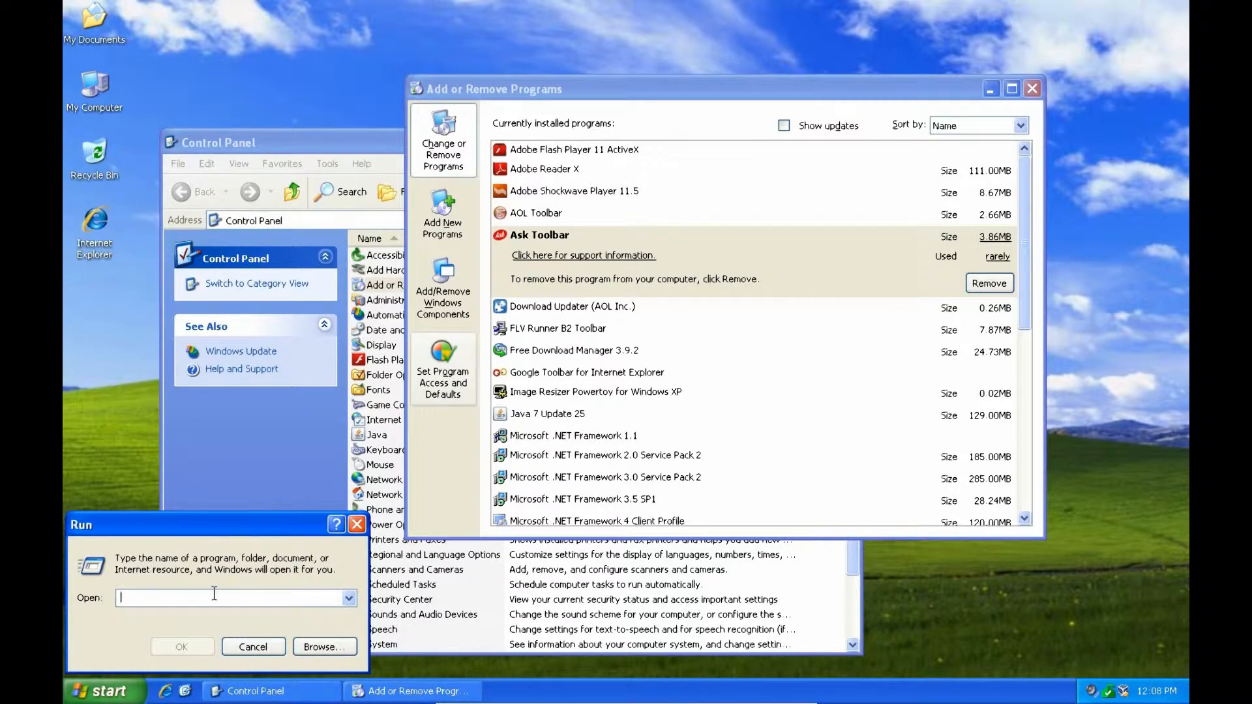
pyautogui.write('mscon')
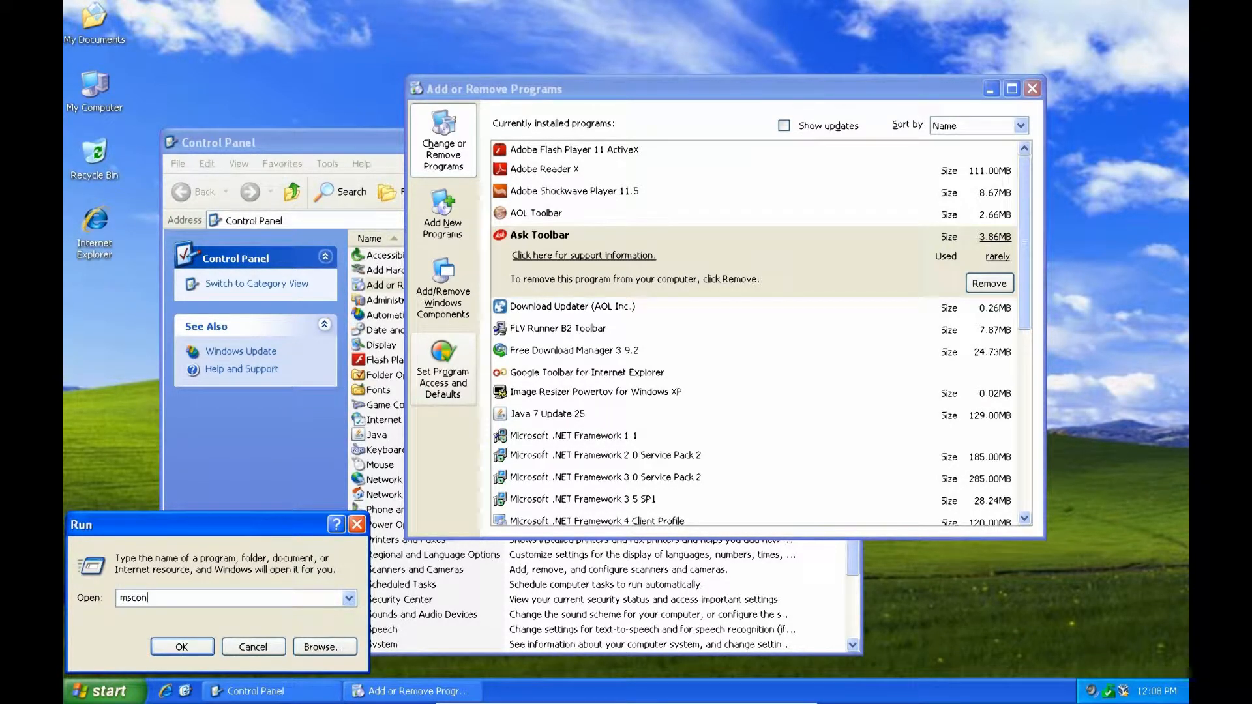
pyautogui.write('fig')
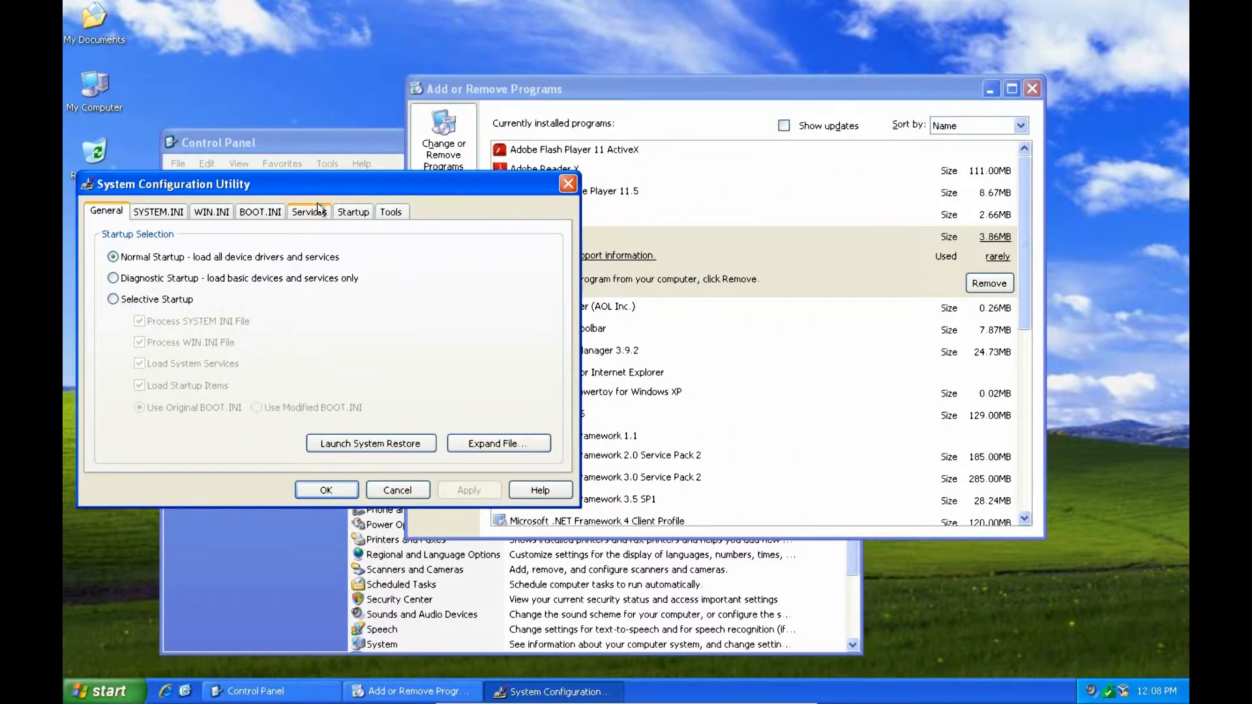
# - Show the Startup tab listing VBoxTray, Reader_sl, AdobeARM and TBNotifier
pyautogui.click(353, 212)
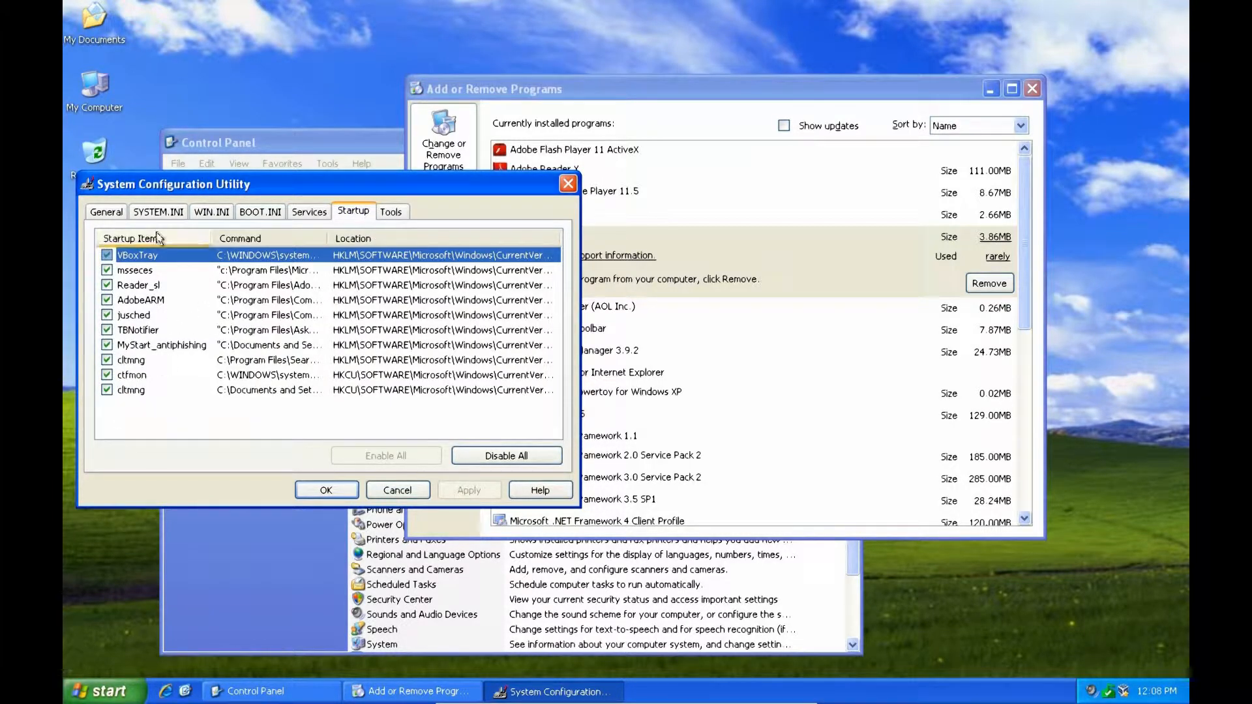
pyautogui.moveTo(129, 416)
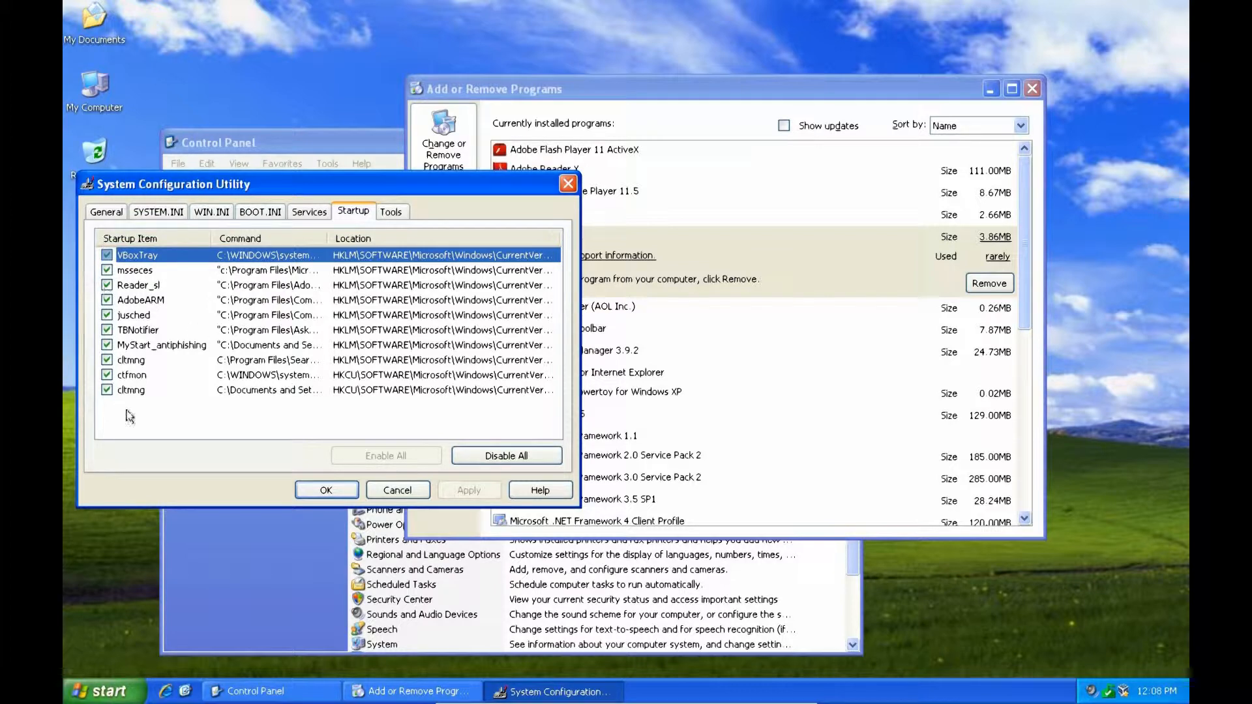
pyautogui.moveTo(750, 94)
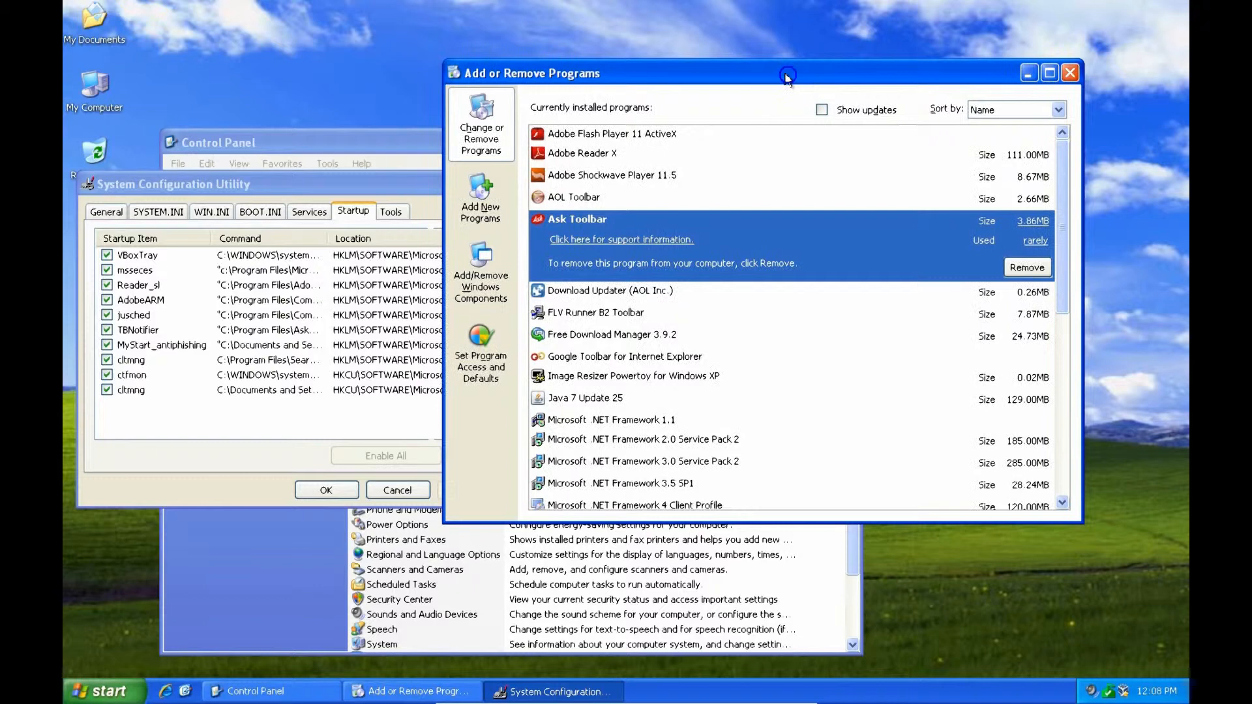
pyautogui.moveTo(607, 324)
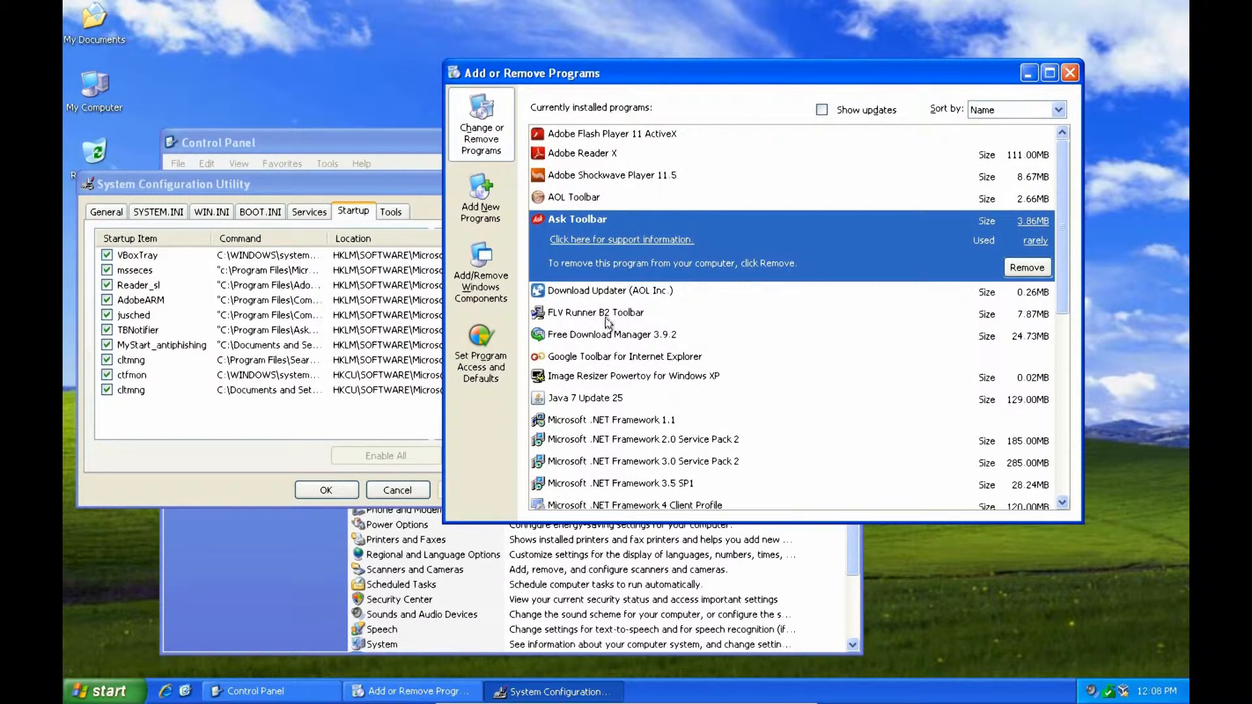
pyautogui.moveTo(555, 401)
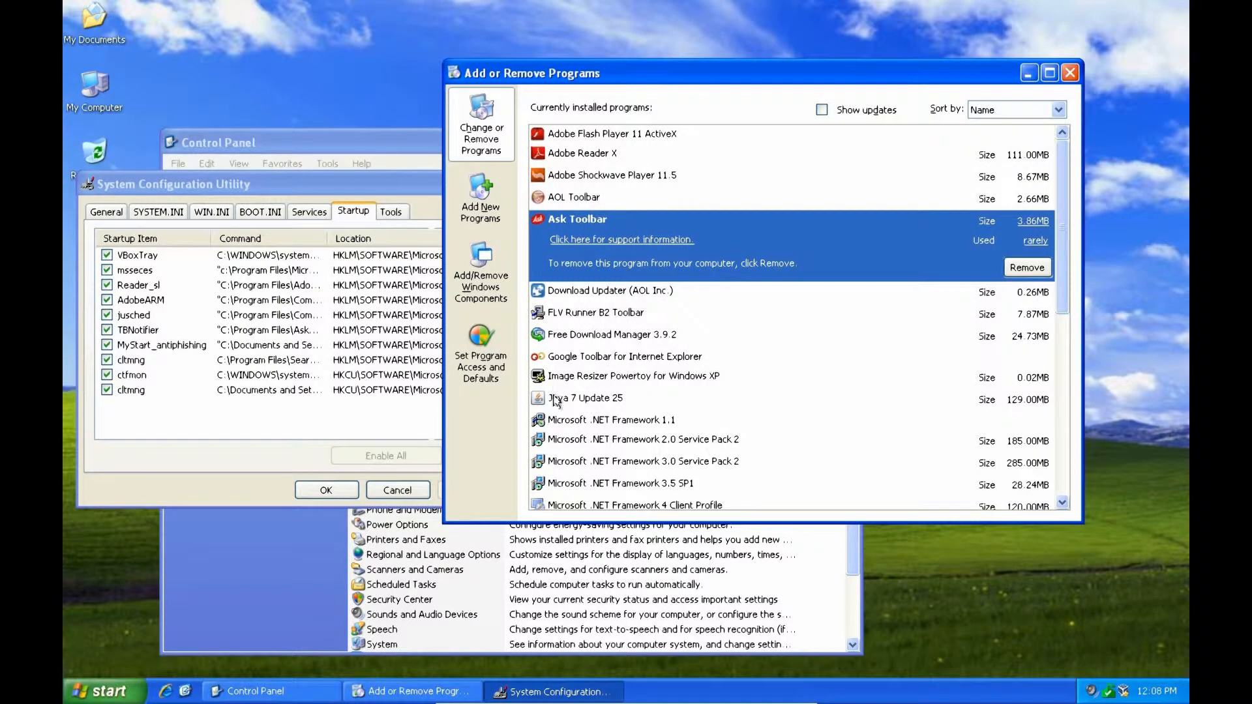
pyautogui.moveTo(581, 306)
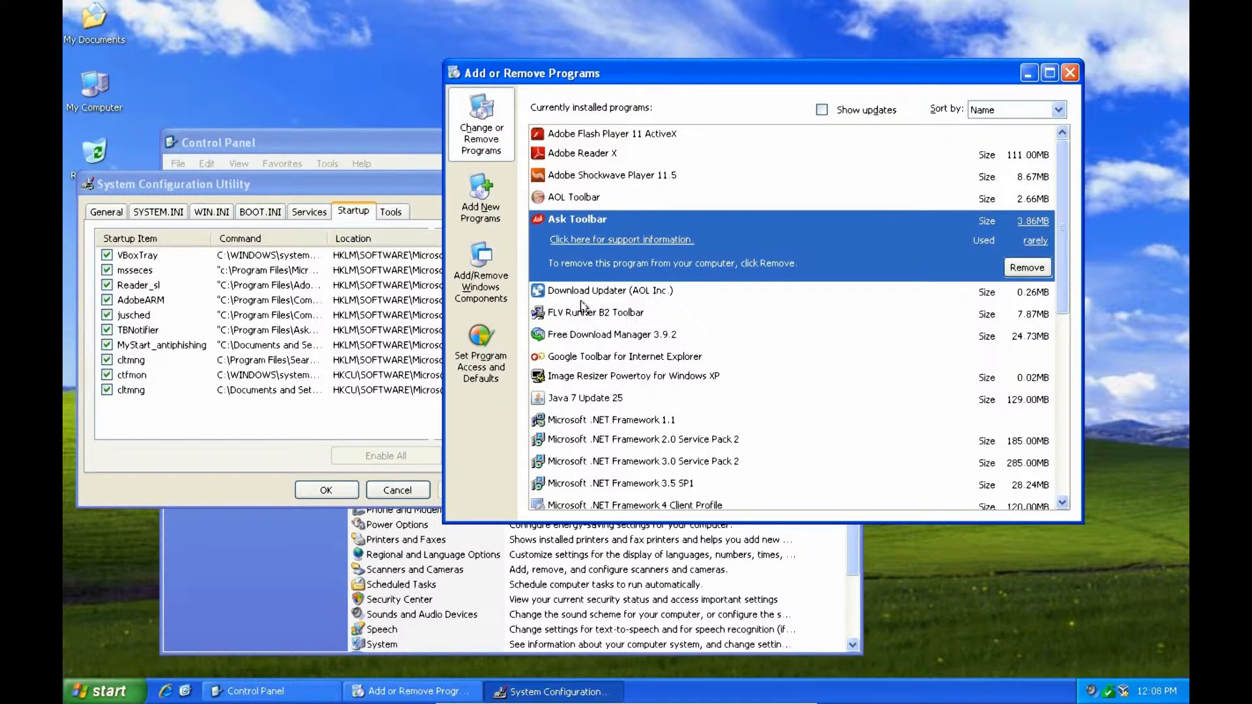
pyautogui.moveTo(581, 310)
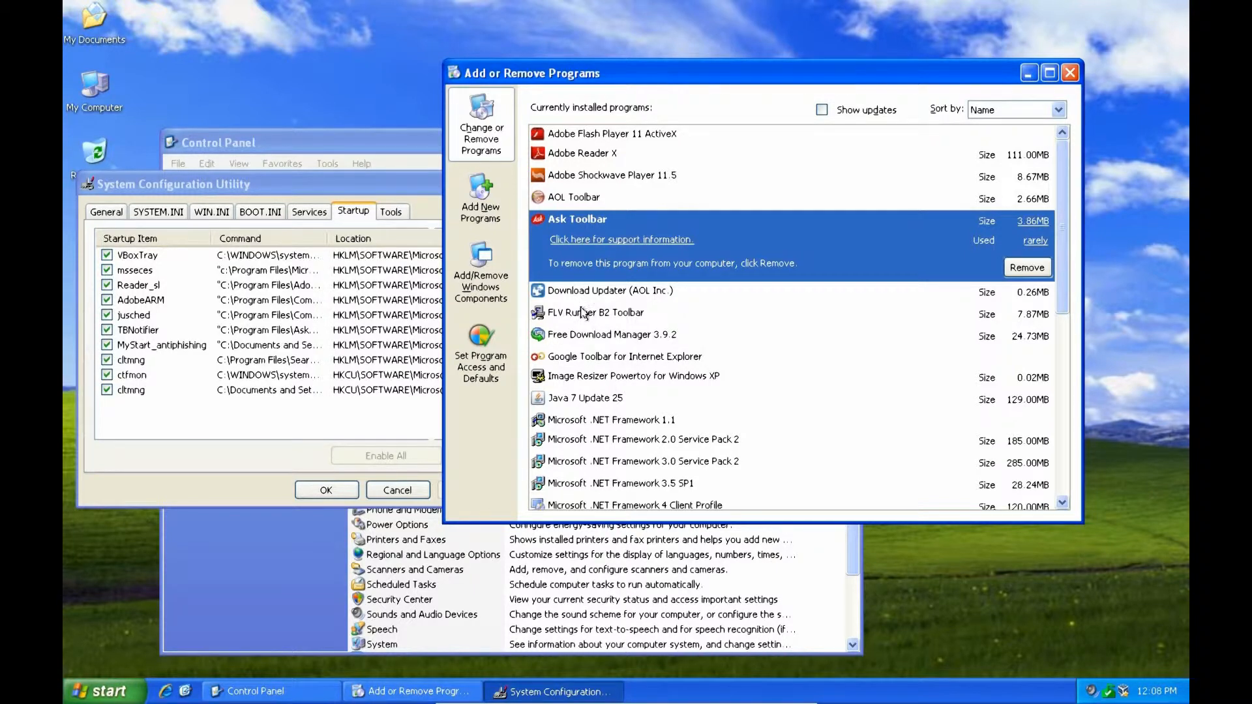
pyautogui.moveTo(583, 151)
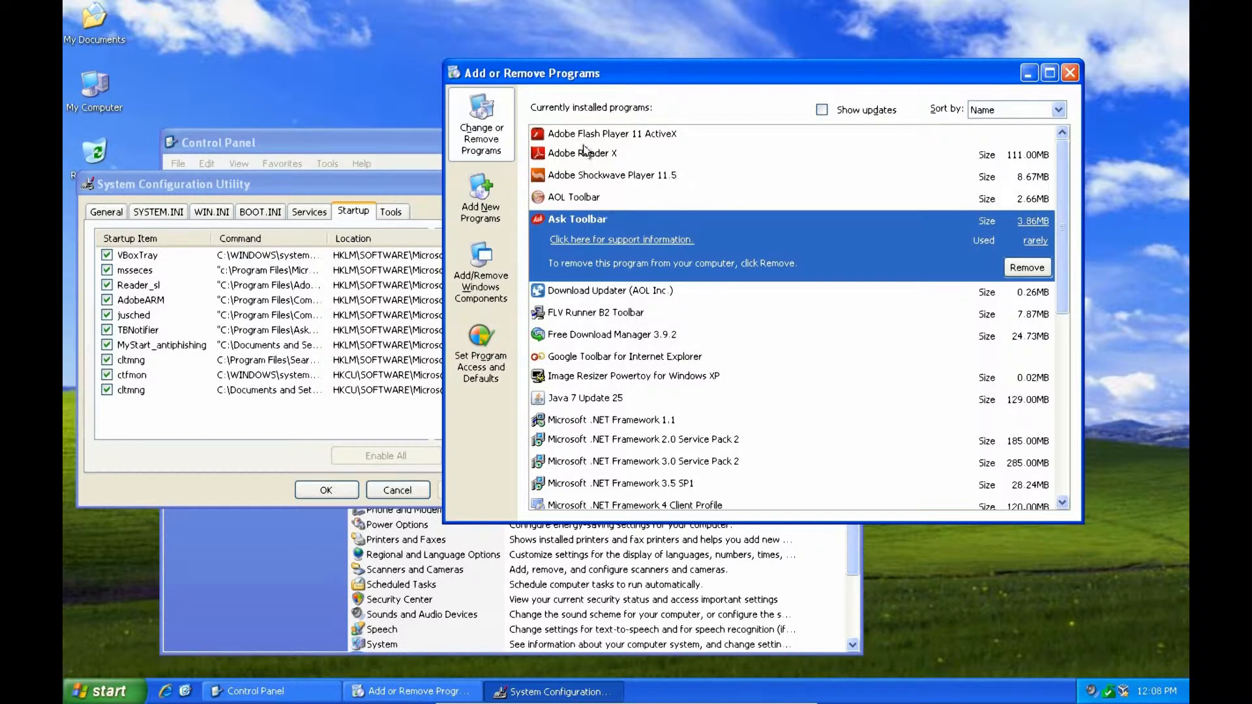
pyautogui.moveTo(572, 158)
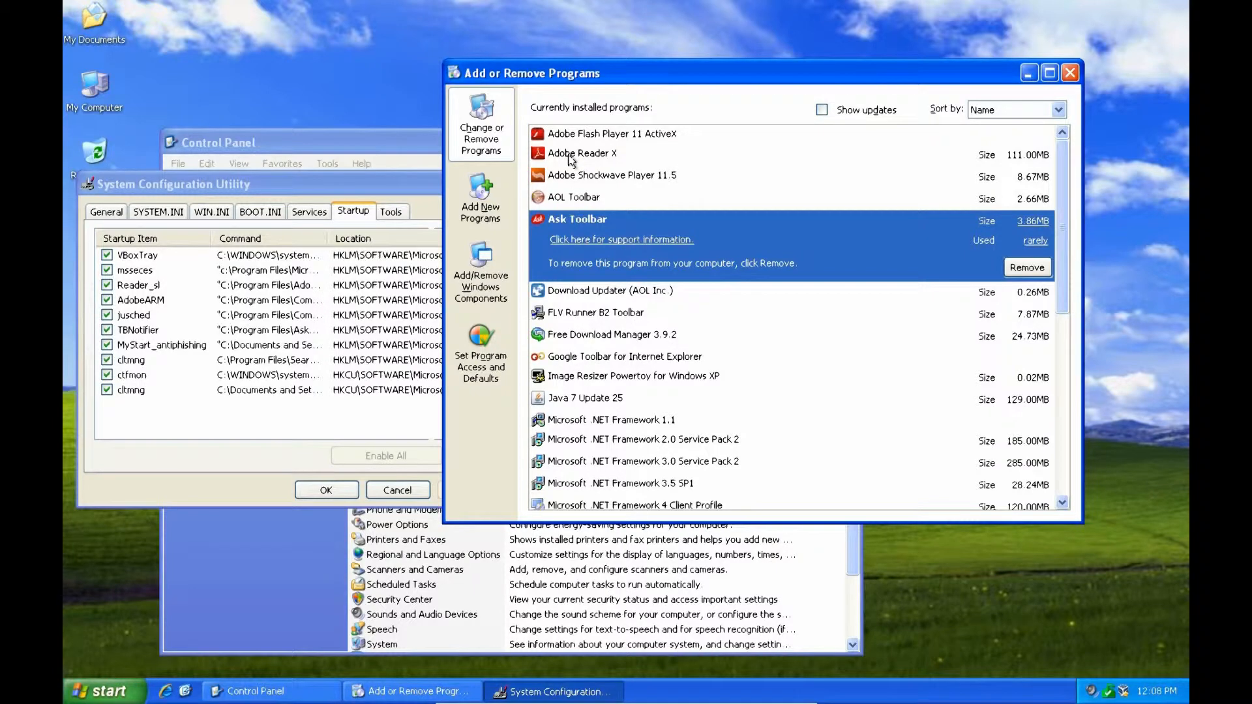
pyautogui.moveTo(613, 144)
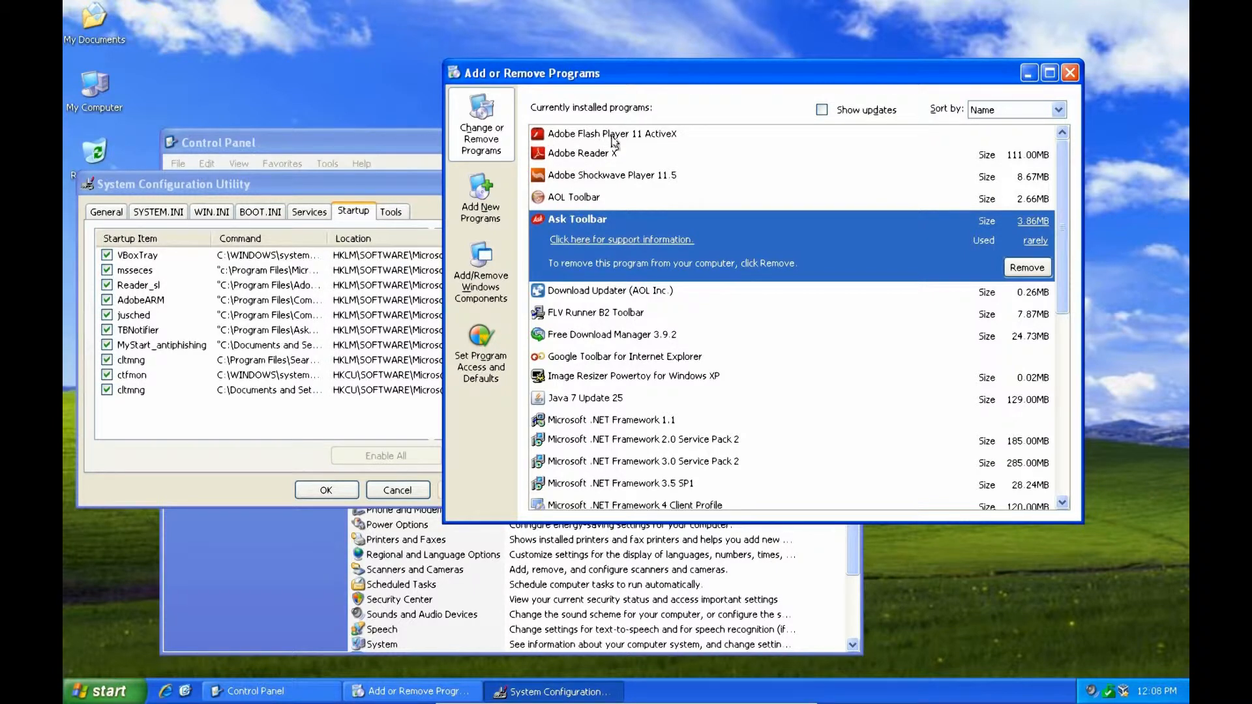
pyautogui.moveTo(763, 210)
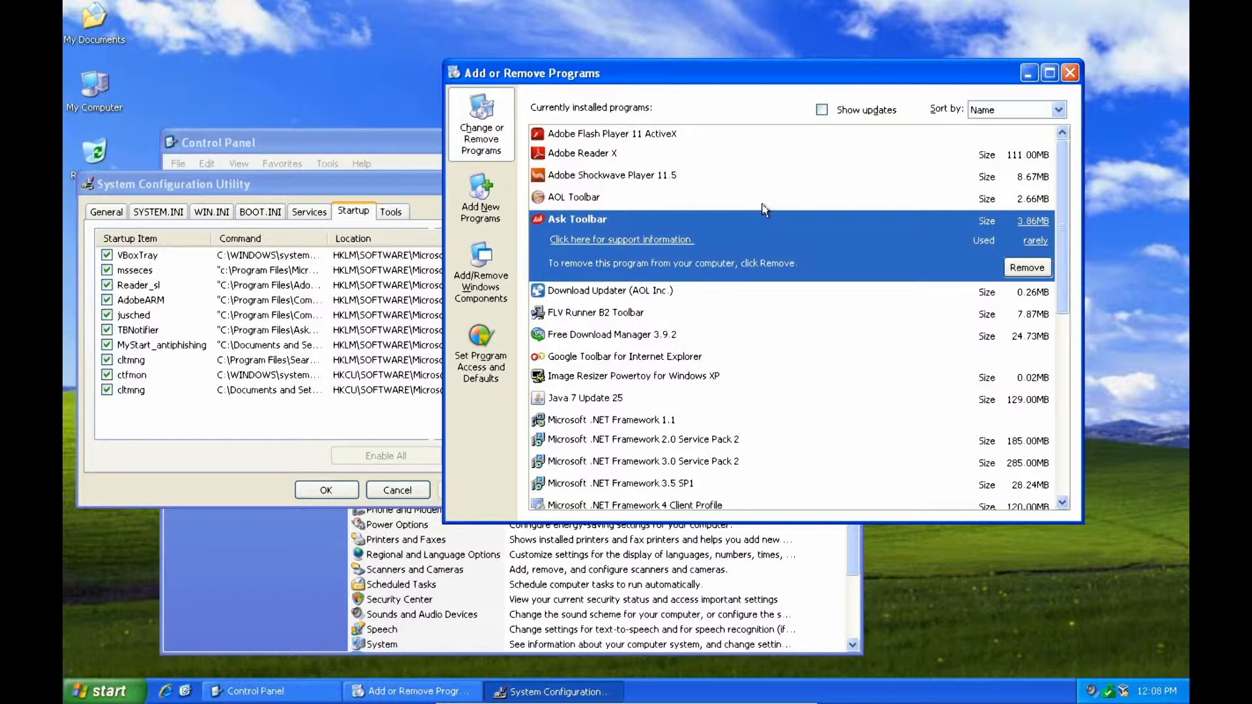
pyautogui.moveTo(181, 306)
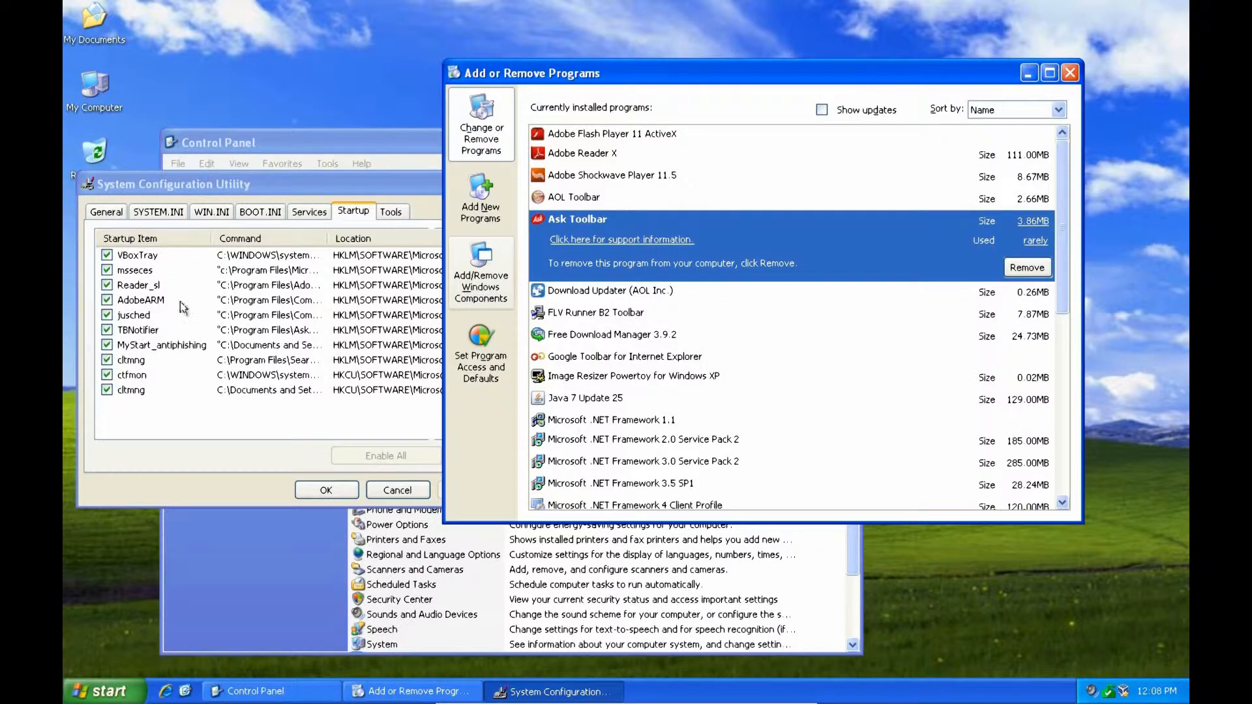
pyautogui.moveTo(124, 393)
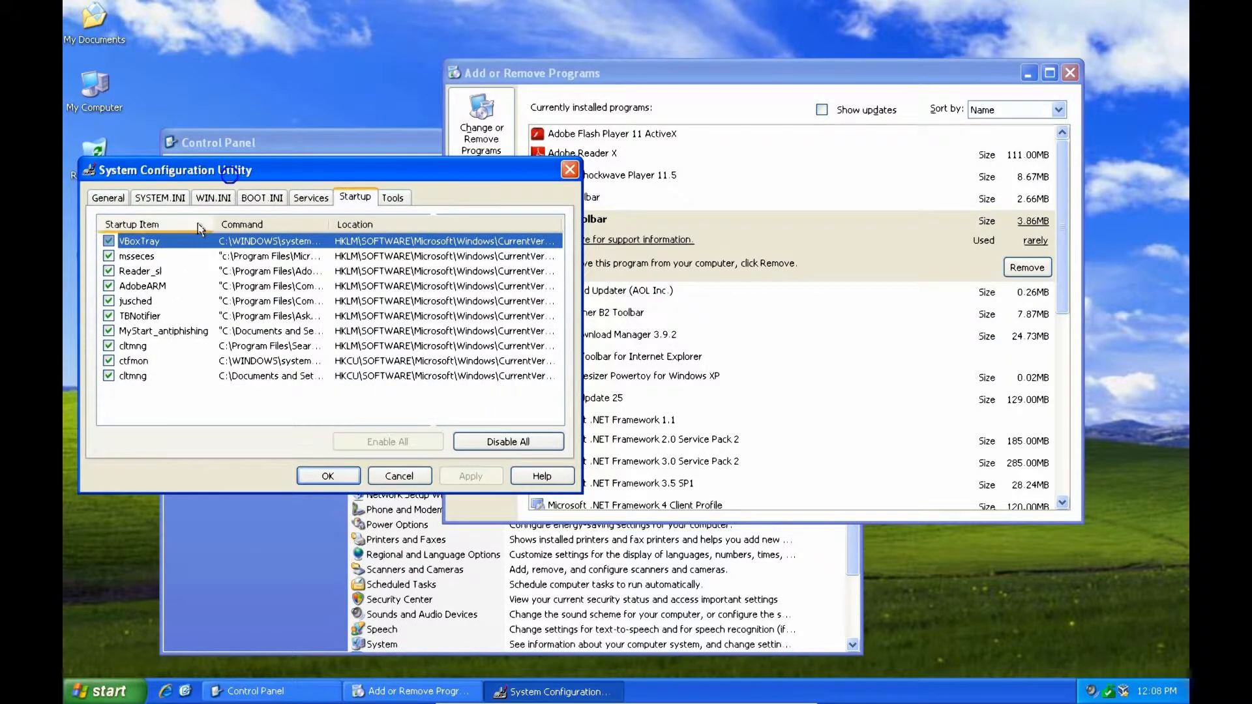
pyautogui.moveTo(100, 289)
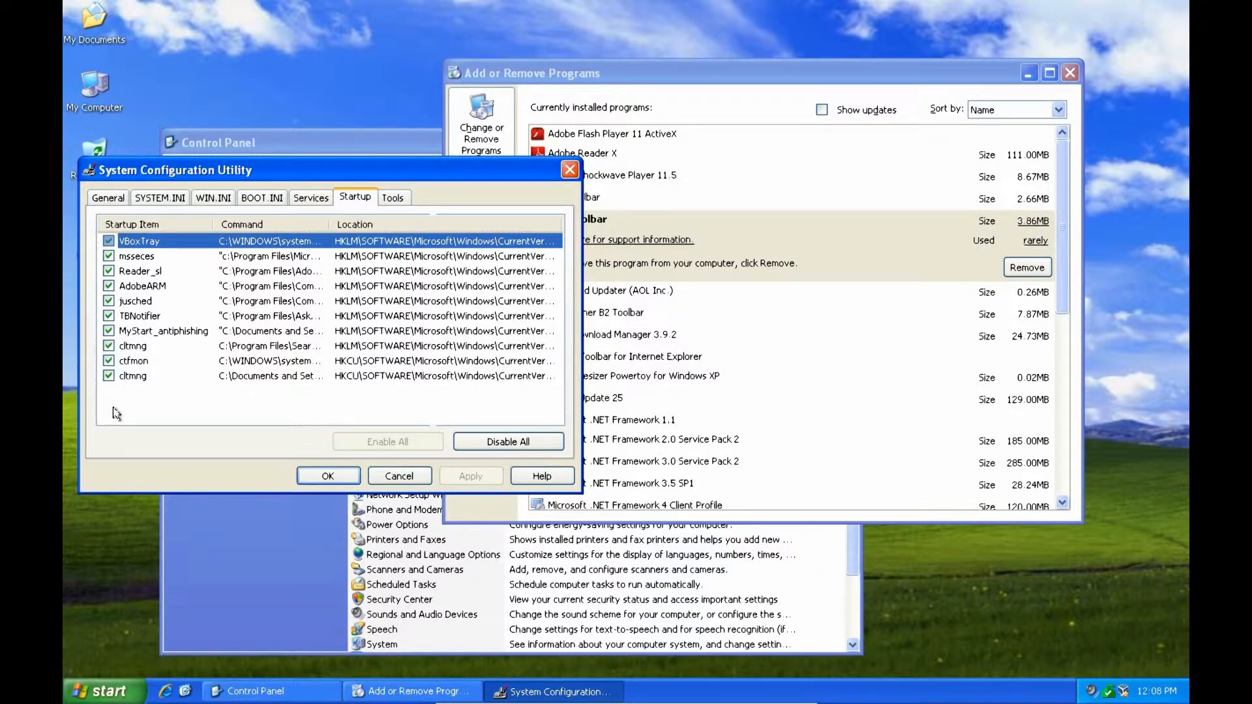
pyautogui.moveTo(125, 417)
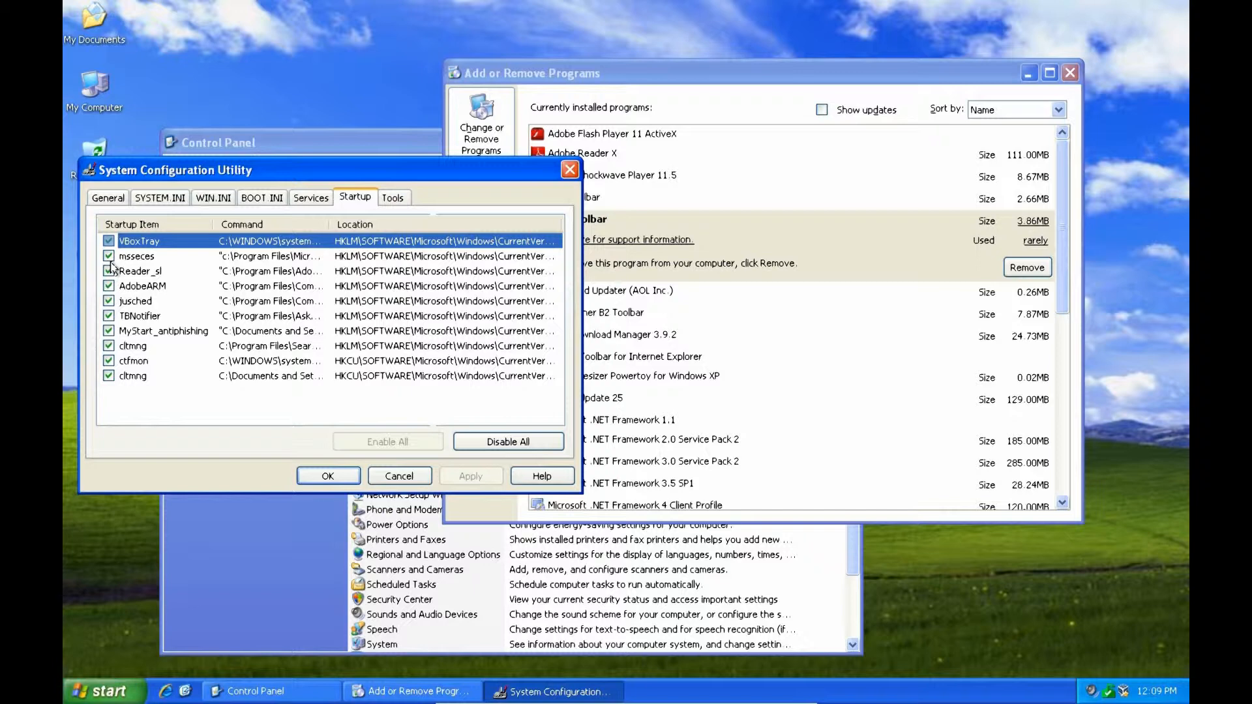
# - Widen the Command column so each startup item's full registry location is readable
pyautogui.click(139, 240)
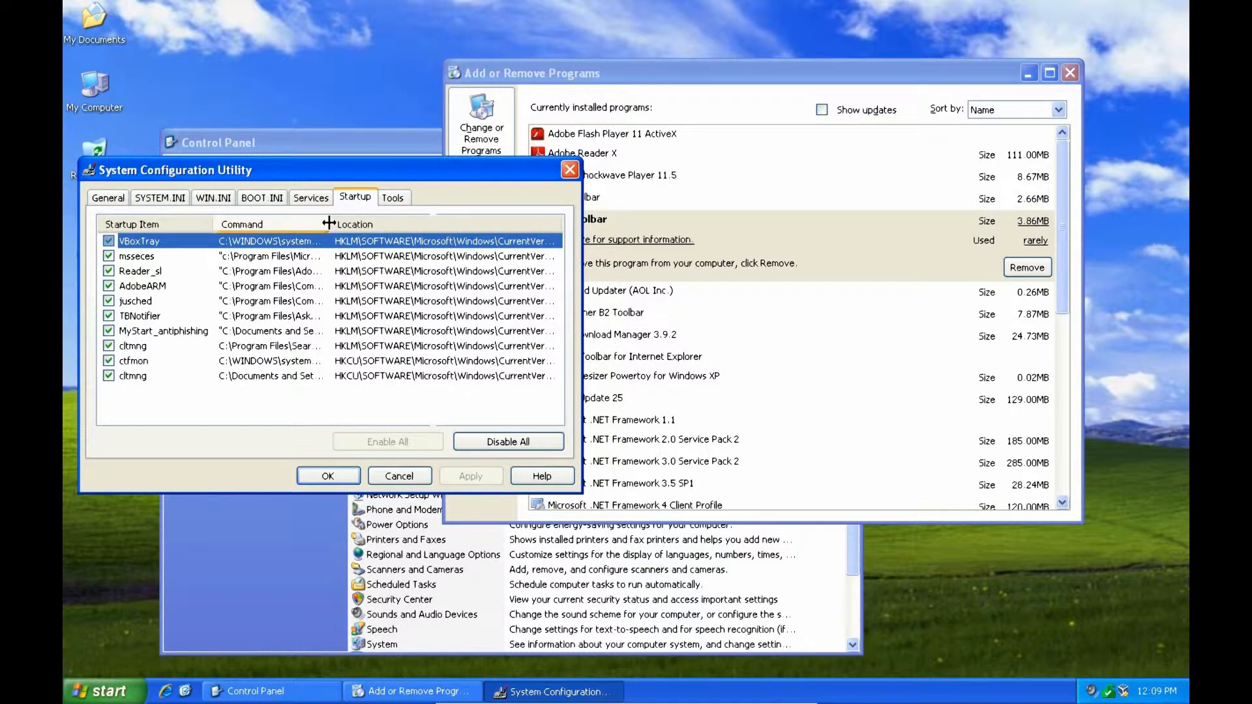
pyautogui.moveTo(328, 217)
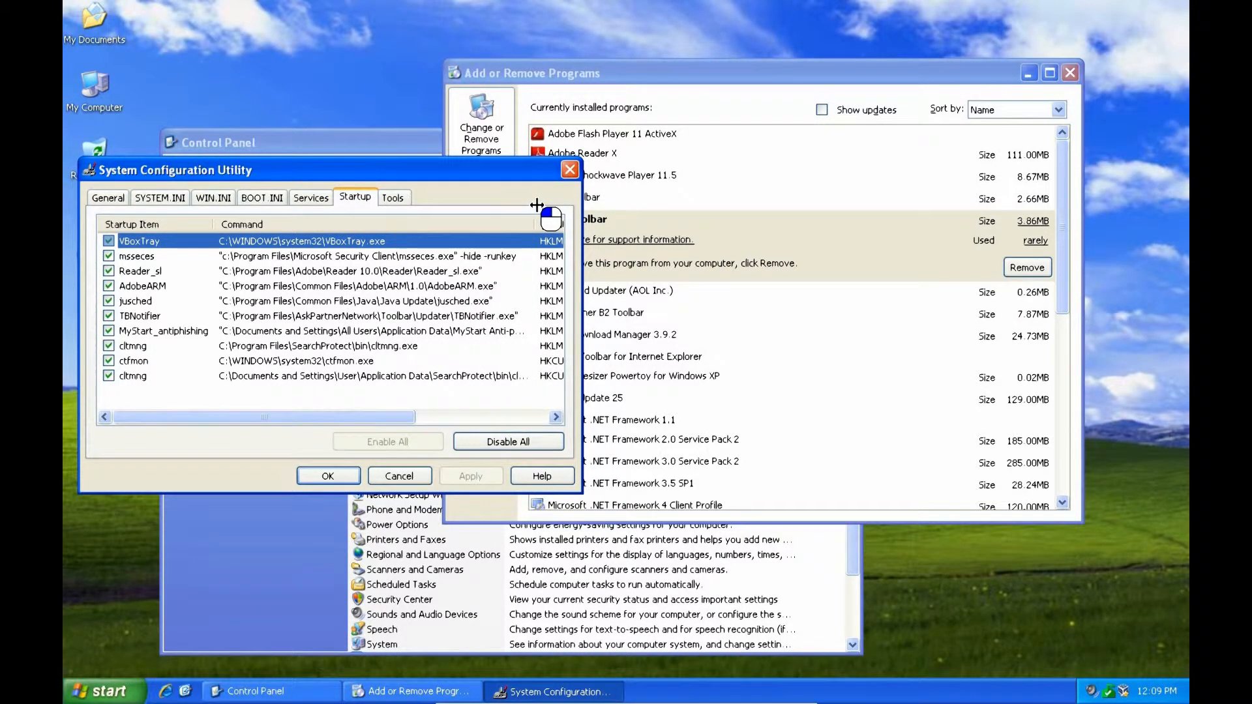
pyautogui.moveTo(267, 361)
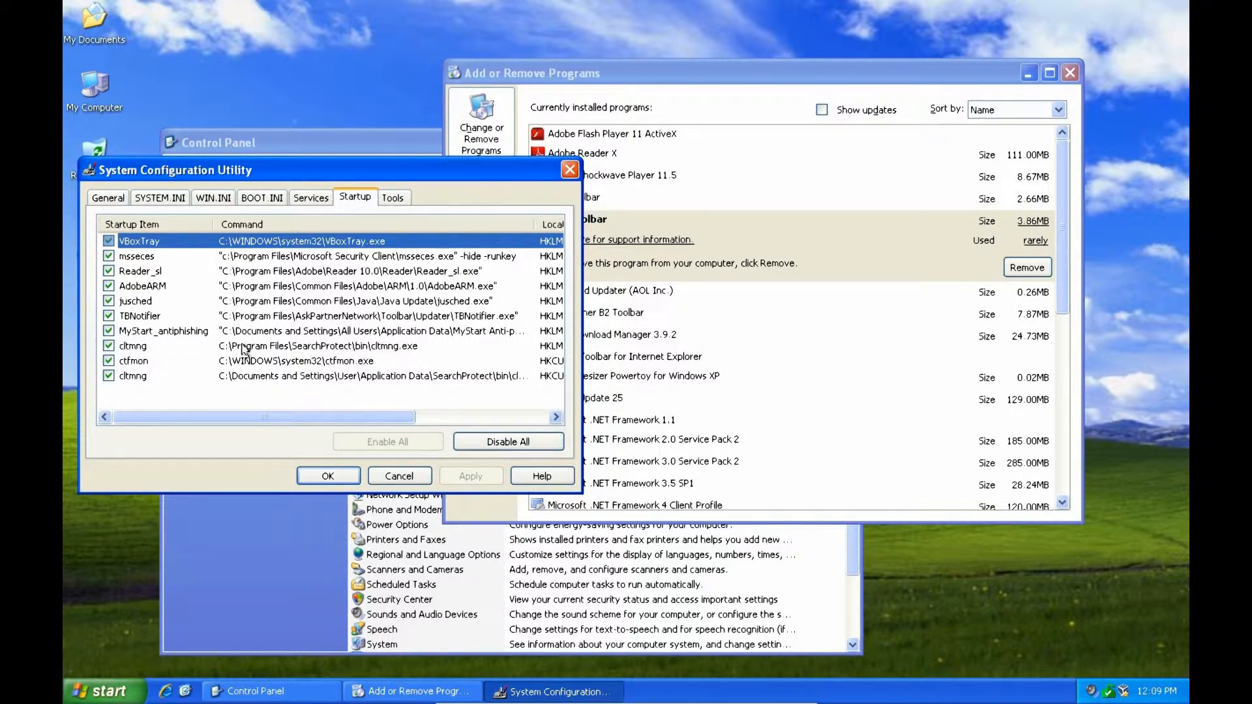
pyautogui.moveTo(349, 352)
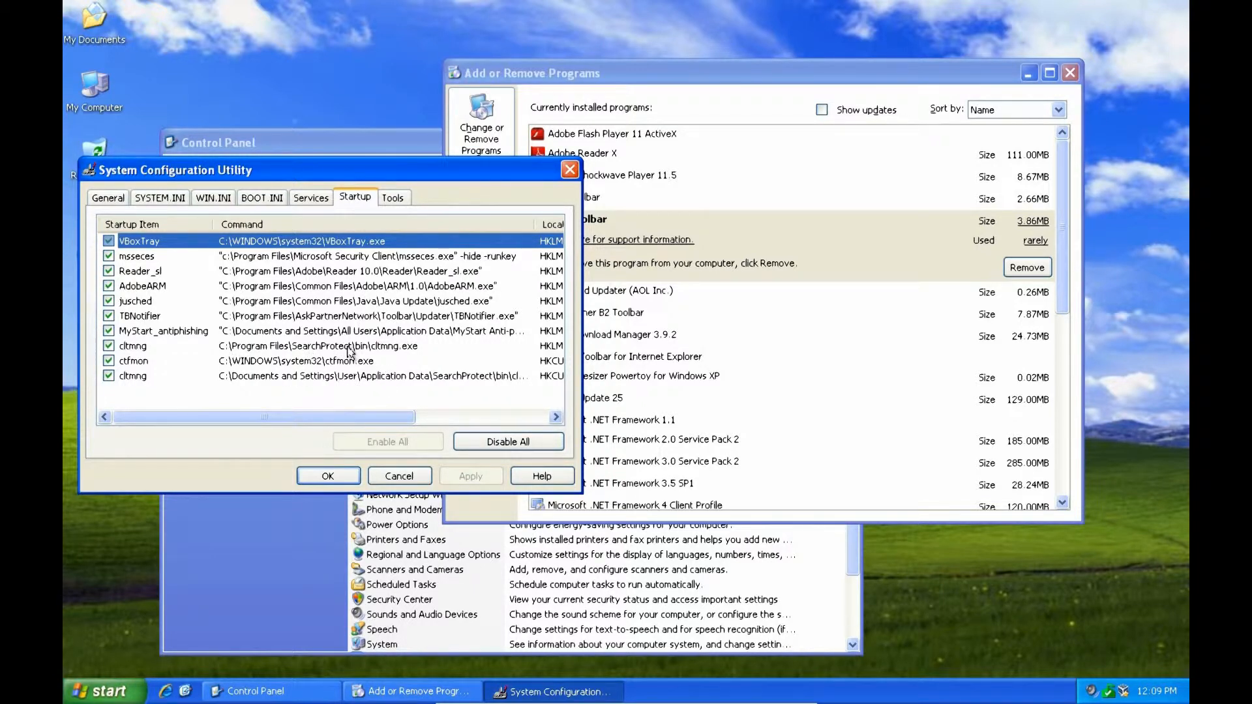
pyautogui.moveTo(416, 352)
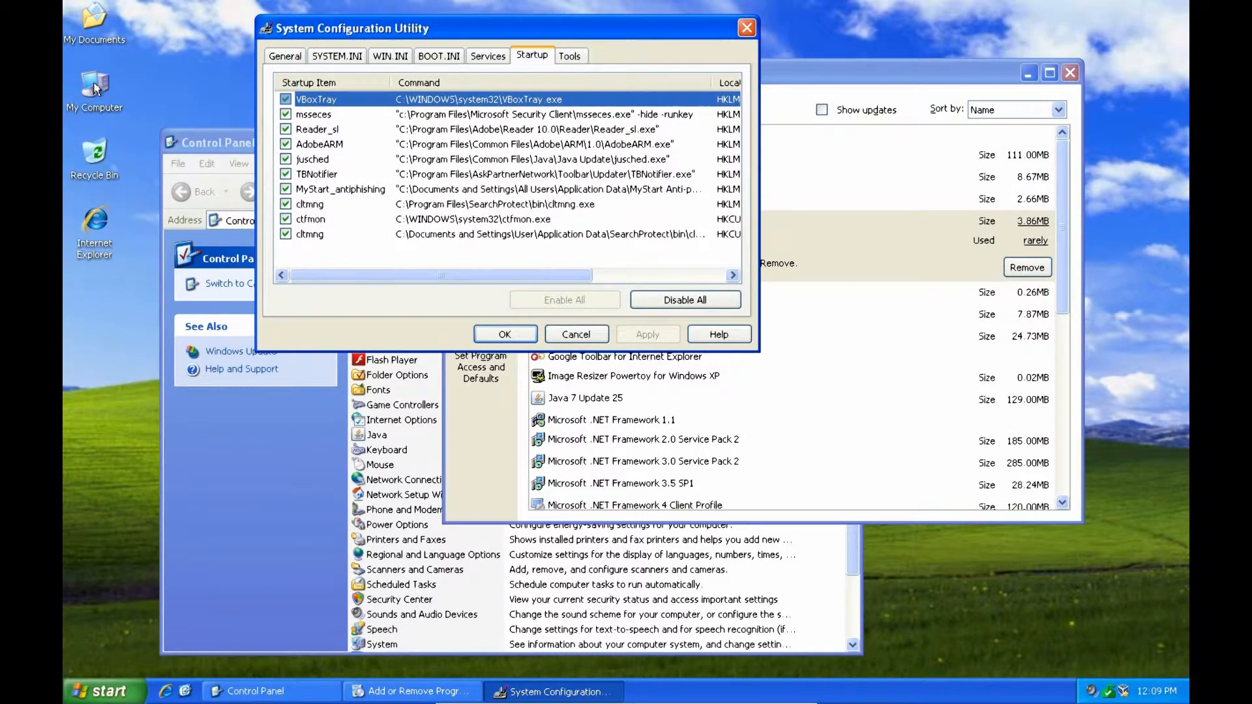
# - Browse from My Computer to C:\Program Files\SearchProtect\bin and select cltmng.exe
pyautogui.doubleClick(93, 85)
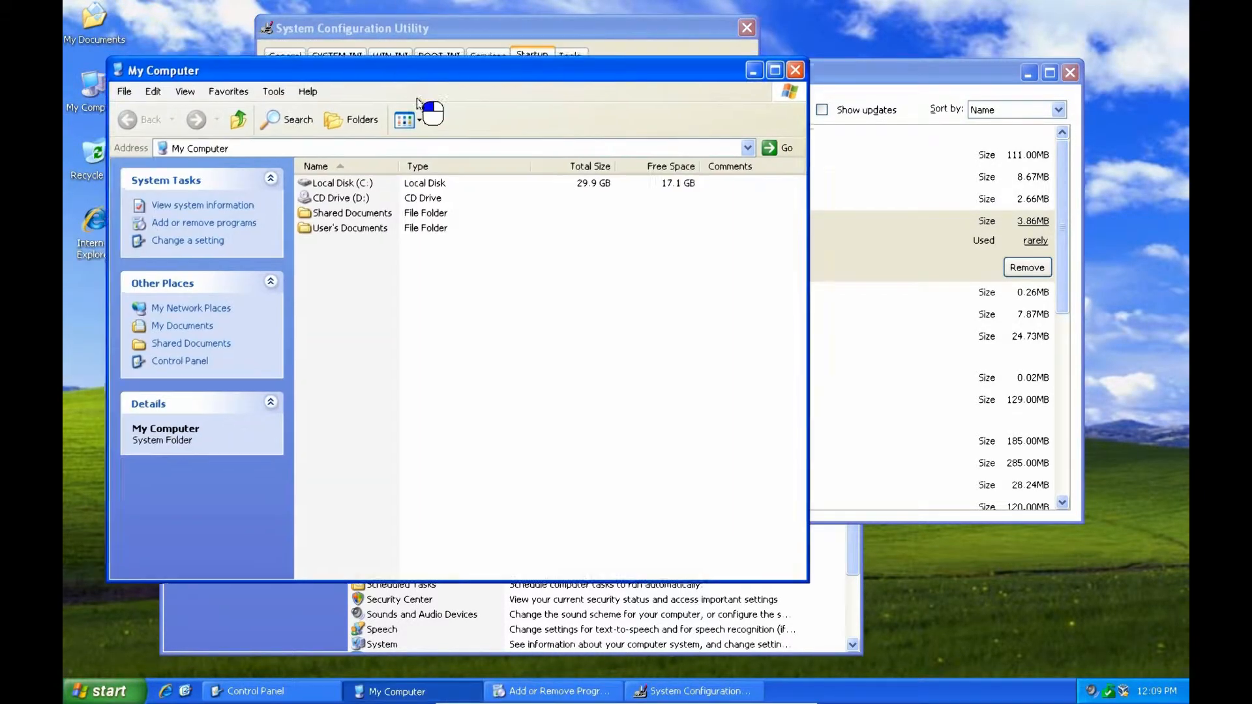
pyautogui.moveTo(424, 71); pyautogui.dragTo(431, 269)
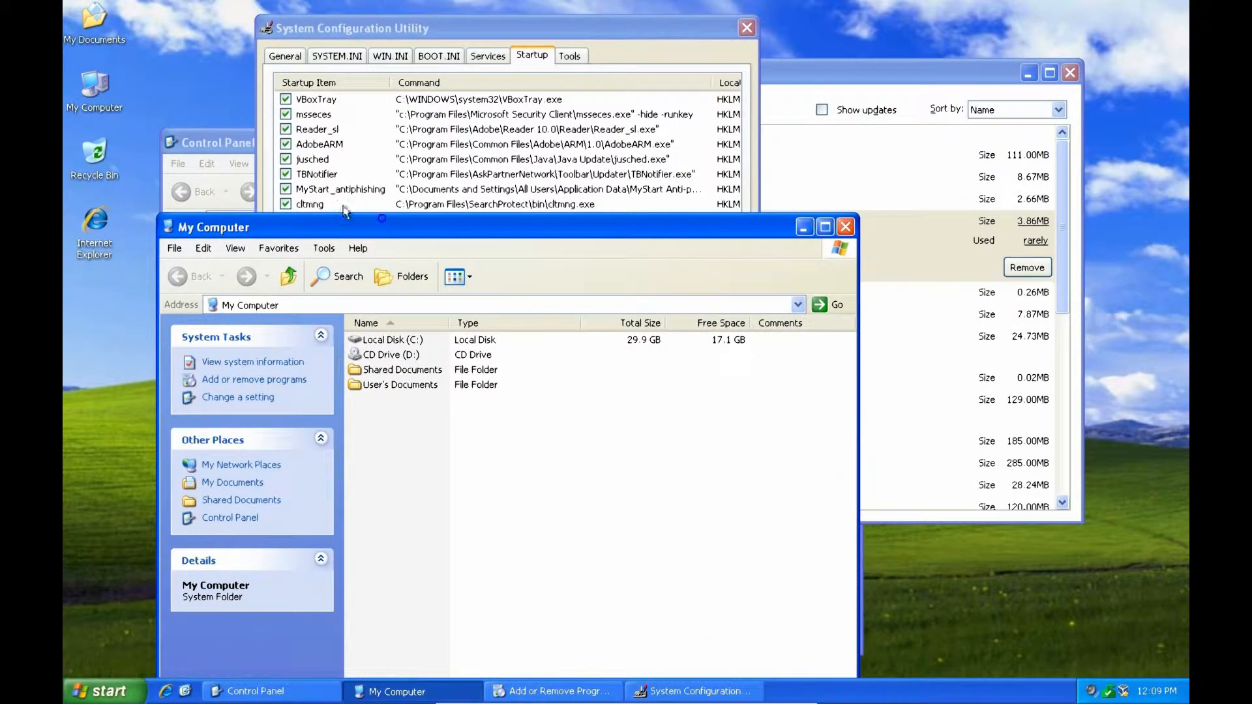
pyautogui.click(388, 339)
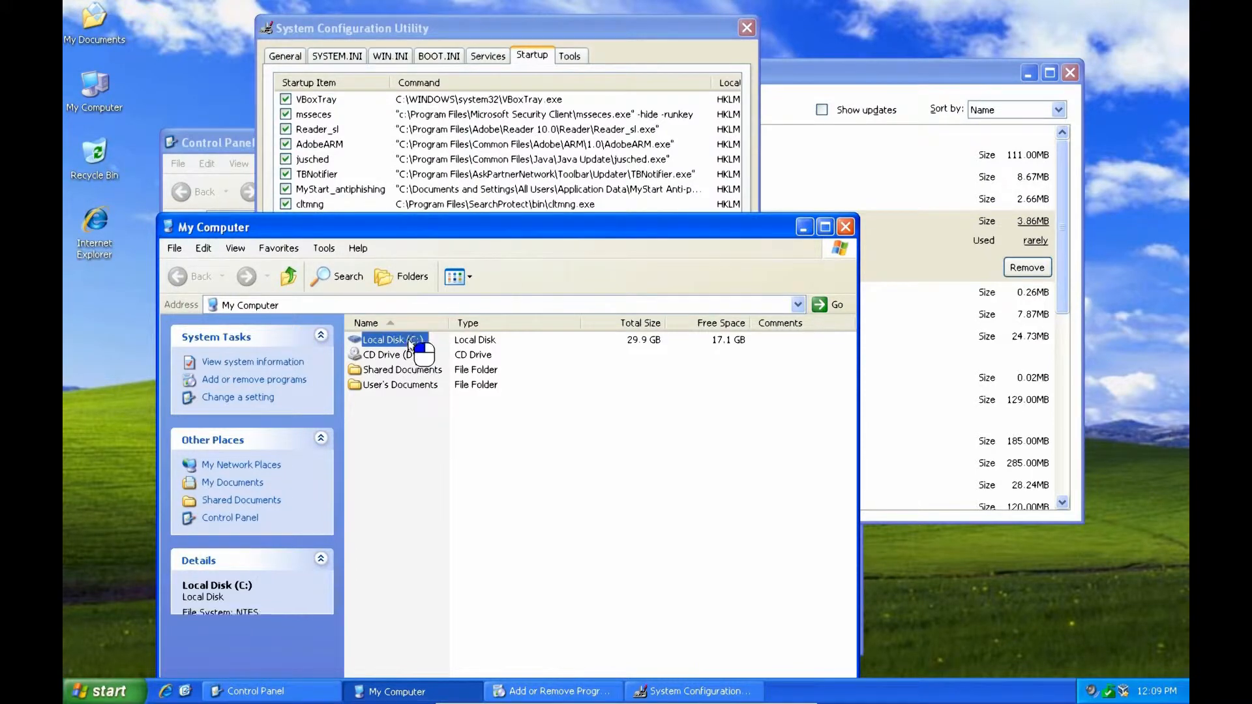
pyautogui.doubleClick(388, 340)
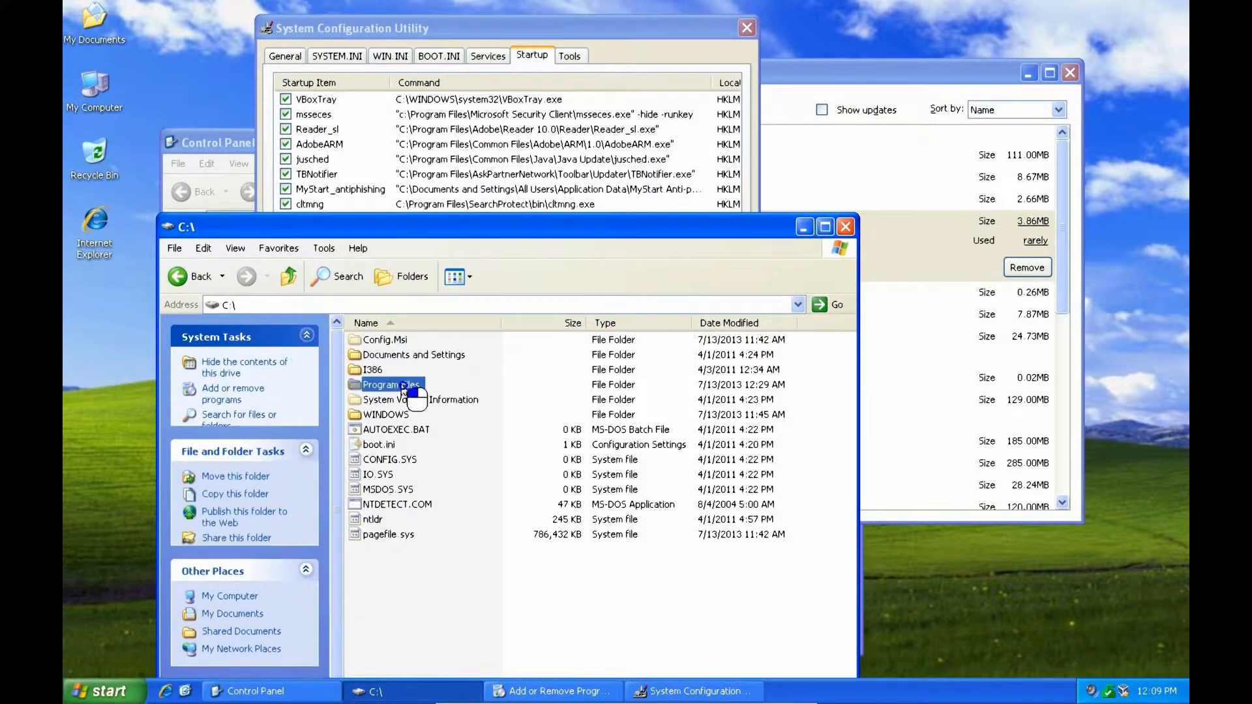
pyautogui.doubleClick(391, 385)
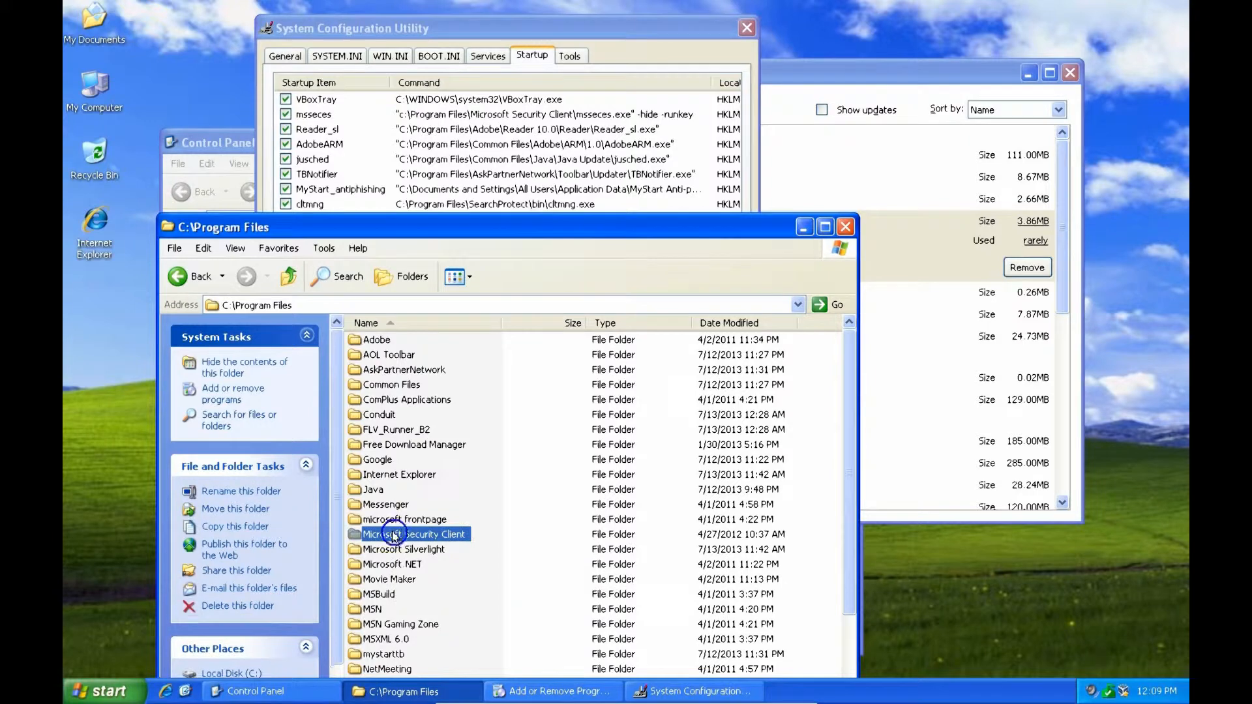
pyautogui.scroll(-3)
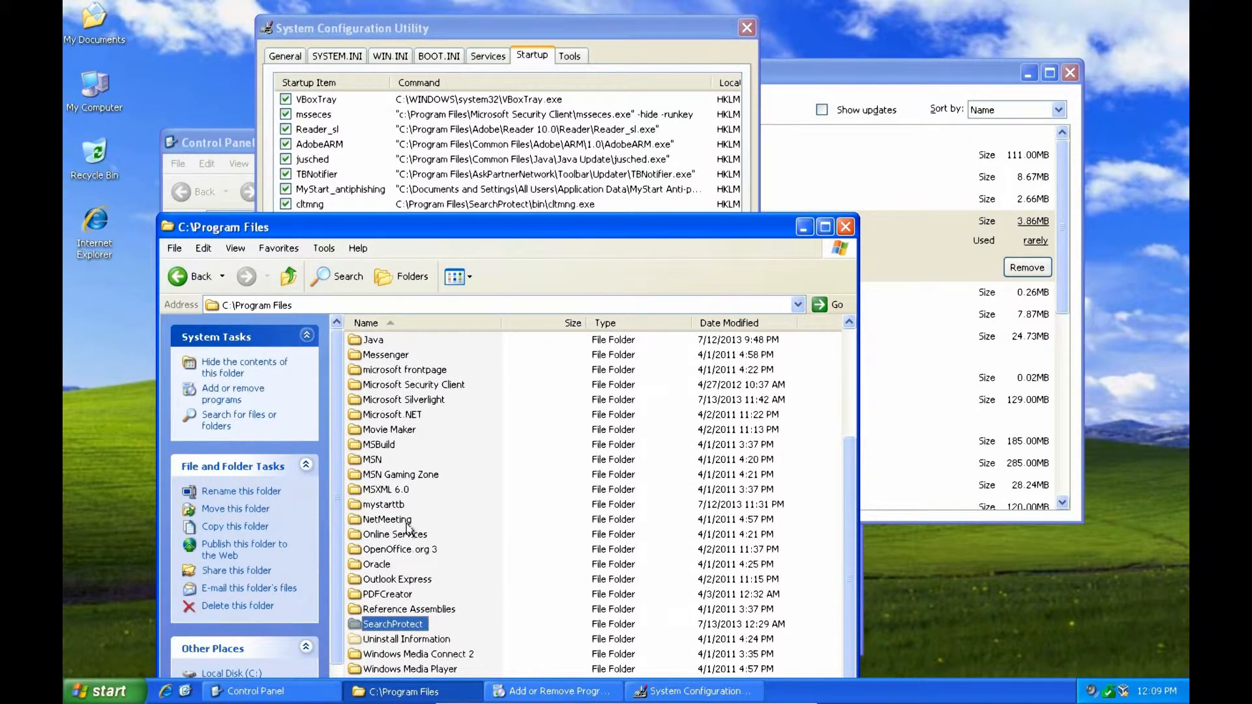
pyautogui.doubleClick(392, 623)
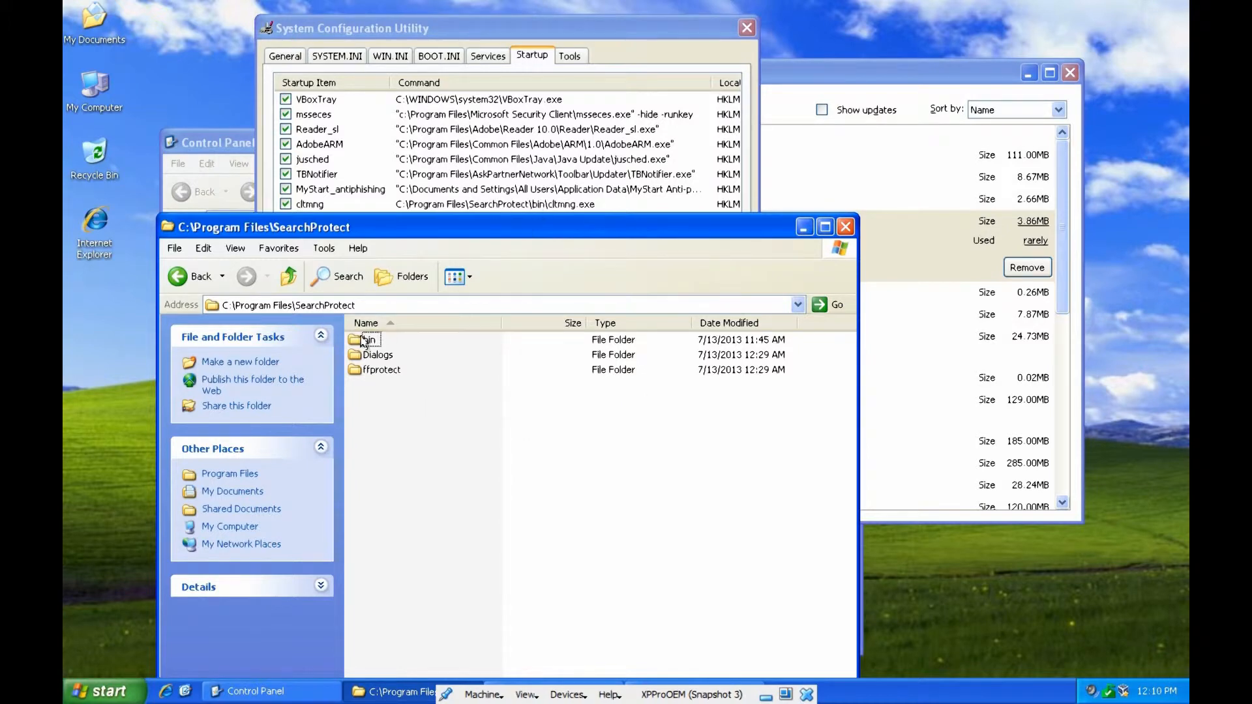
pyautogui.doubleClick(368, 339)
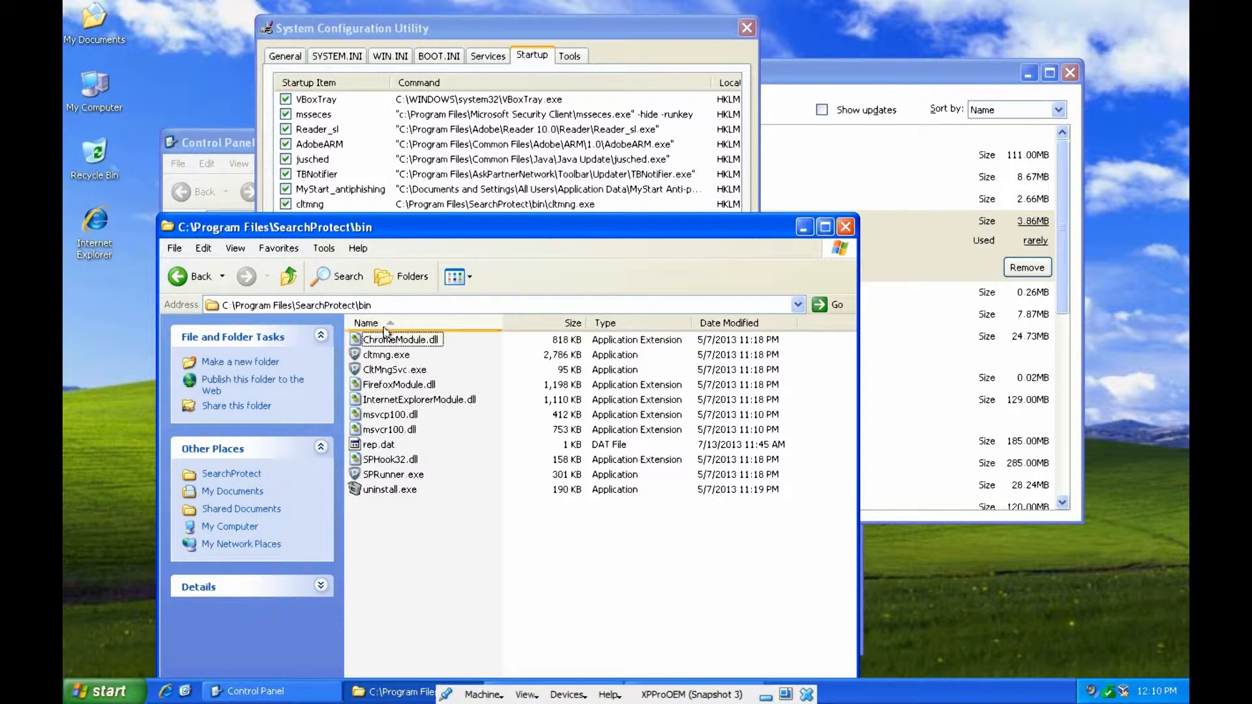
pyautogui.click(387, 354)
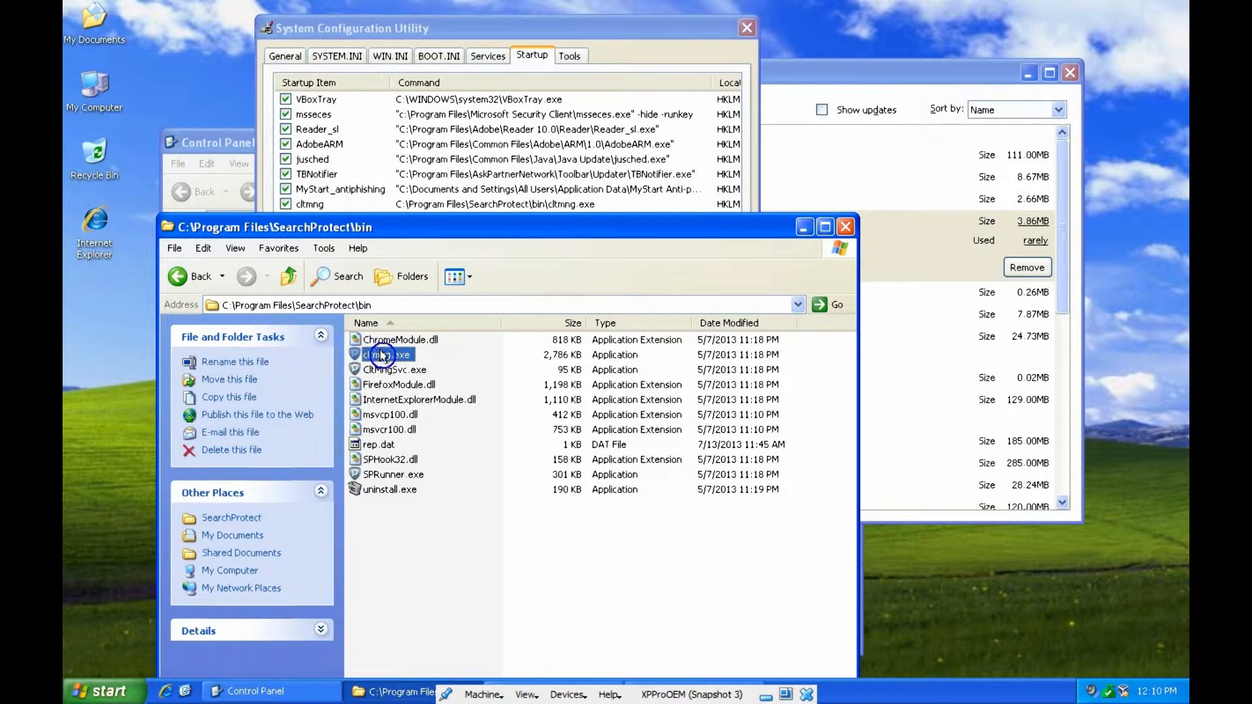
pyautogui.moveTo(388, 355)
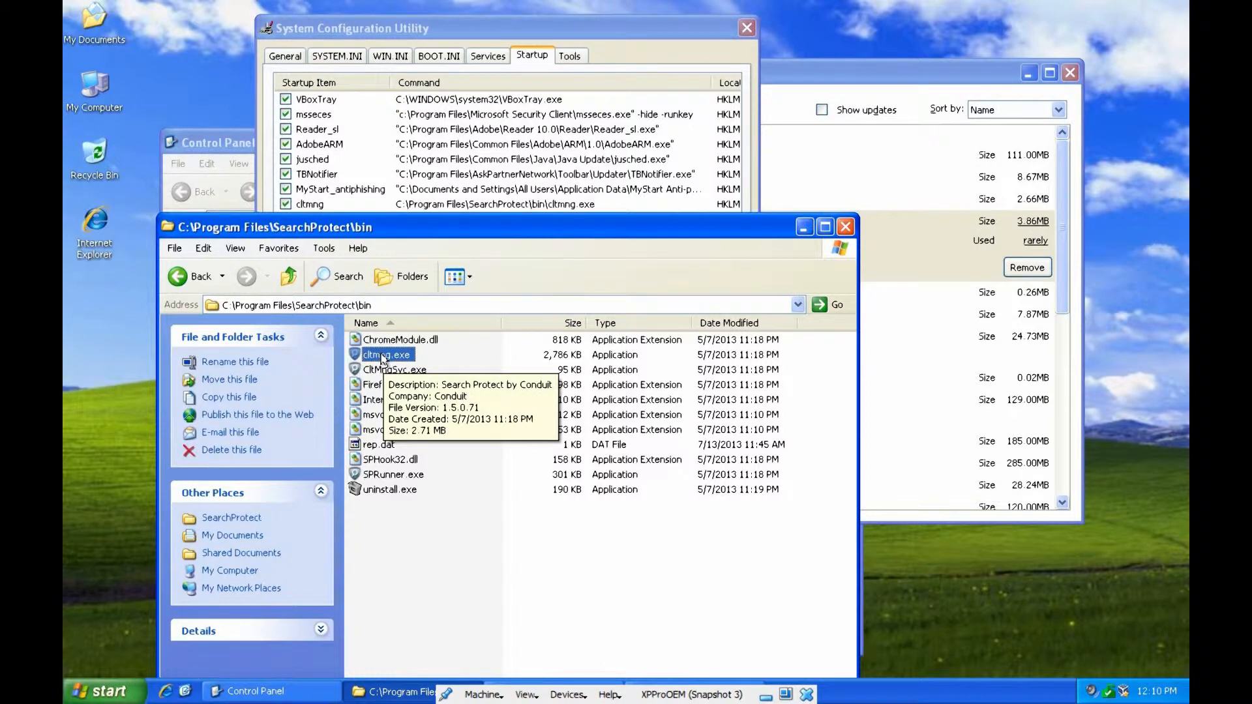
# - Show cltmng.exe's Version properties identifying it as Search Protect by Conduit 1.5.0.71
pyautogui.rightClick(385, 355)
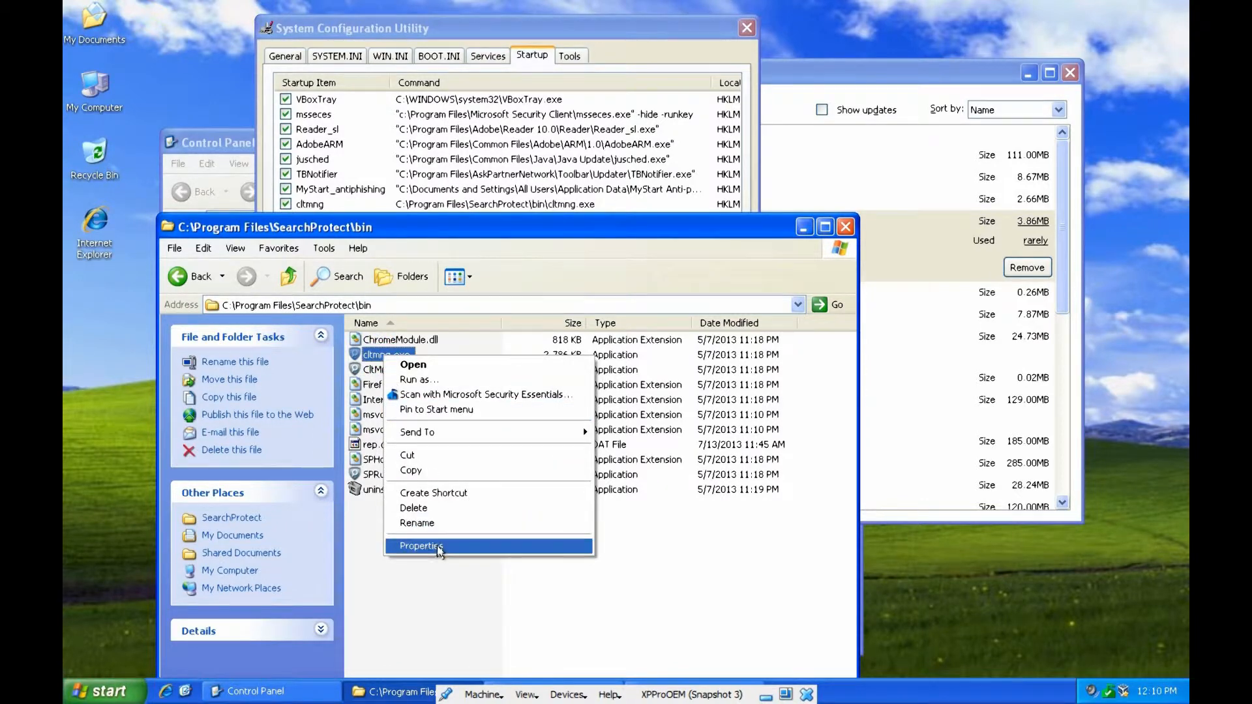
pyautogui.click(420, 545)
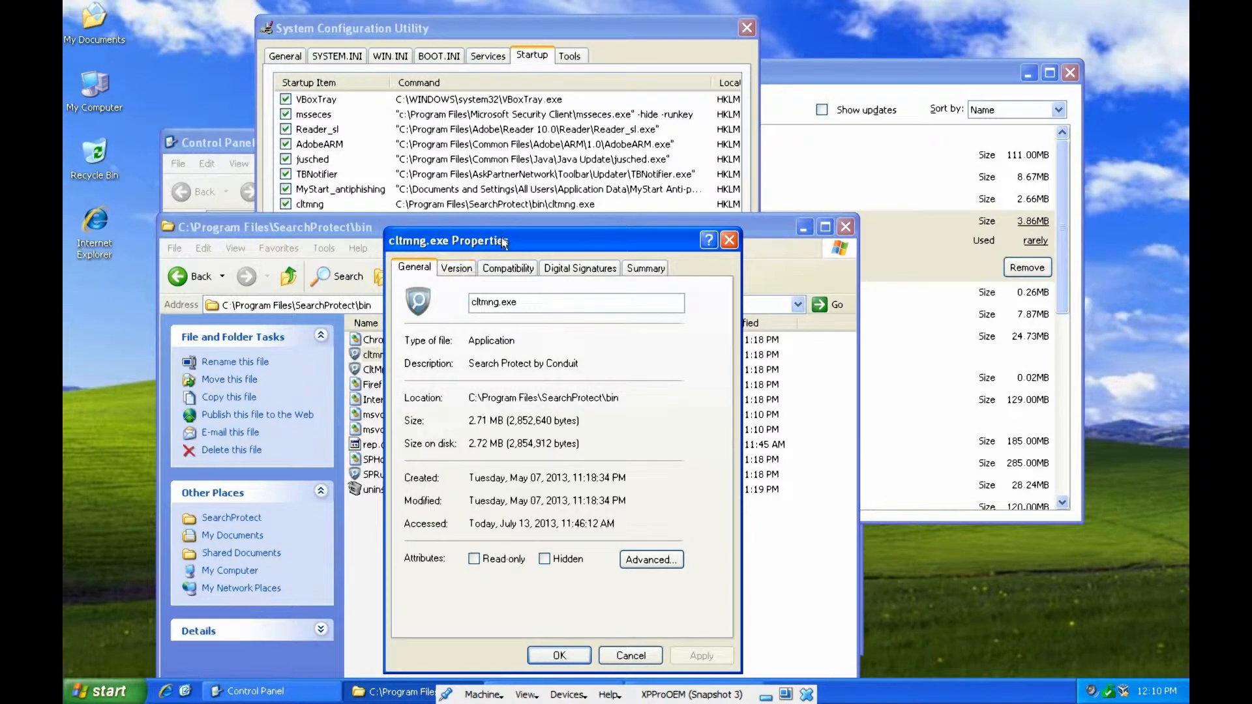
pyautogui.moveTo(503, 242); pyautogui.dragTo(371, 188)
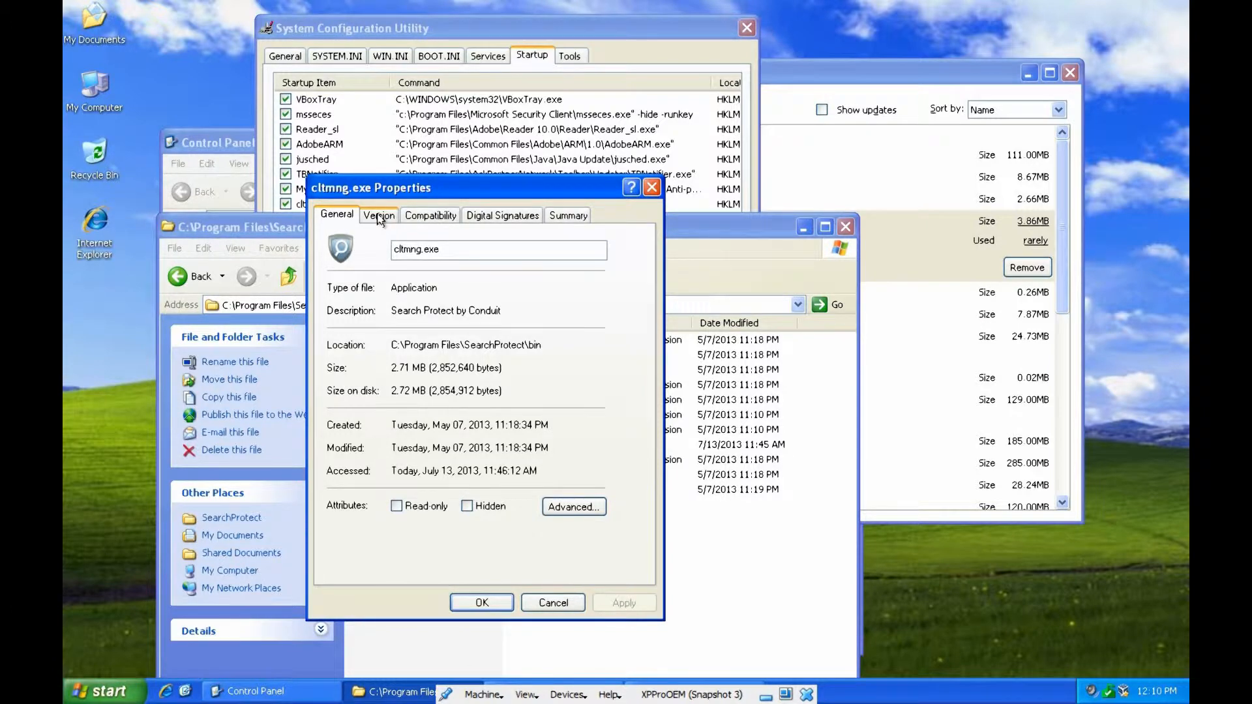
pyautogui.click(379, 214)
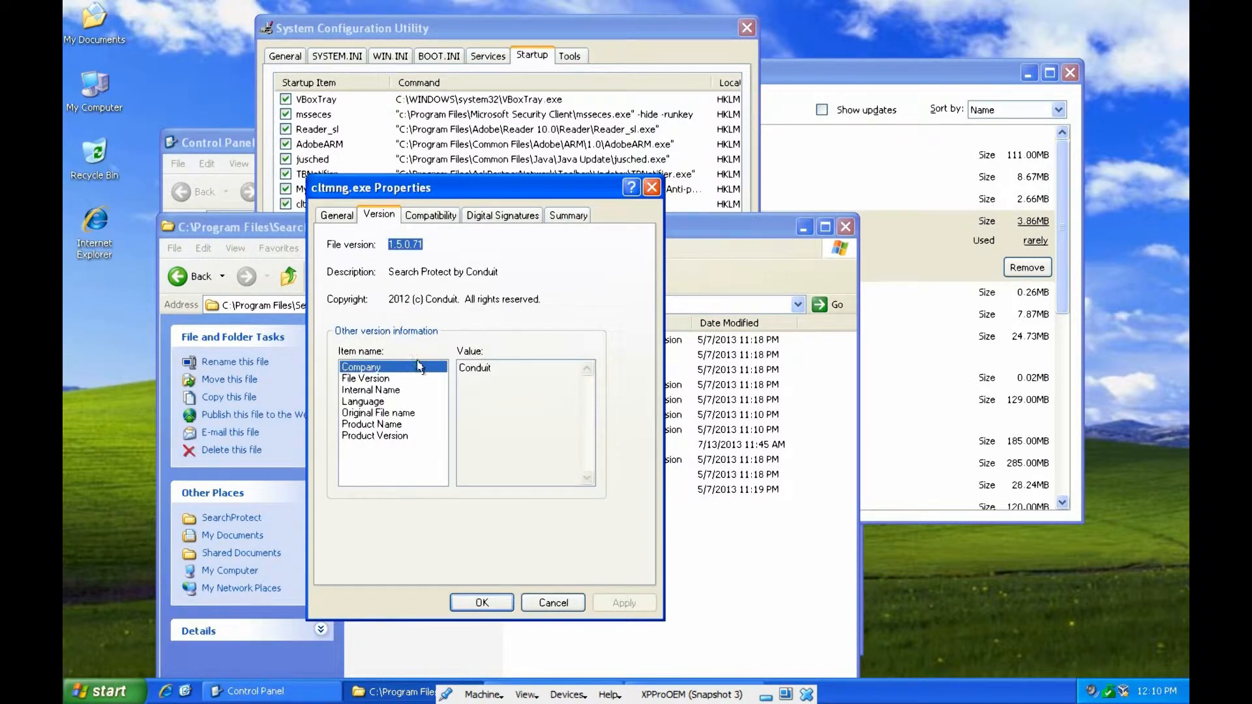
pyautogui.click(366, 377)
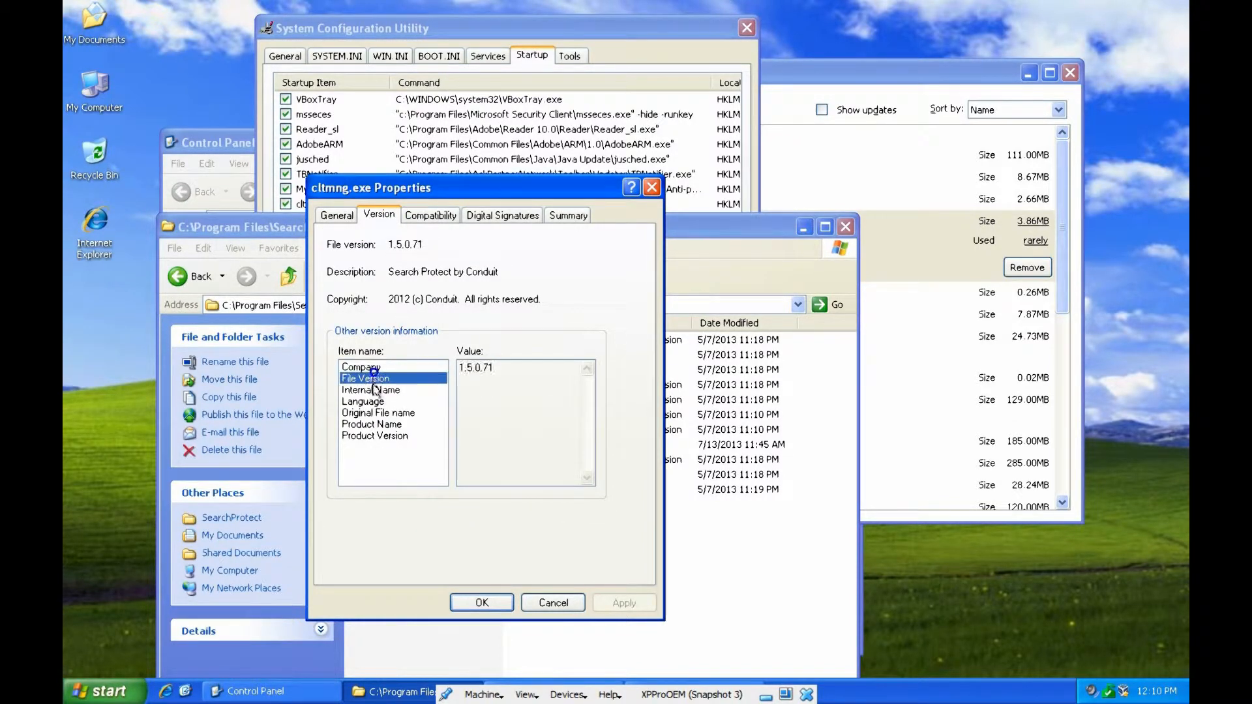
pyautogui.click(378, 413)
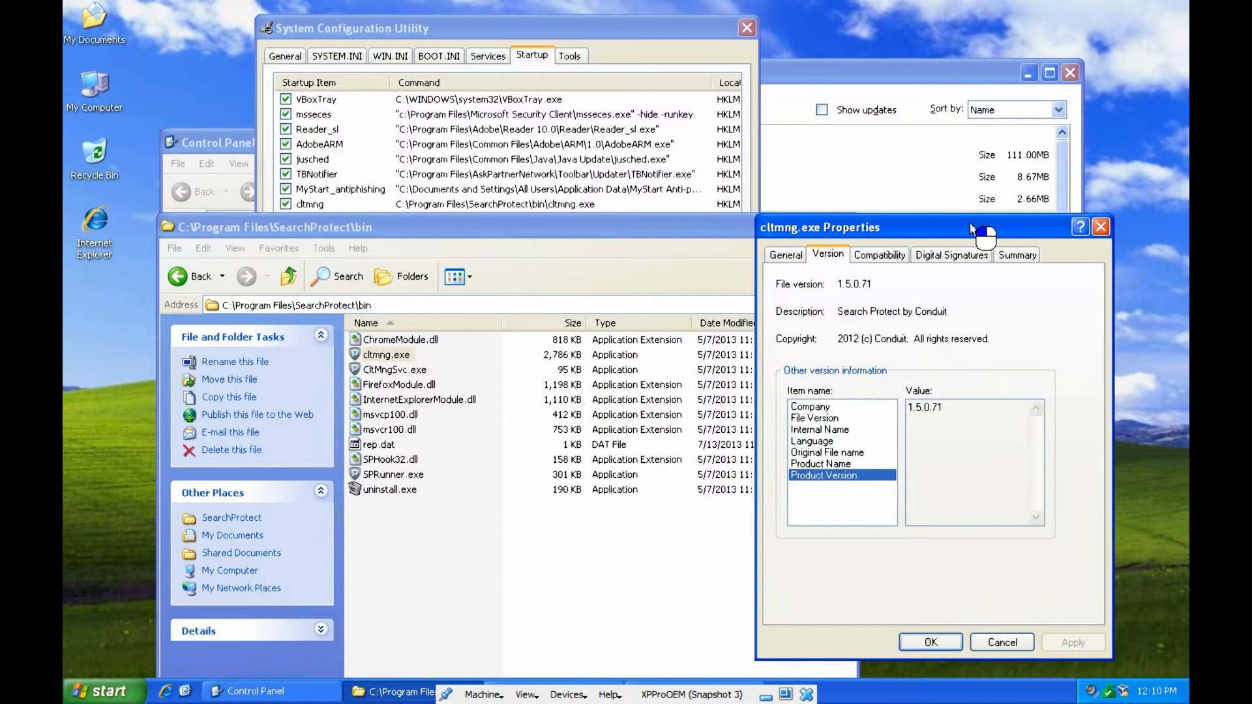
pyautogui.moveTo(879, 228); pyautogui.dragTo(890, 244)
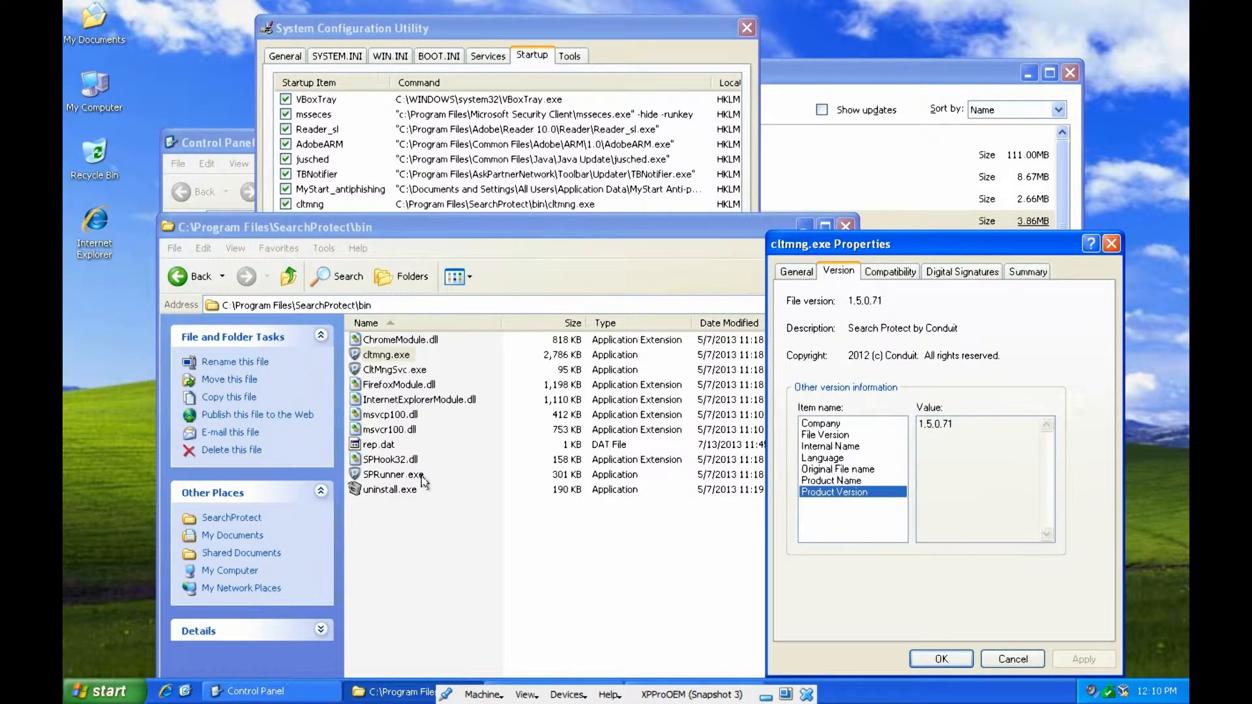
pyautogui.moveTo(510, 513)
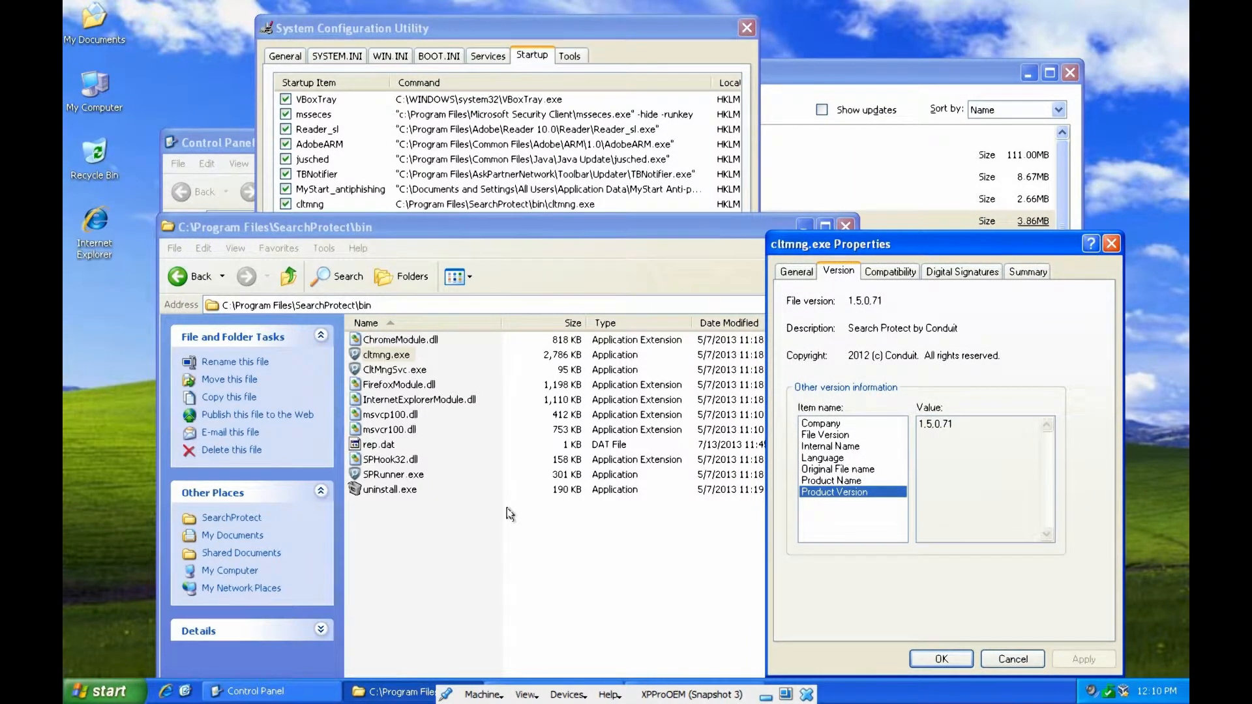
pyautogui.moveTo(566, 424)
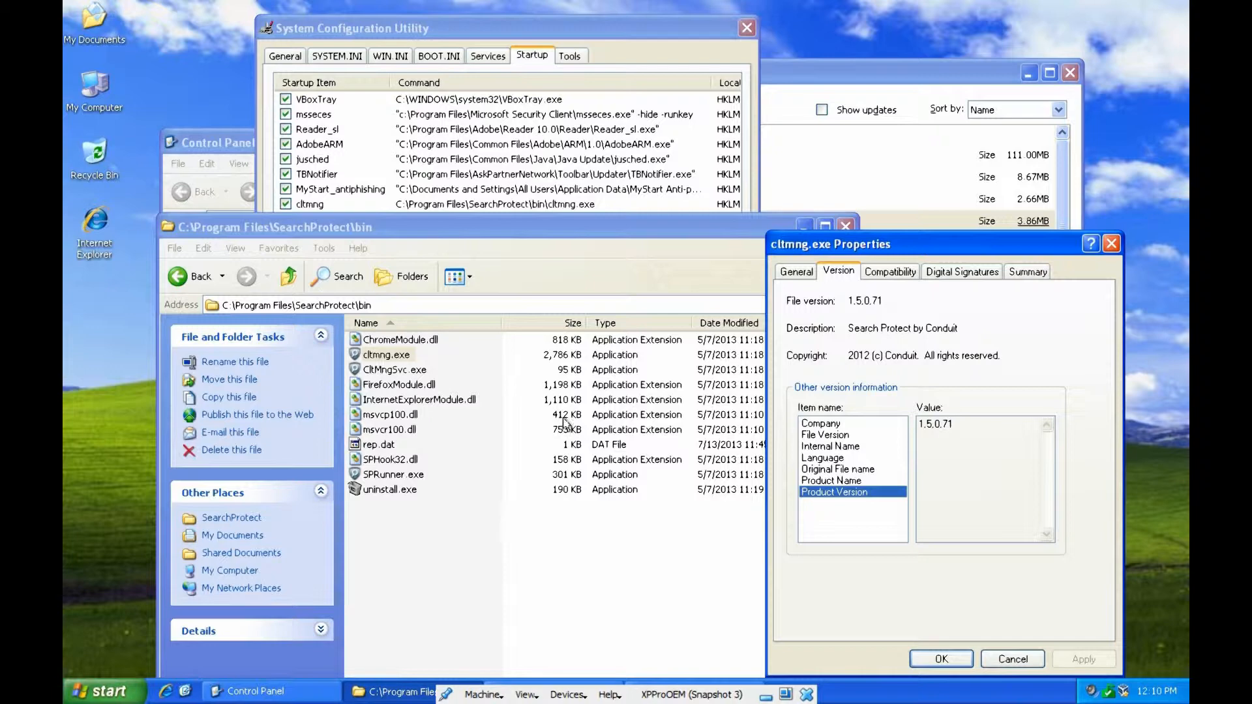
pyautogui.click(285, 204)
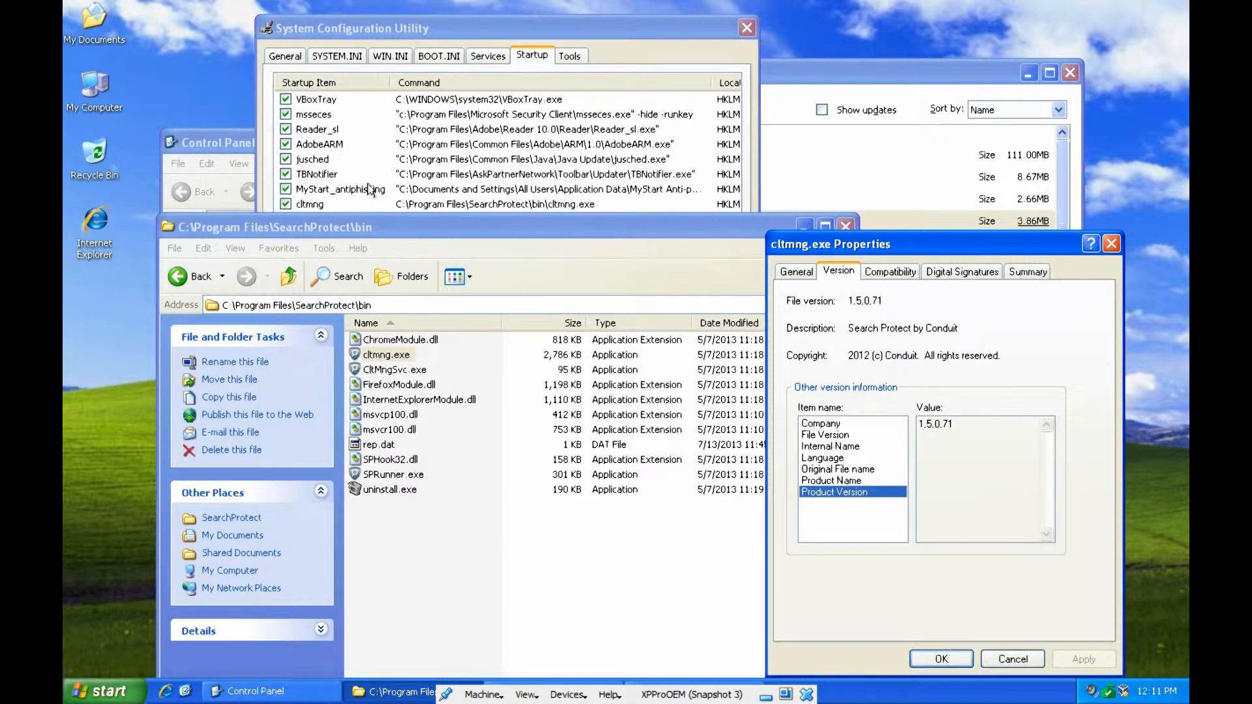
pyautogui.moveTo(407, 46)
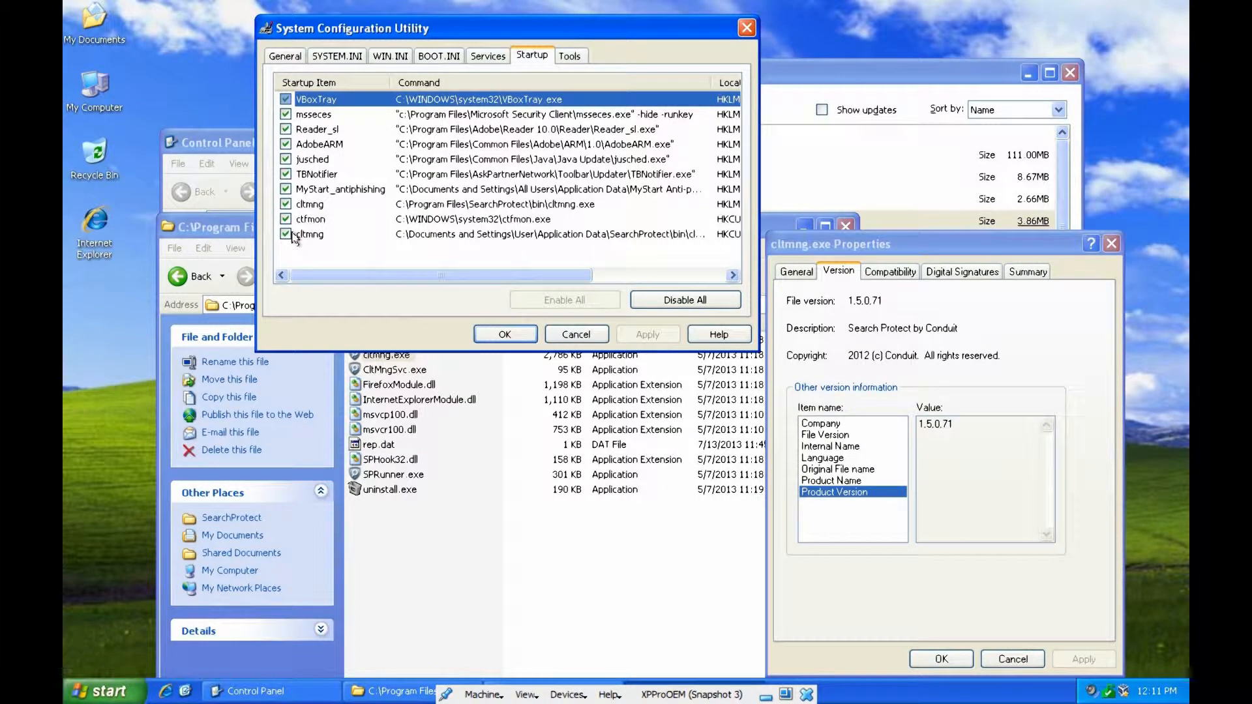
# - Uncheck the cltmng entries, AdobeARM, Reader_sl and the remaining adware startup items
pyautogui.click(316, 99)
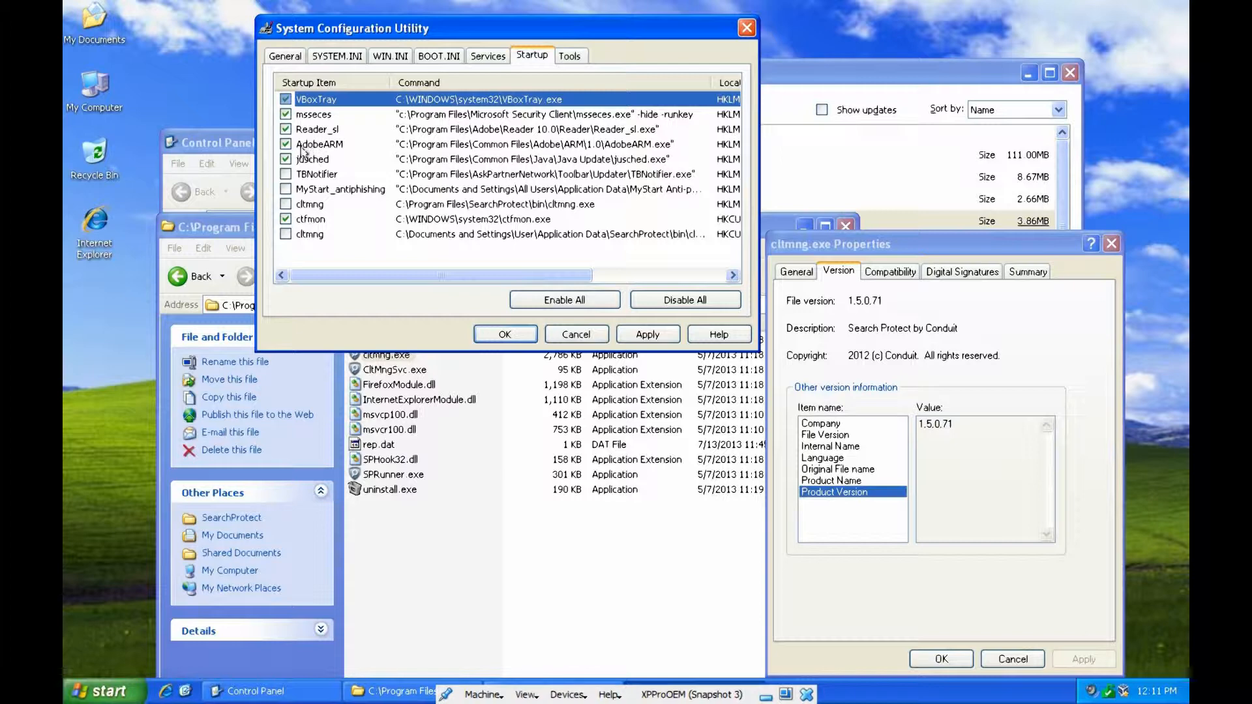
pyautogui.click(285, 144)
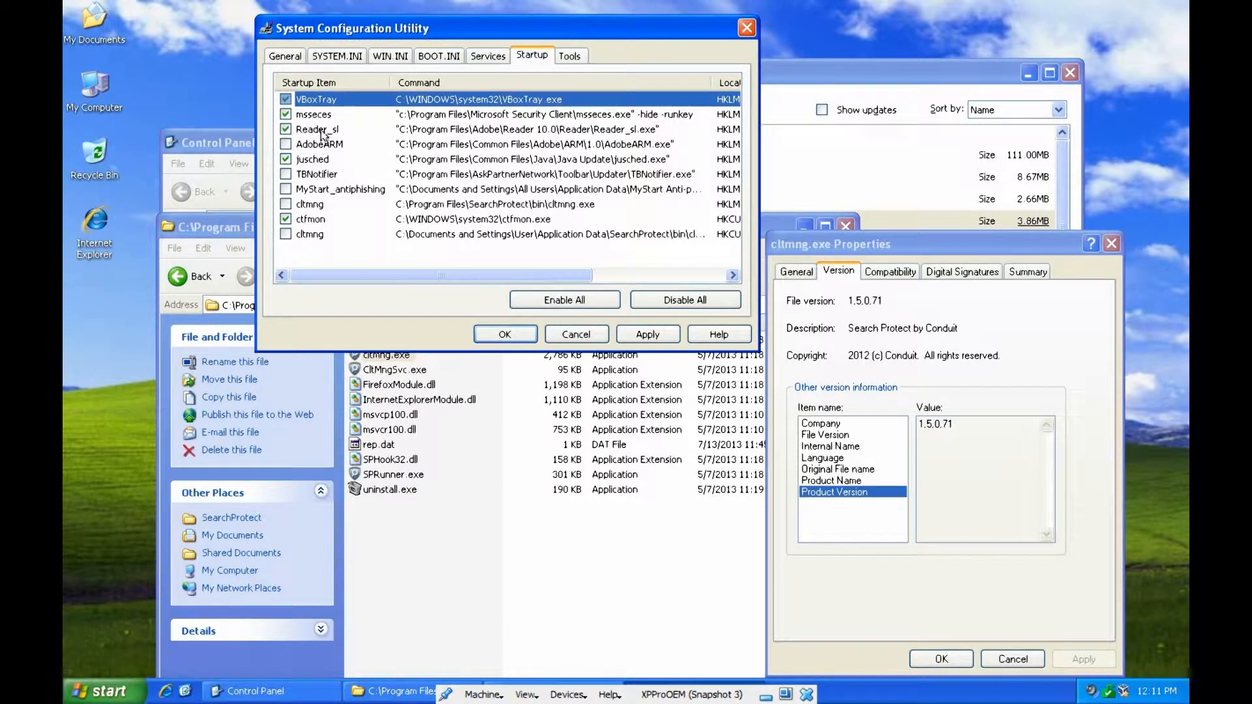
pyautogui.moveTo(344, 143)
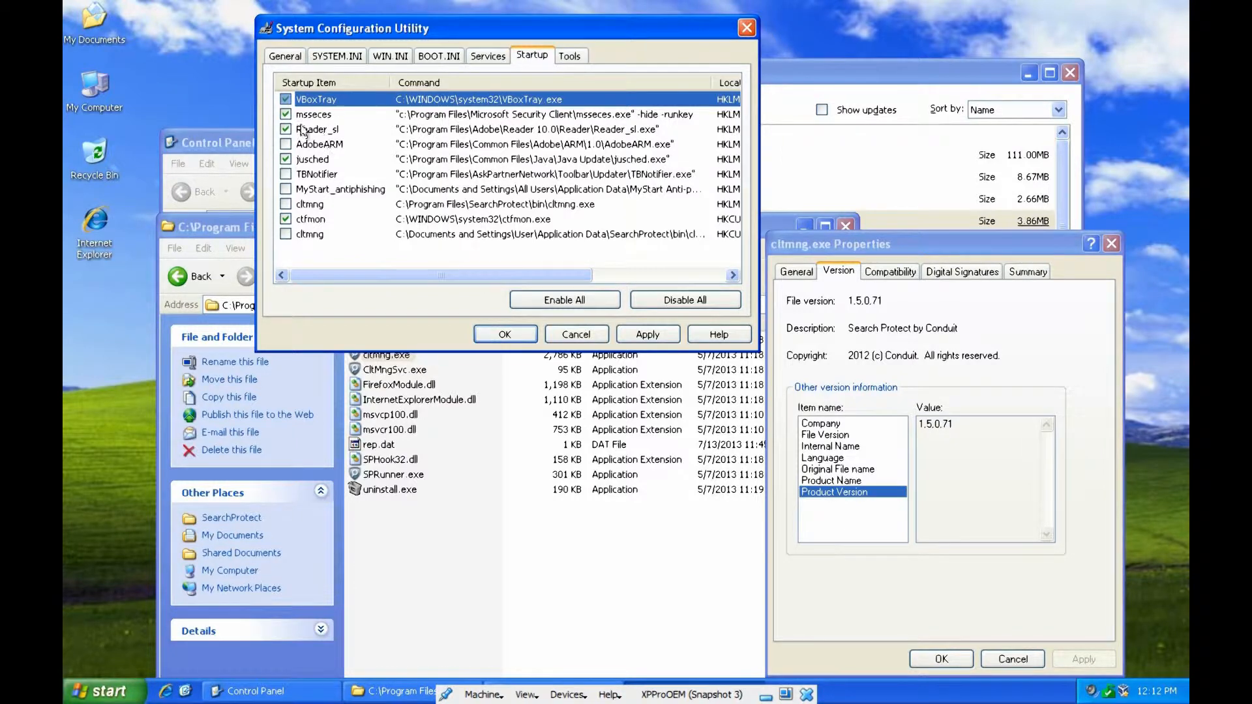
pyautogui.click(285, 129)
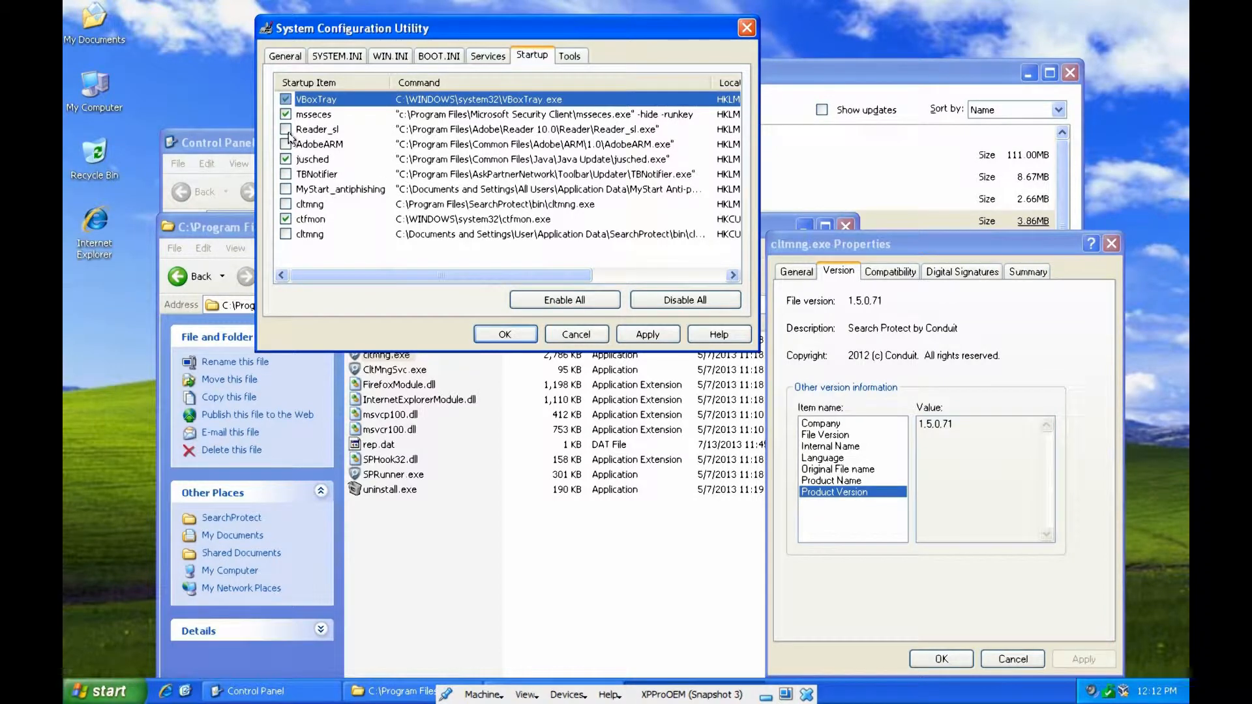
pyautogui.click(285, 159)
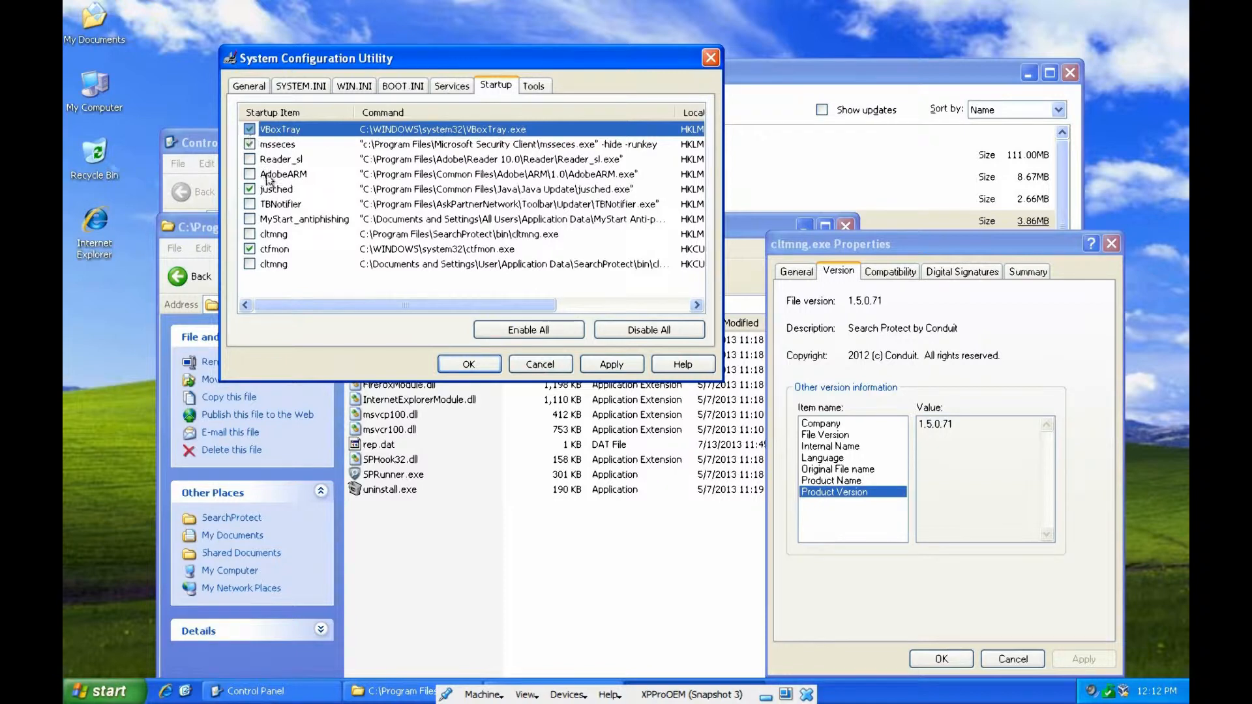
pyautogui.moveTo(469, 364)
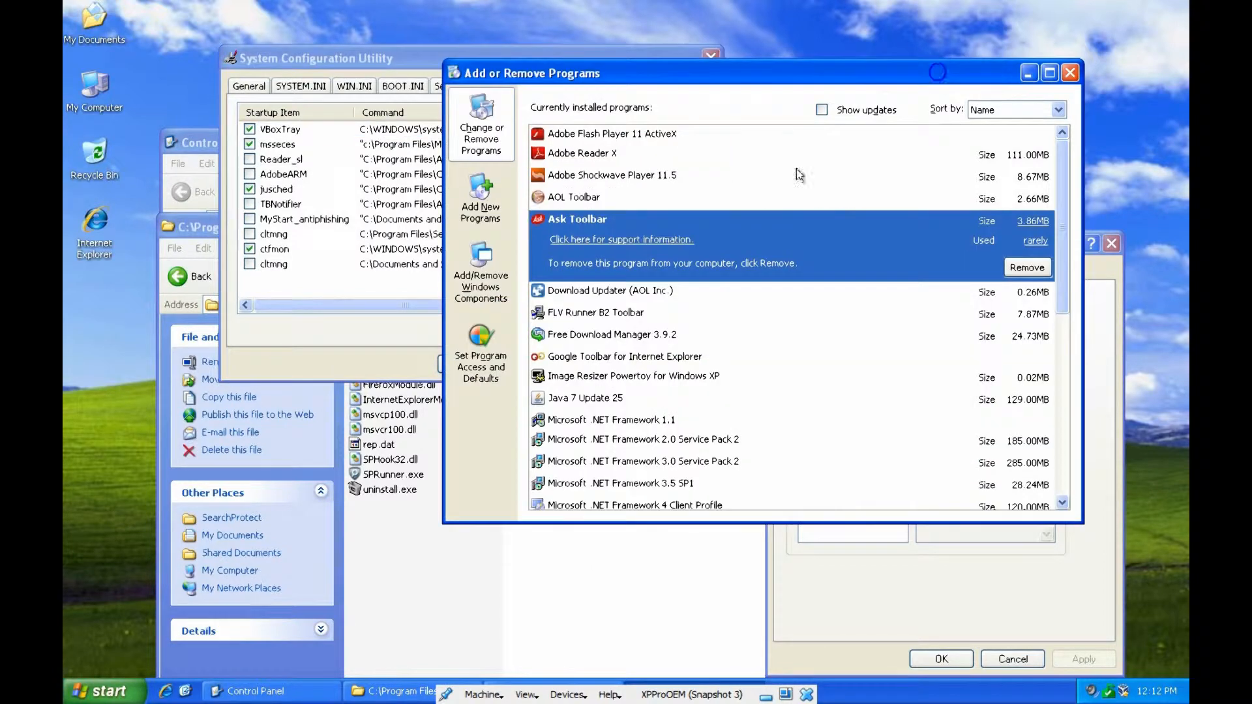
pyautogui.moveTo(593, 499)
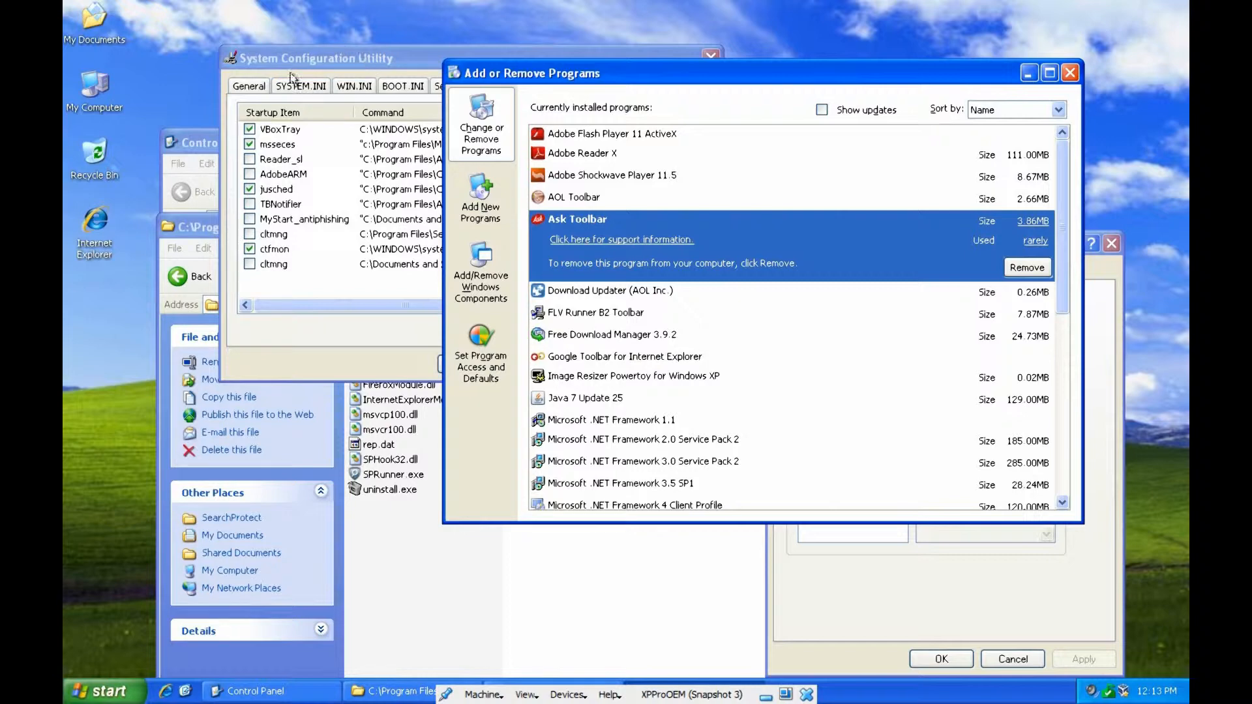
pyautogui.moveTo(767, 116)
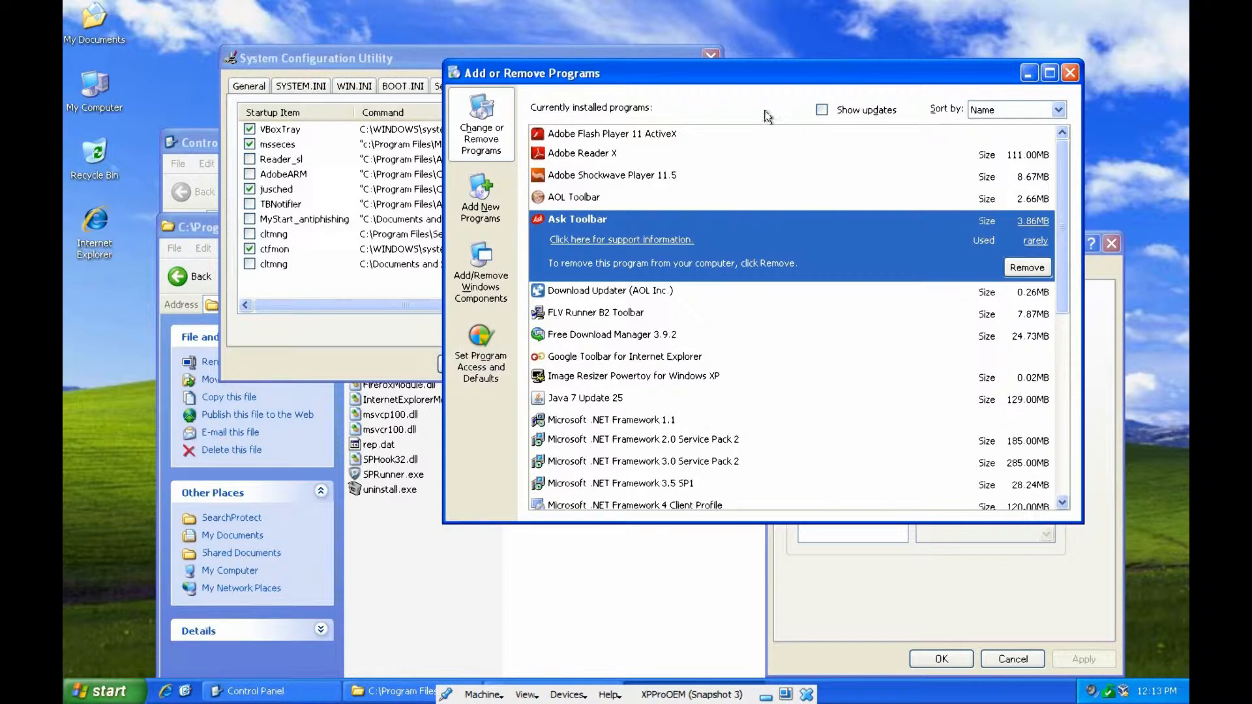
pyautogui.moveTo(588, 313)
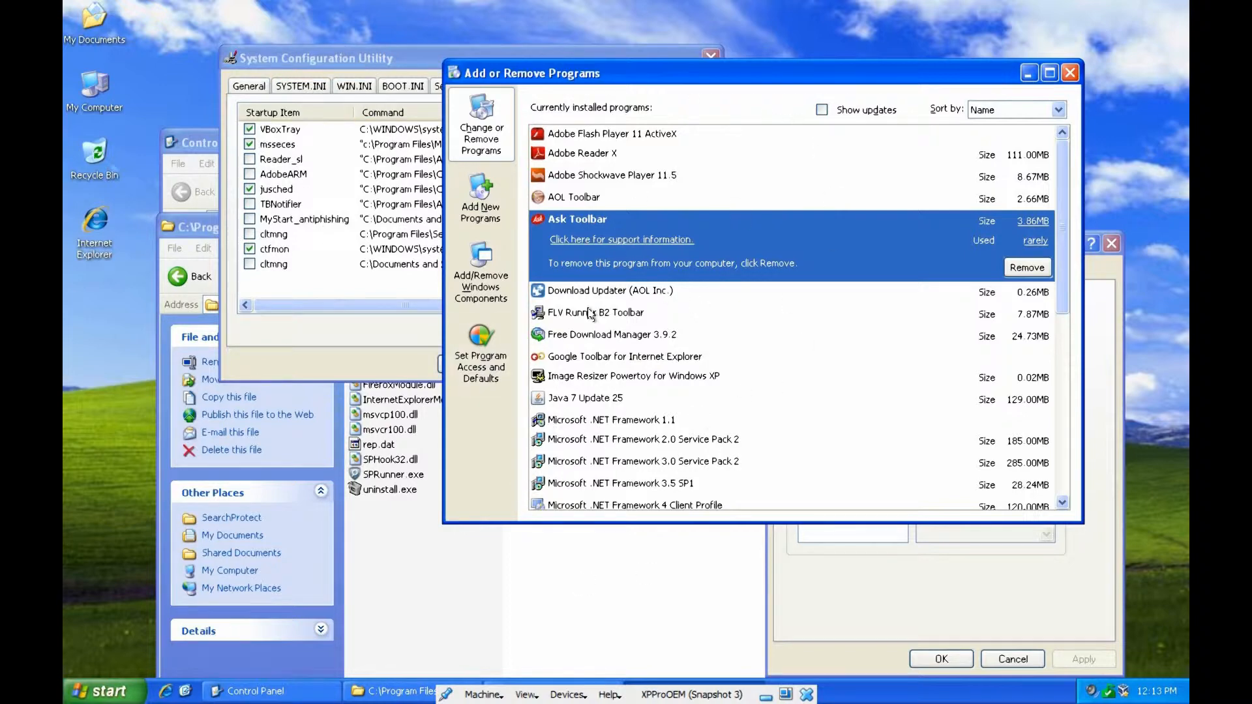
pyautogui.moveTo(376, 258)
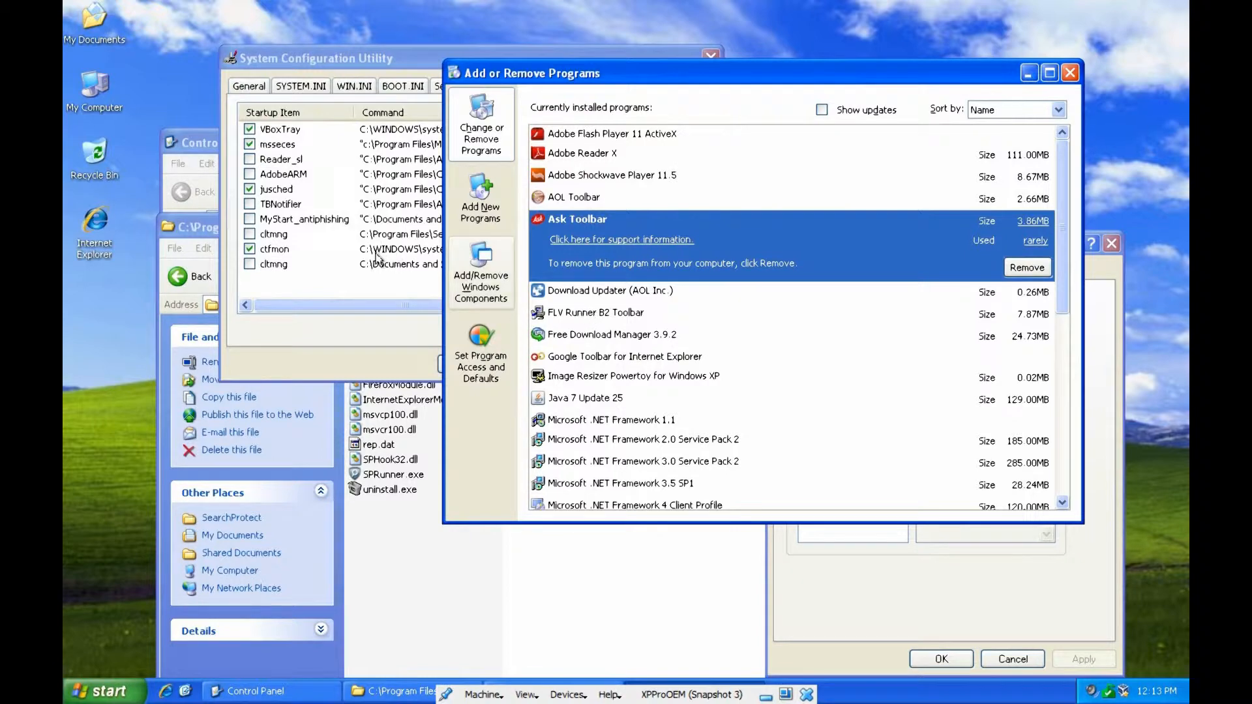
pyautogui.moveTo(458, 280)
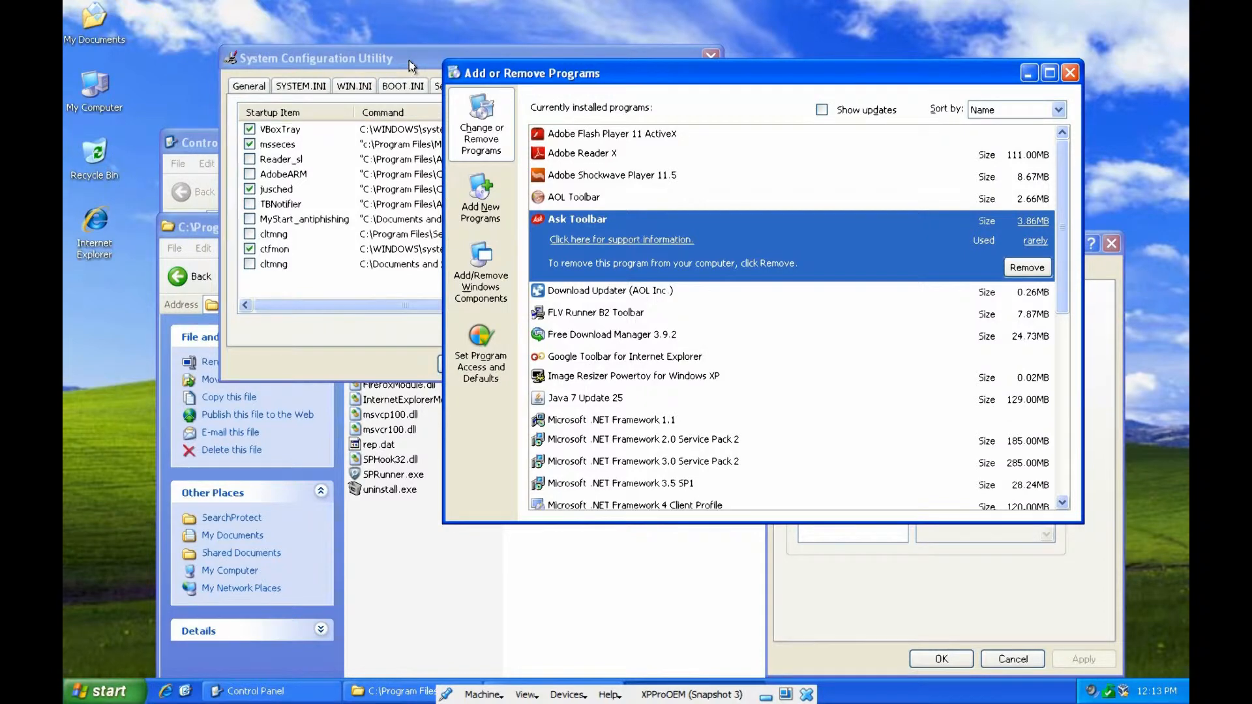
pyautogui.click(320, 57)
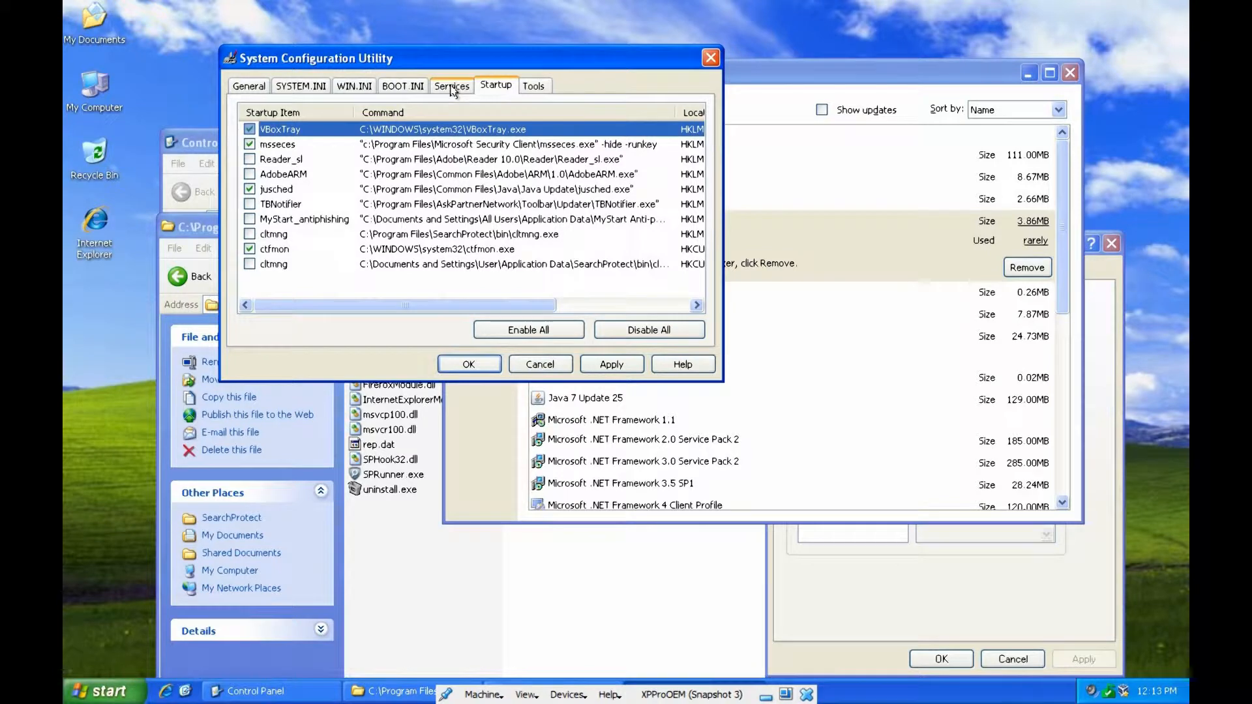
# - Show the Services tab listing Ask Update Service and Search Protect by Conduit
pyautogui.click(451, 86)
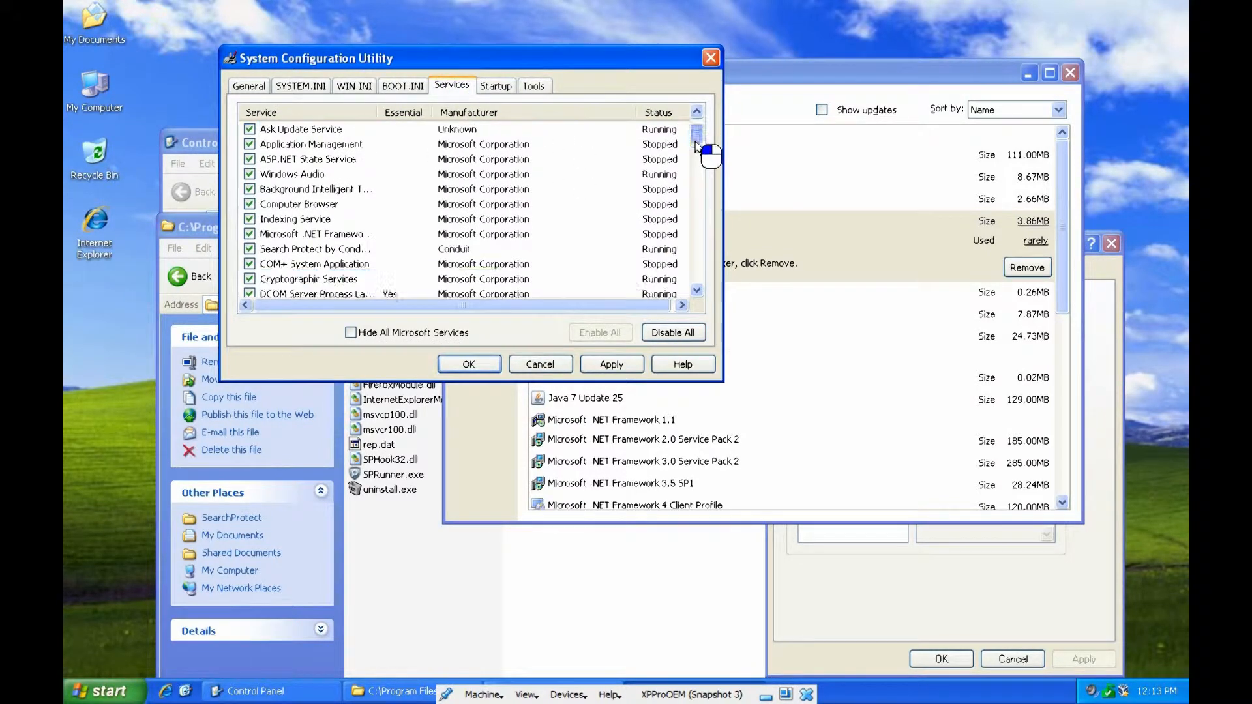
pyautogui.click(696, 112)
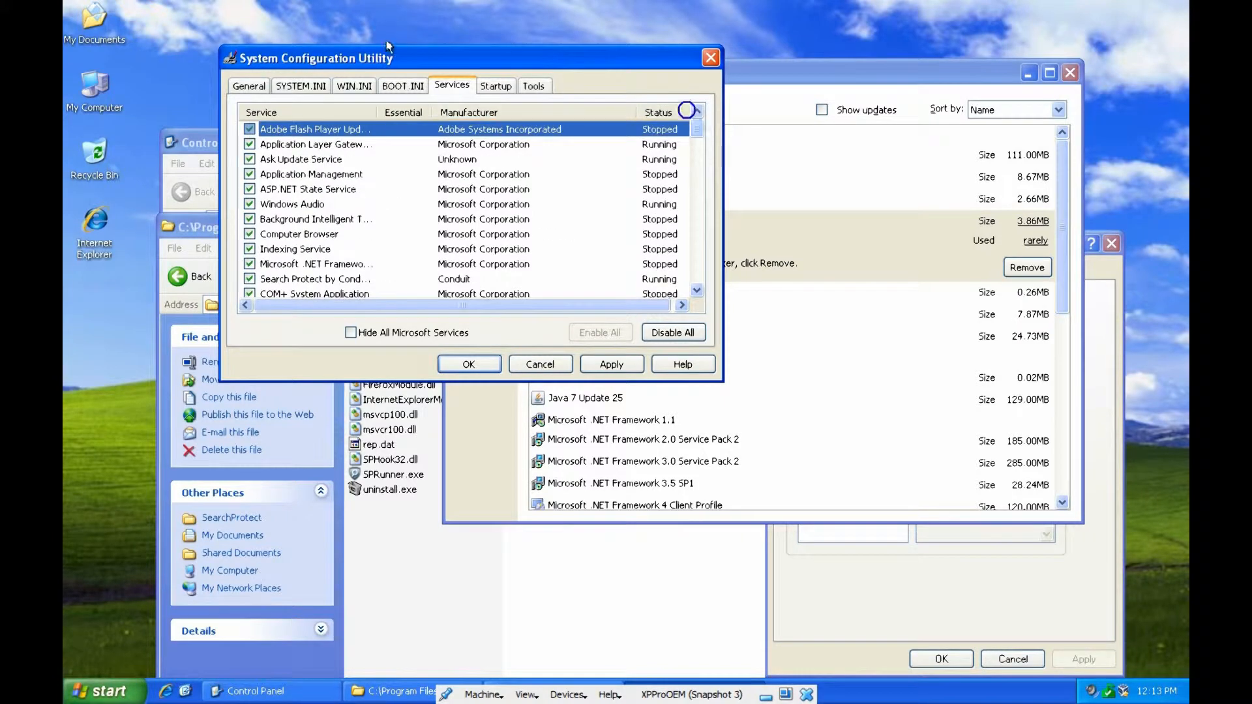
pyautogui.moveTo(898, 390)
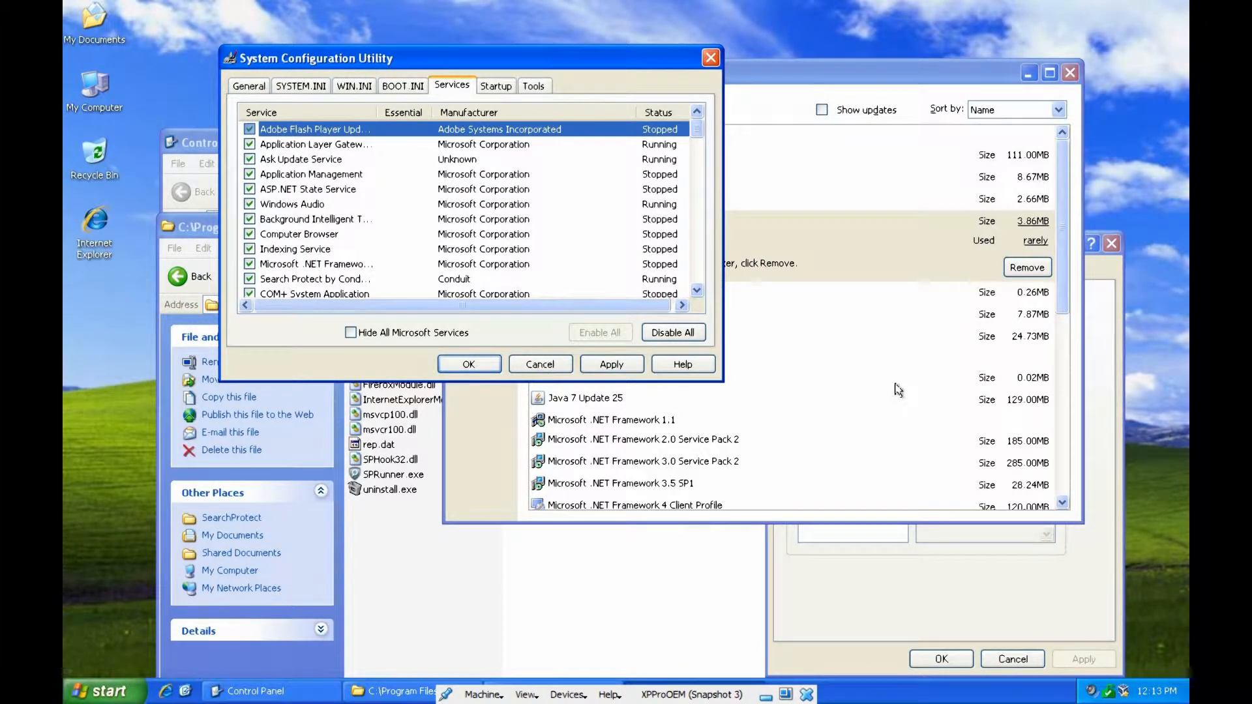
pyautogui.rightClick(907, 694)
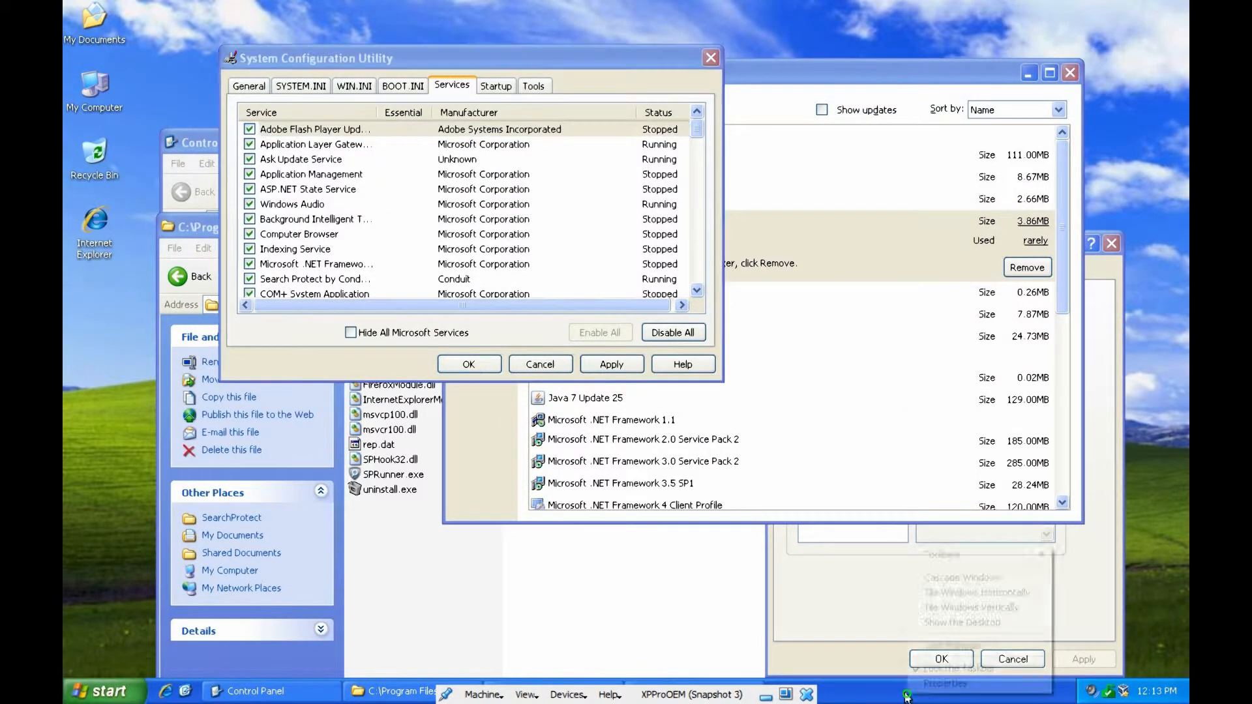
# - Launch Task Manager and review running processes including cltmng.exe, CltMngSvc.exe and TBNotifier.exe
pyautogui.rightClick(907, 694)
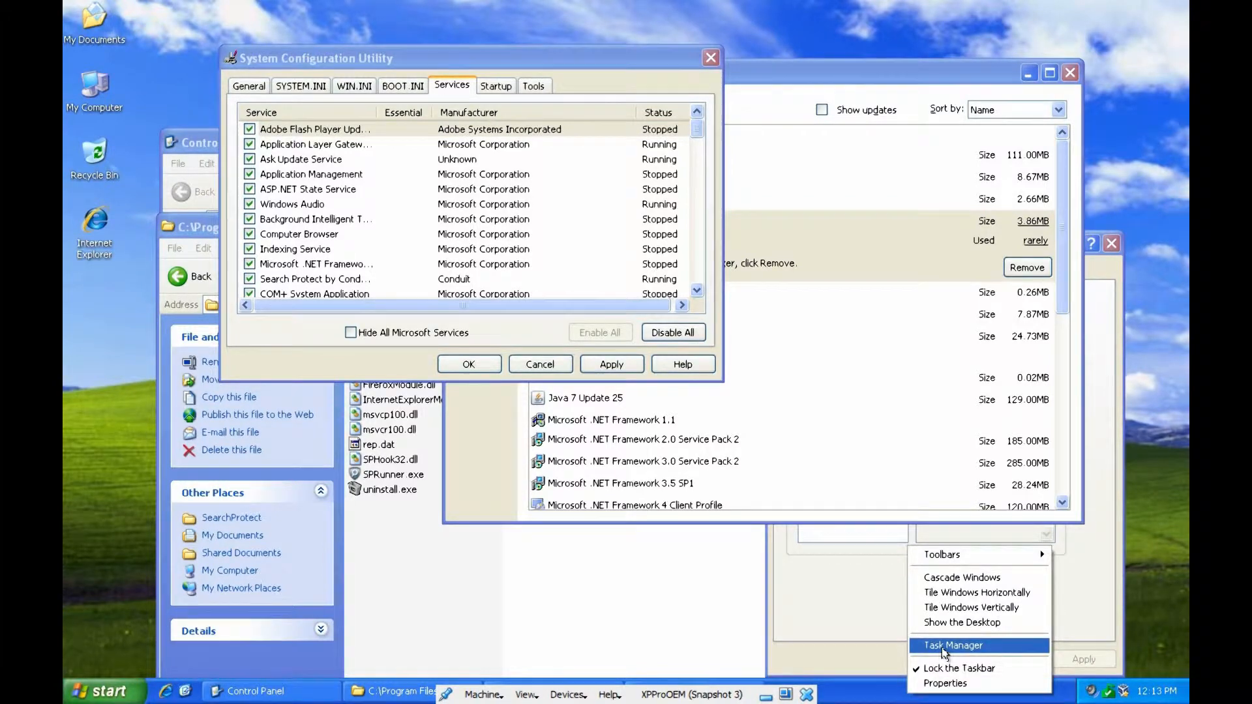
pyautogui.click(952, 646)
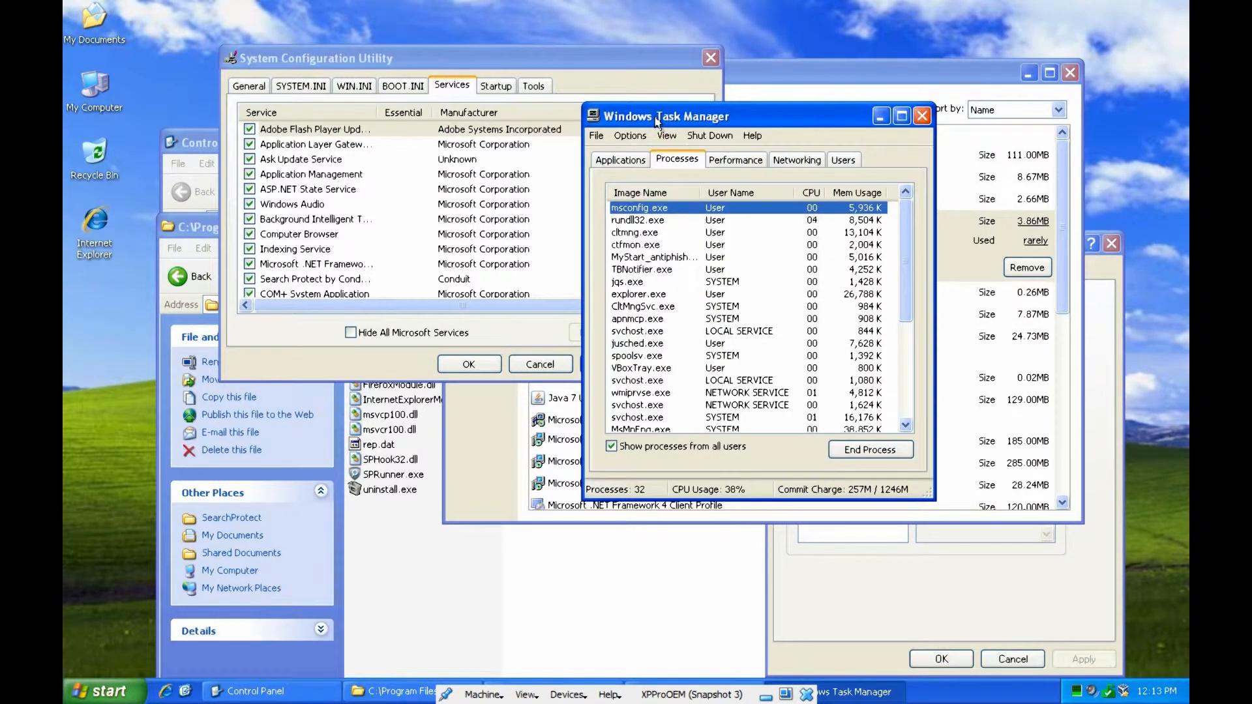
pyautogui.click(619, 160)
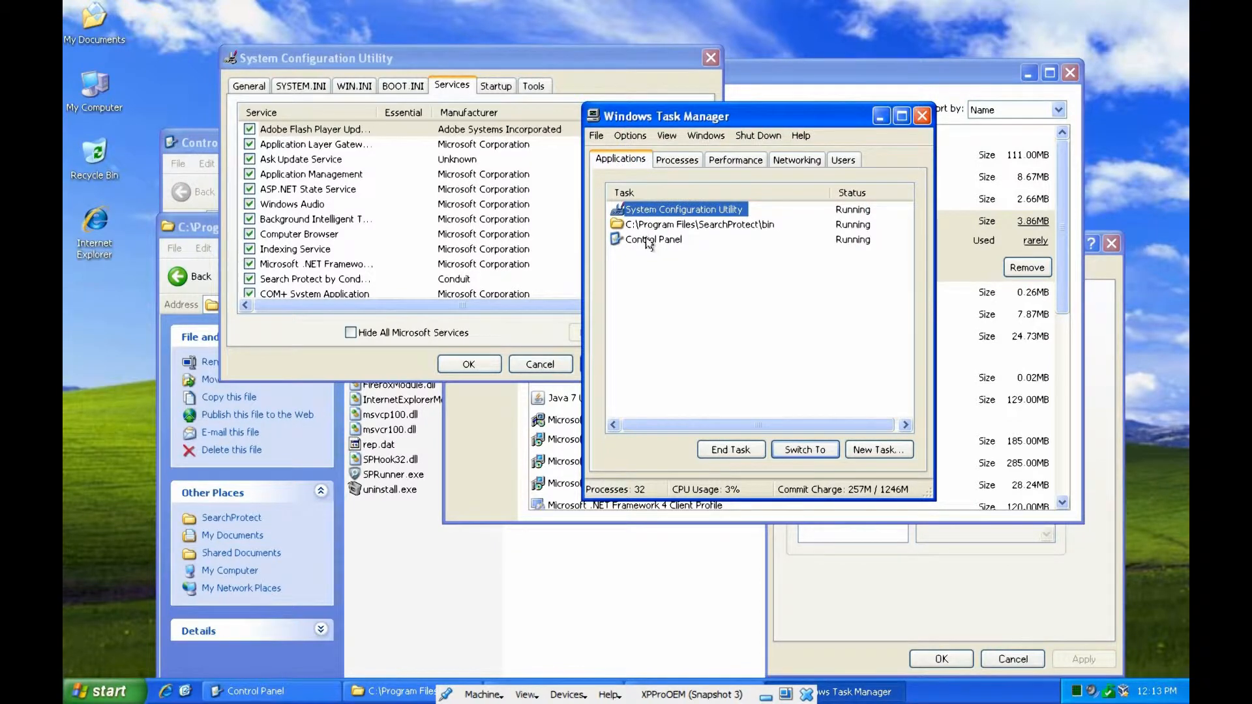
pyautogui.click(676, 159)
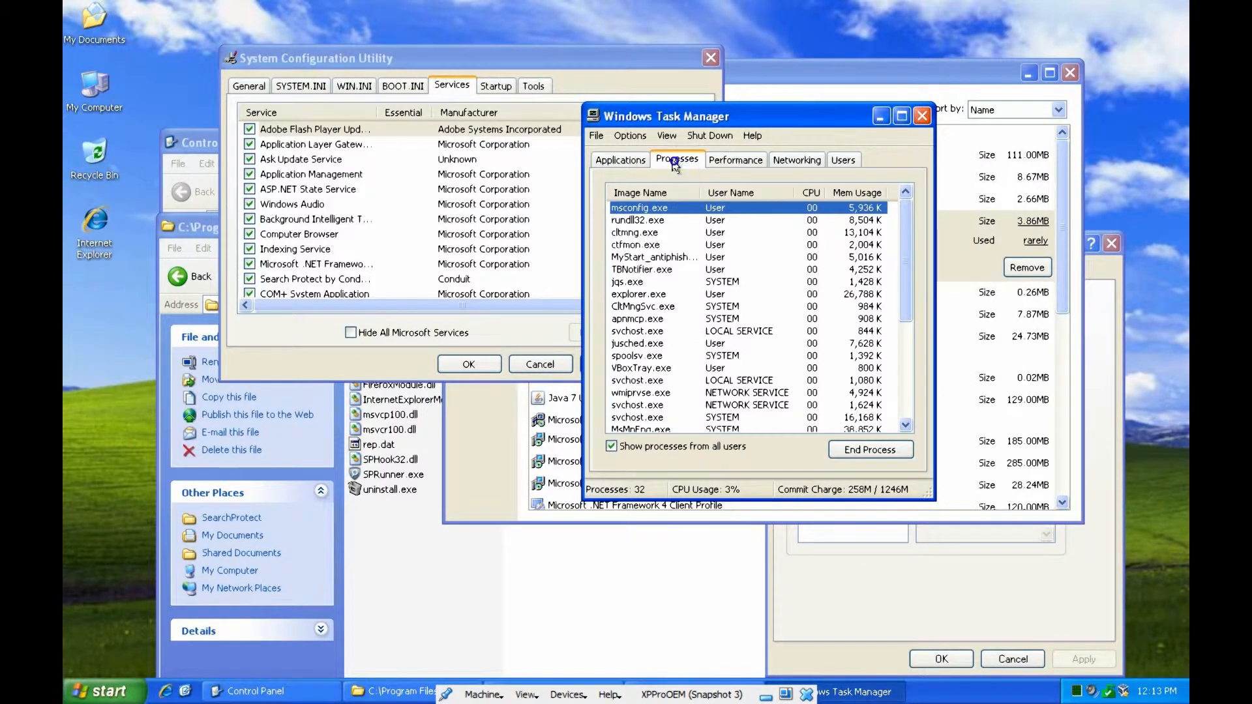
pyautogui.scroll(-3)
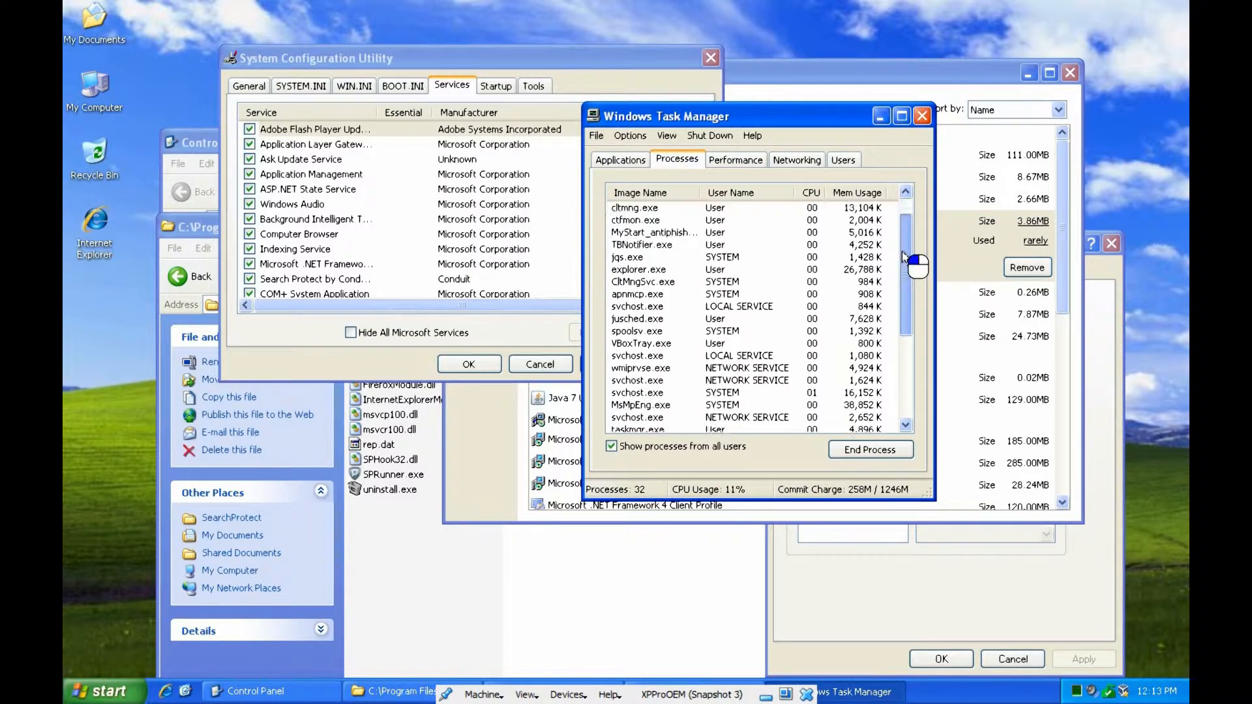
pyautogui.scroll(-3)
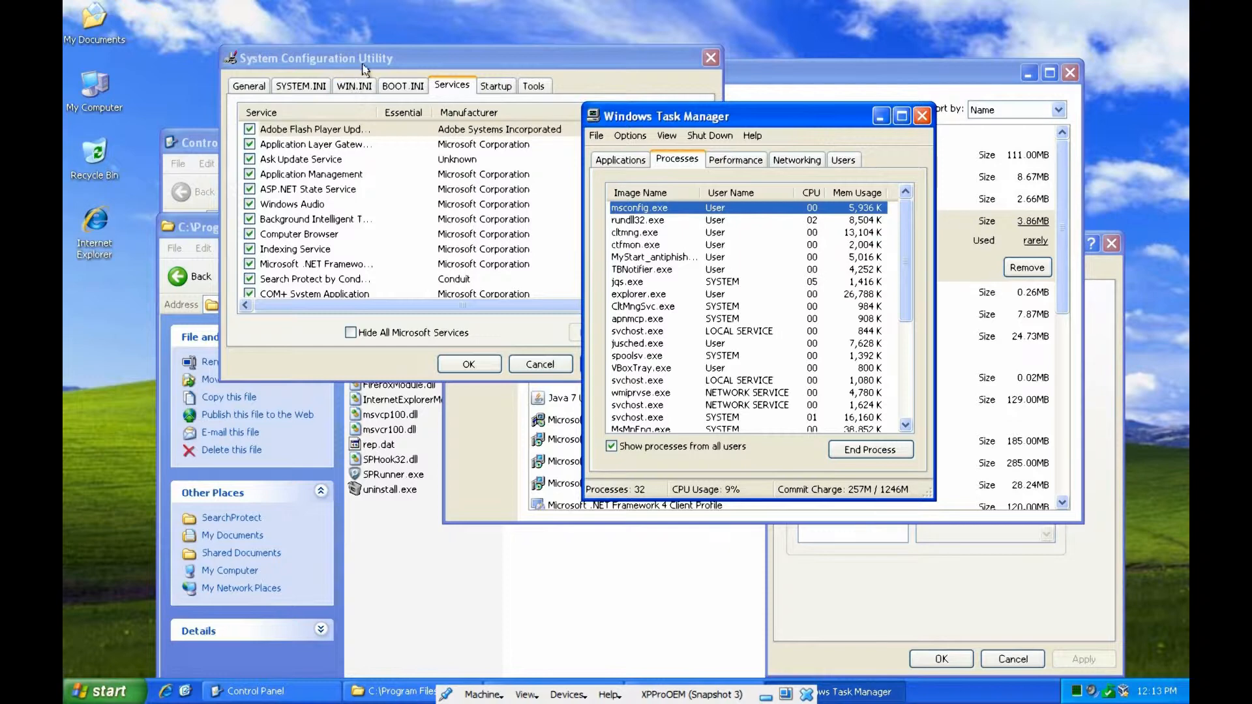
# - Return to the Services list and hide Microsoft's own services
pyautogui.click(349, 332)
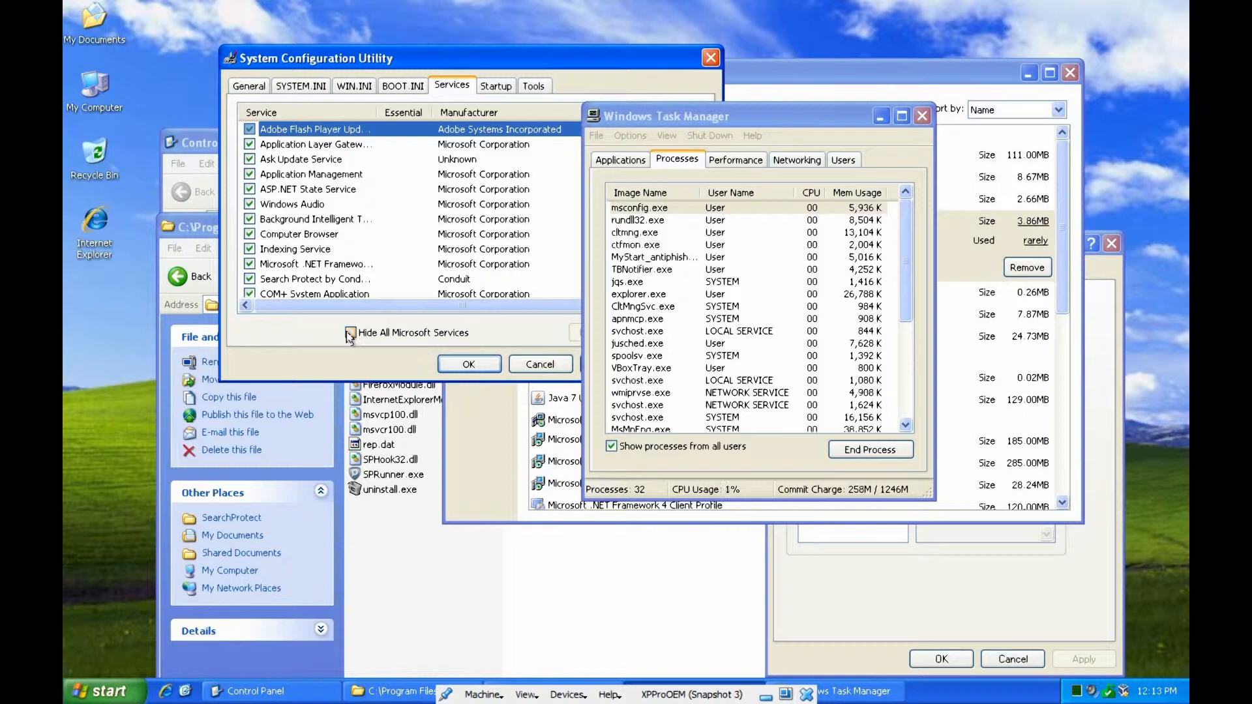
pyautogui.click(349, 333)
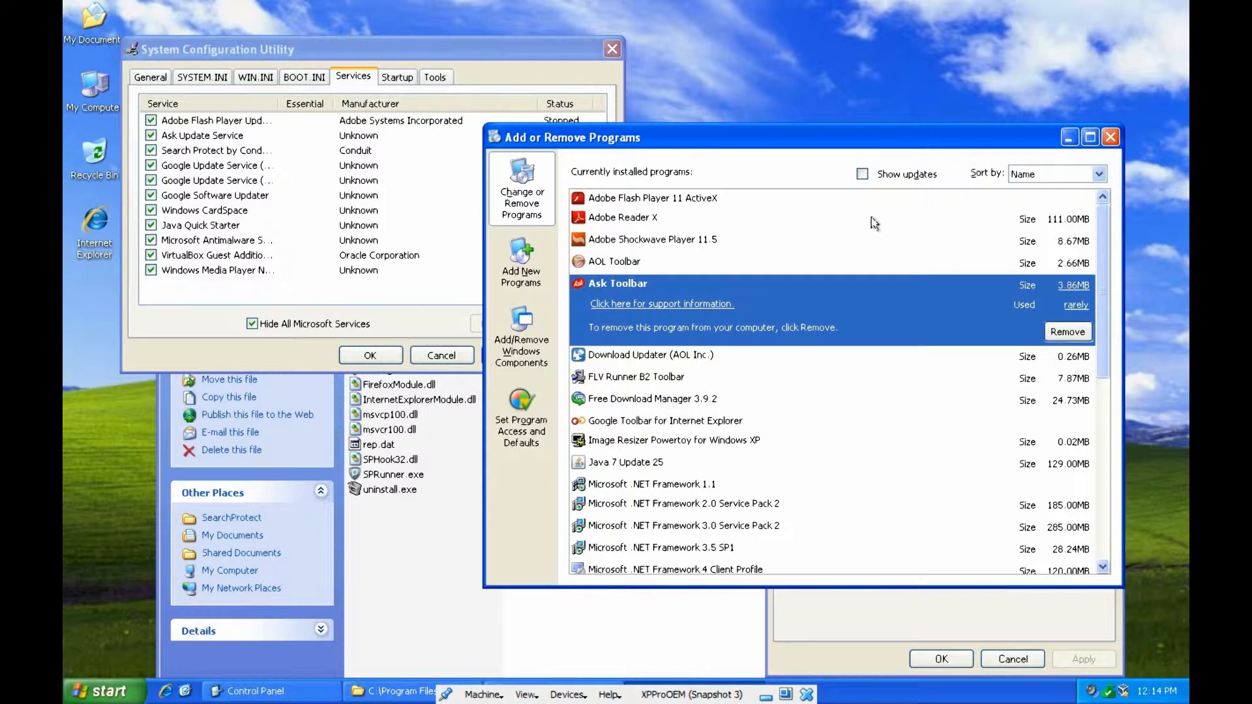
pyautogui.moveTo(667, 283)
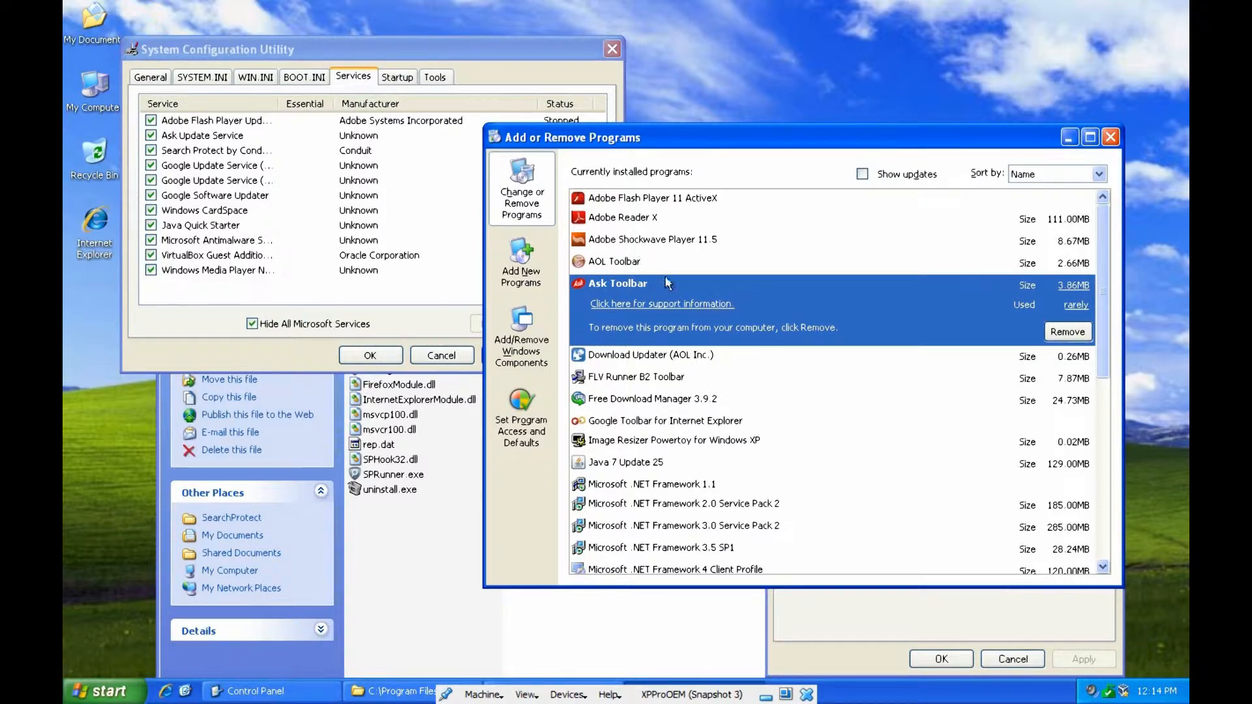
pyautogui.moveTo(274, 213)
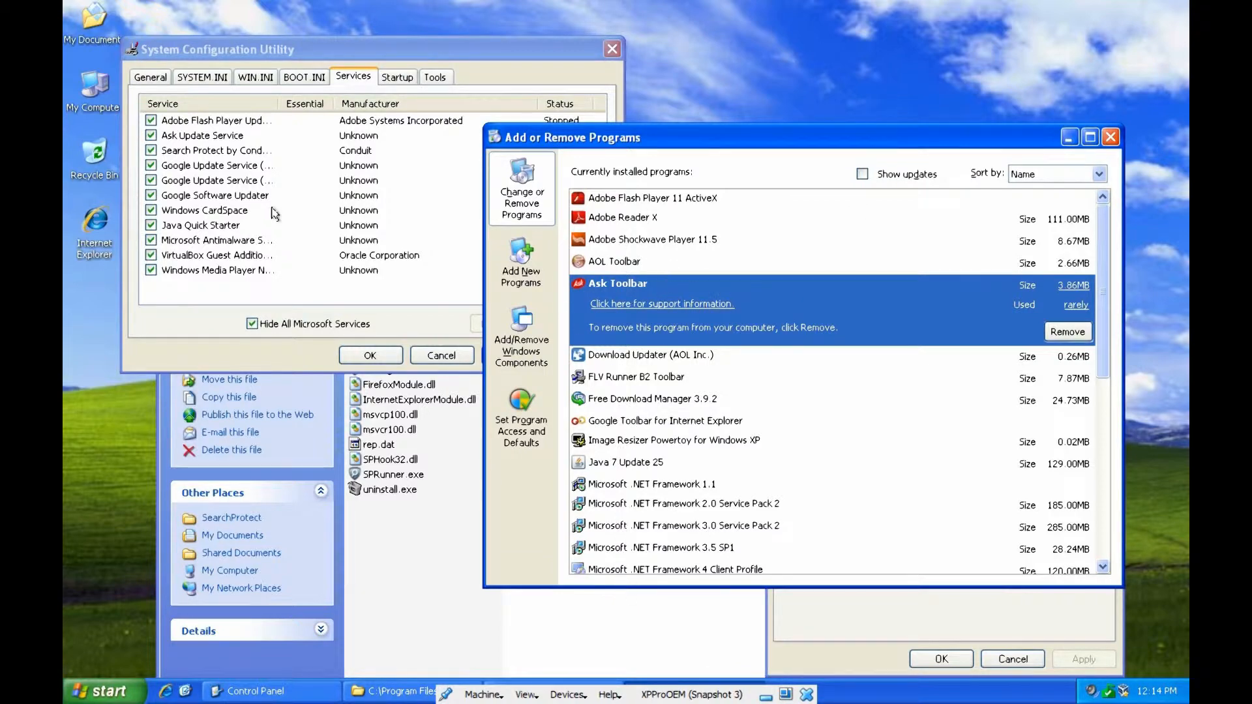
pyautogui.moveTo(673, 325)
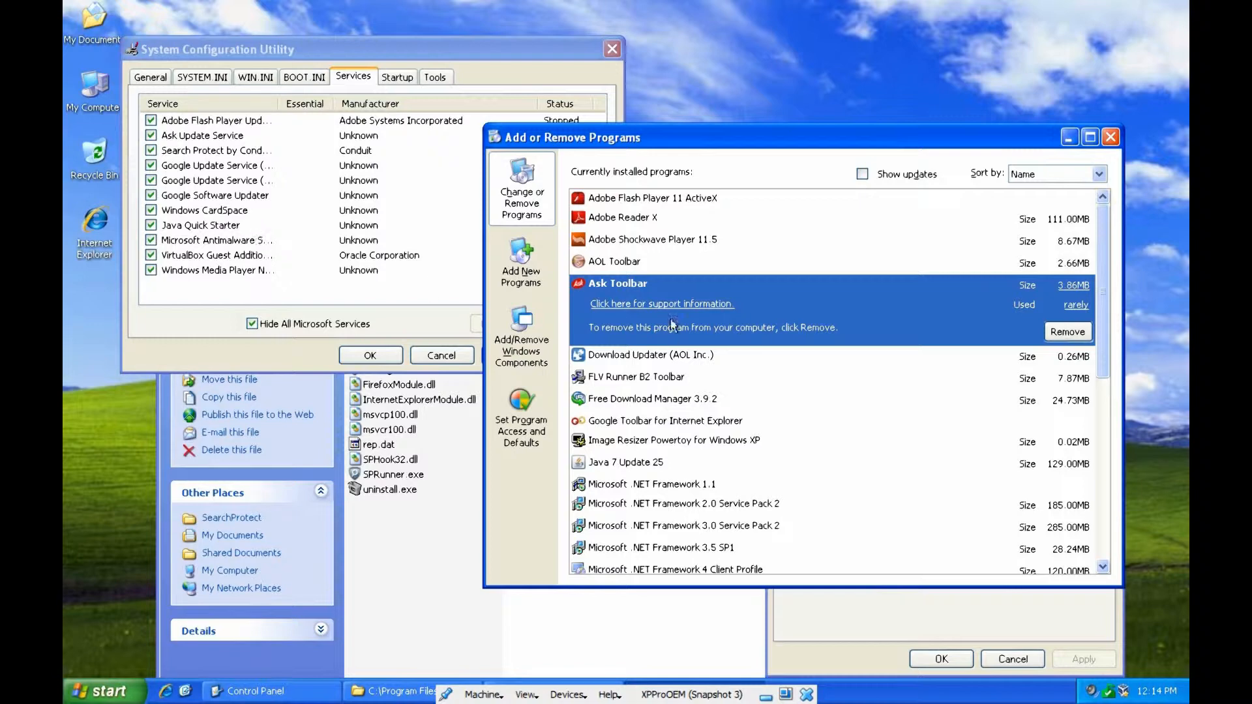
pyautogui.moveTo(615, 292)
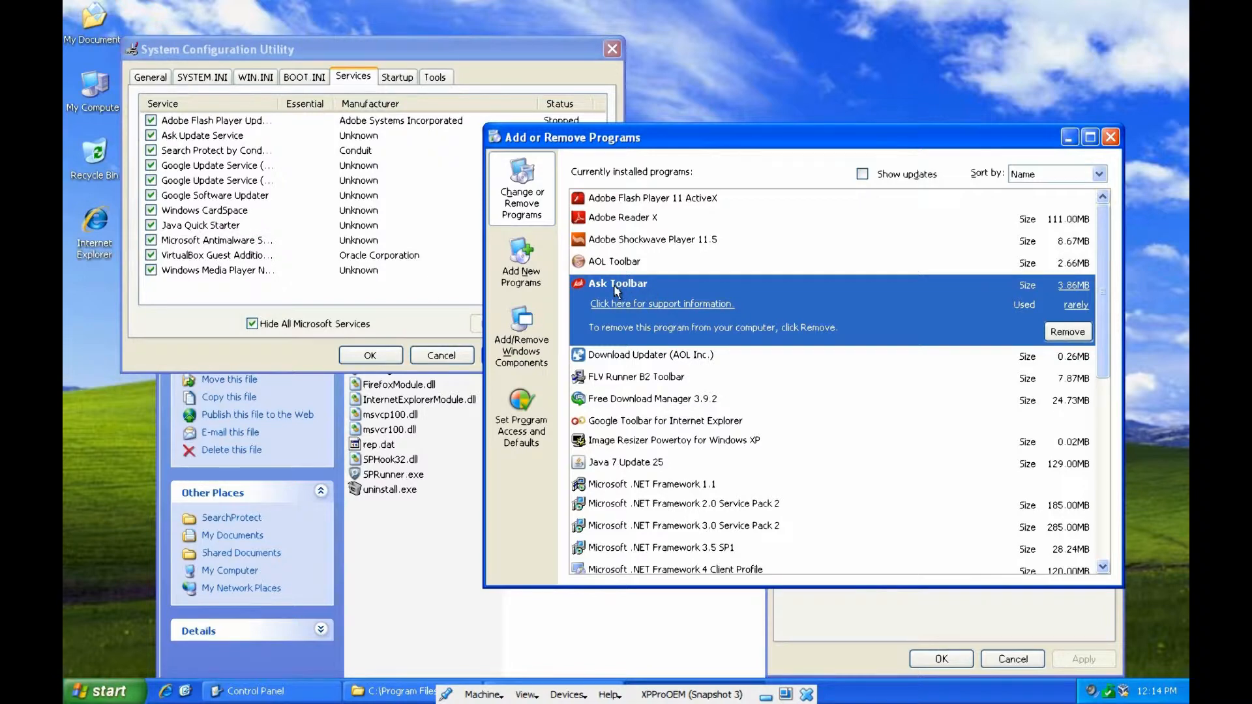
pyautogui.moveTo(1060, 324)
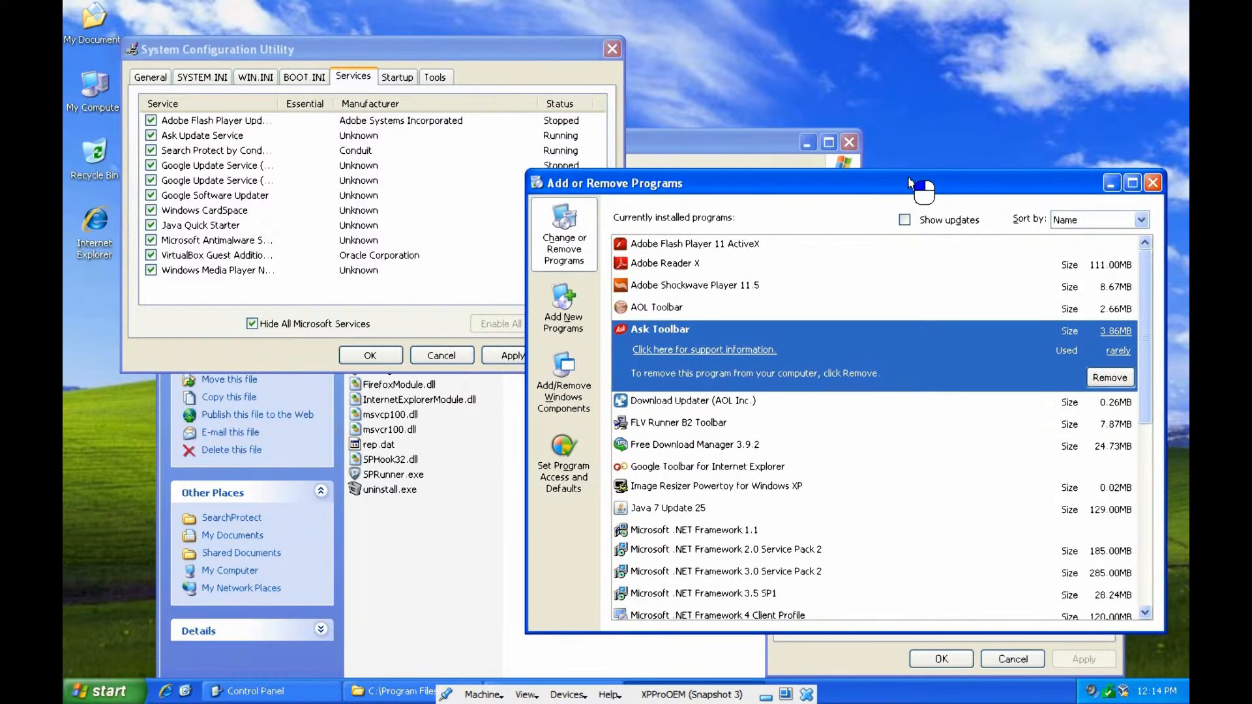
pyautogui.moveTo(285, 289)
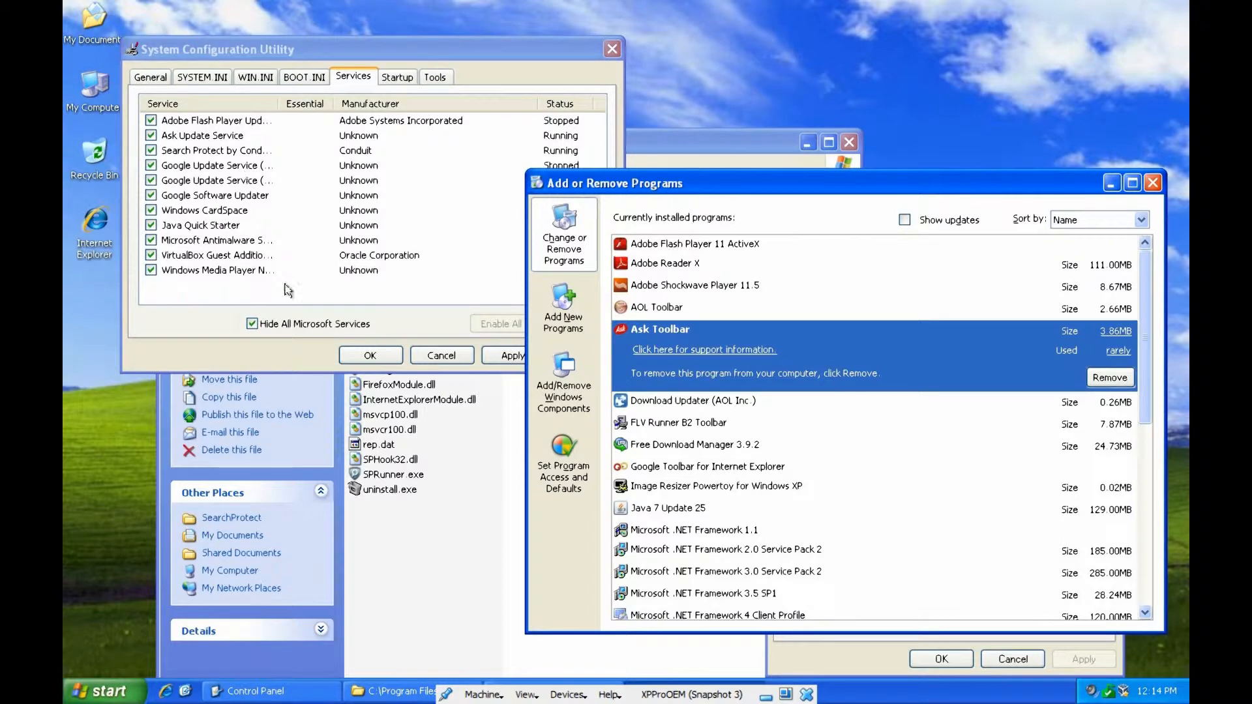
pyautogui.moveTo(267, 277)
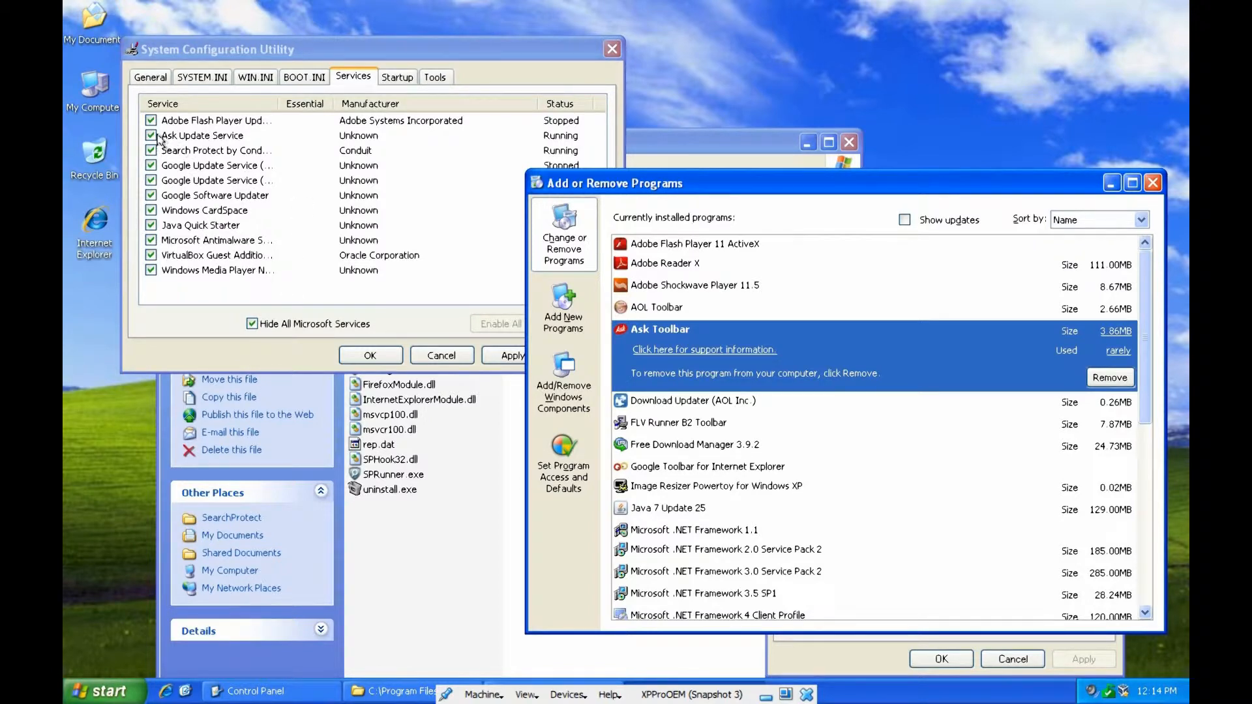
# - Uncheck Ask Update Service on the Services list and confirm the changes with OK
pyautogui.click(151, 135)
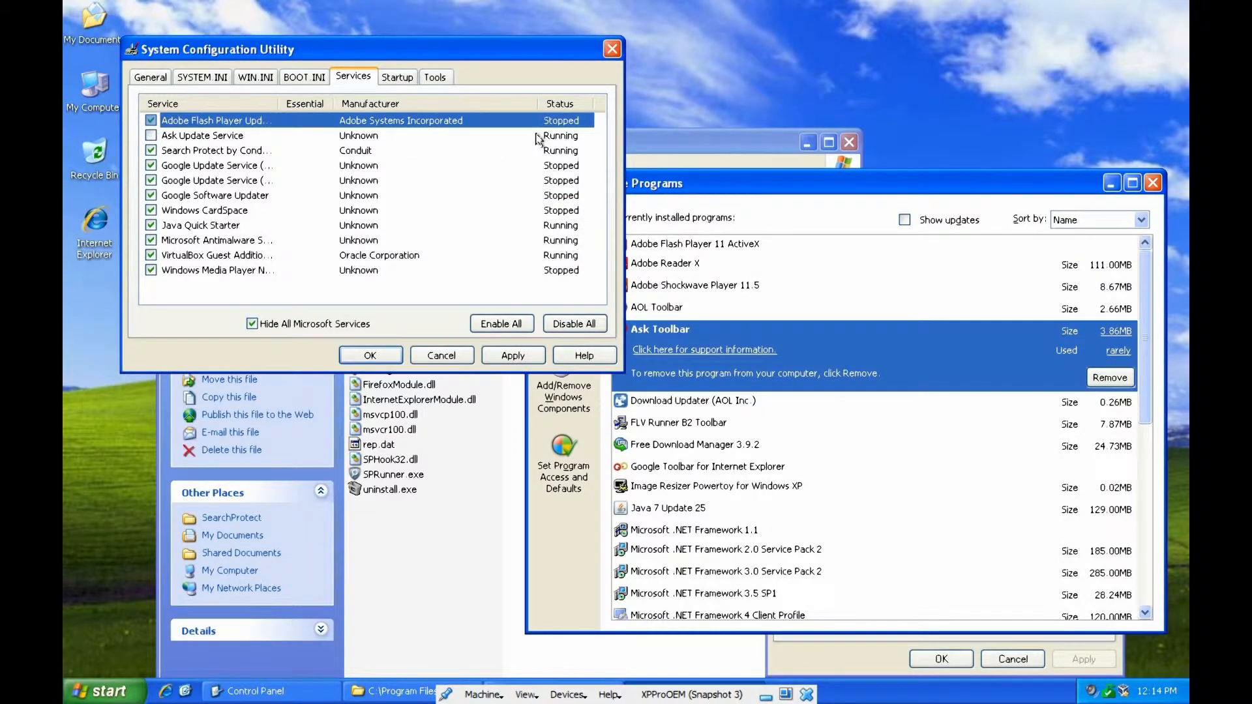
pyautogui.moveTo(371, 355)
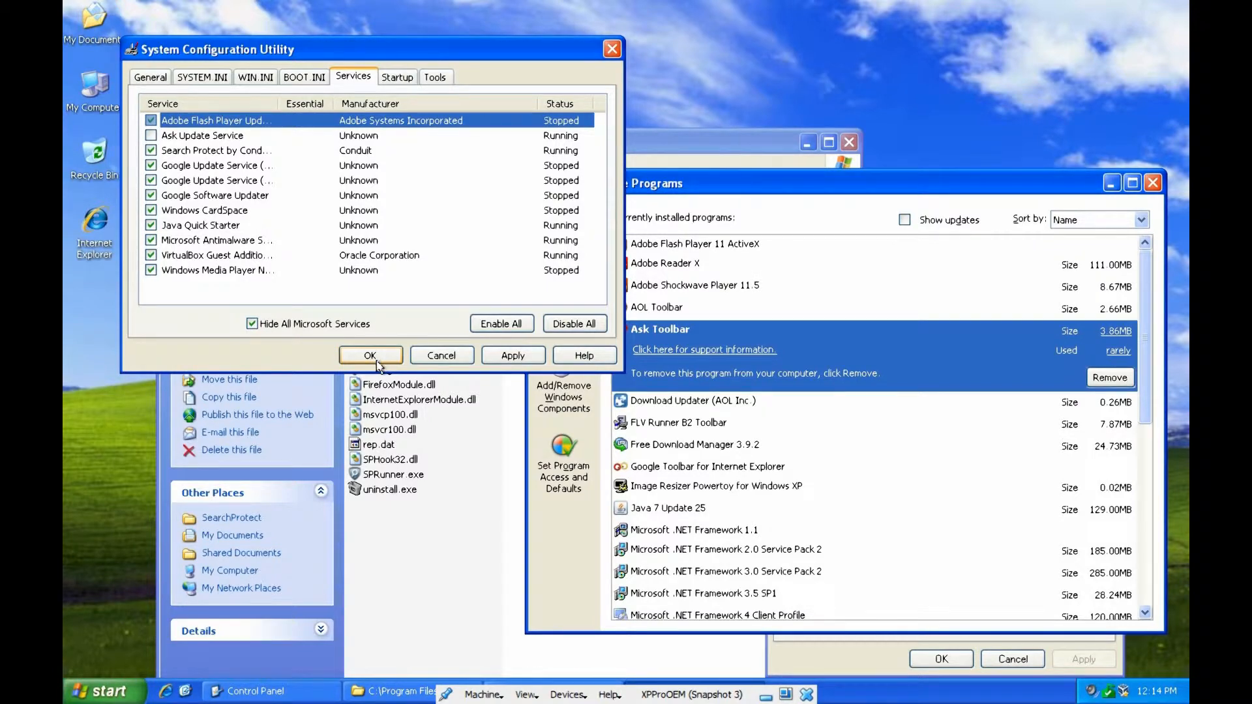
pyautogui.click(397, 77)
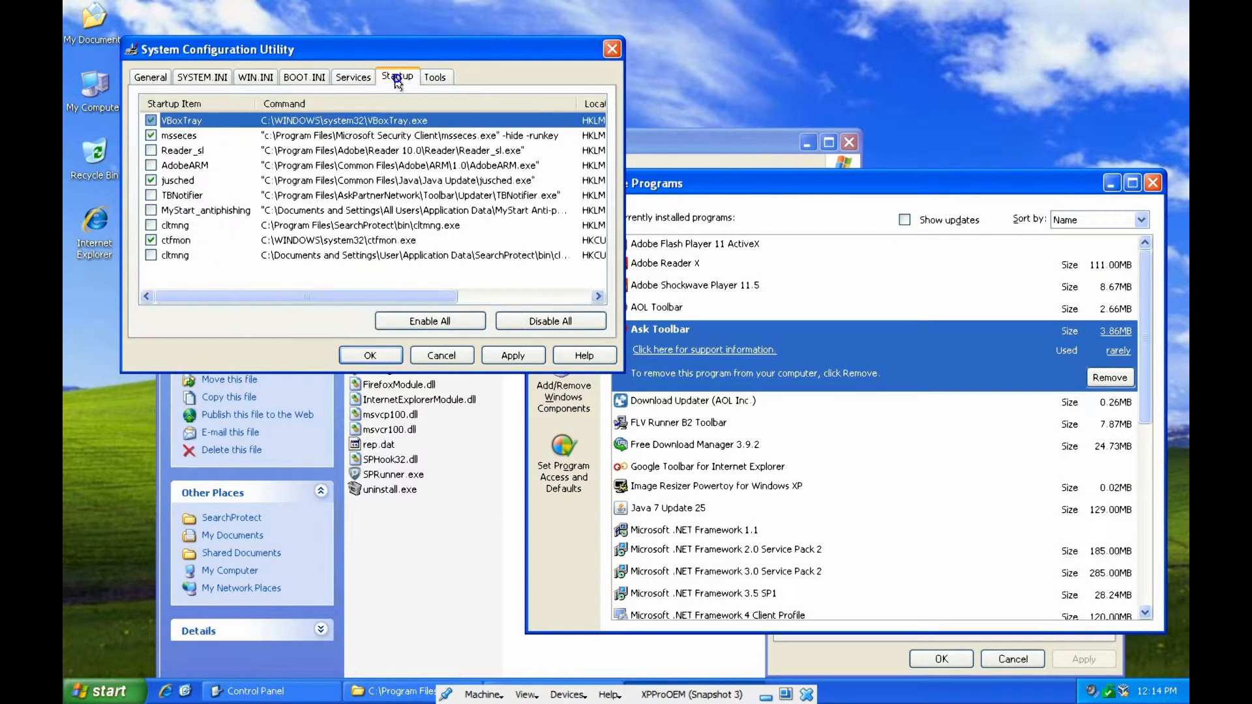
pyautogui.click(353, 77)
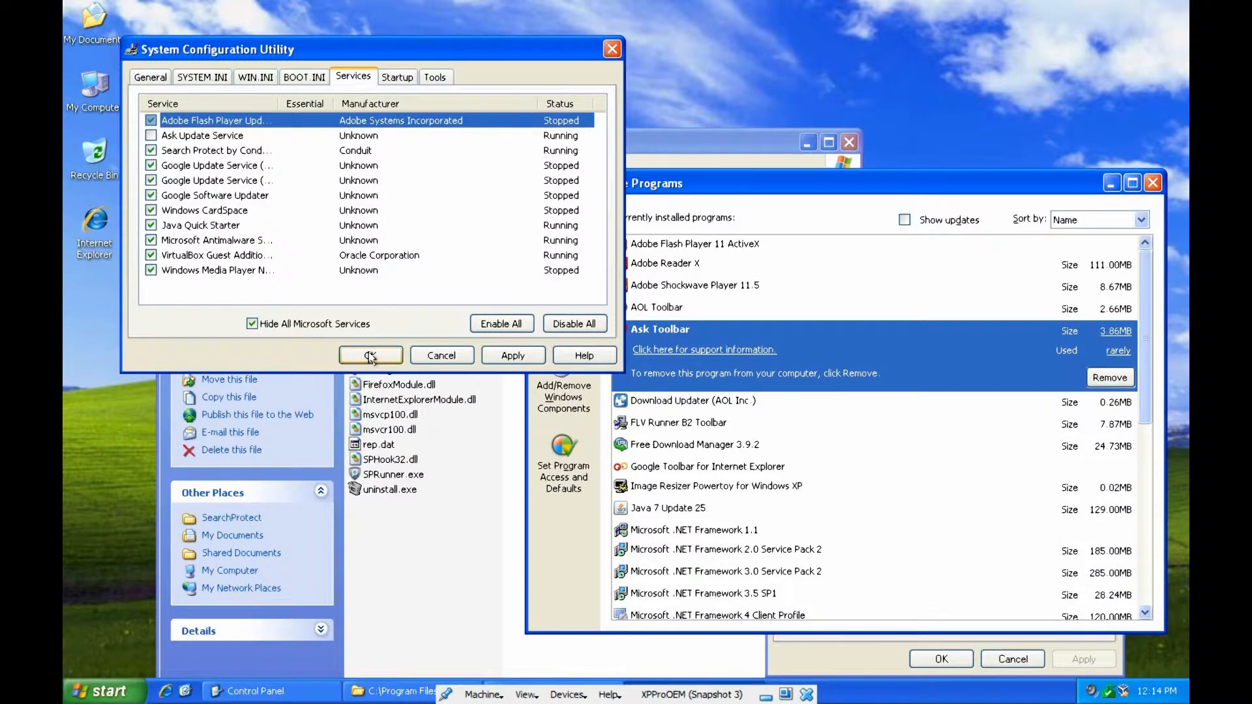
pyautogui.click(371, 355)
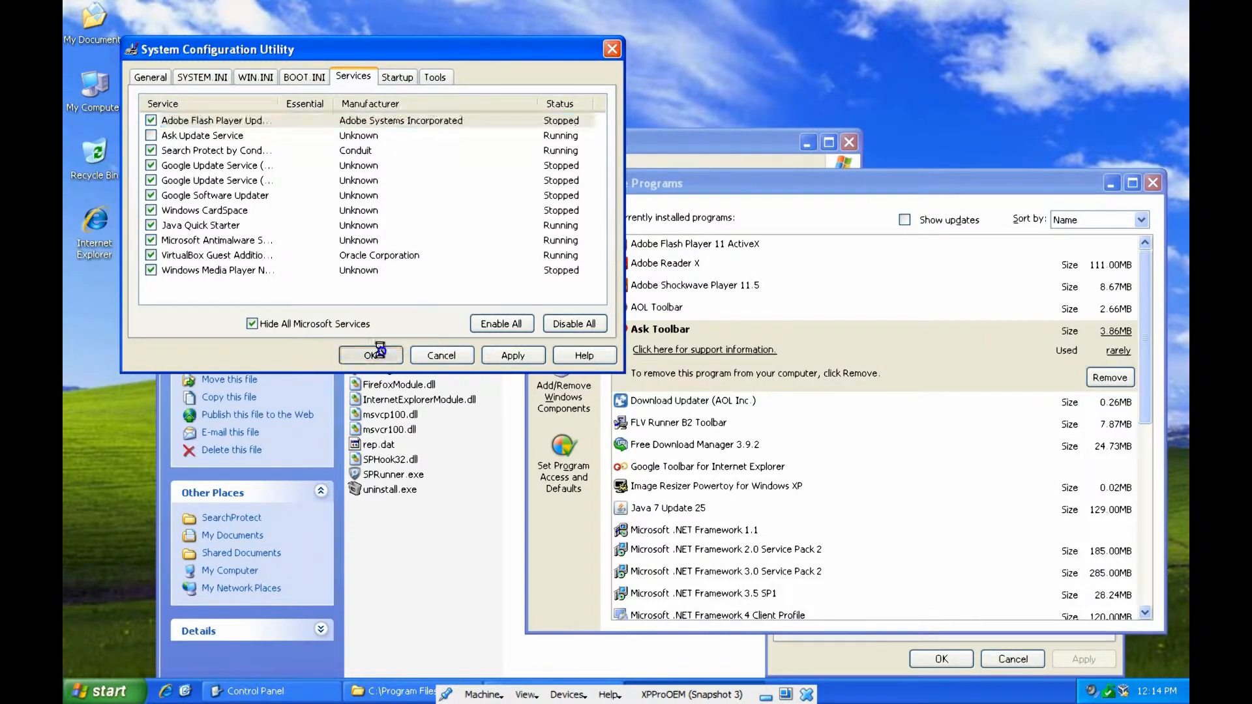
pyautogui.click(370, 356)
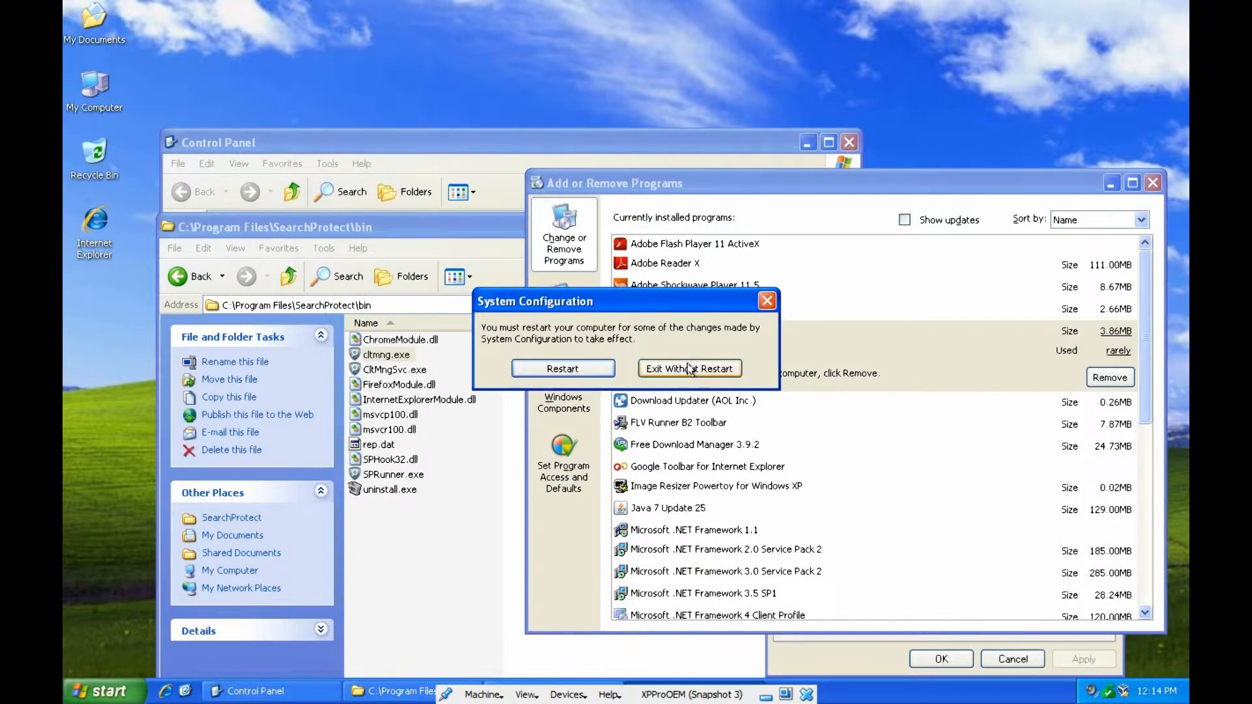
# - Choose Exit Without Restart and close the Control Panel window
pyautogui.click(689, 368)
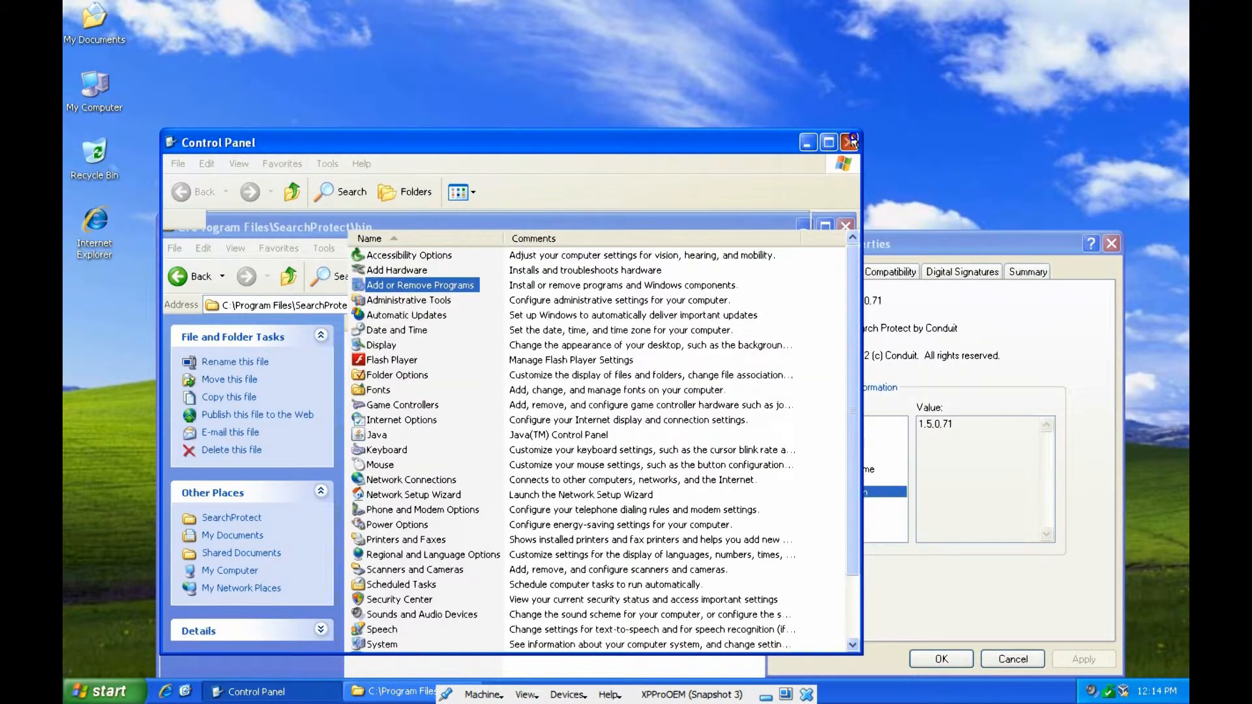
pyautogui.click(850, 142)
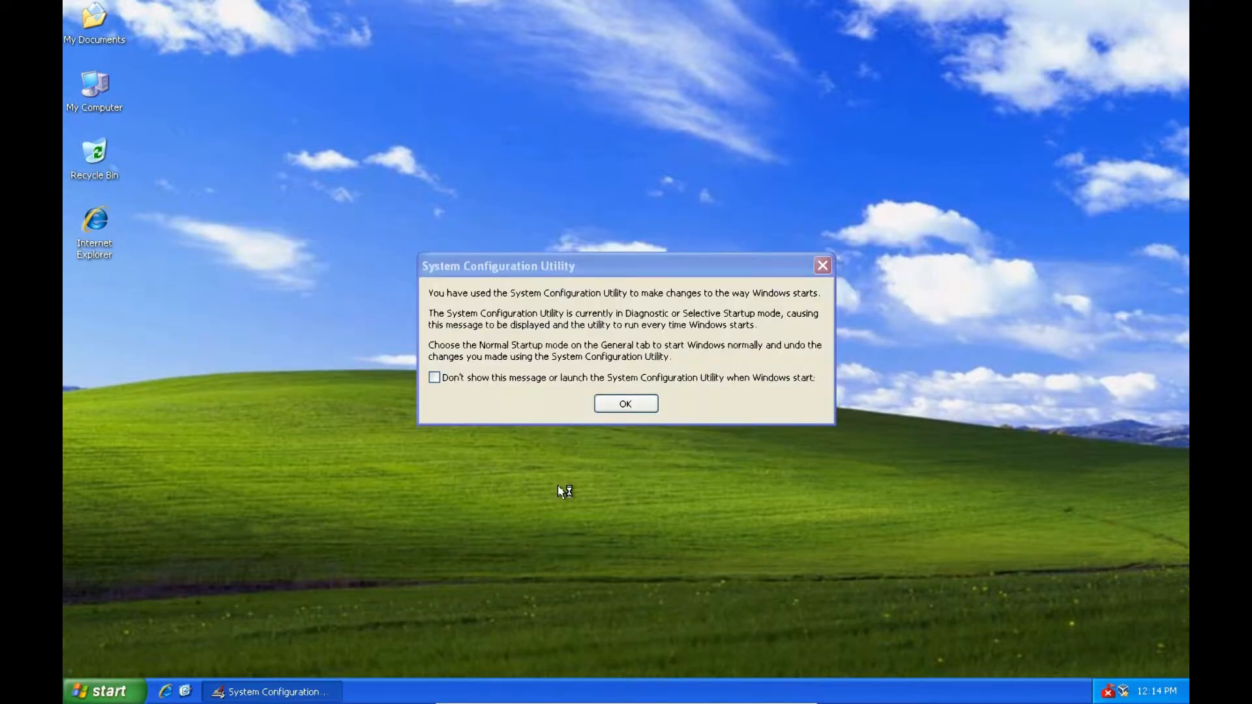
pyautogui.moveTo(559, 491)
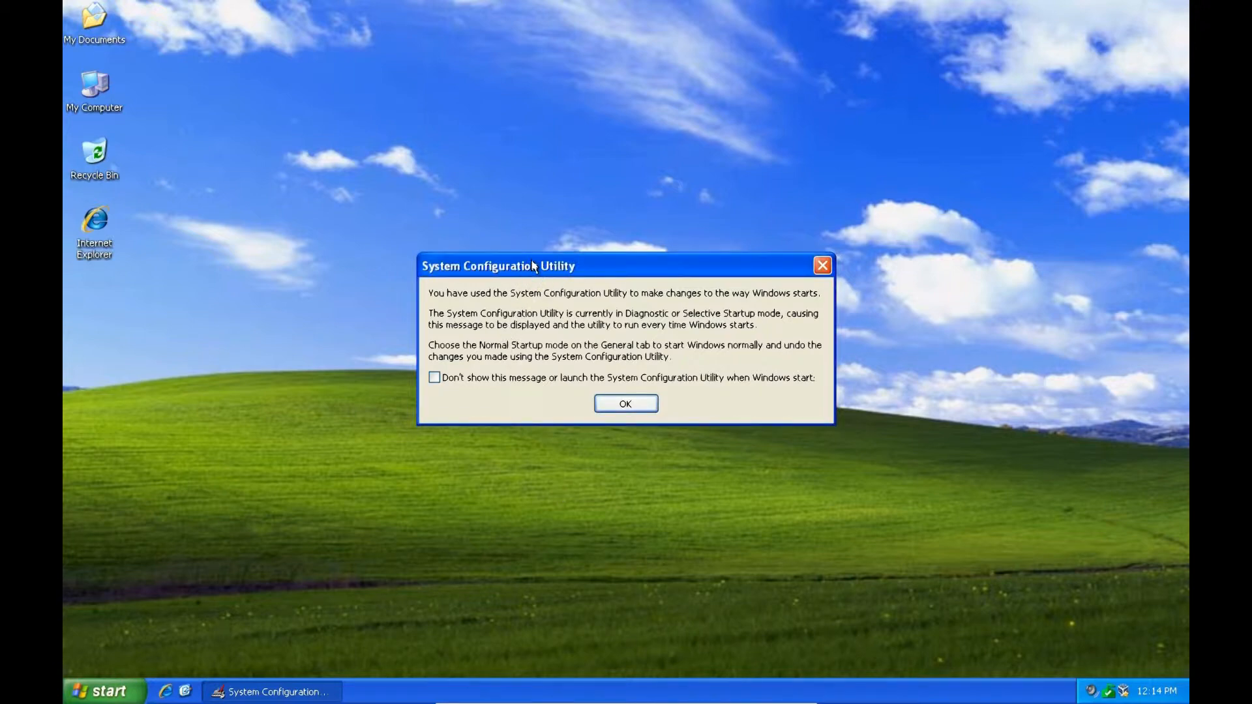
pyautogui.moveTo(597, 373)
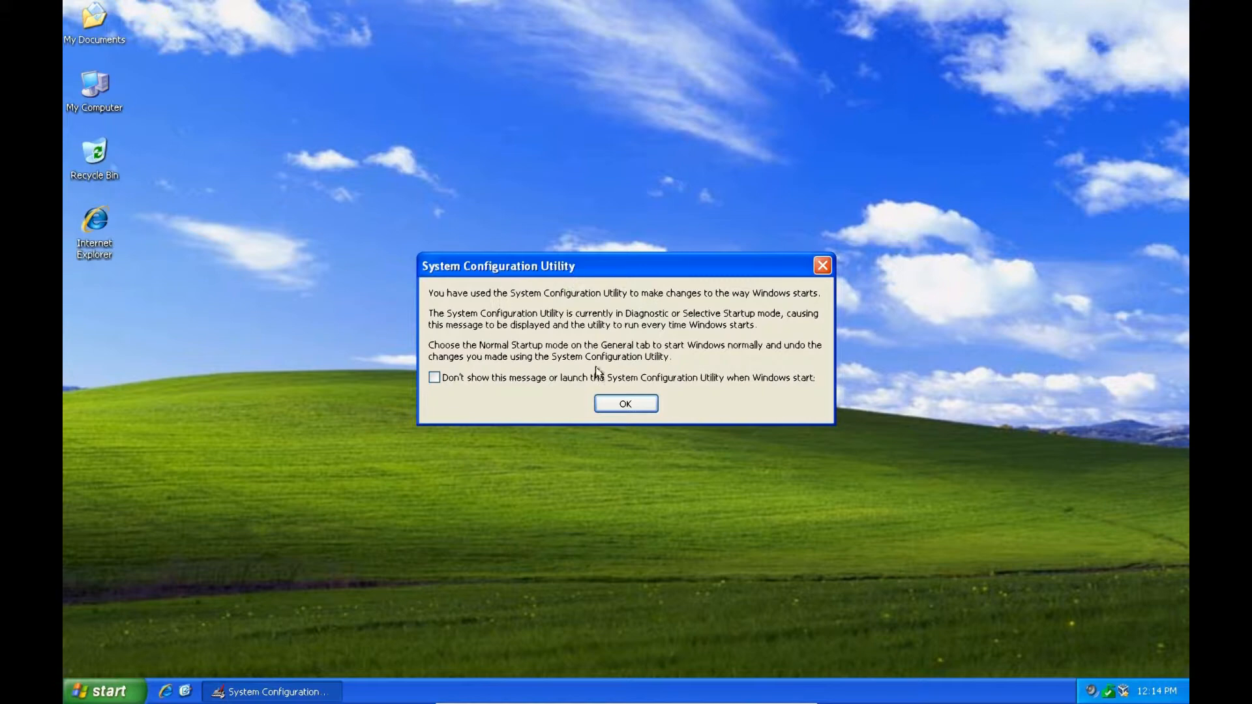
pyautogui.moveTo(531, 320)
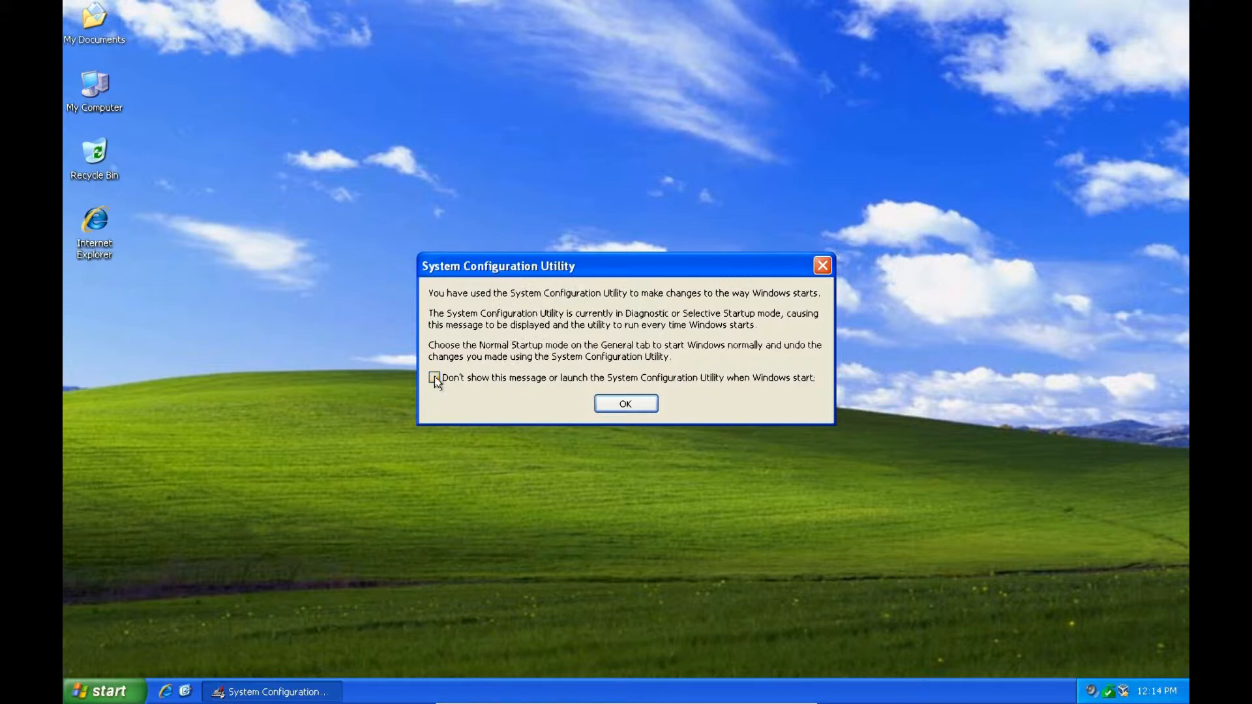
# - Tick the don't-show-this-message option on the selective startup notice and dismiss it
pyautogui.click(434, 377)
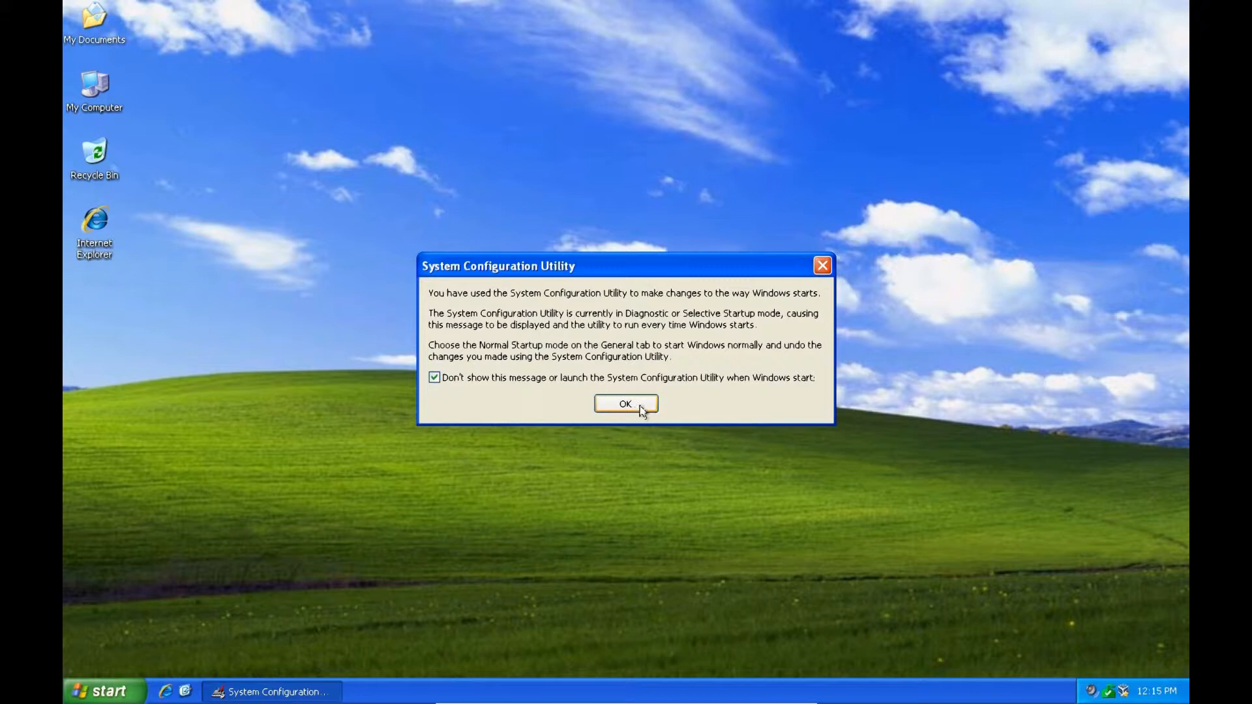
pyautogui.click(626, 405)
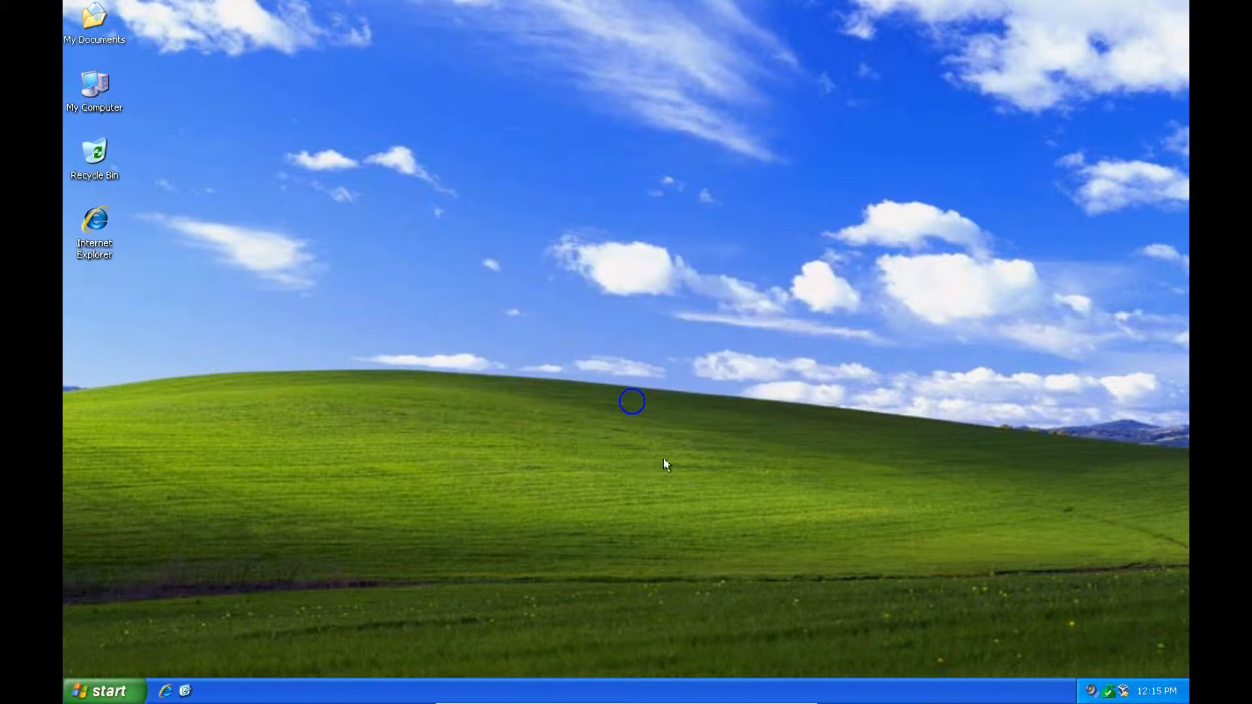
pyautogui.moveTo(96, 691)
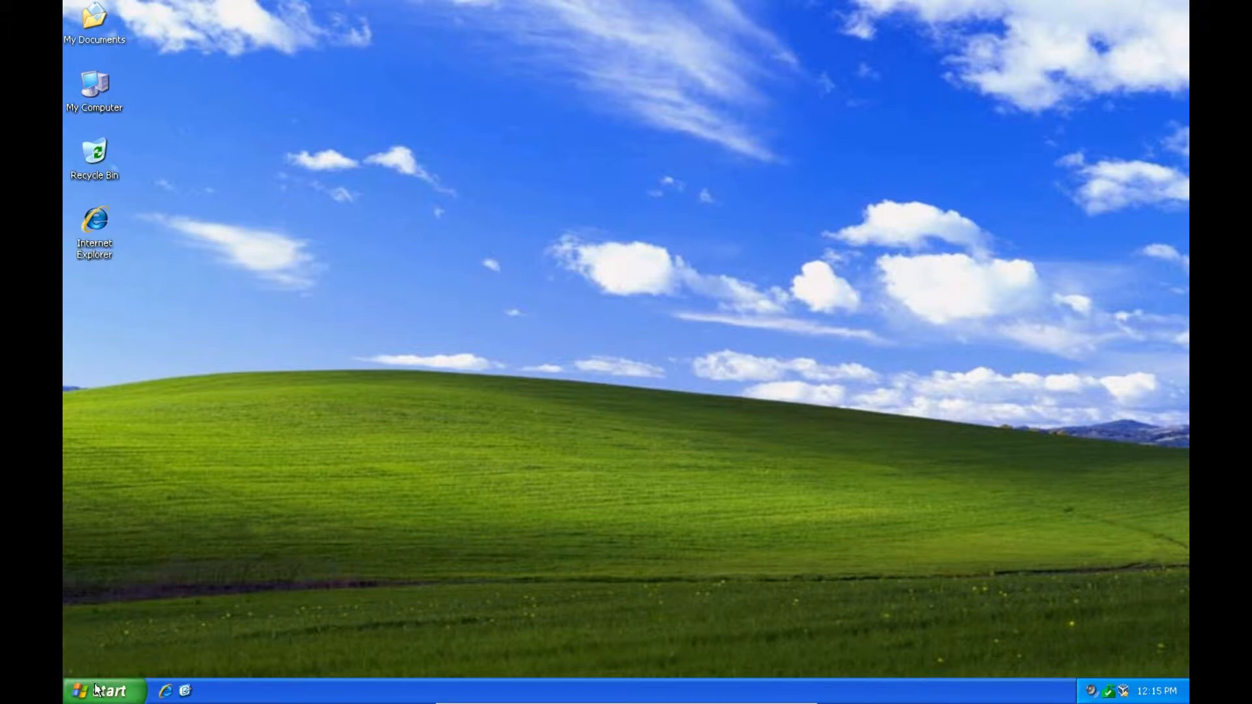
pyautogui.moveTo(102, 692)
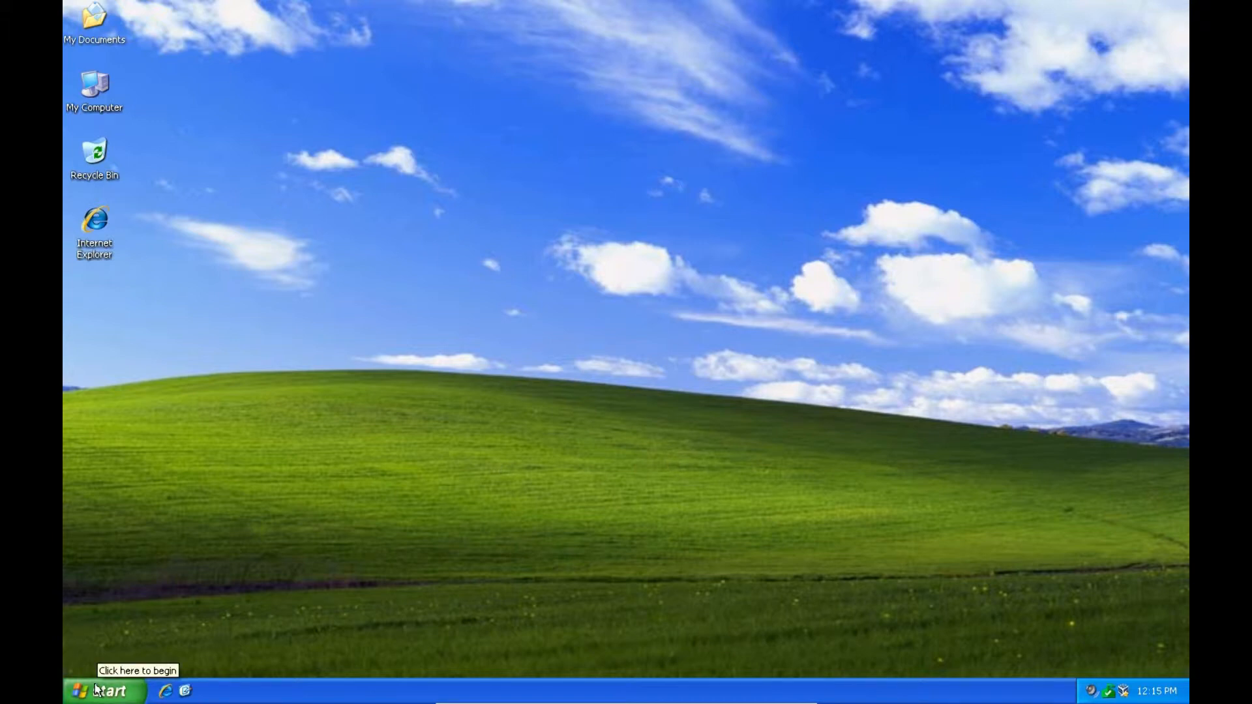
pyautogui.moveTo(104, 691)
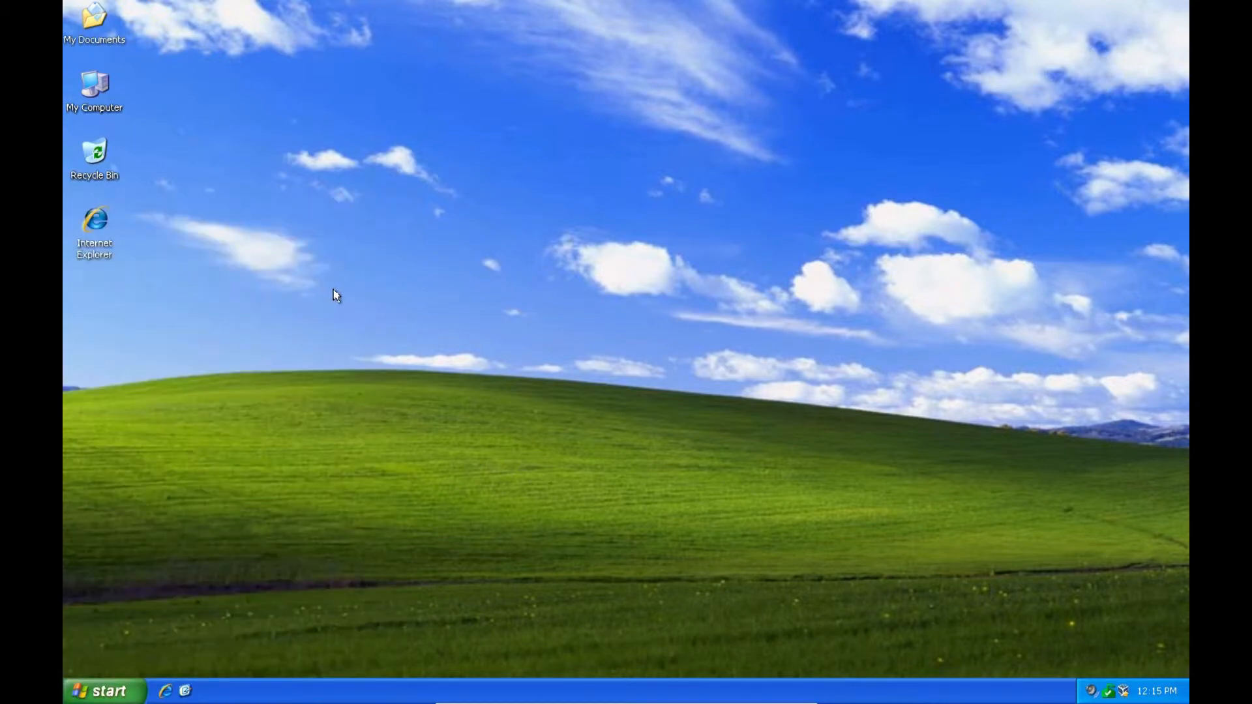
pyautogui.moveTo(384, 494)
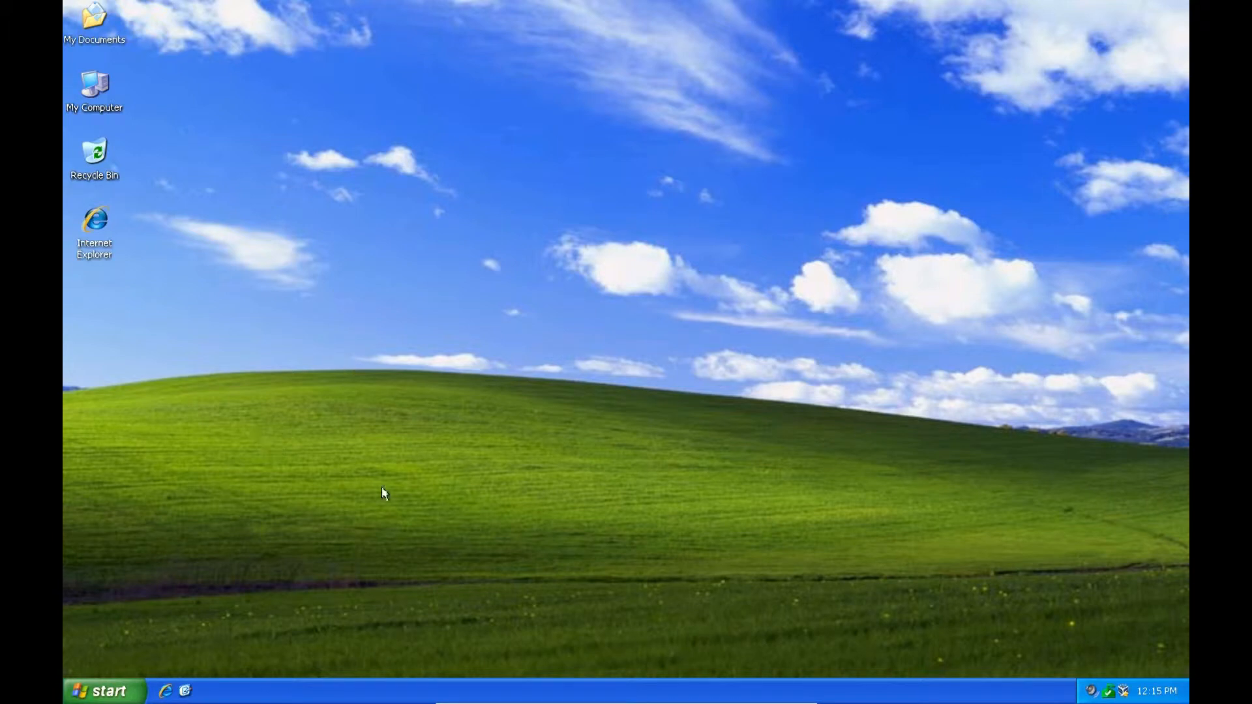
pyautogui.moveTo(96, 691)
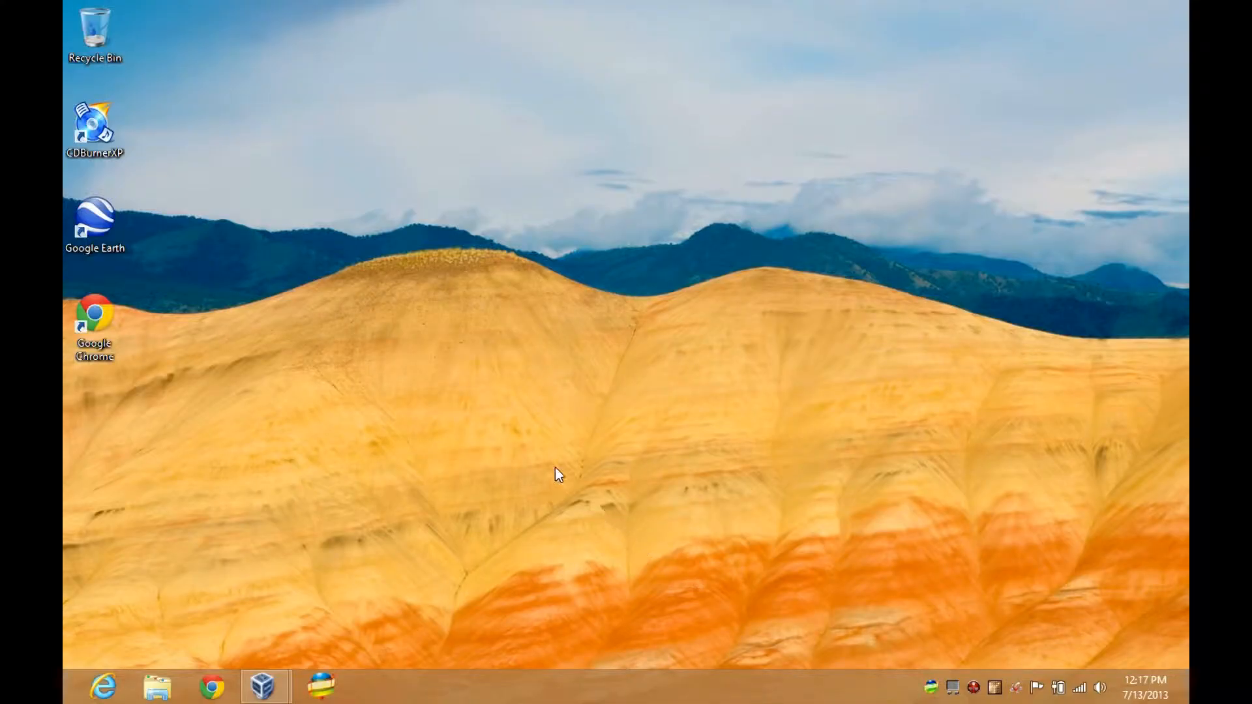
pyautogui.moveTo(577, 465)
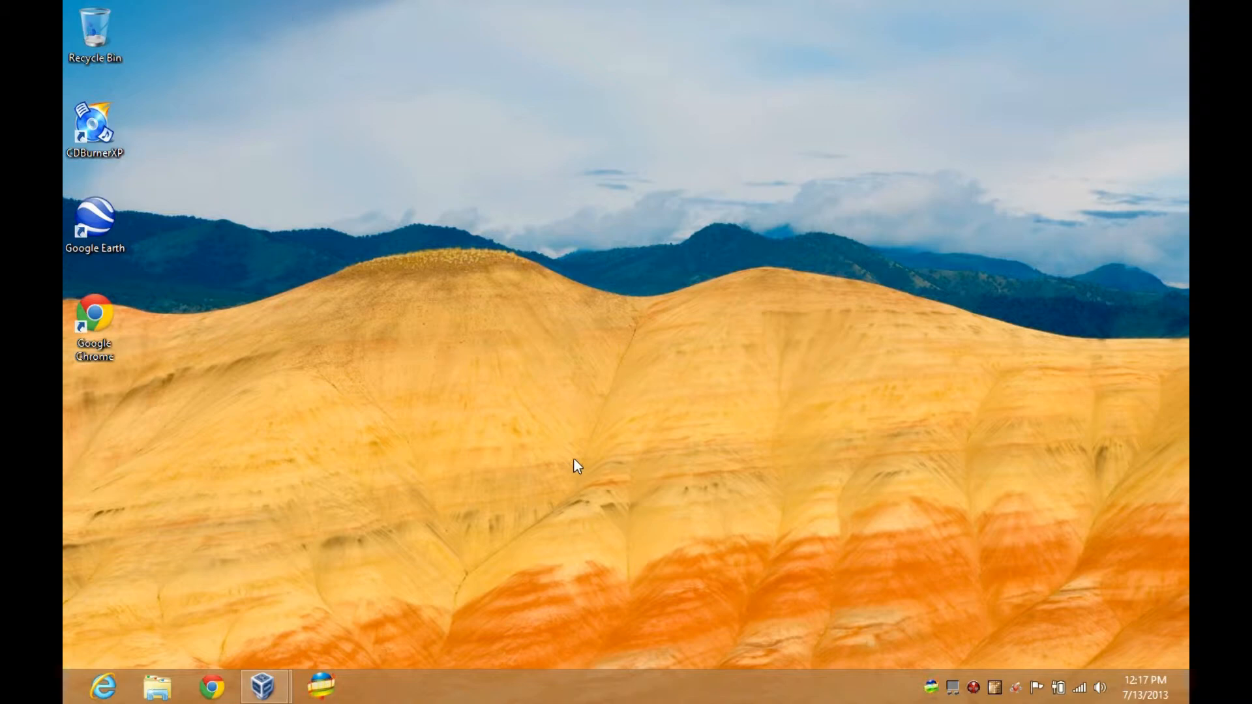
pyautogui.moveTo(585, 469)
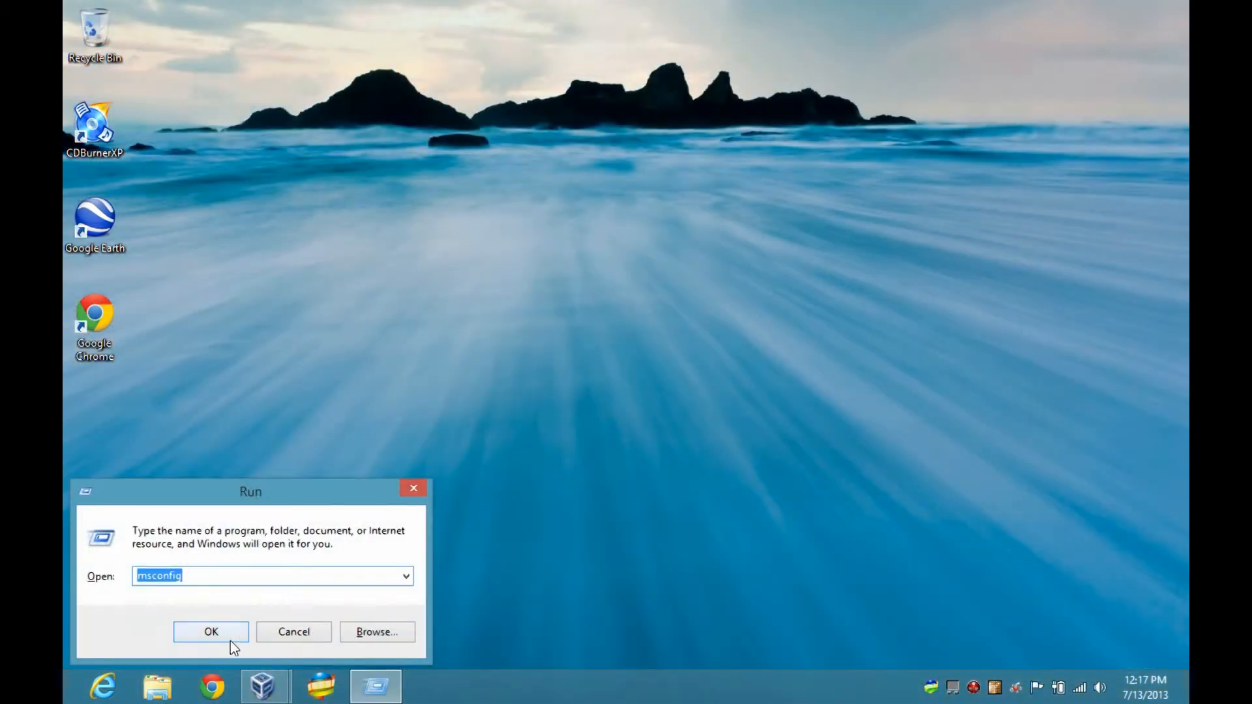
# - Launch msconfig on Windows 8, view the Startup section pointing to Task Manager, then the Services list
pyautogui.click(211, 633)
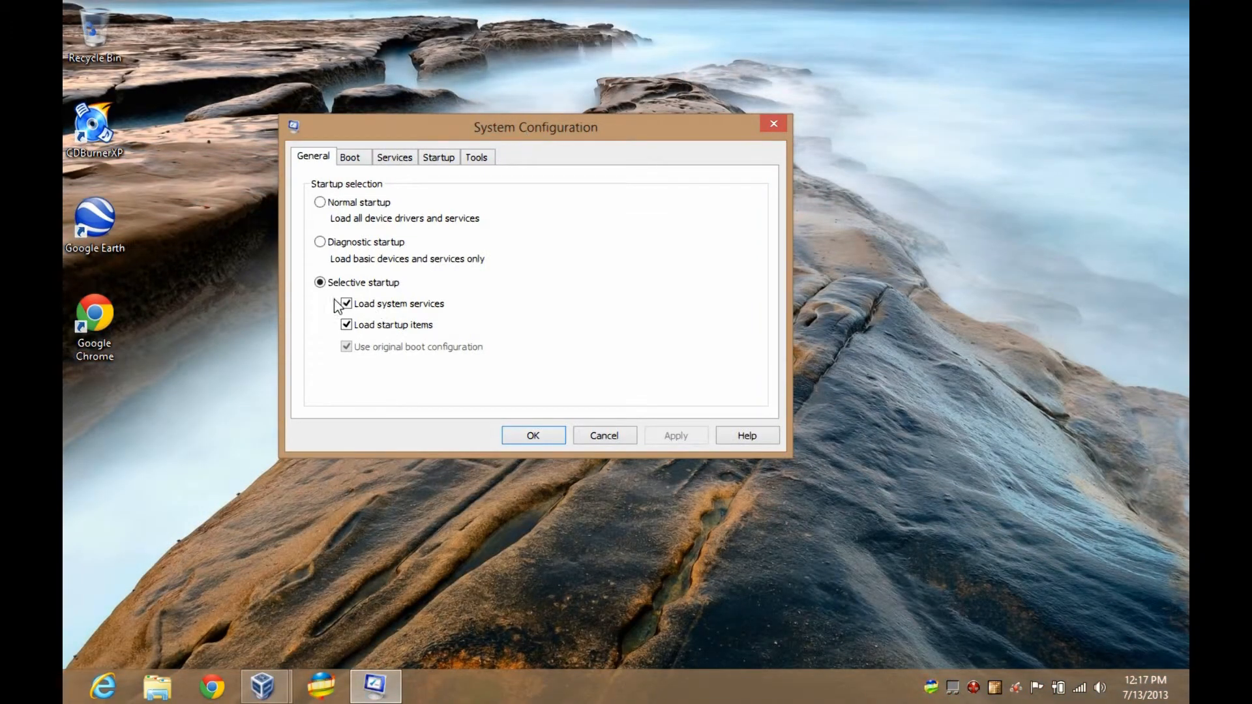
pyautogui.moveTo(377, 350)
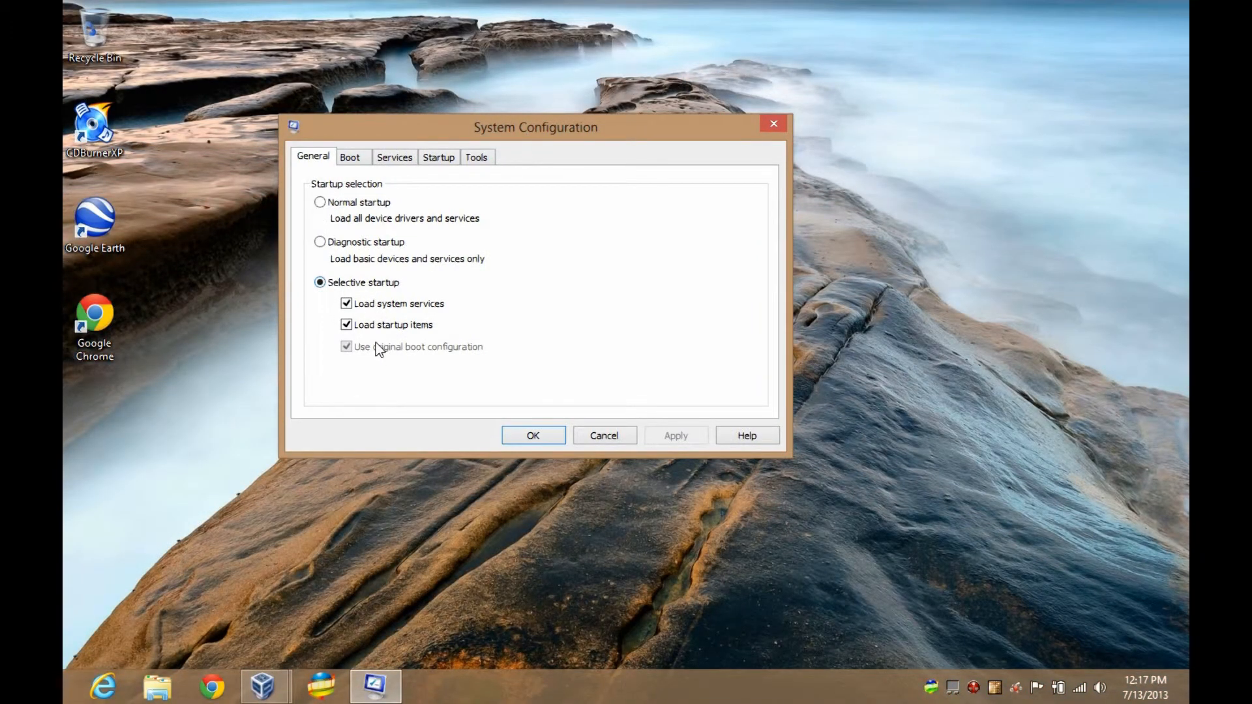
pyautogui.moveTo(448, 168)
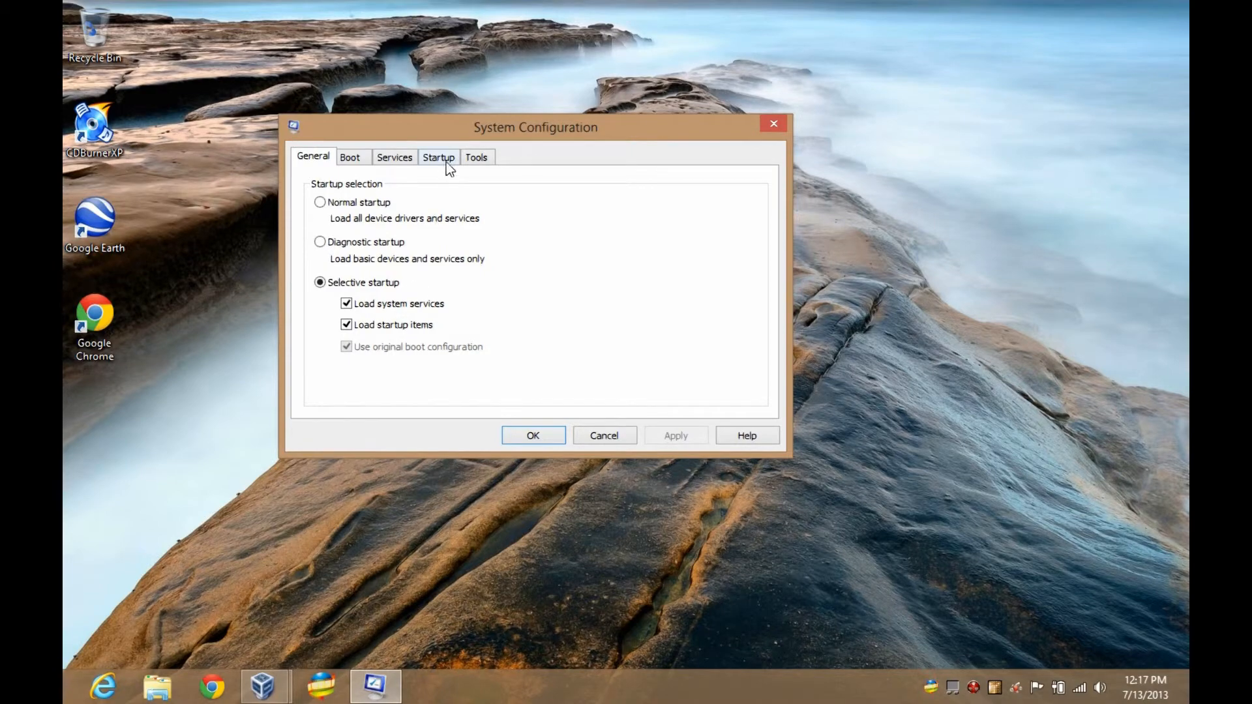
pyautogui.click(439, 157)
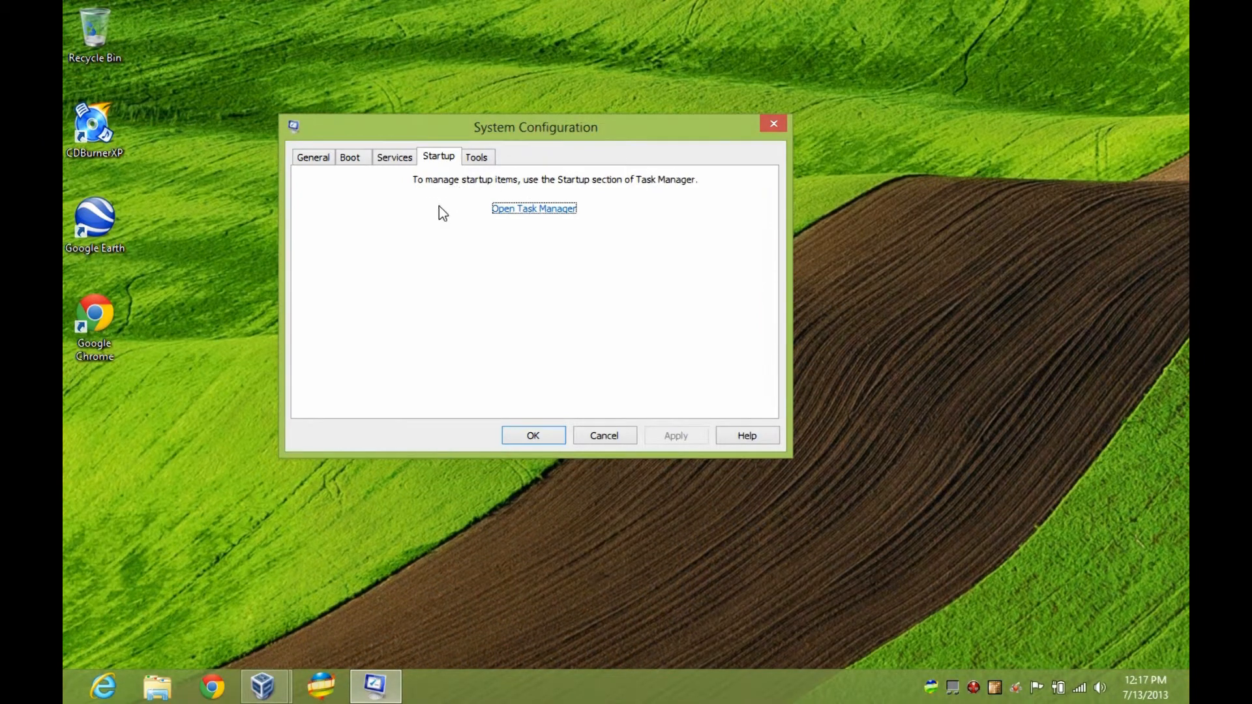
pyautogui.moveTo(595, 220)
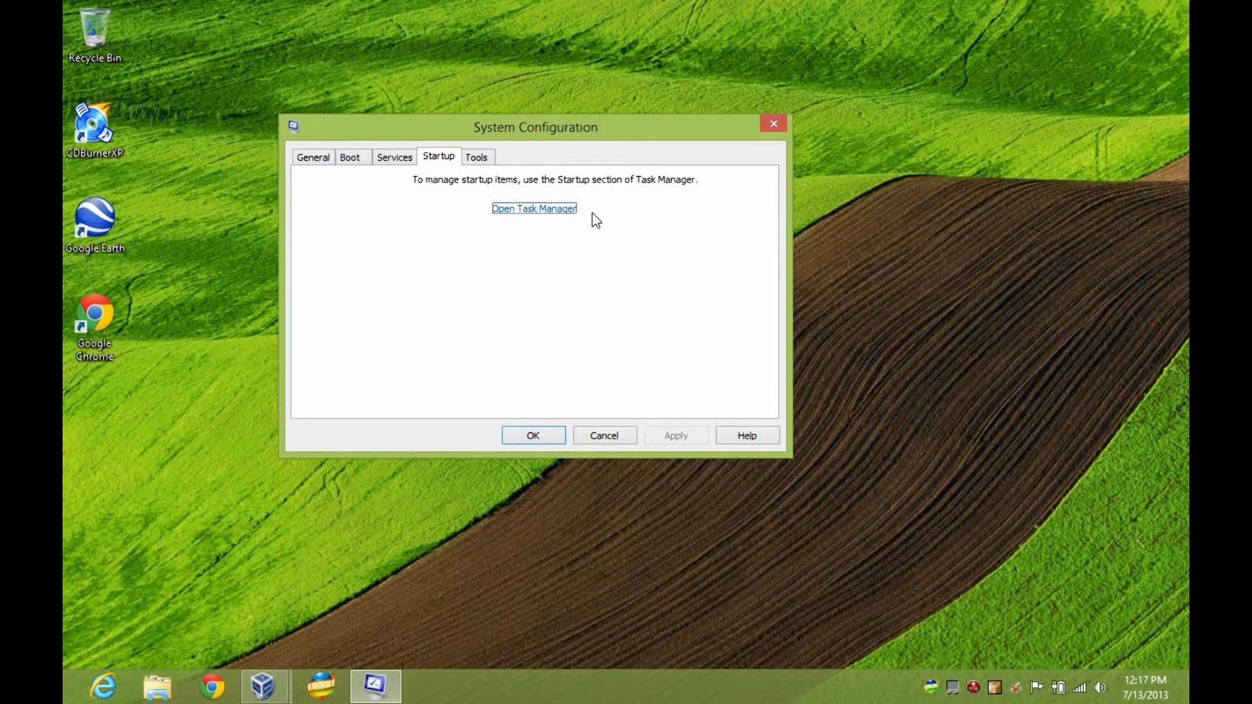
pyautogui.moveTo(597, 210)
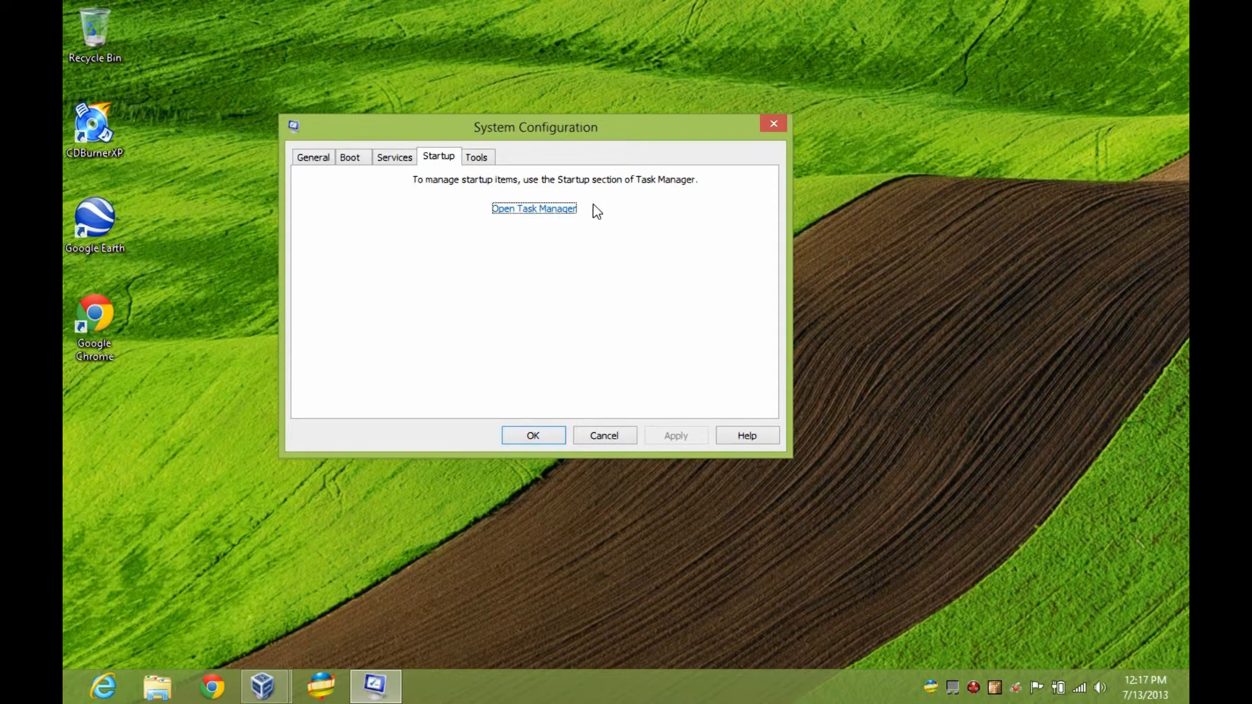
pyautogui.moveTo(543, 210)
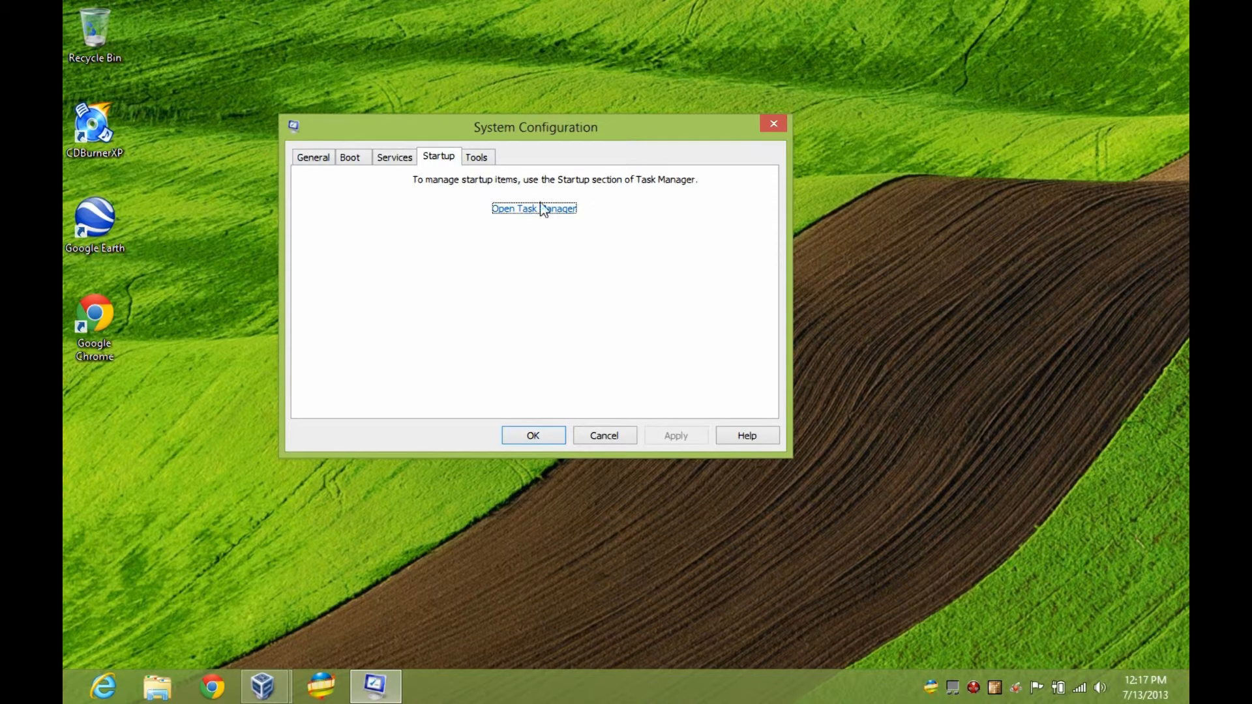
pyautogui.click(395, 157)
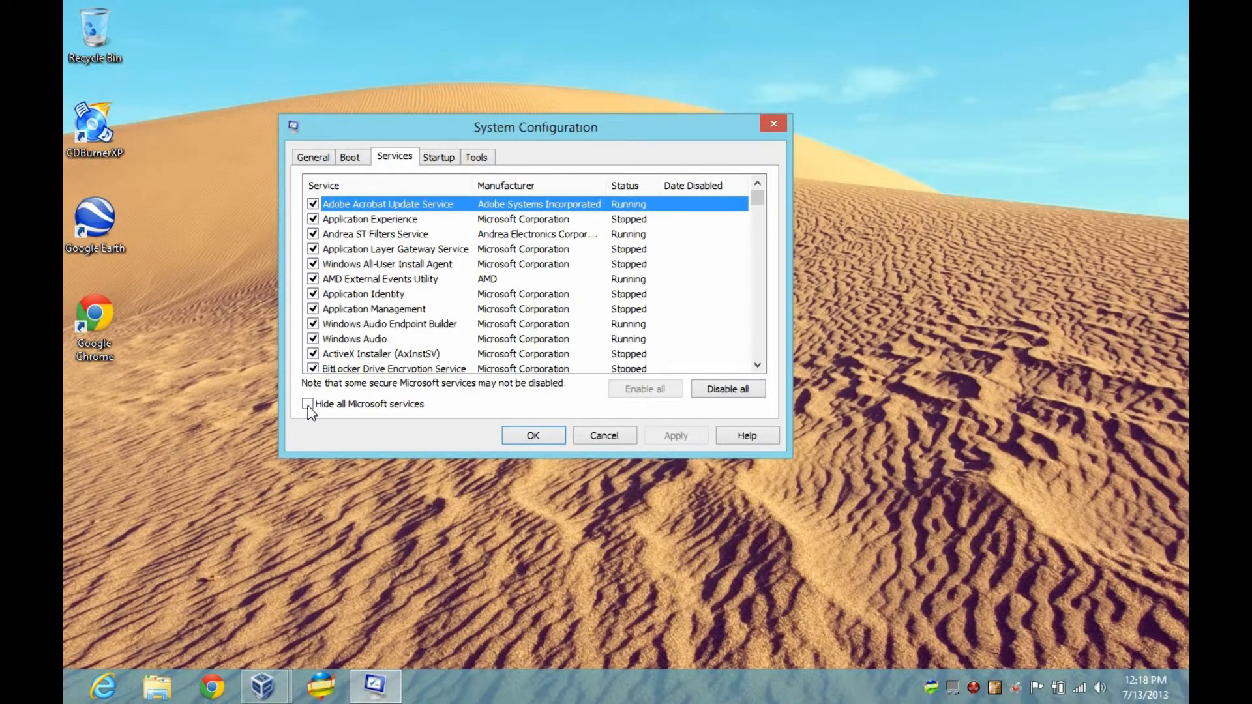
pyautogui.click(308, 405)
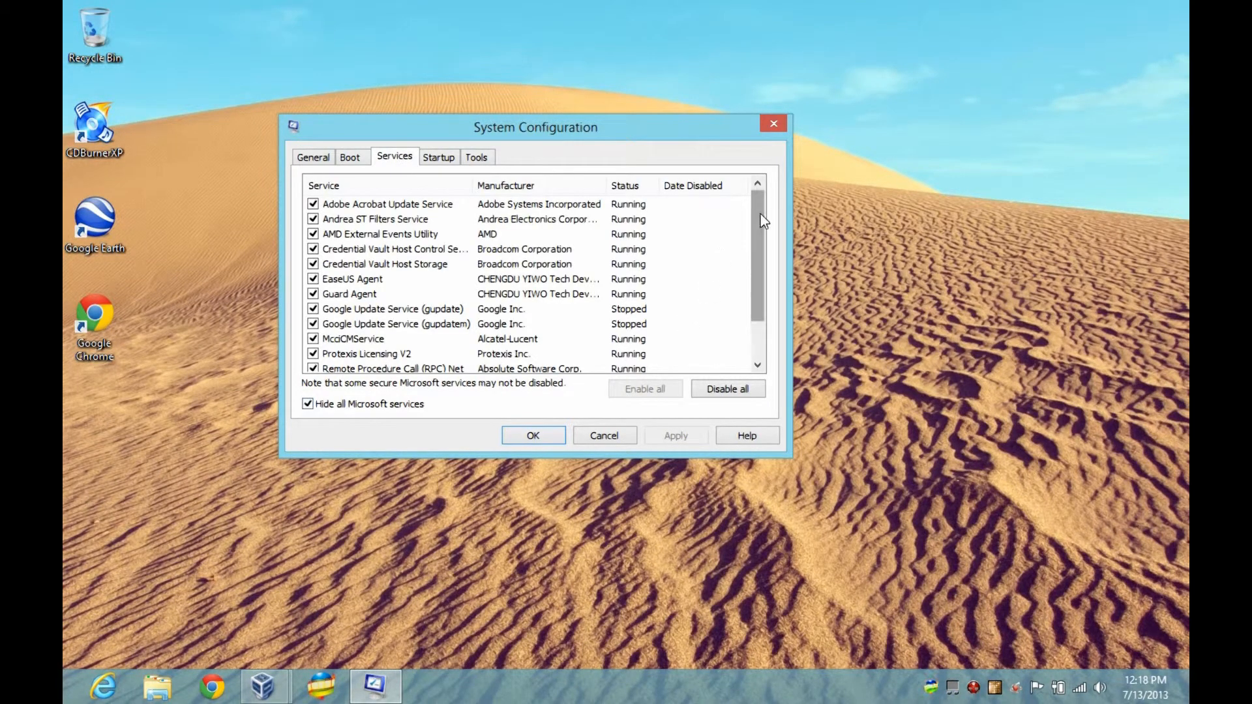
pyautogui.moveTo(459, 157)
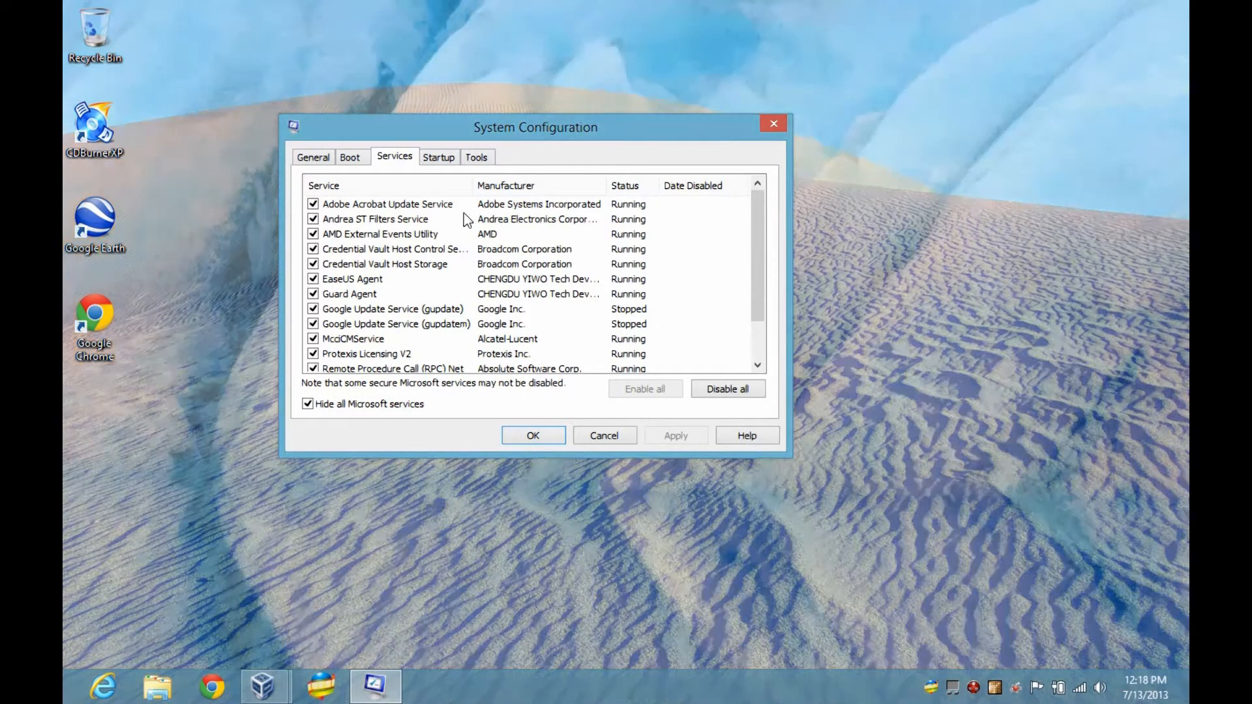
pyautogui.click(438, 156)
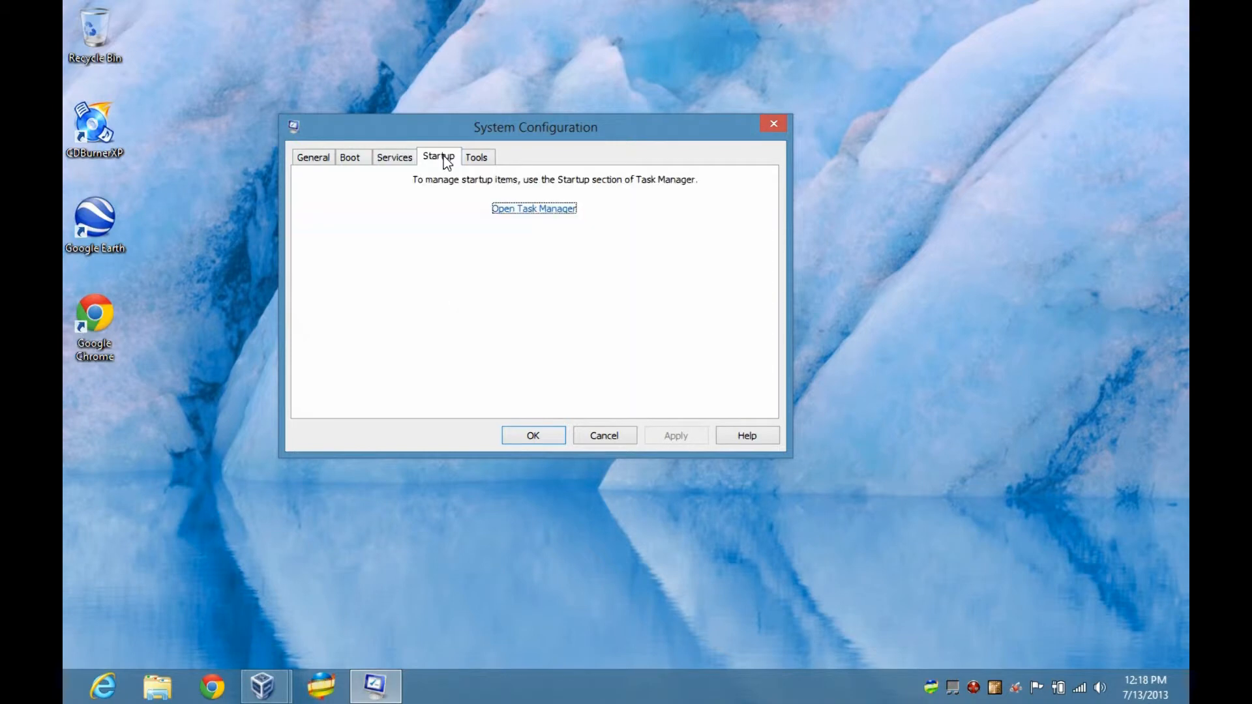
pyautogui.moveTo(533, 216)
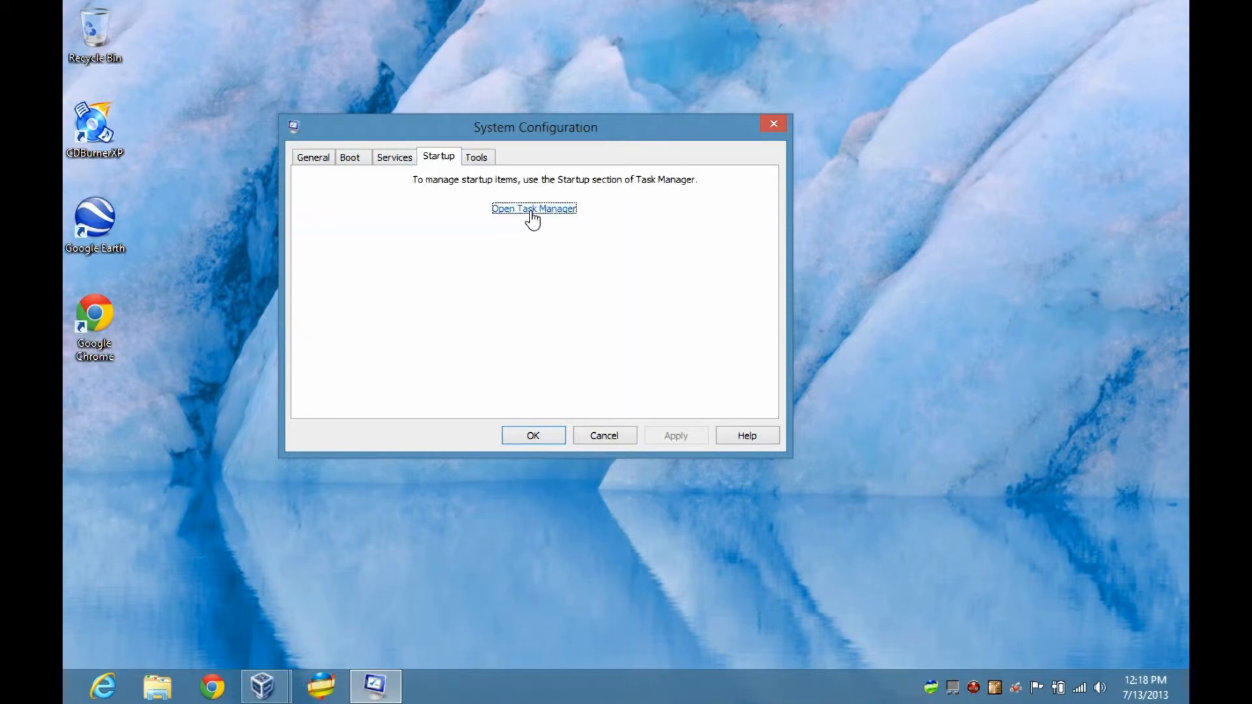
pyautogui.moveTo(709, 680)
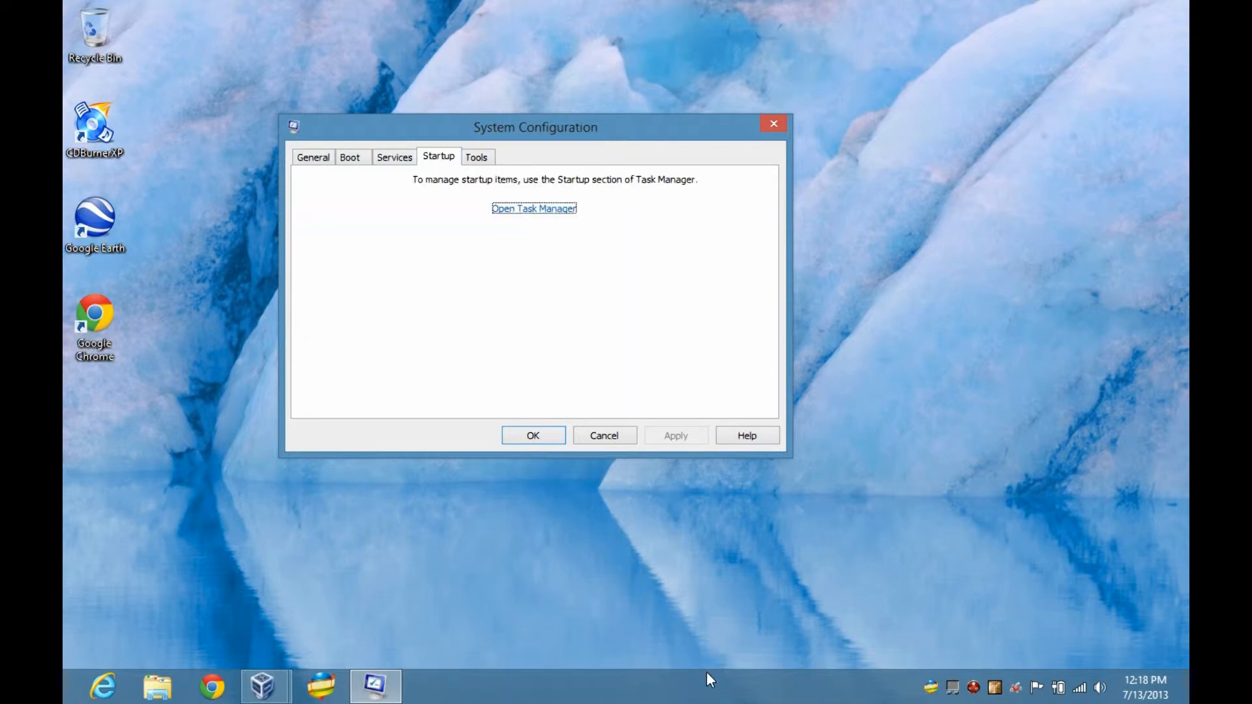
# - Start Task Manager from the taskbar menu, reposition it and expand to More details view
pyautogui.rightClick(704, 685)
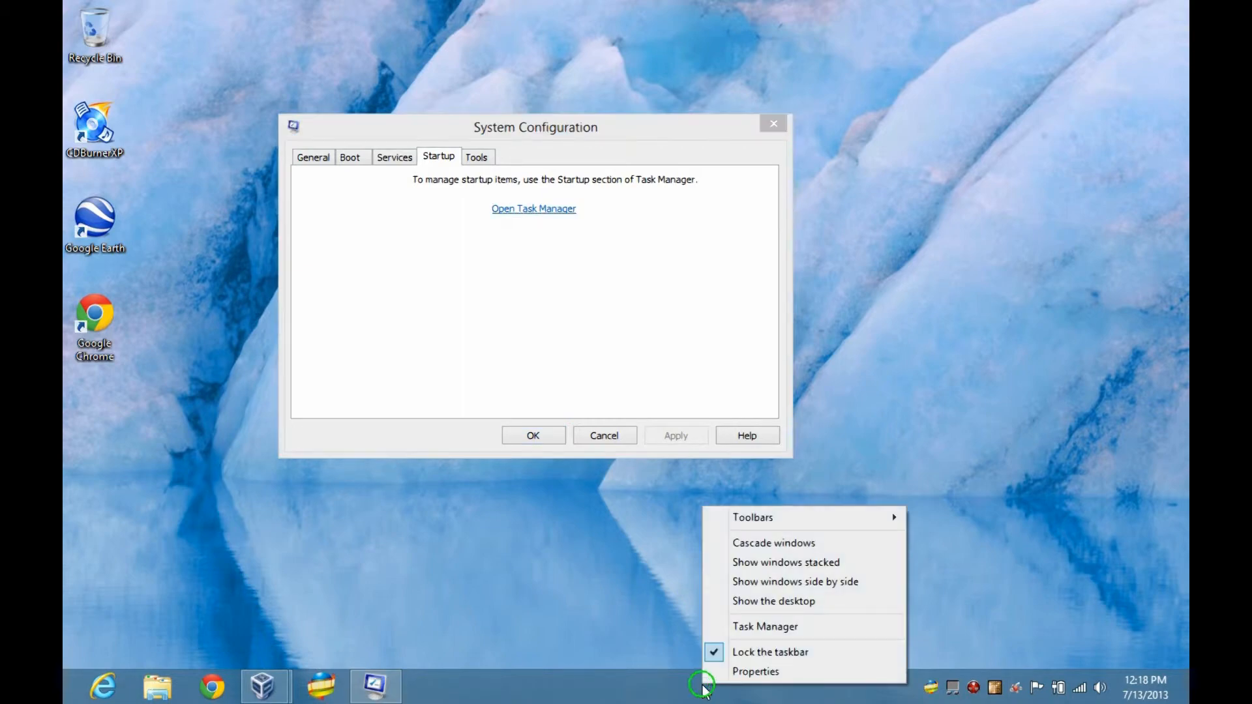
pyautogui.click(764, 626)
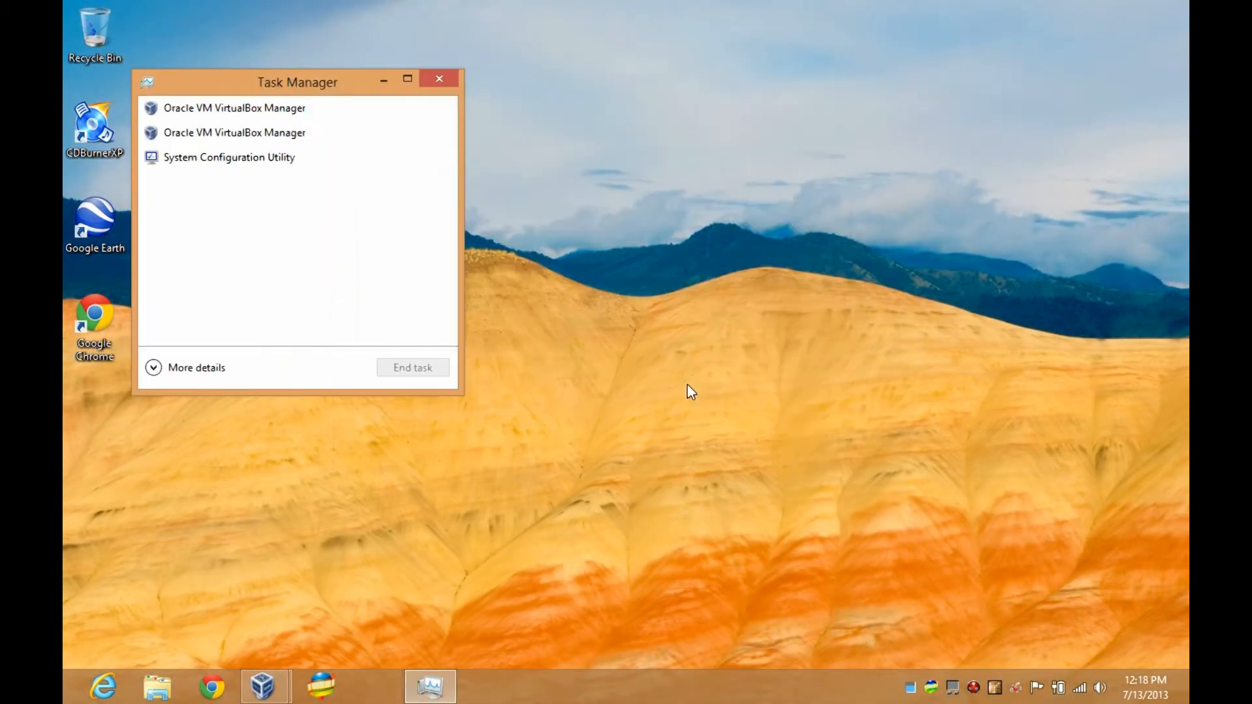
pyautogui.moveTo(298, 81); pyautogui.dragTo(398, 87)
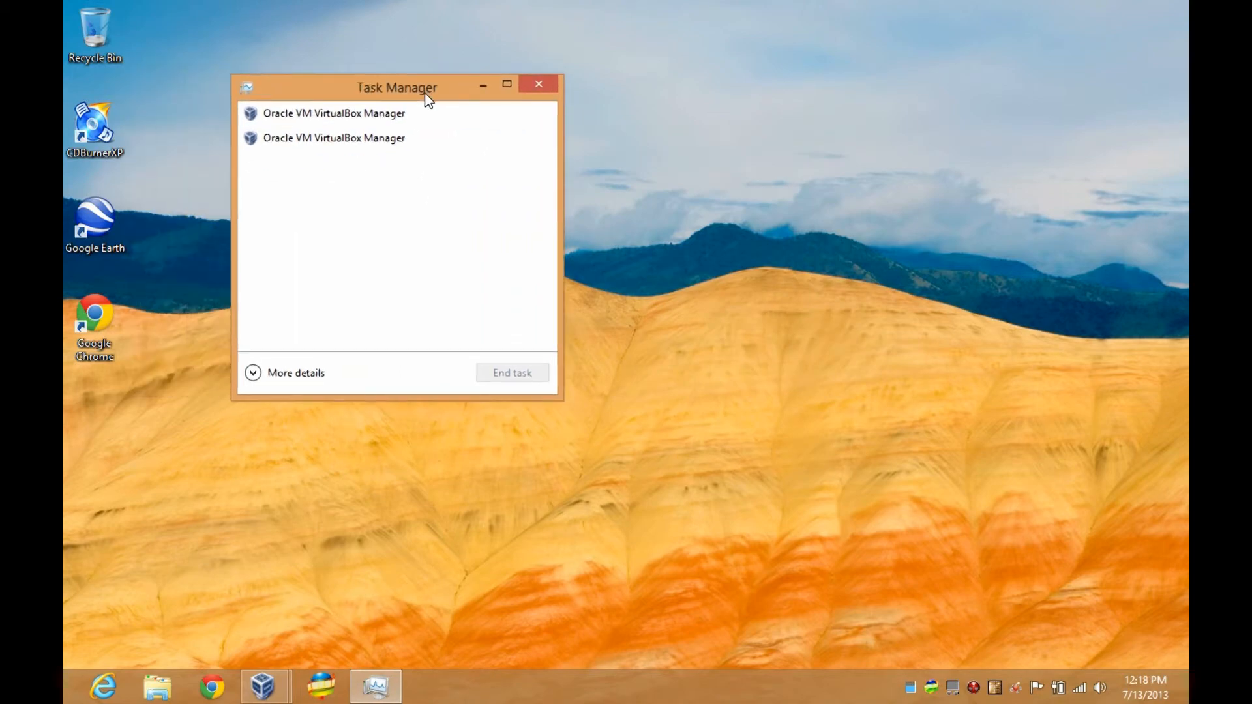
pyautogui.click(334, 113)
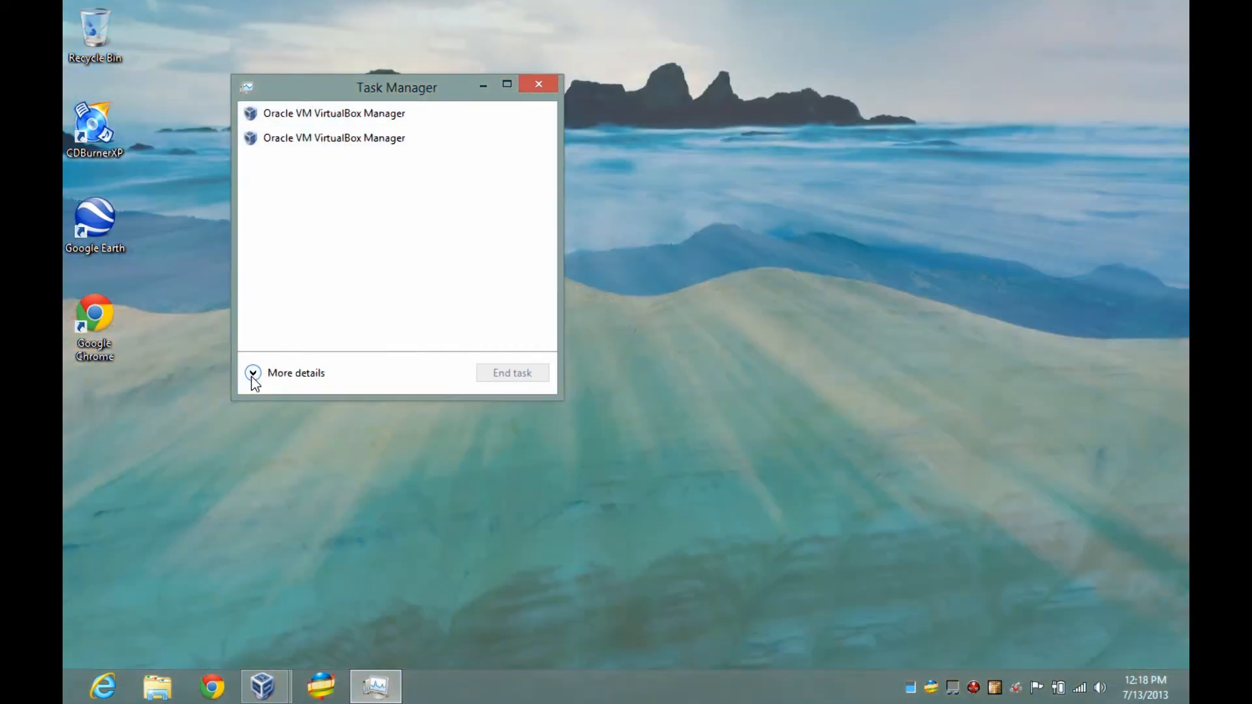
pyautogui.click(252, 373)
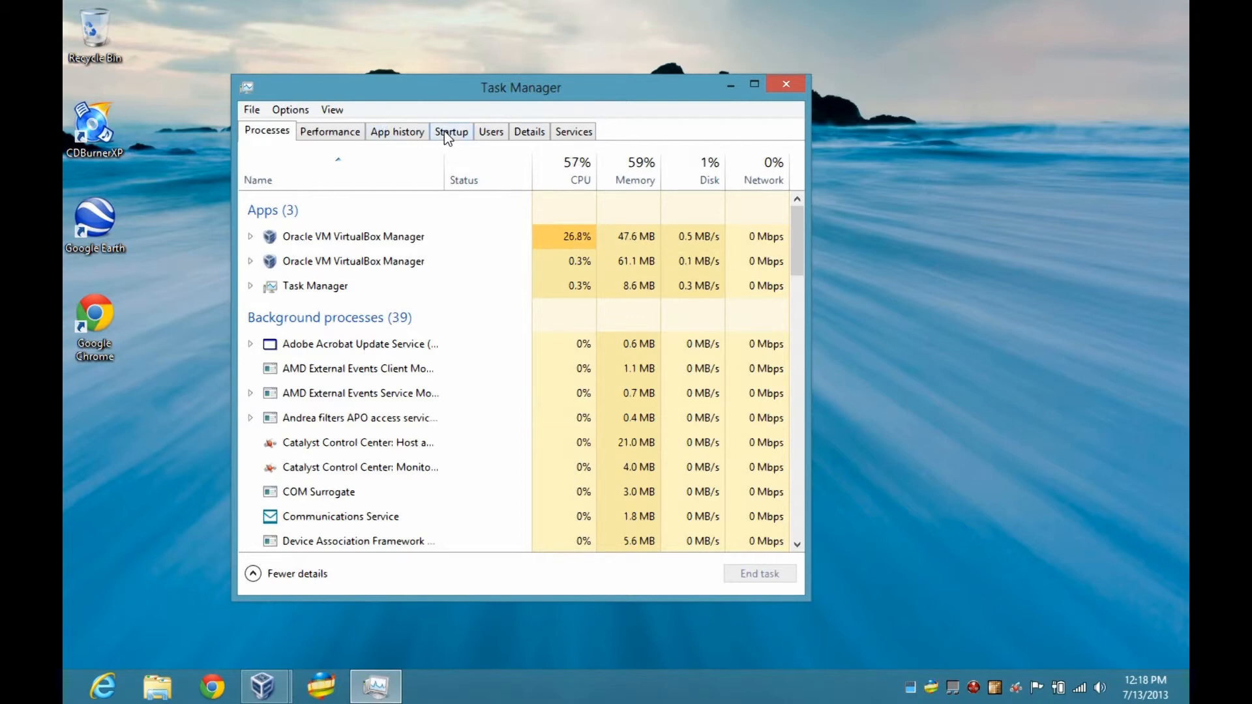
# - Show the Startup list, expand the Synaptics TouchPad entry and view a sub-item's context menu
pyautogui.click(450, 131)
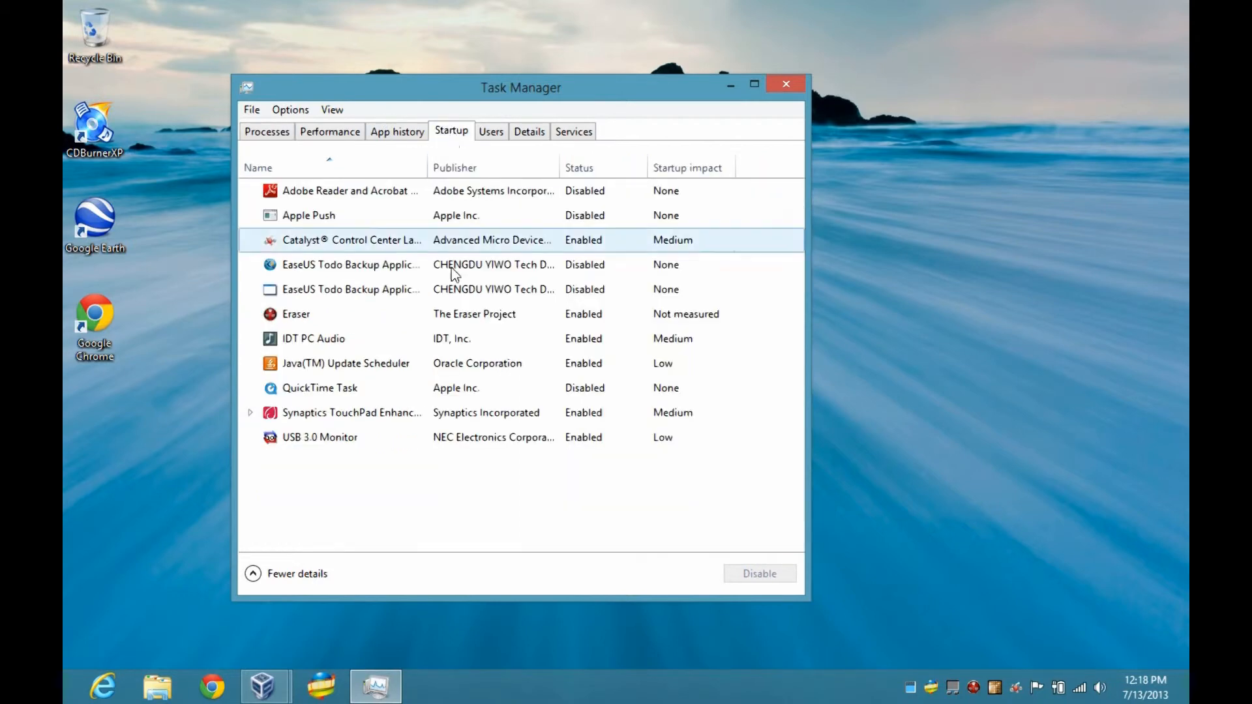
pyautogui.click(351, 265)
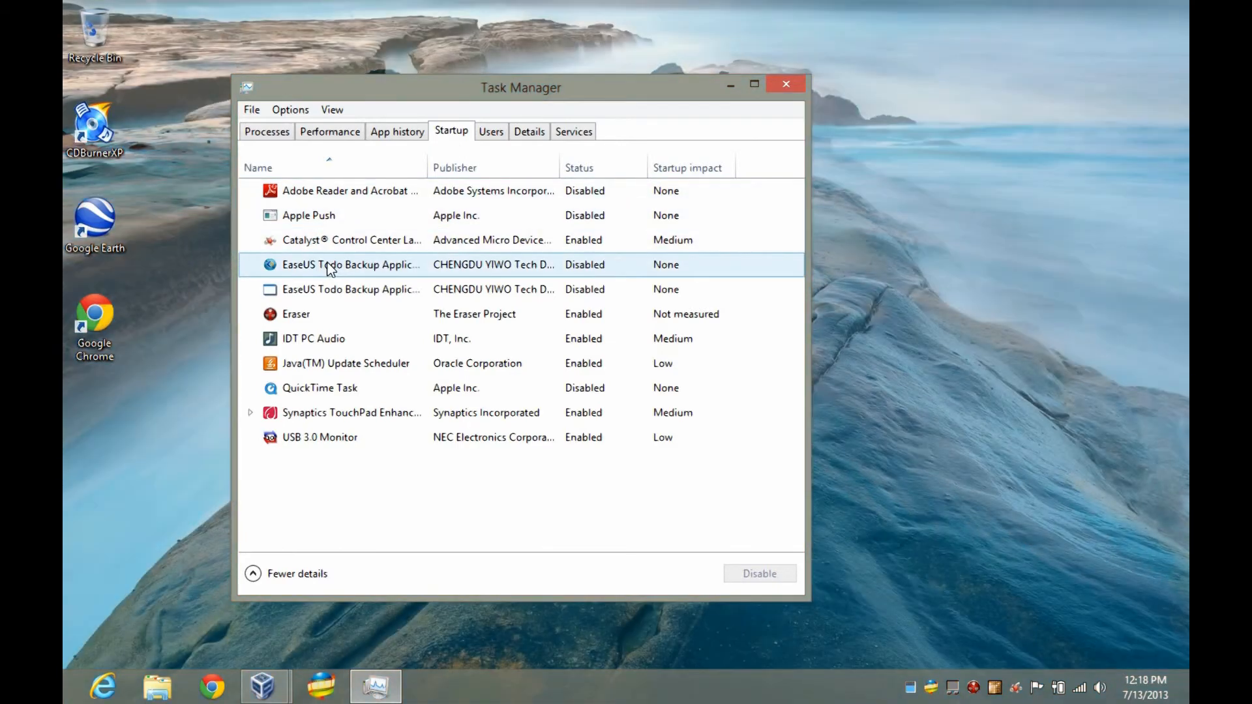
pyautogui.moveTo(346, 463)
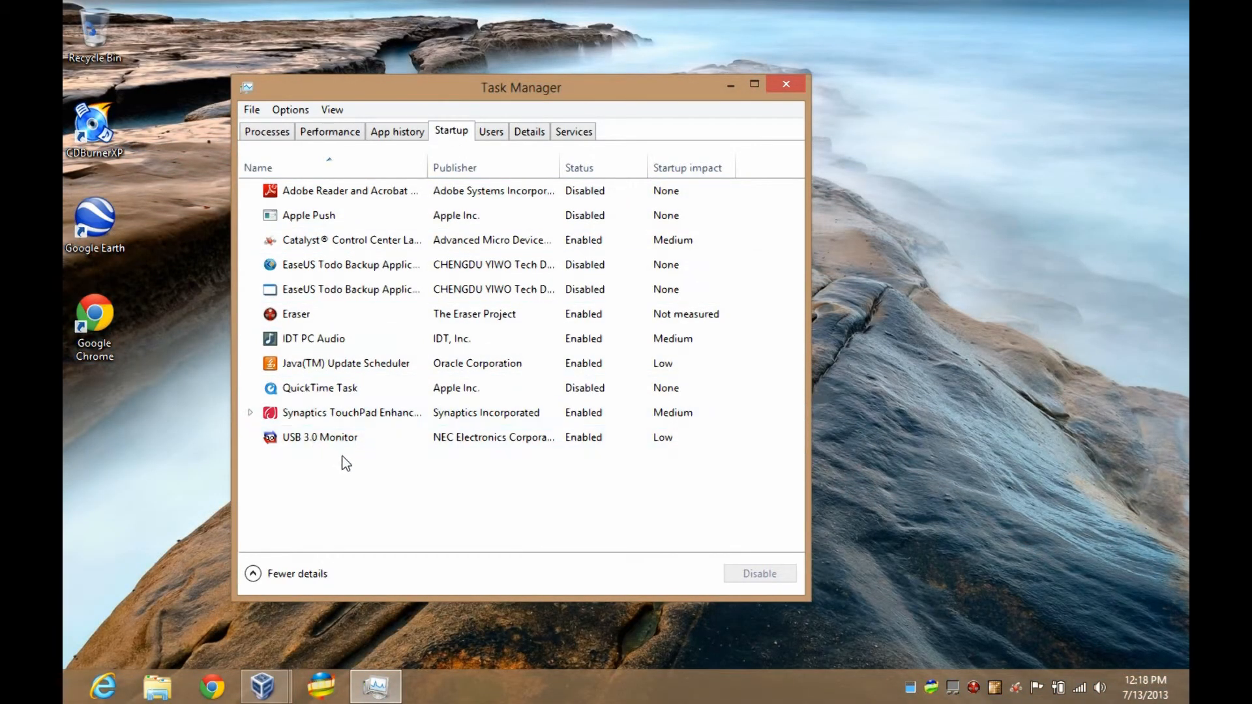
pyautogui.click(352, 412)
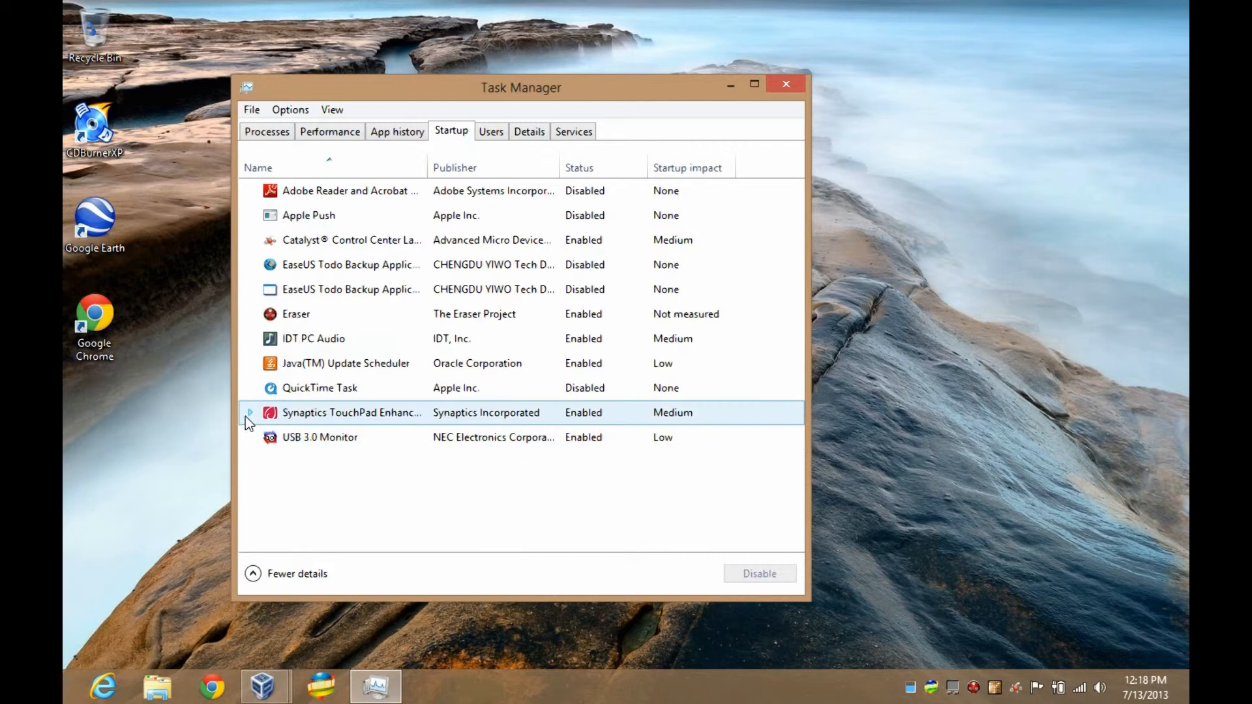
pyautogui.click(249, 413)
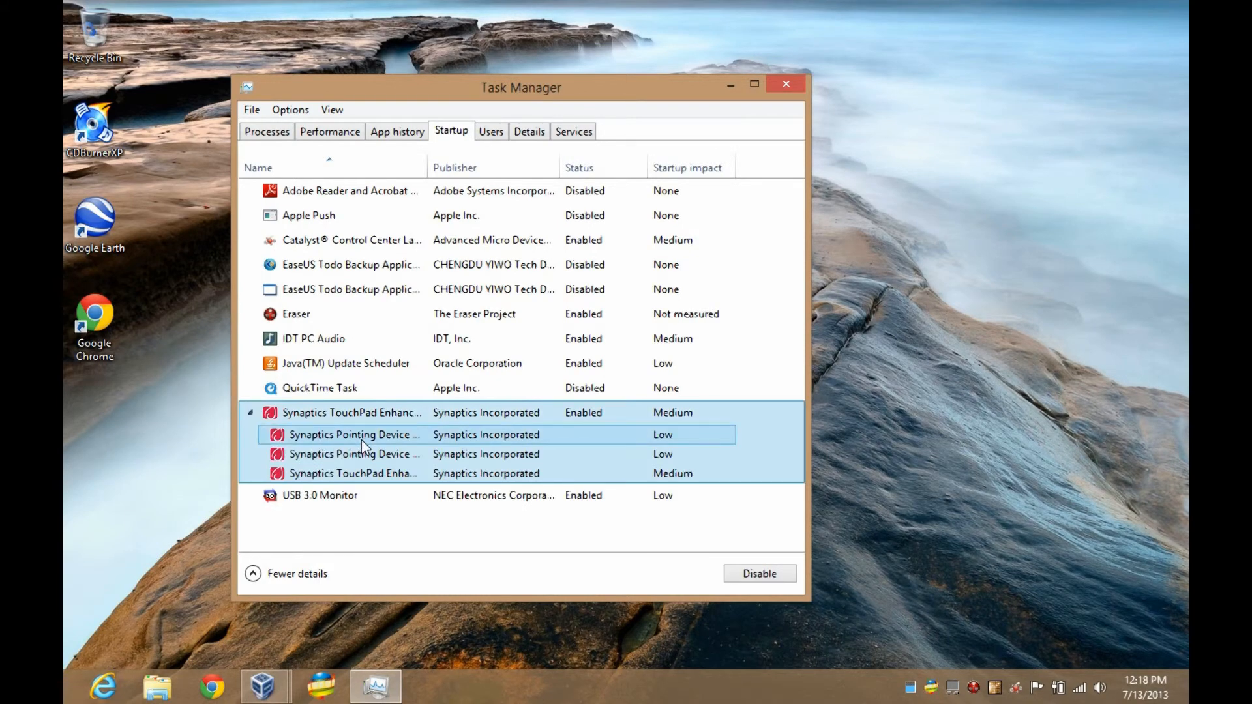
pyautogui.rightClick(356, 435)
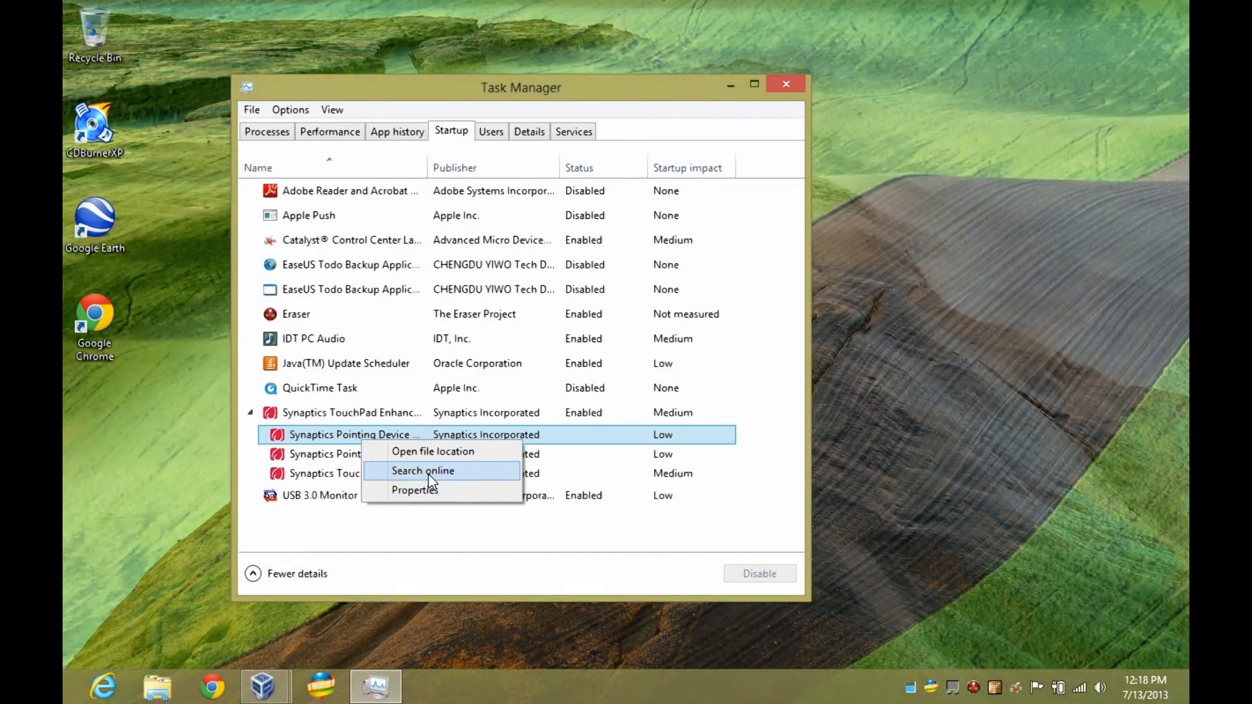
pyautogui.moveTo(444, 451)
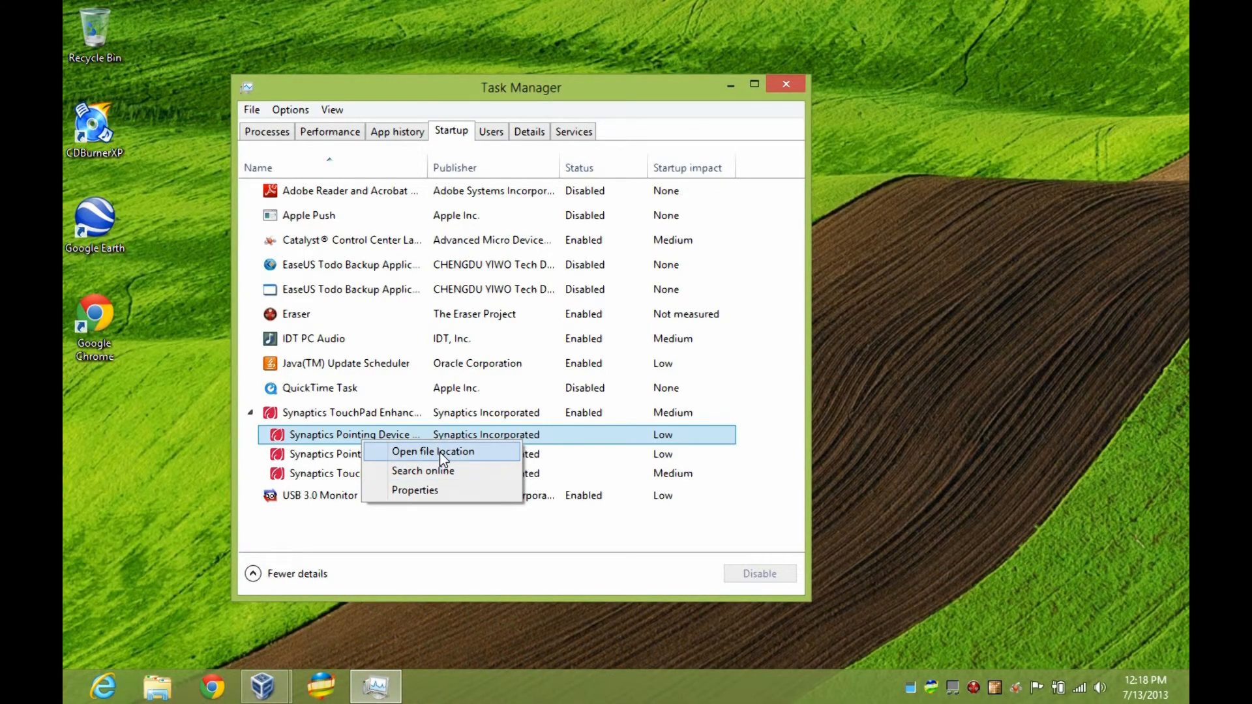
pyautogui.click(433, 451)
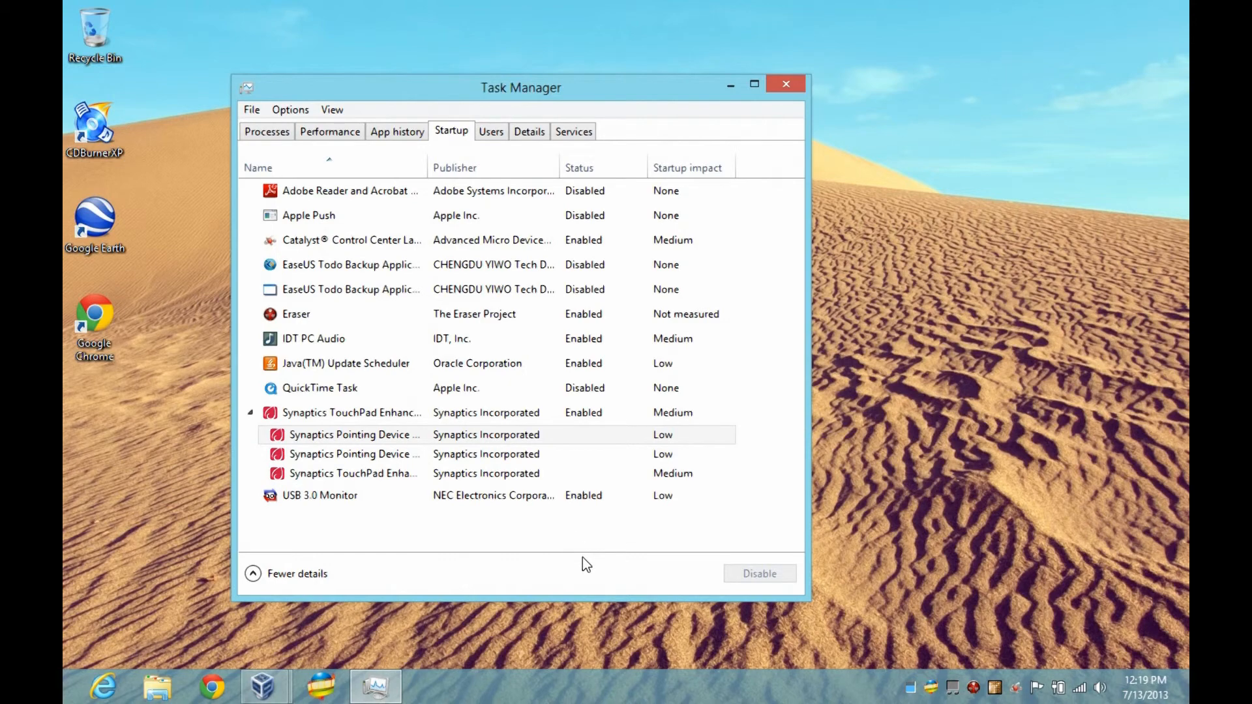
pyautogui.moveTo(786, 84)
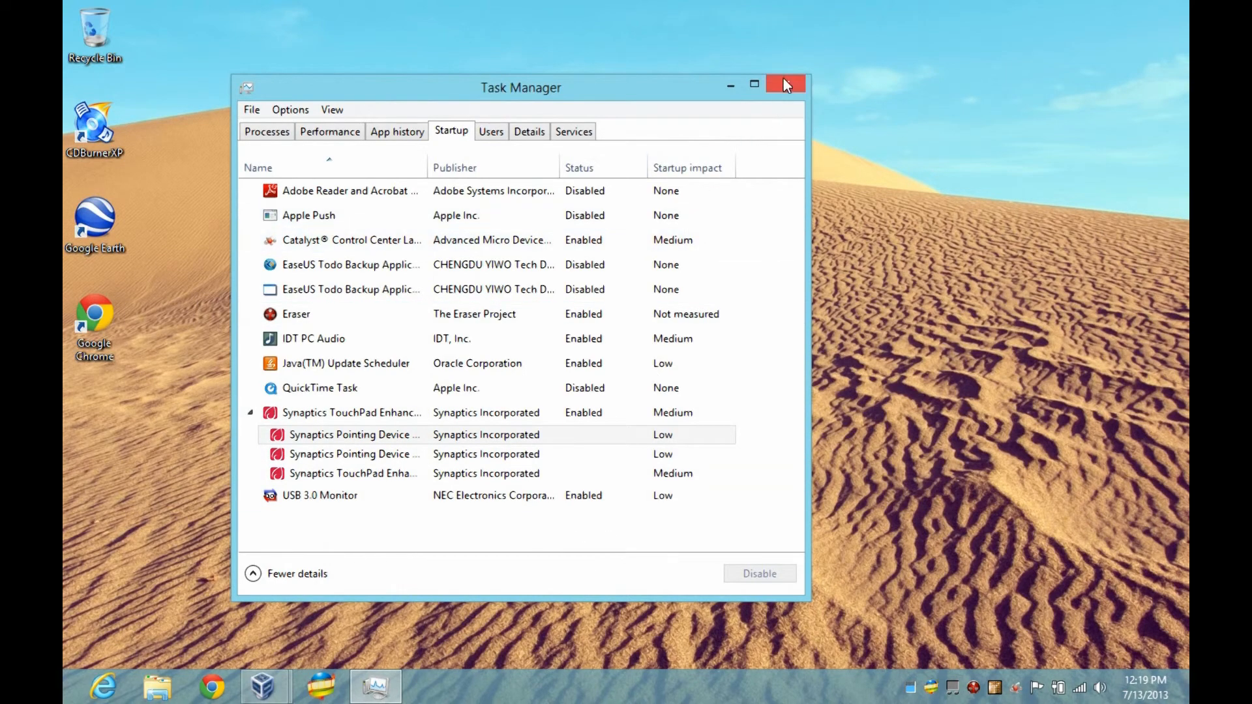